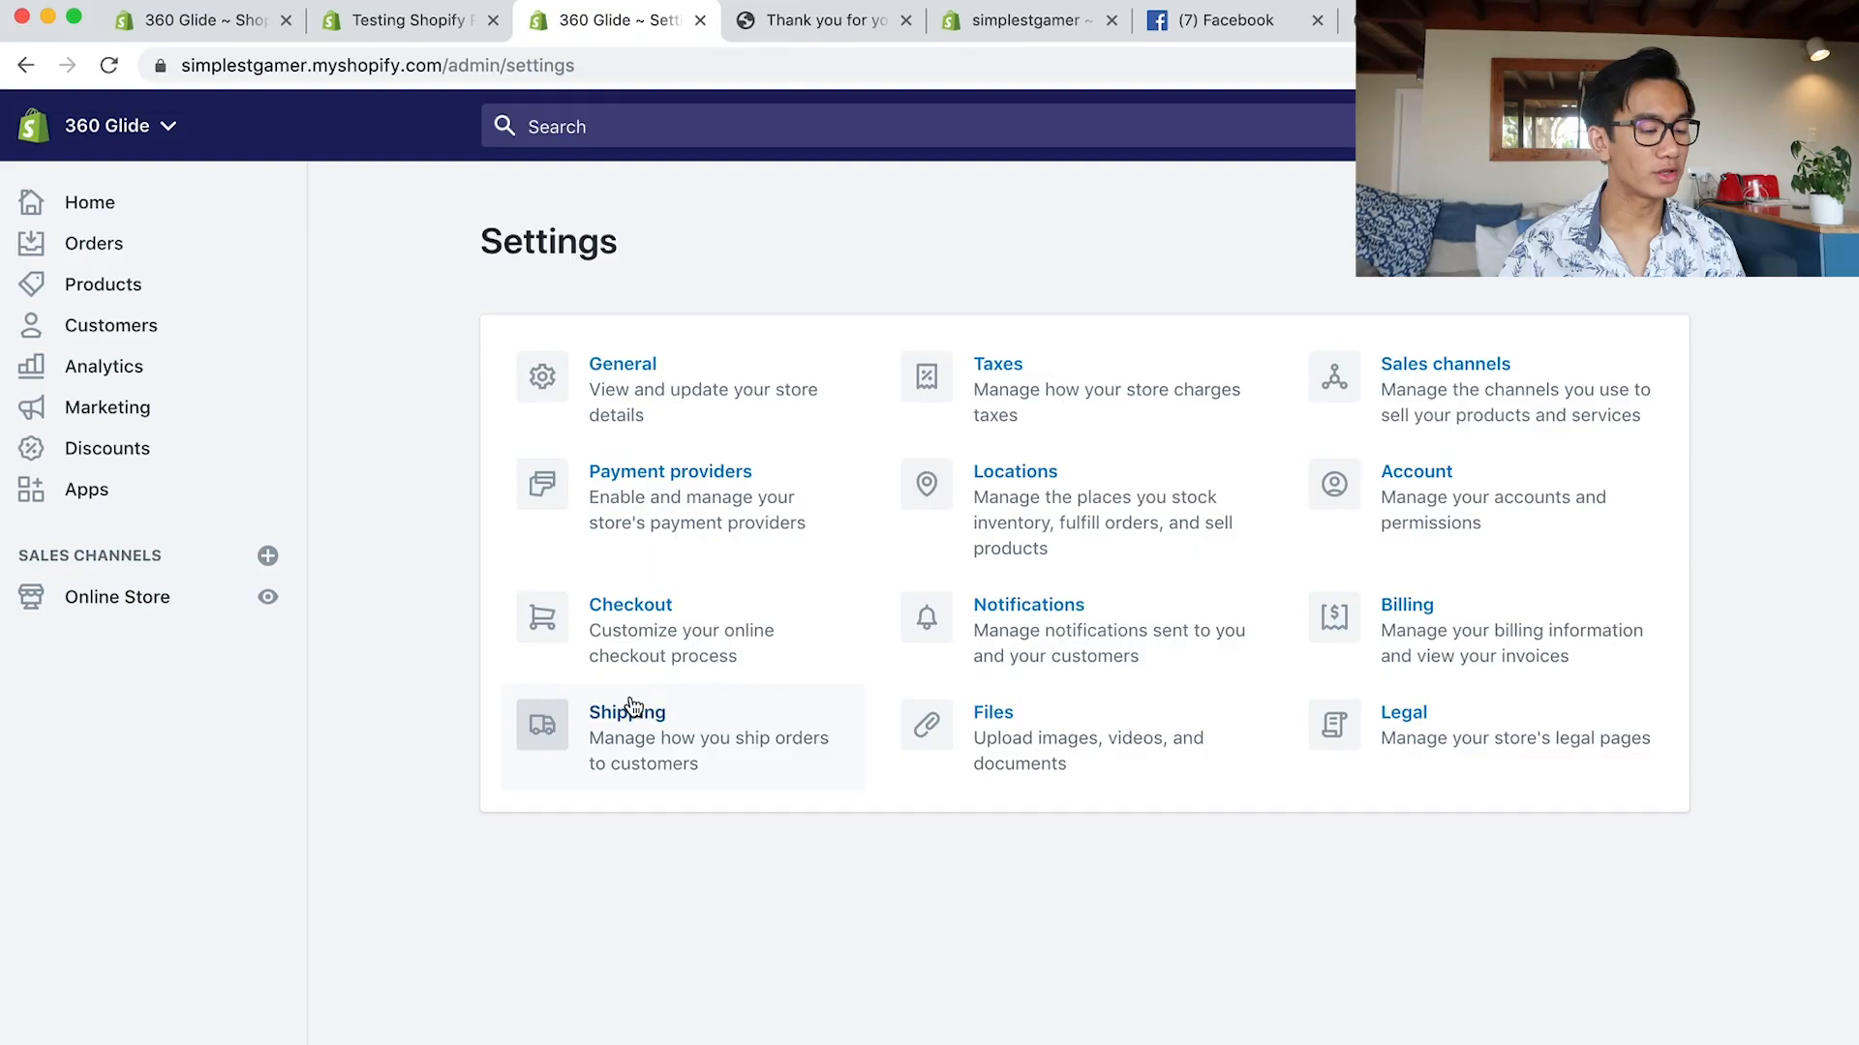
Change the United States zone's Domestic Shipping rate to Flat Rate Shipping at $5.95 with no maximum.
{"action": "left_click", "coordinate": [625, 710]}
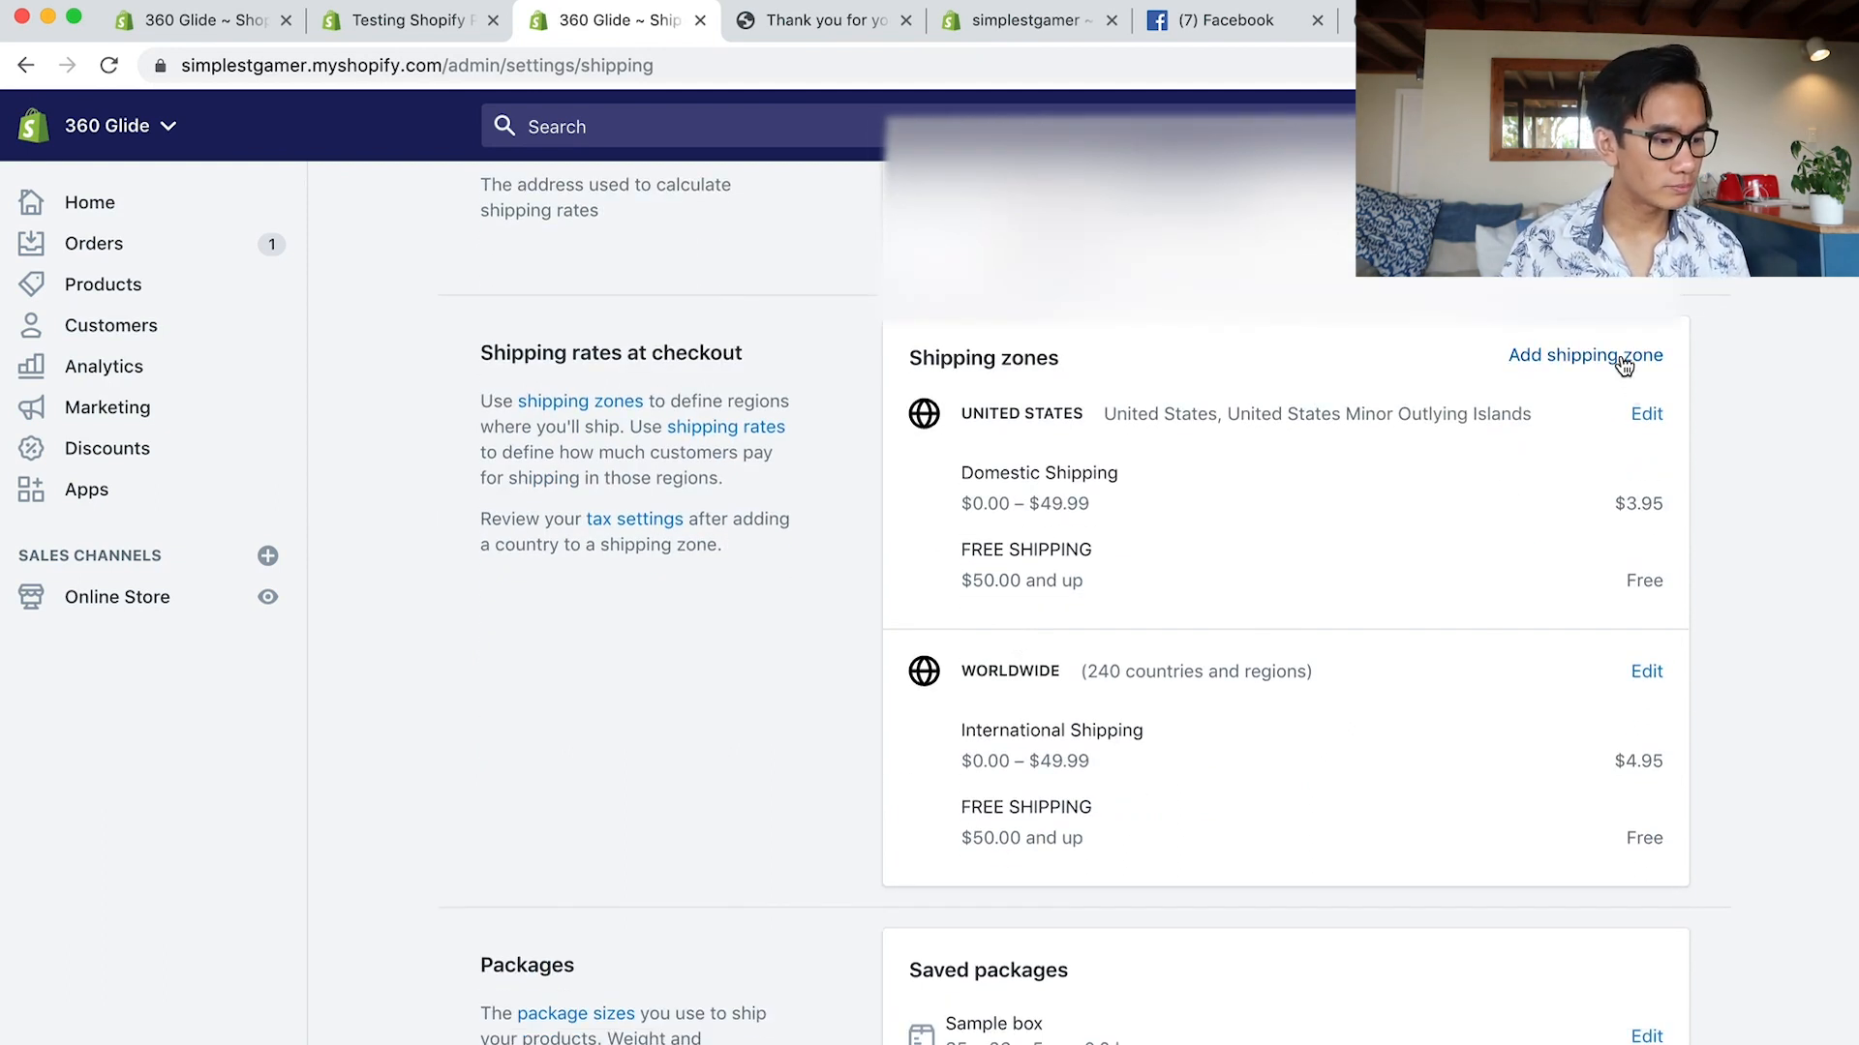
{"action": "mouse_move", "coordinate": [1642, 575]}
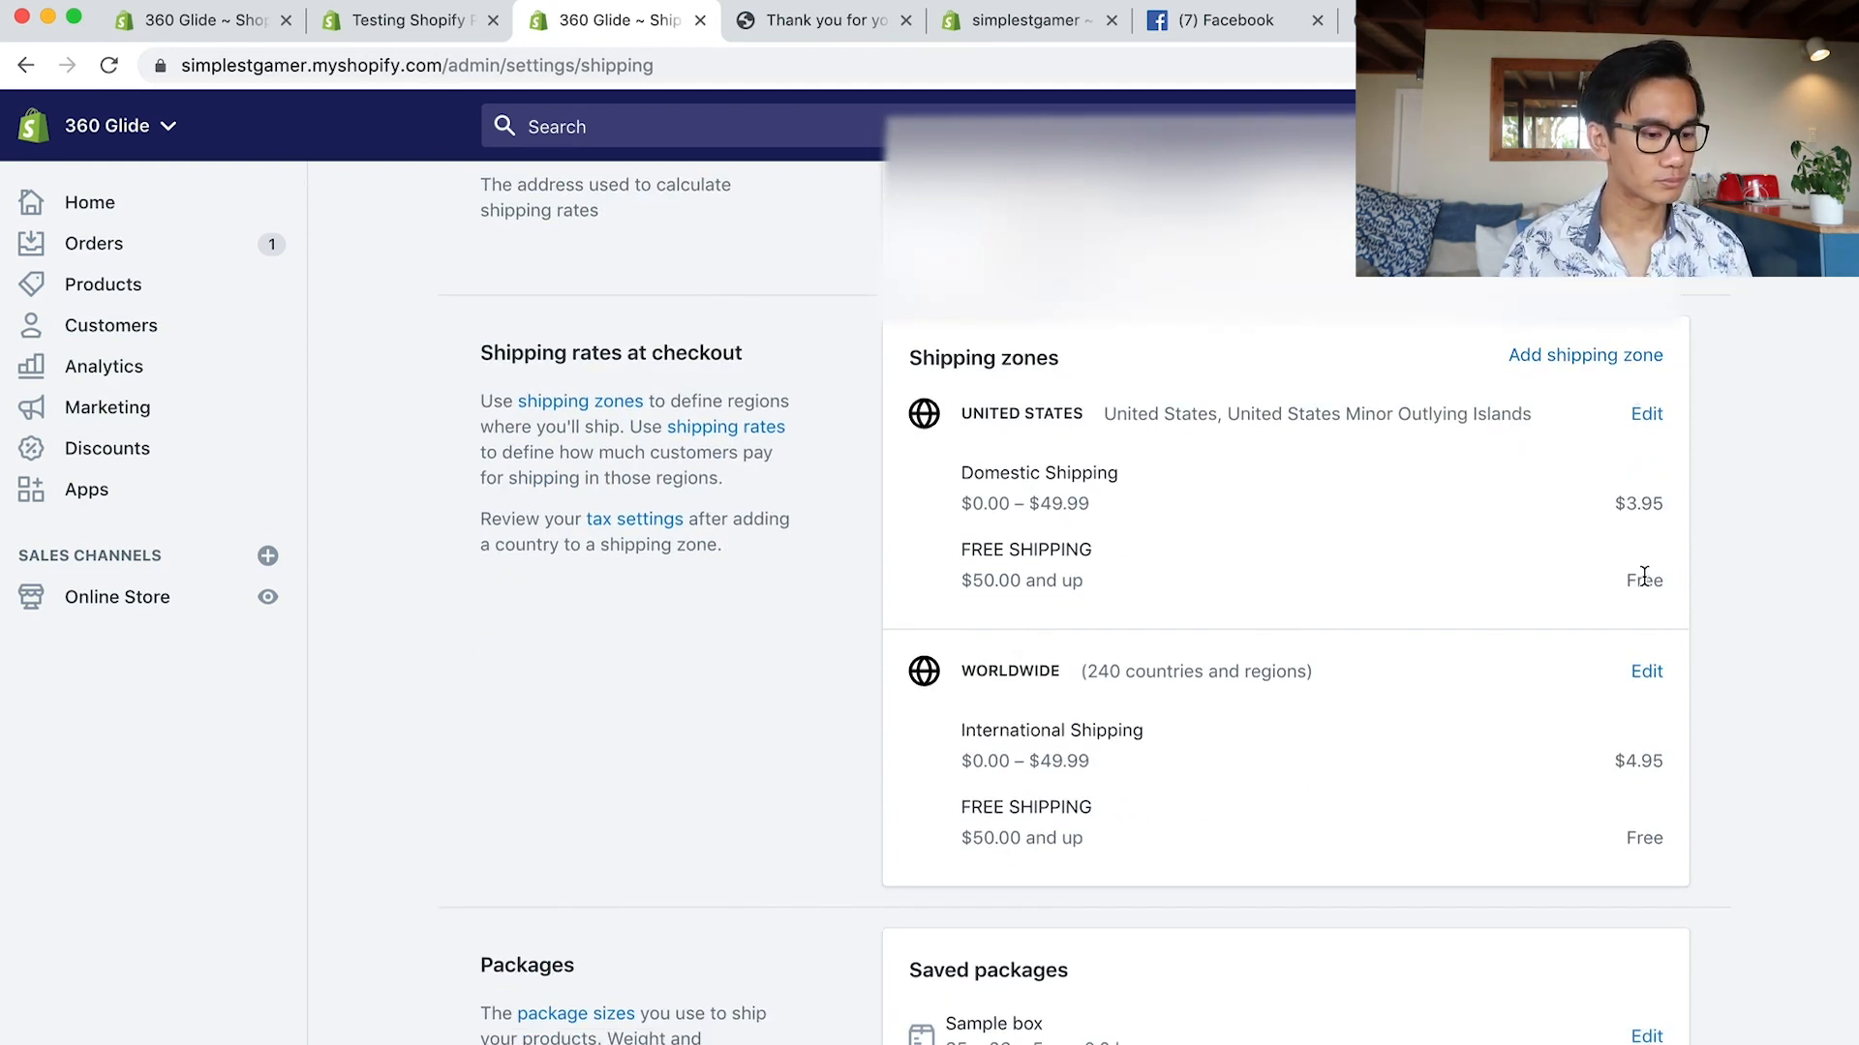
{"action": "left_click", "coordinate": [1645, 414]}
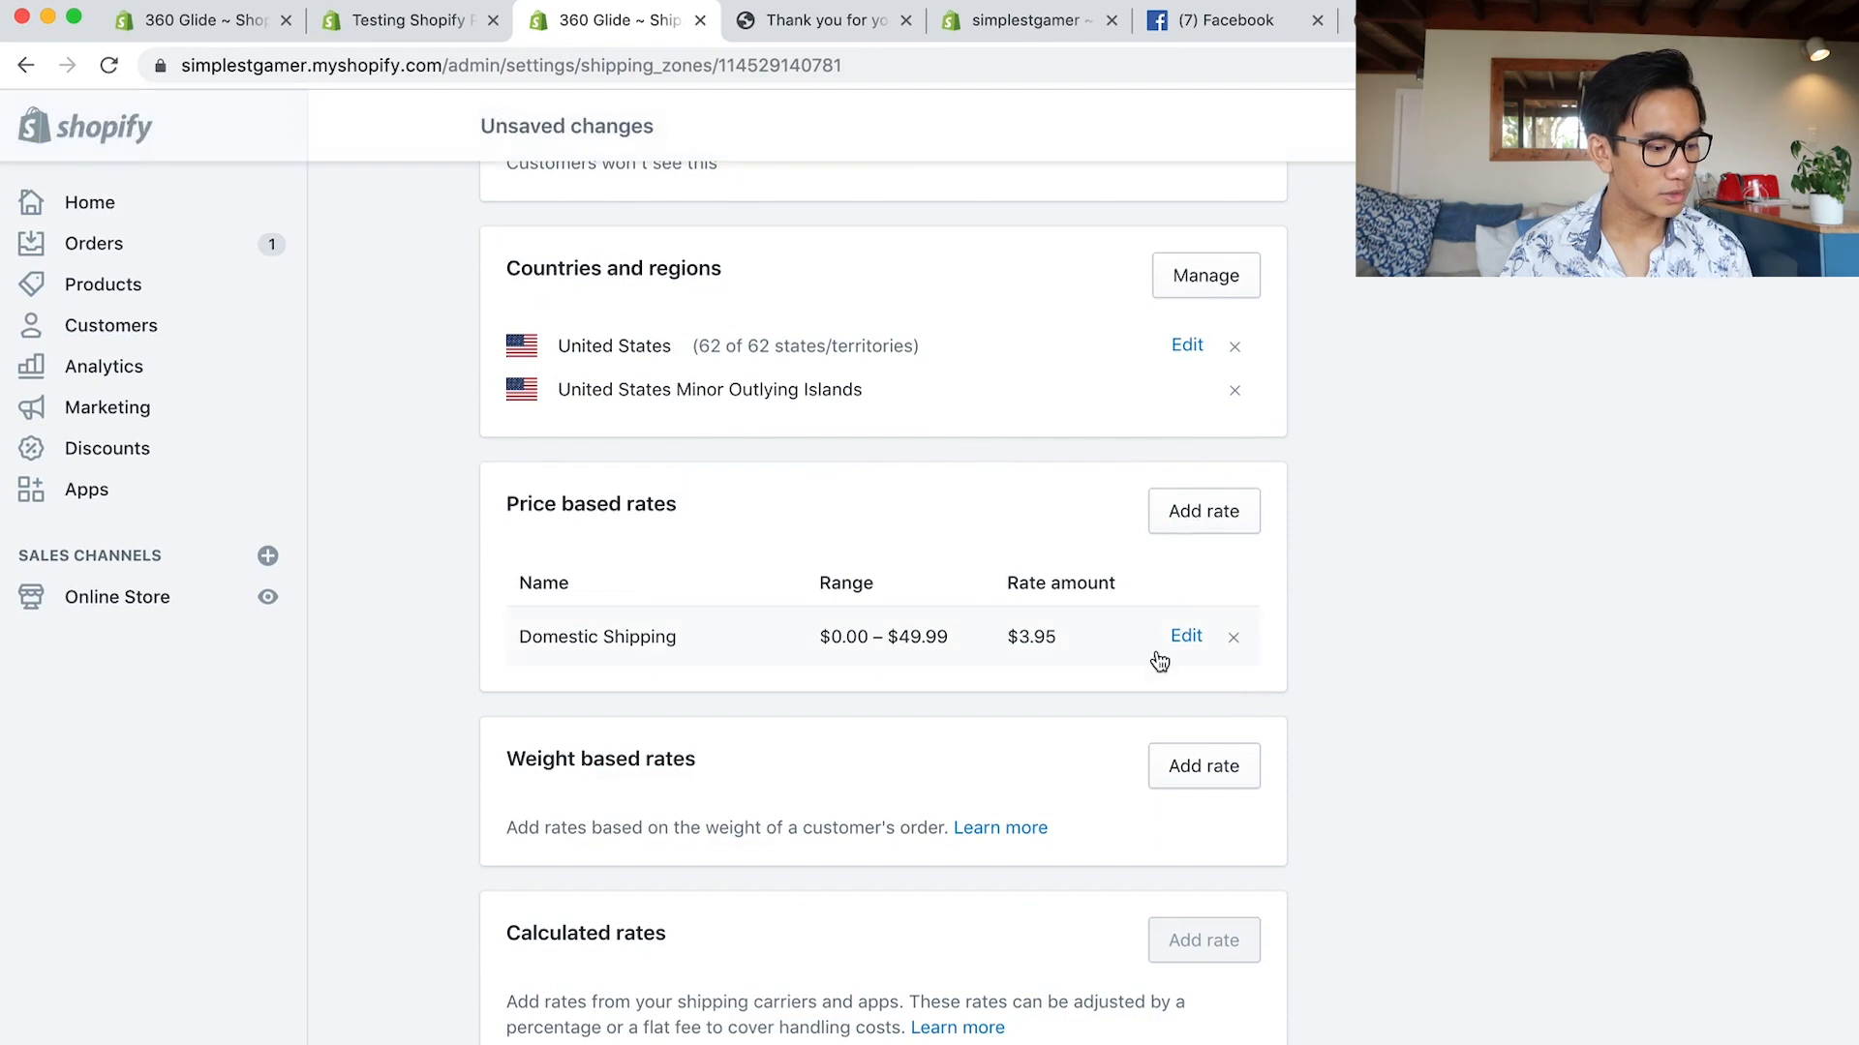
{"action": "left_click", "coordinate": [1185, 637]}
{"action": "type", "text": "Flat Rate Shipping"}
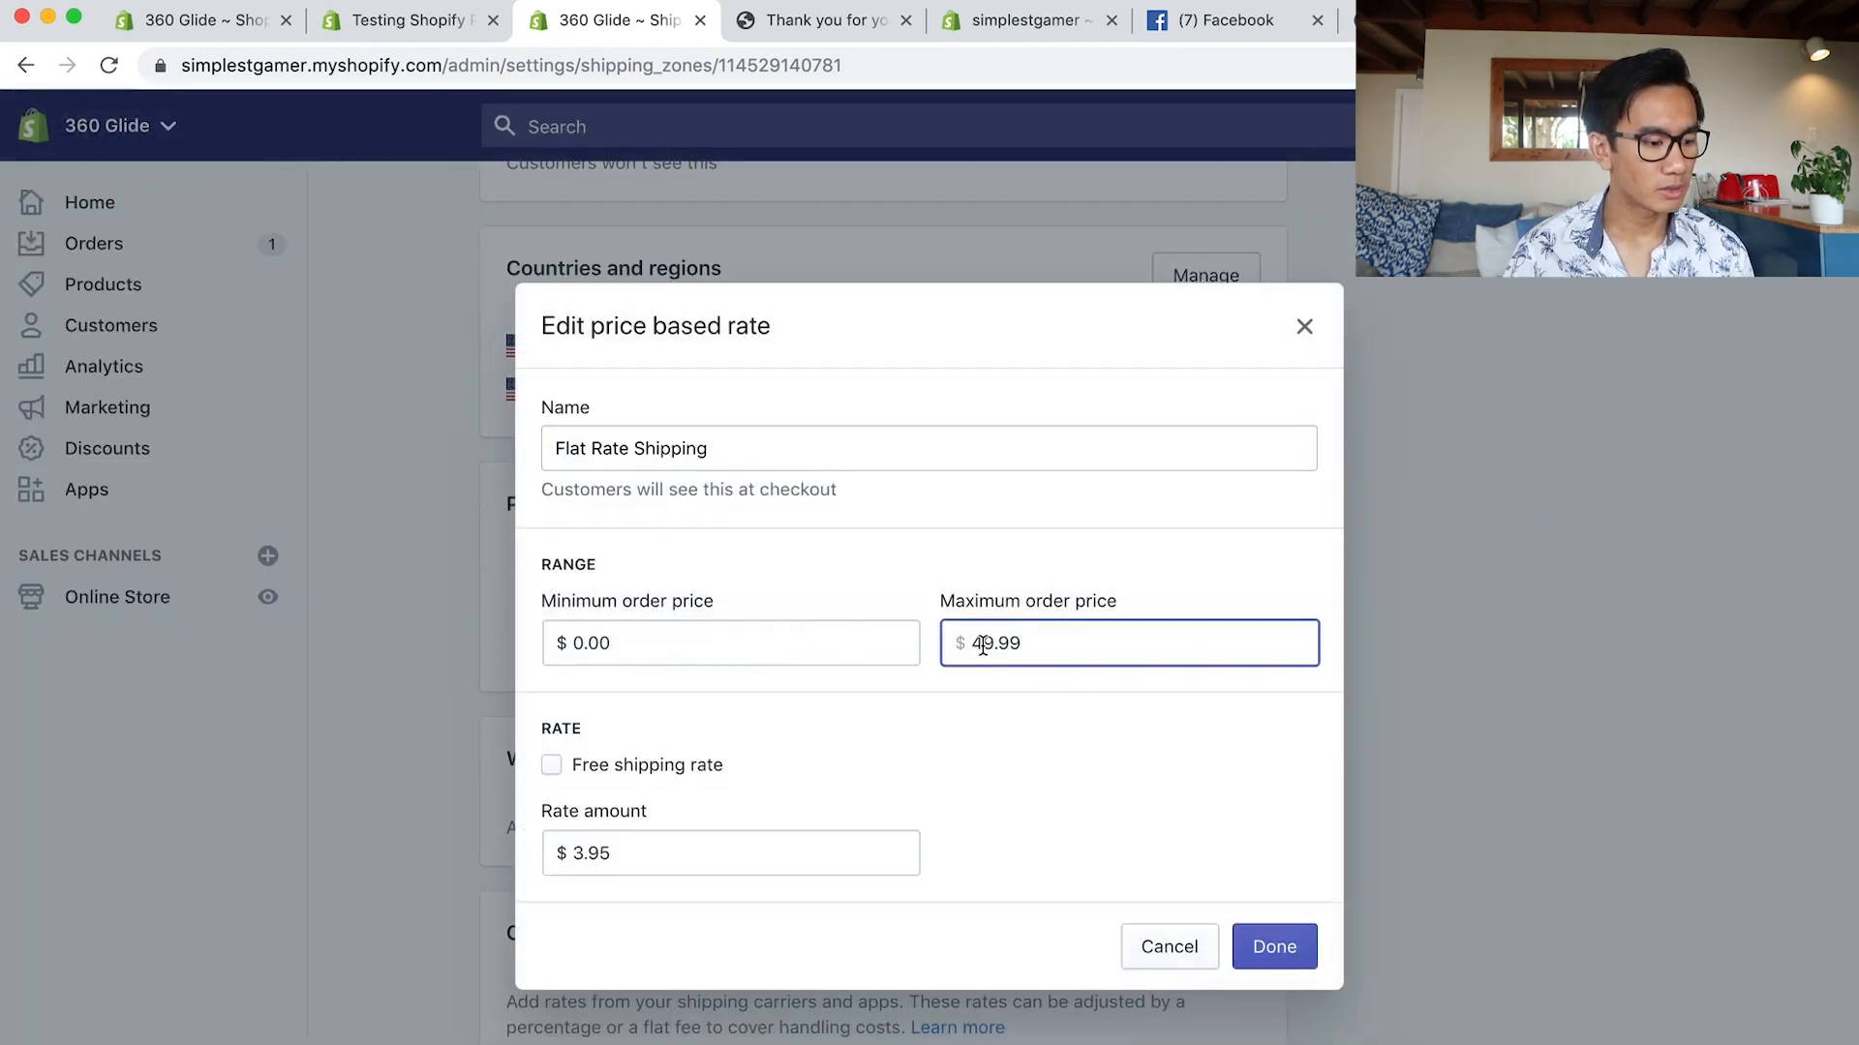
{"action": "left_click", "coordinate": [730, 852]}
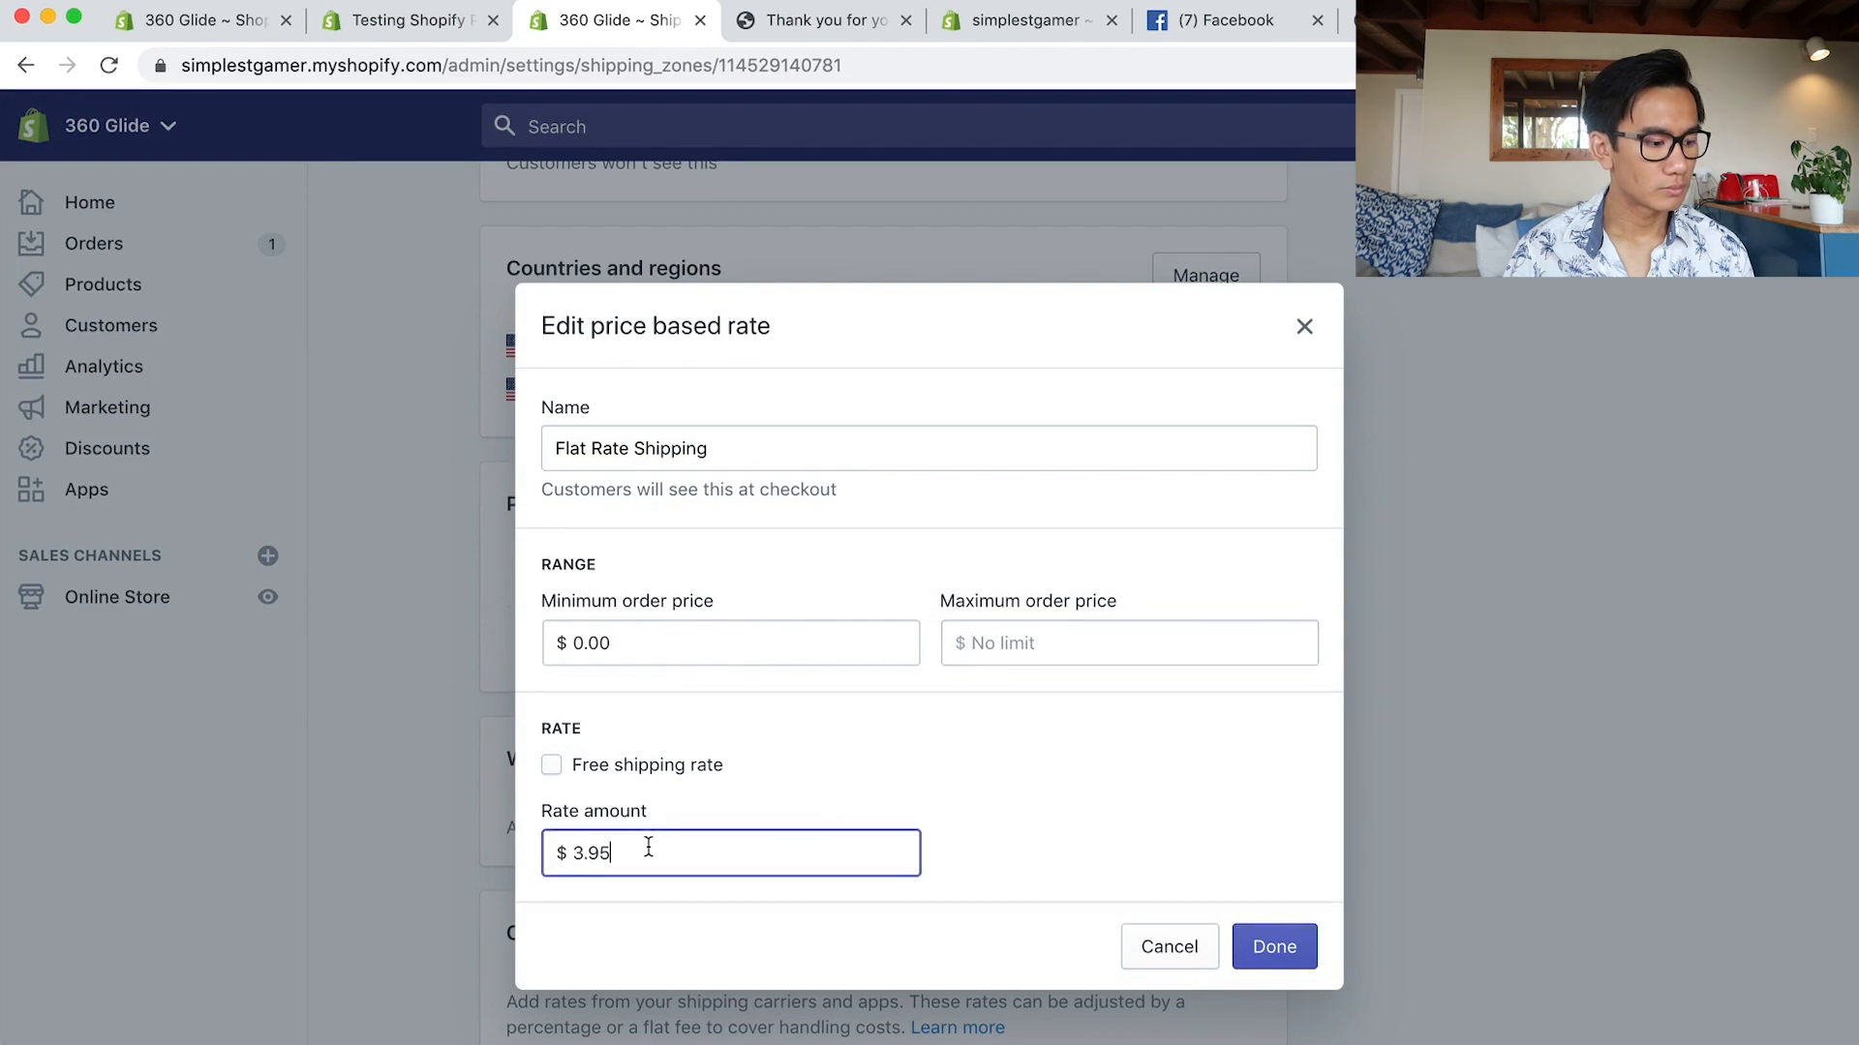
{"action": "type", "text": "5"}
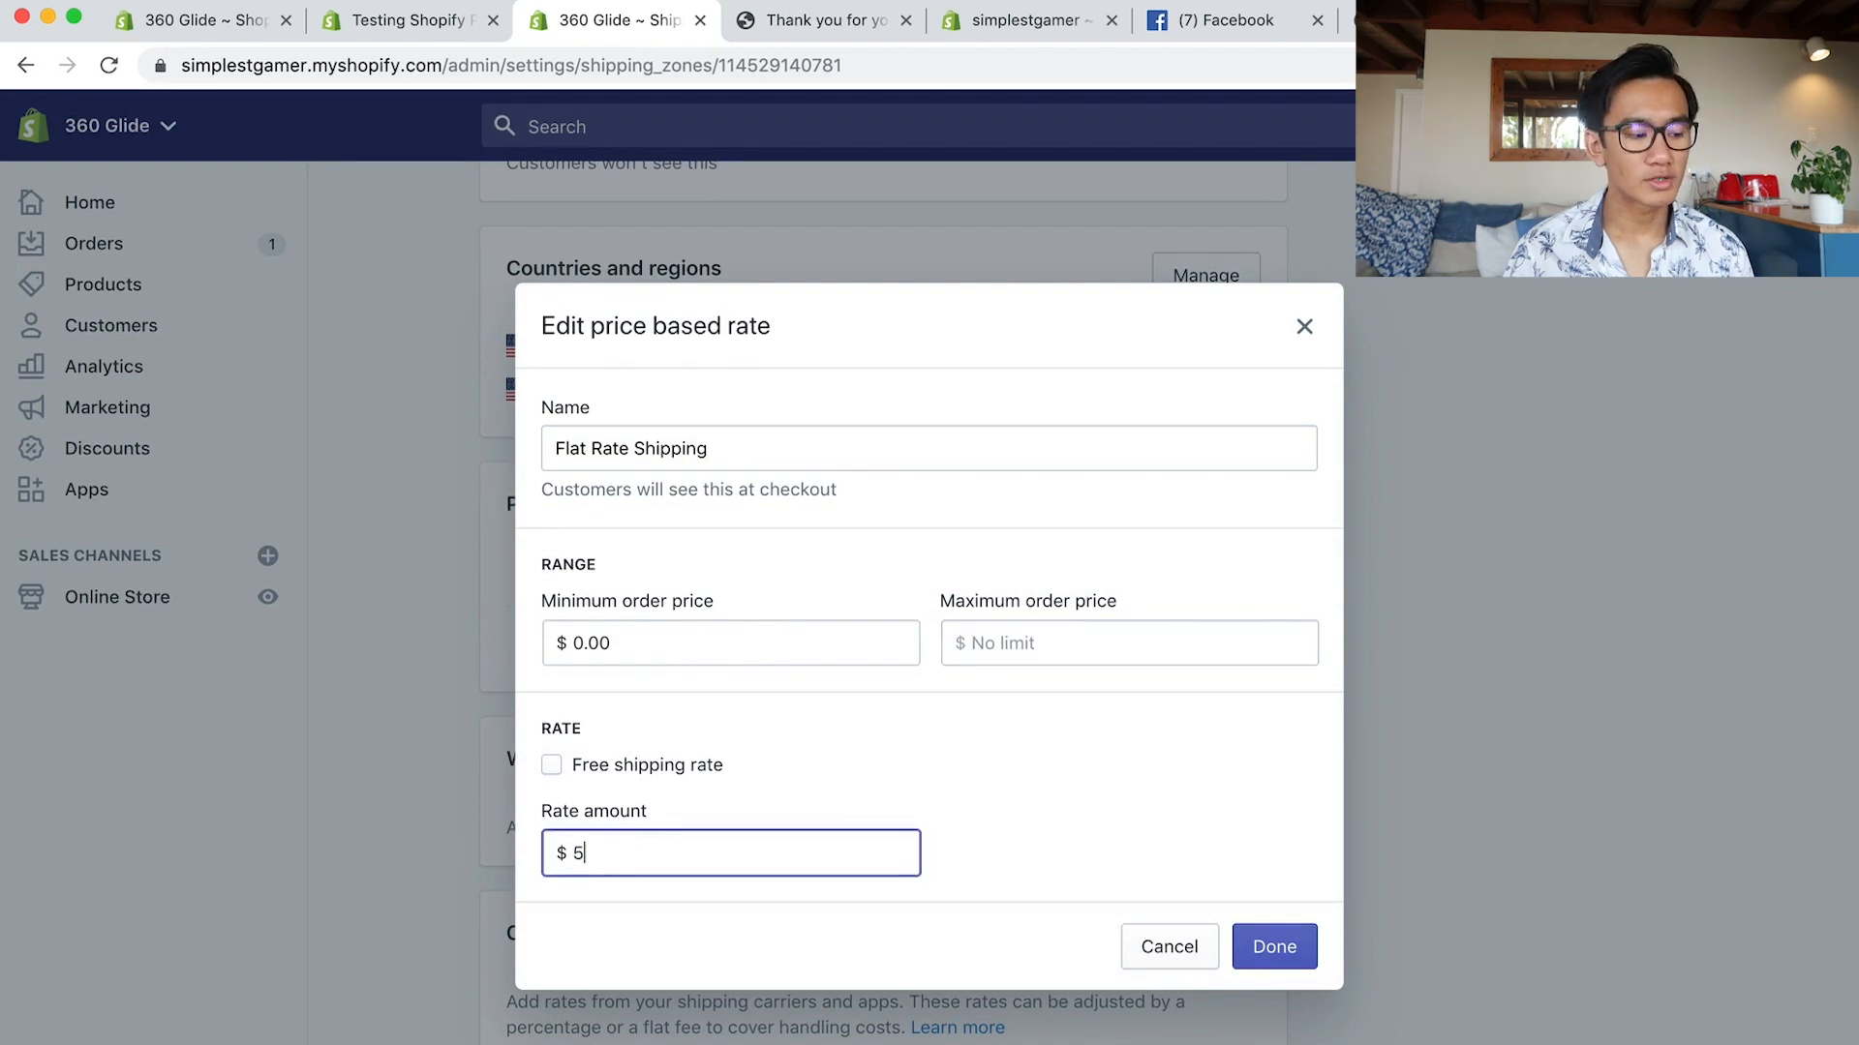
{"action": "type", "text": ".95"}
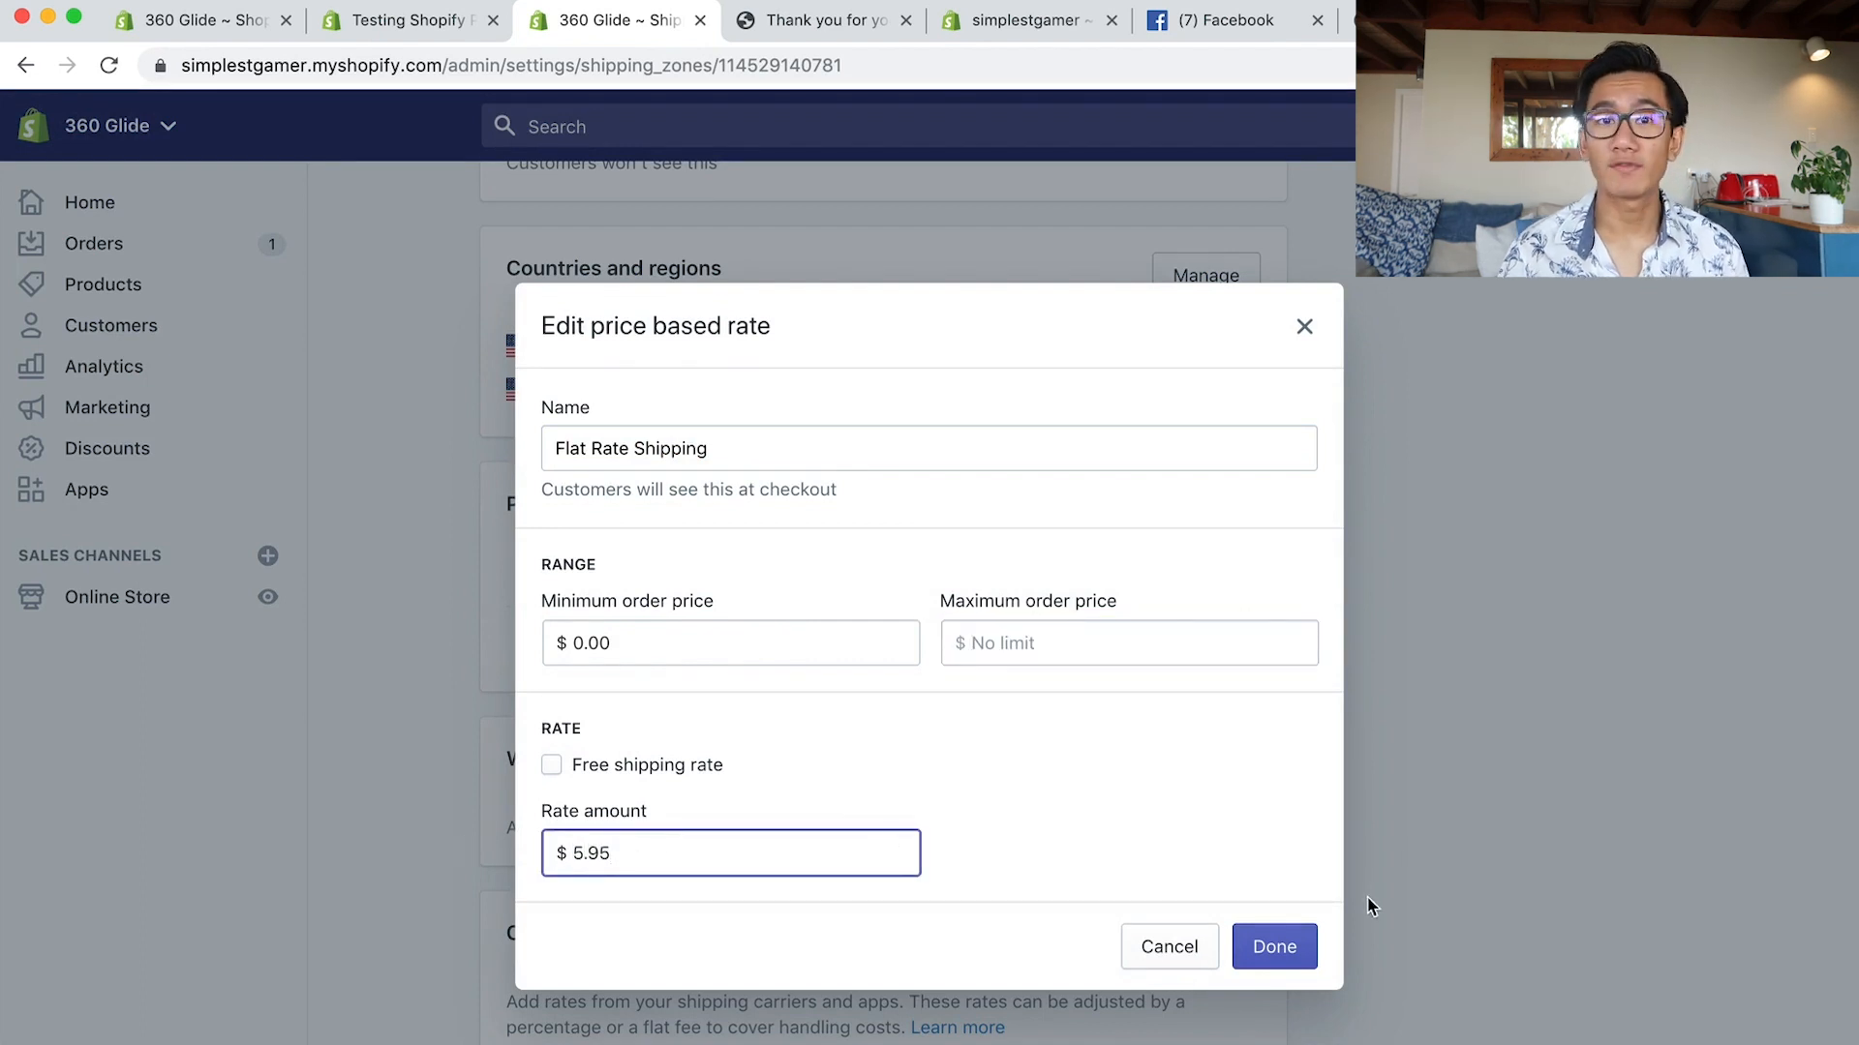
{"action": "left_click", "coordinate": [1274, 946]}
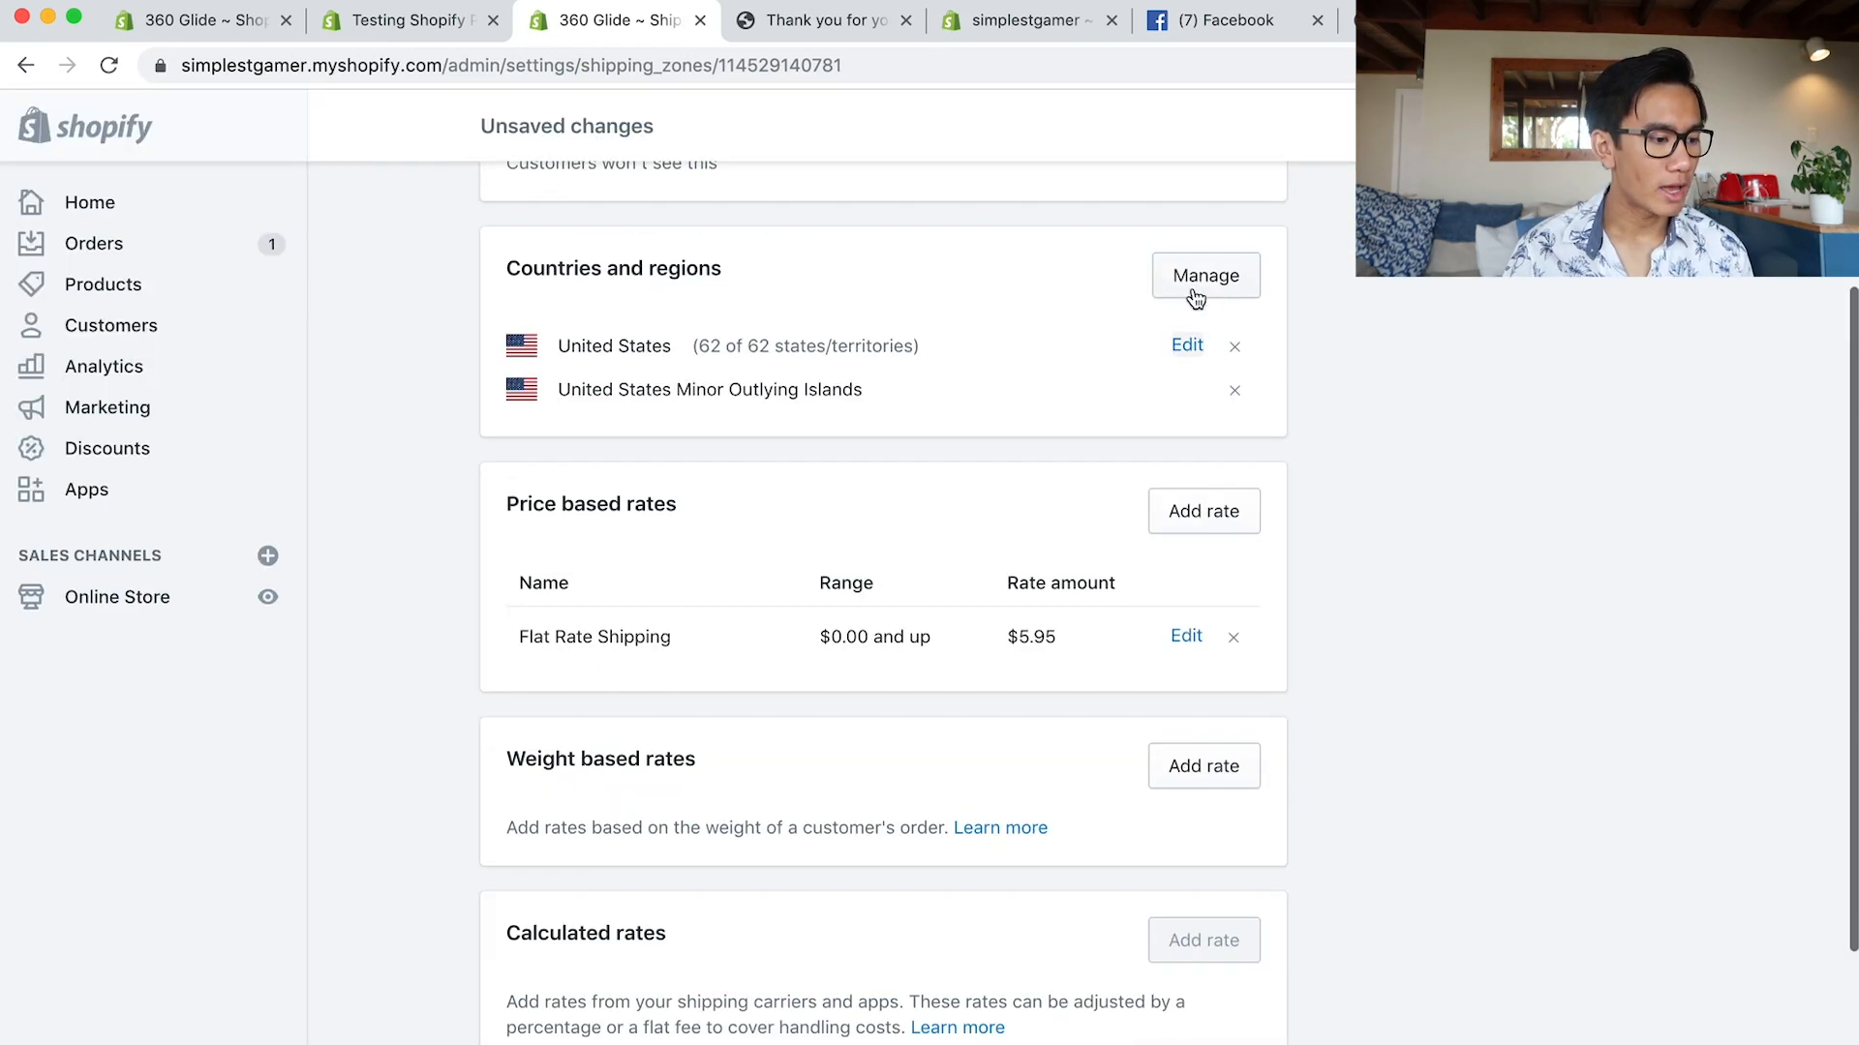
Add Canada to the United States zone's countries and regions.
{"action": "left_click", "coordinate": [1204, 275]}
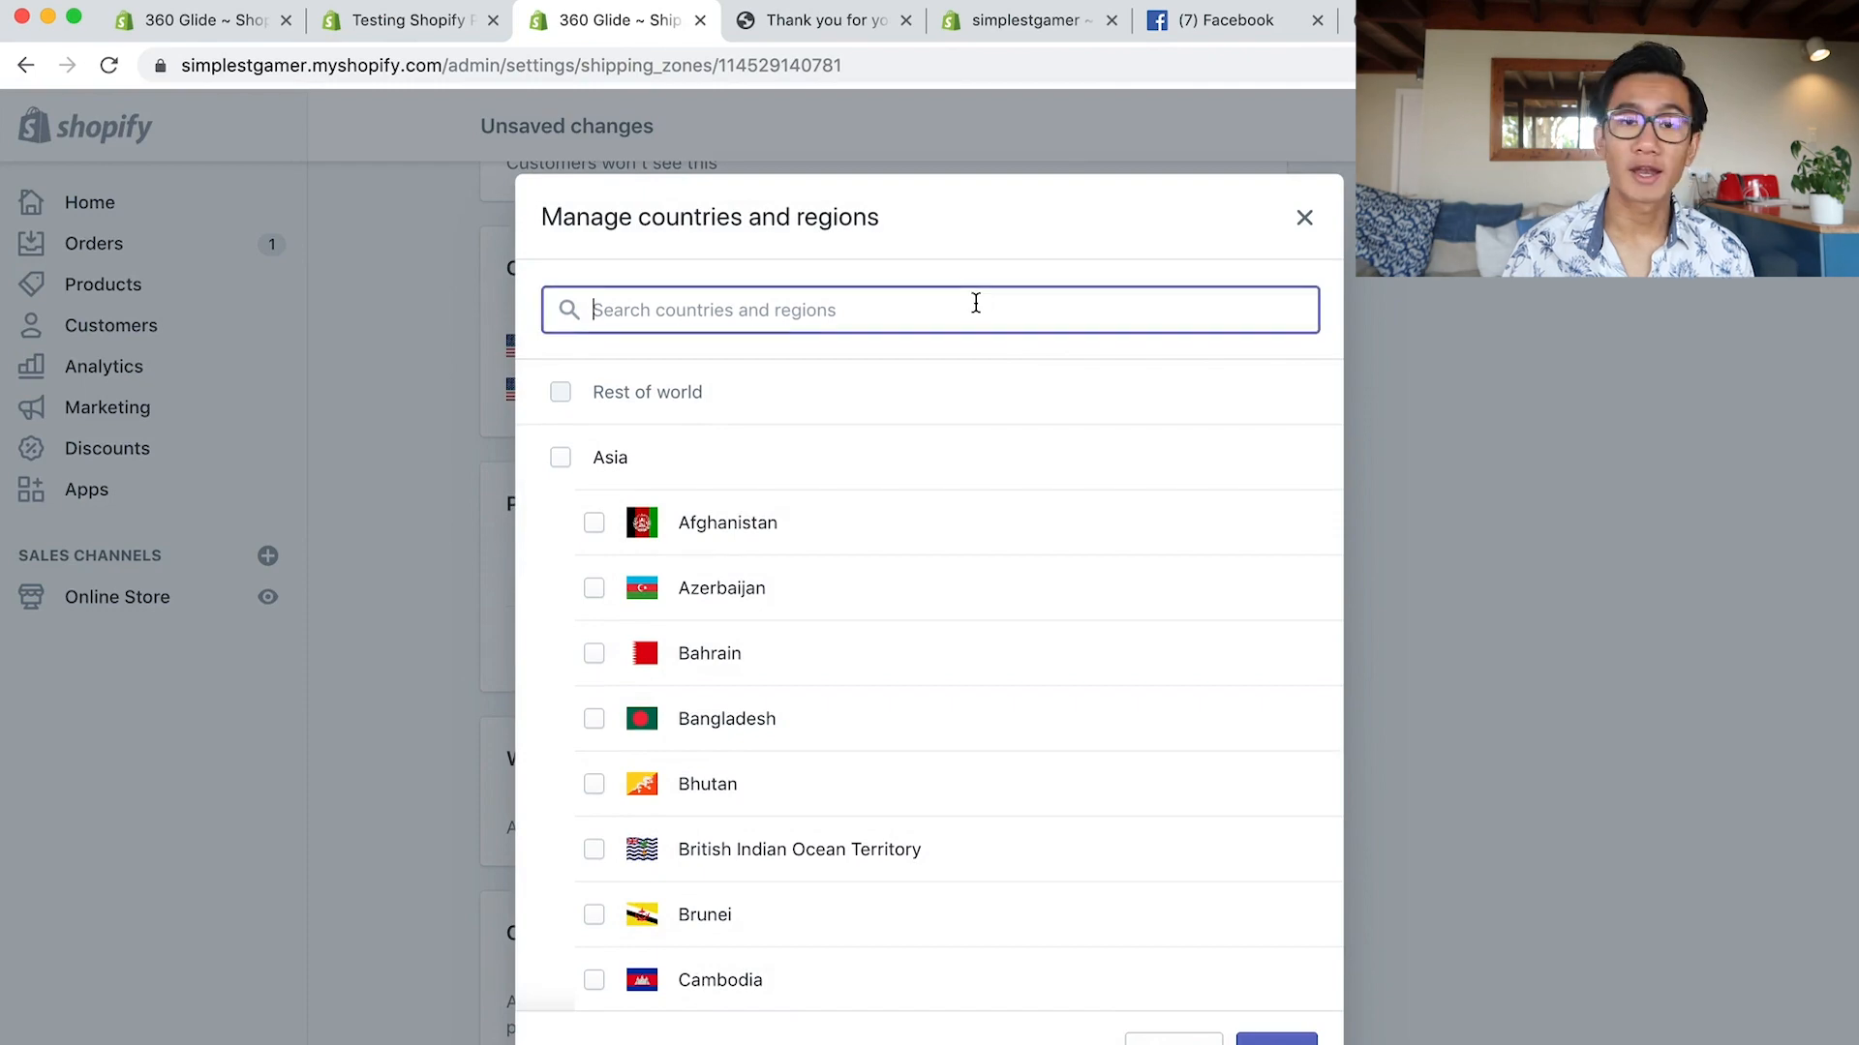
{"action": "type", "text": "cana"}
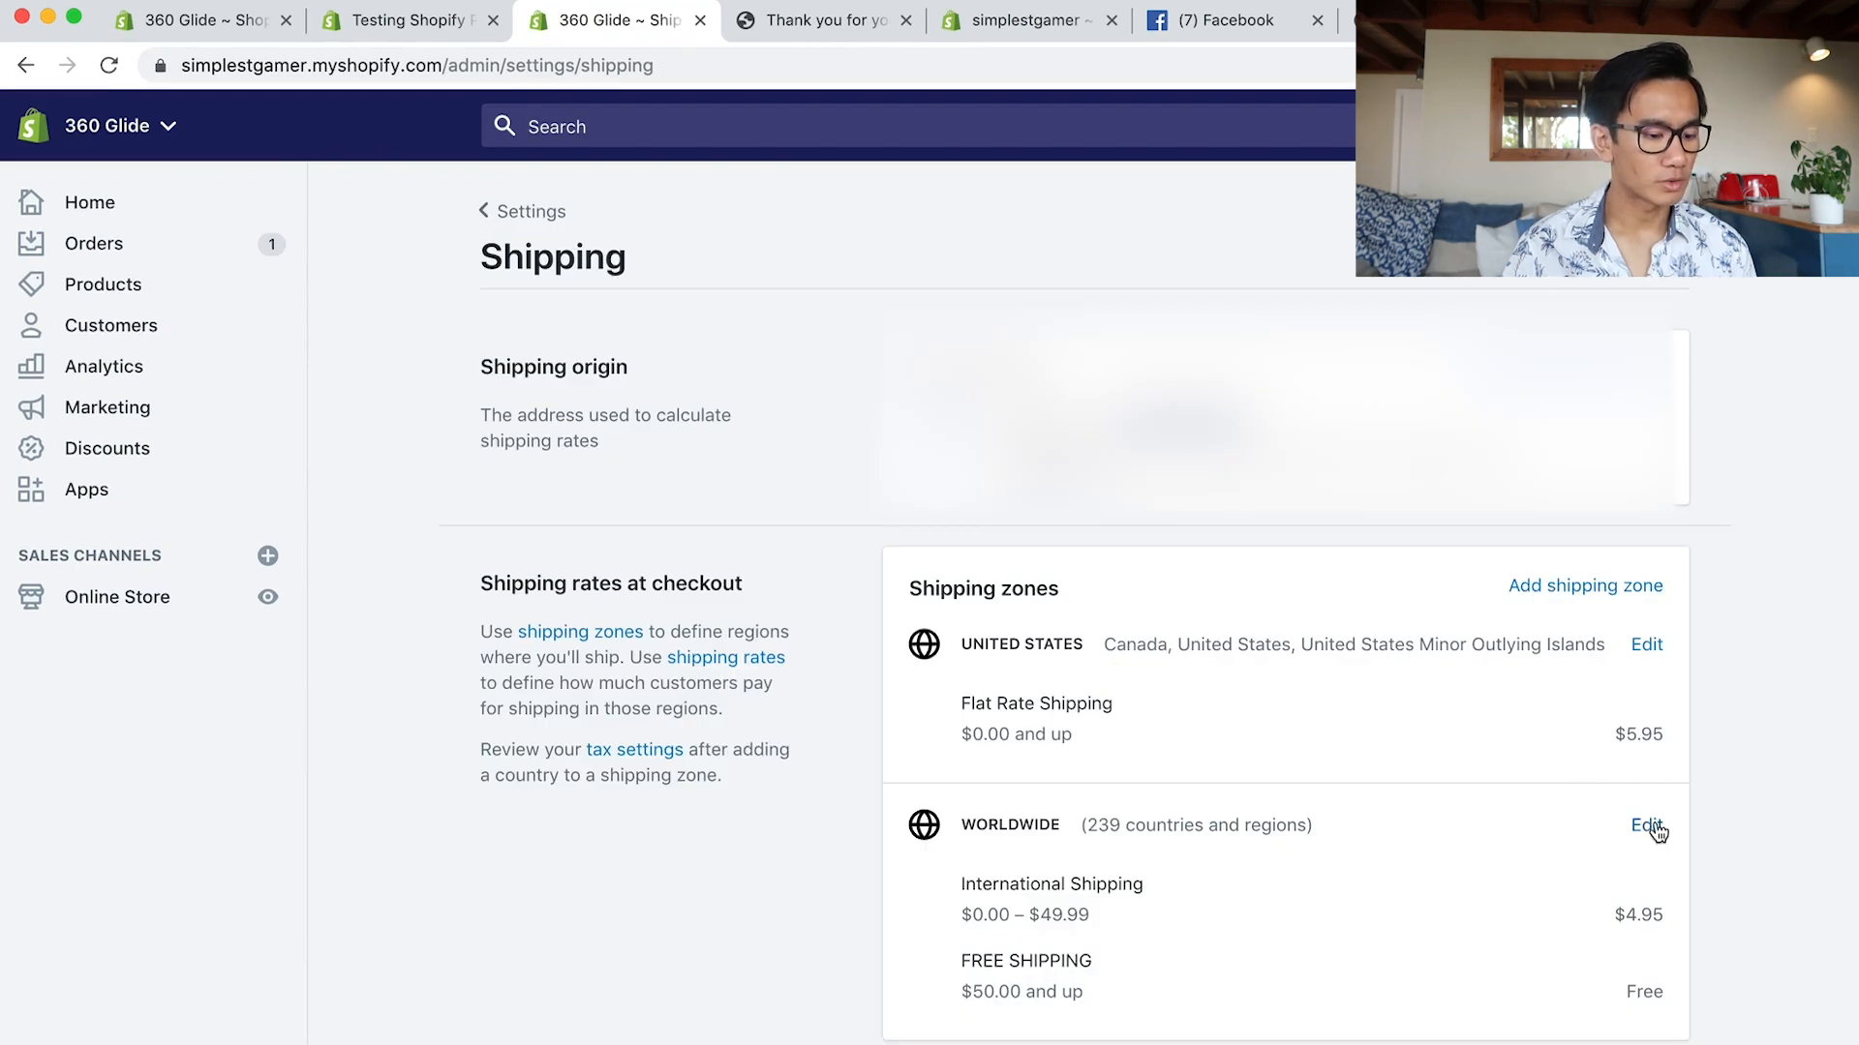
Set the Worldwide zone's International Shipping rate to a flat $6.95 and review its countries.
{"action": "left_click", "coordinate": [1645, 827]}
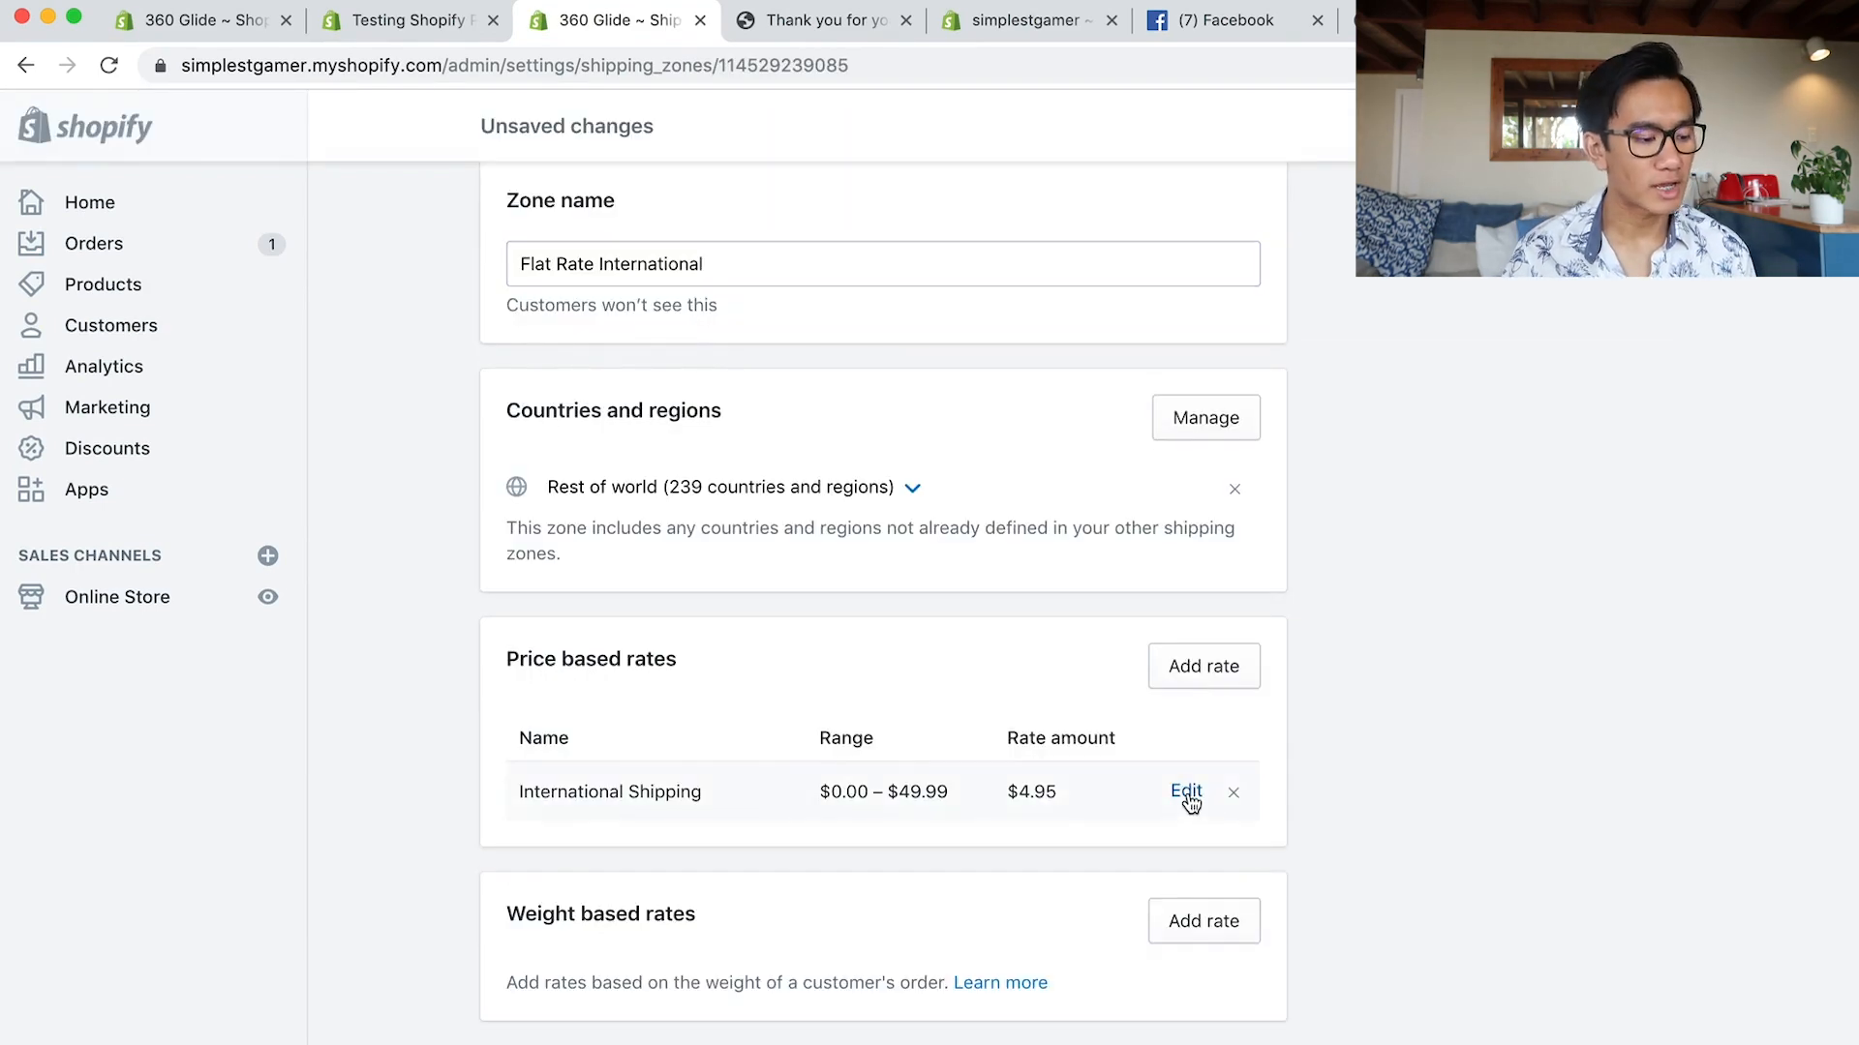
{"action": "left_click", "coordinate": [1185, 792]}
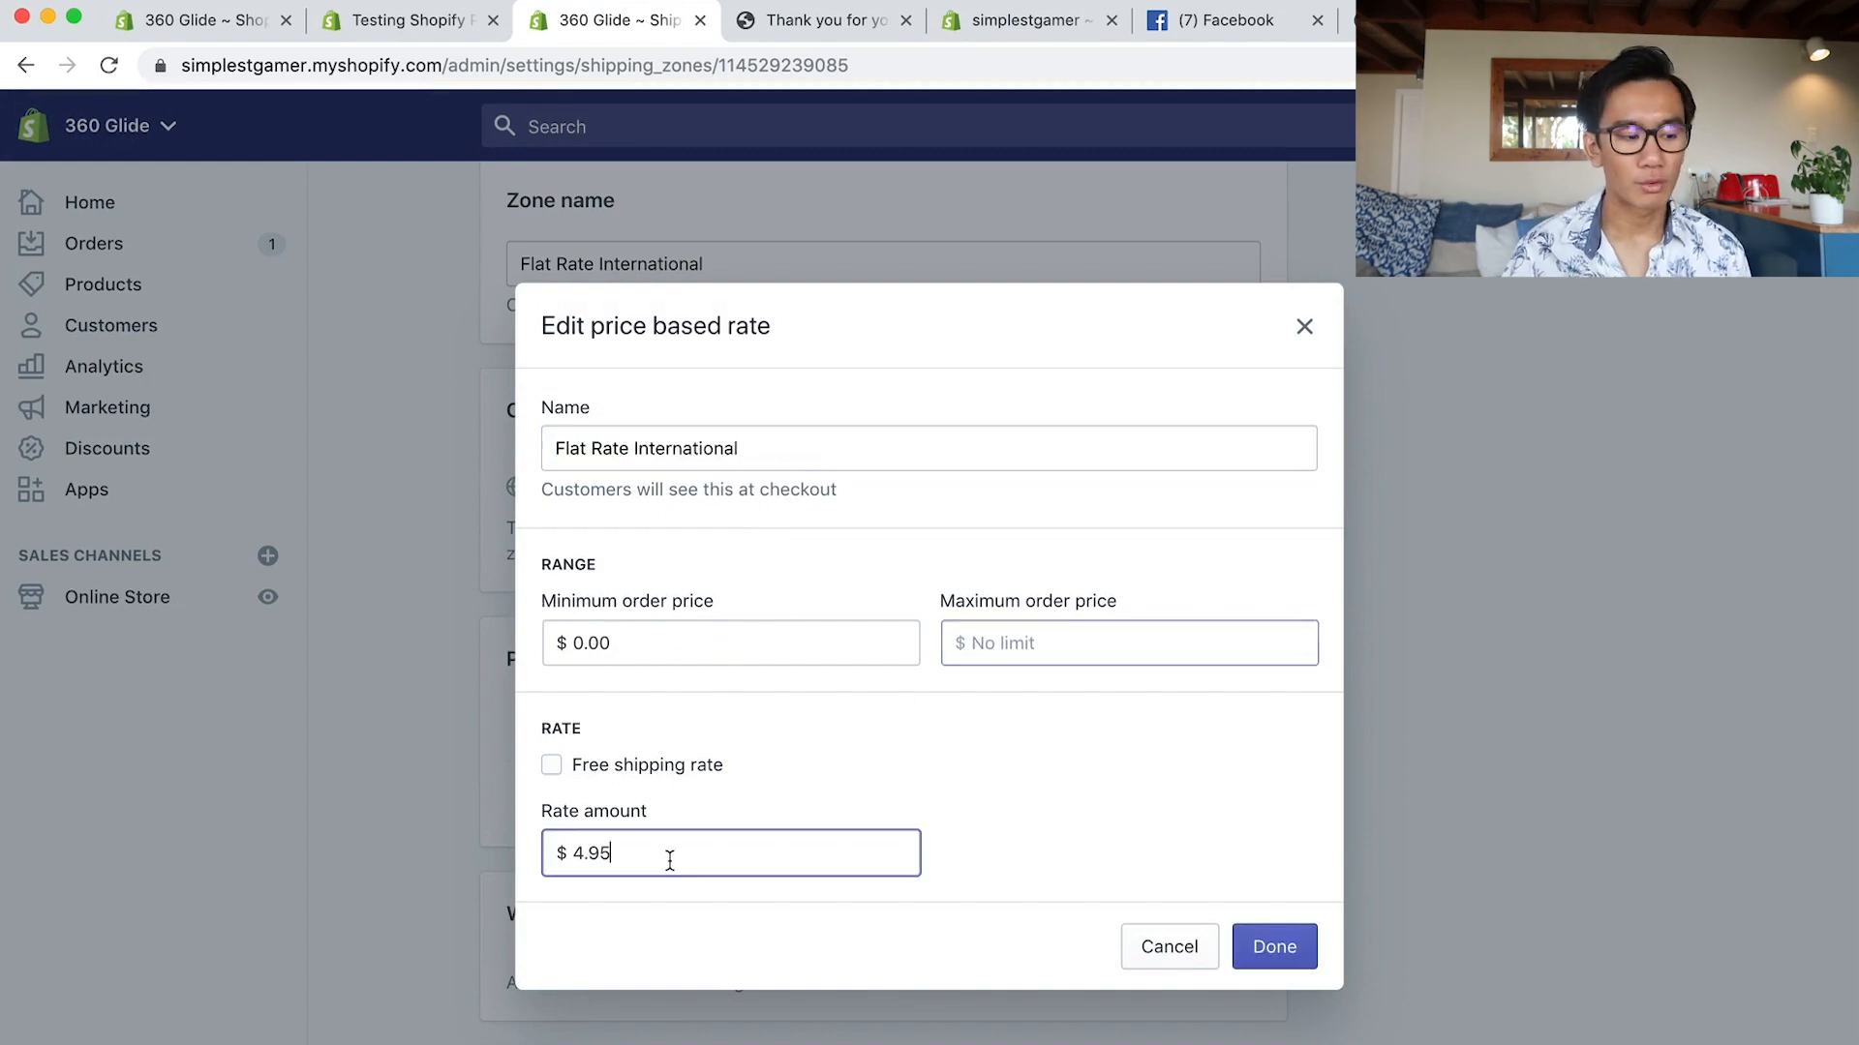
{"action": "double_click", "coordinate": [583, 852]}
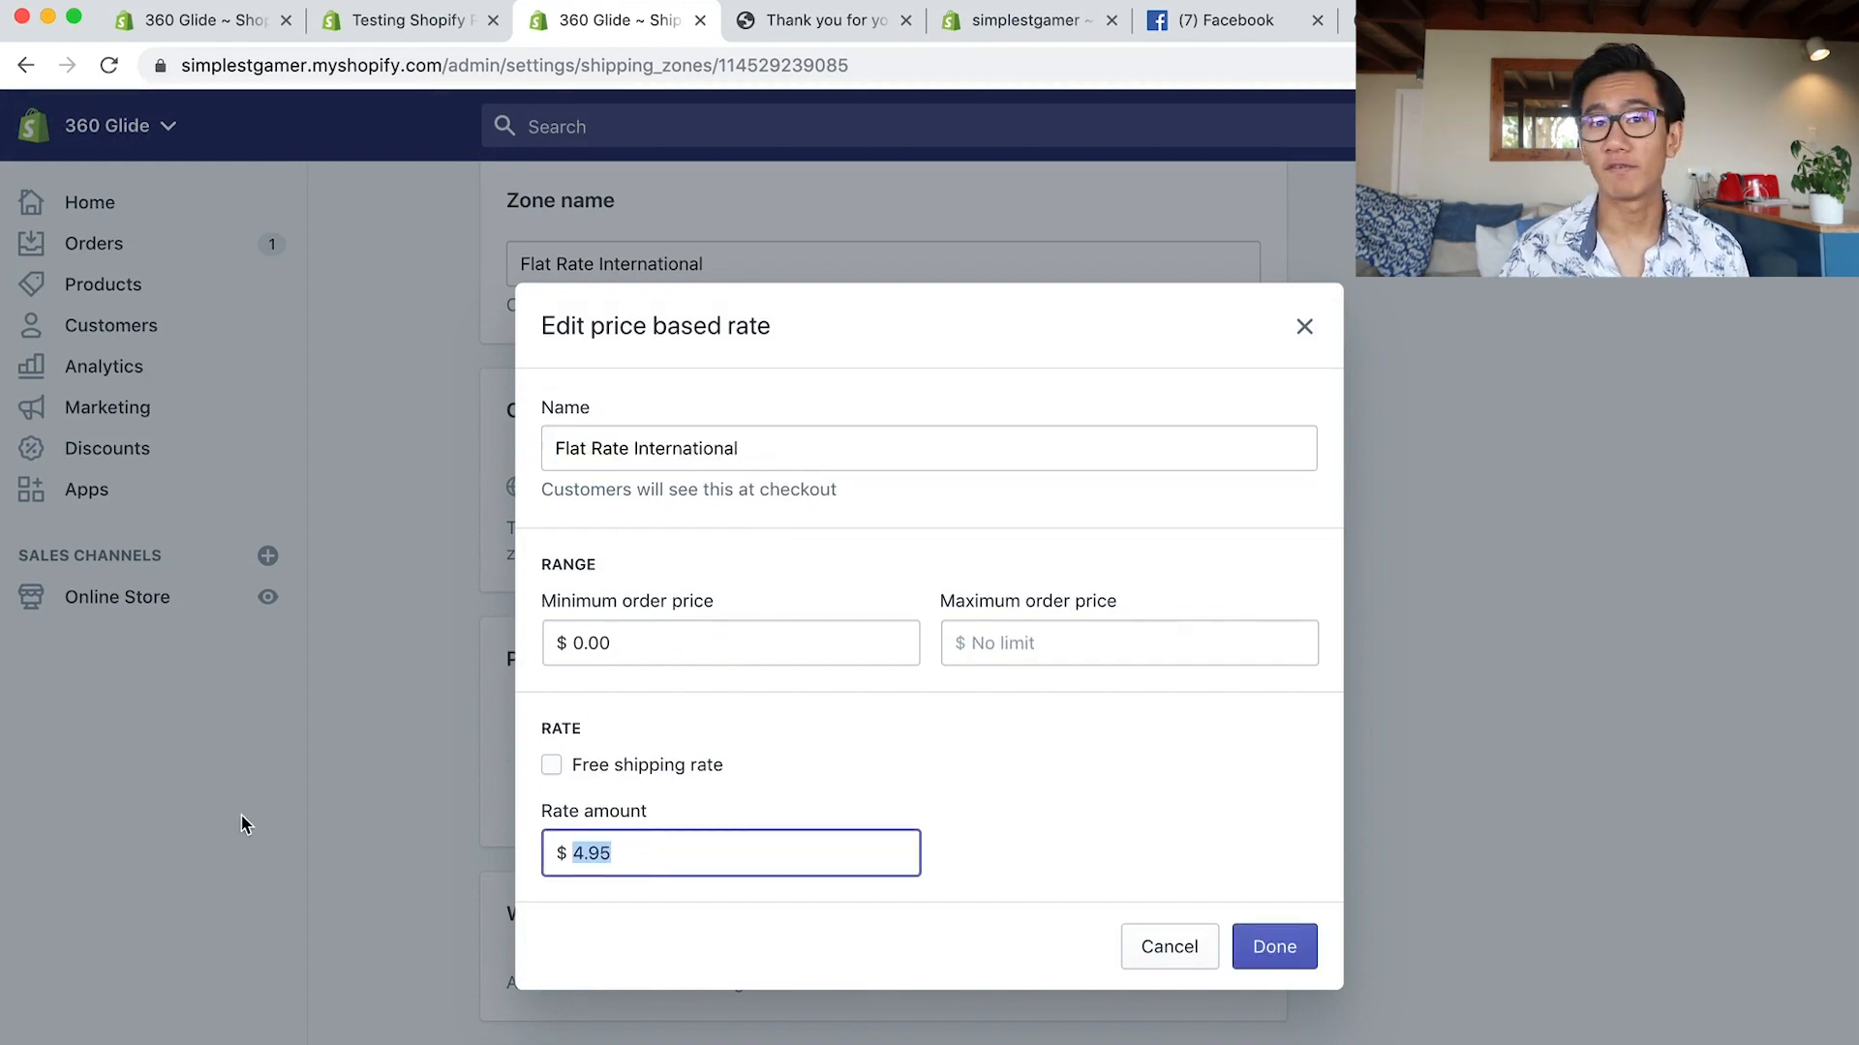
{"action": "type", "text": "6.95"}
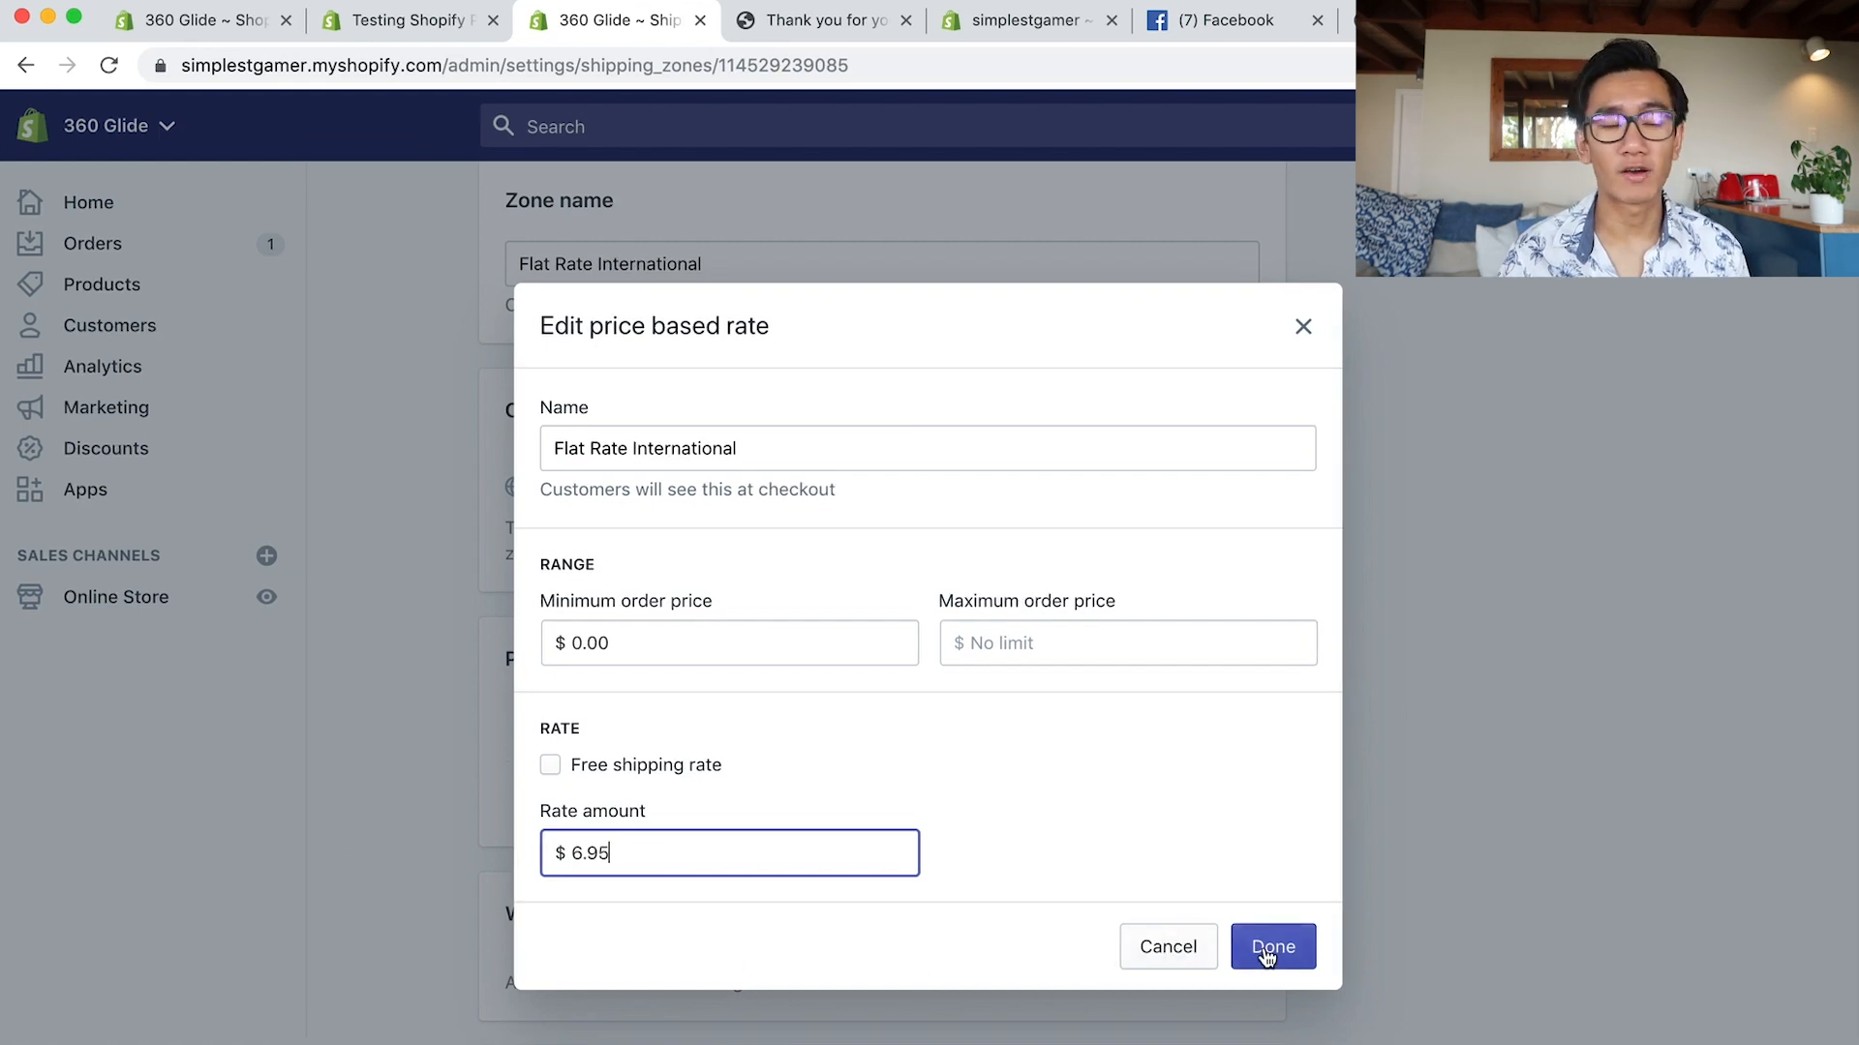
{"action": "left_click", "coordinate": [1271, 947]}
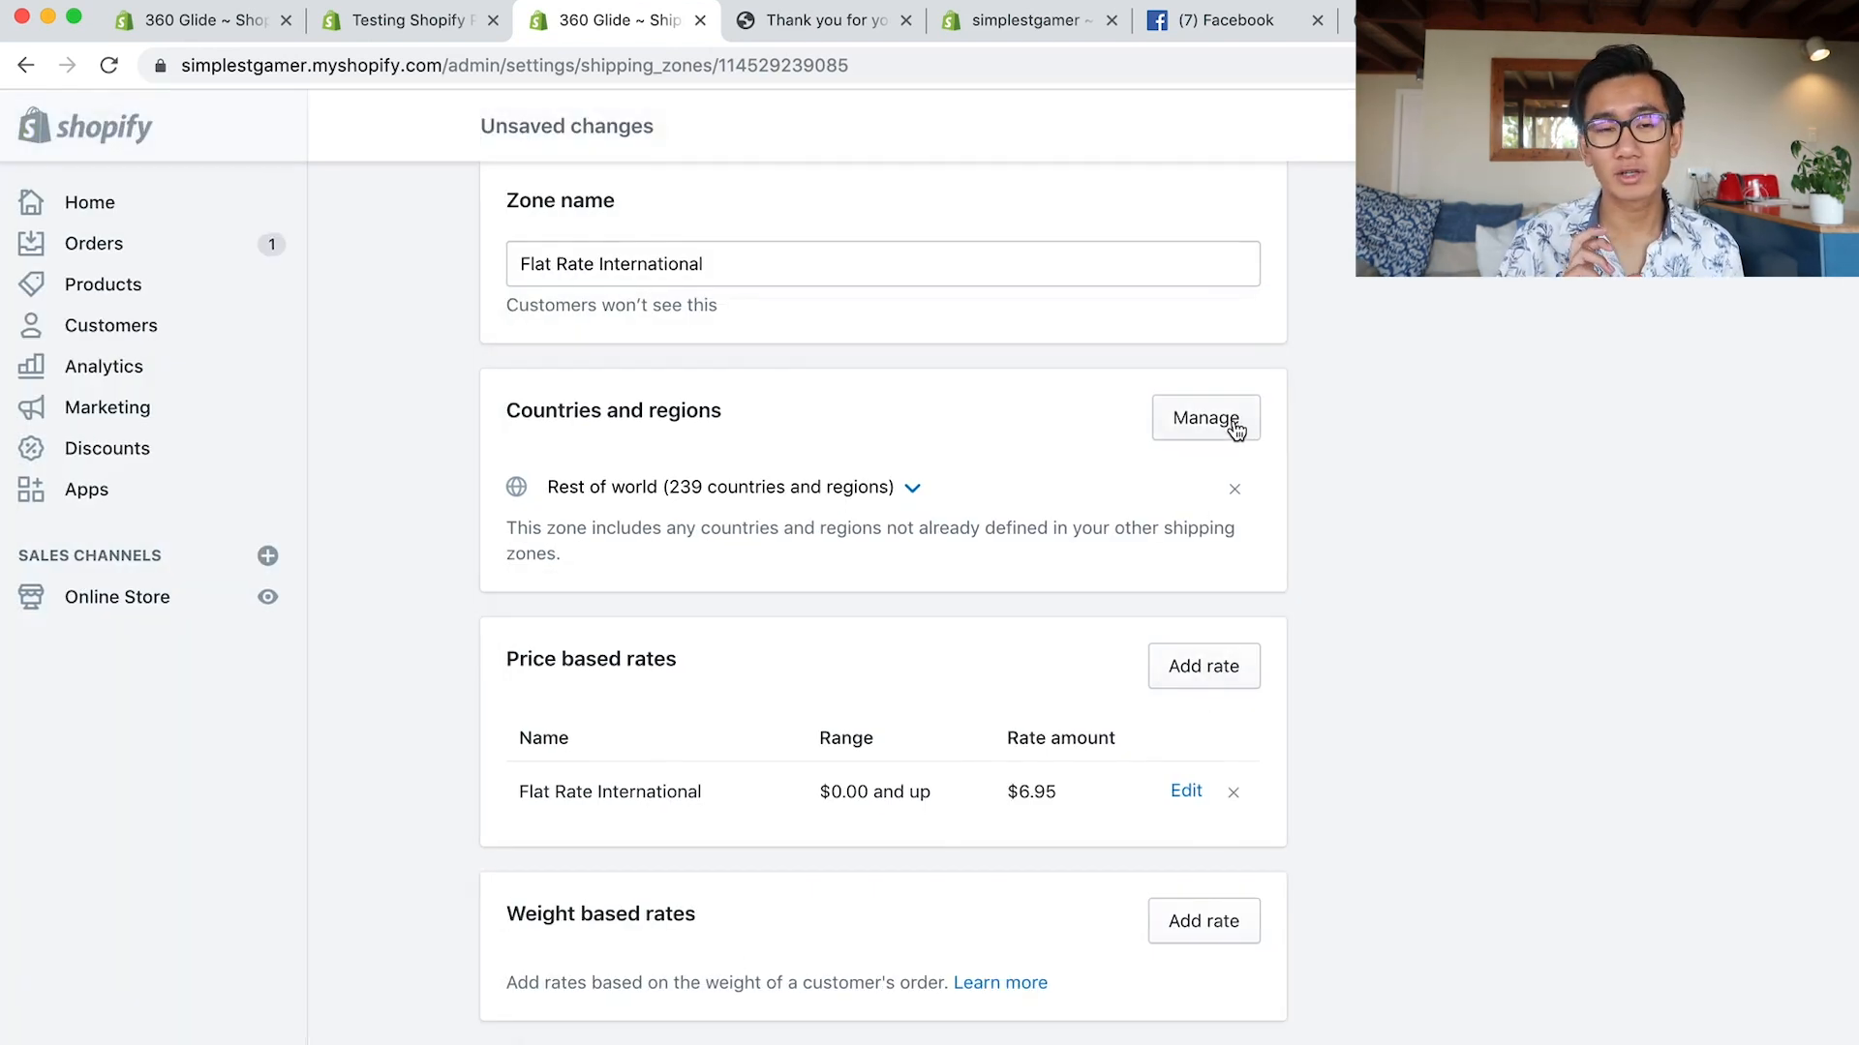
{"action": "left_click", "coordinate": [1204, 418]}
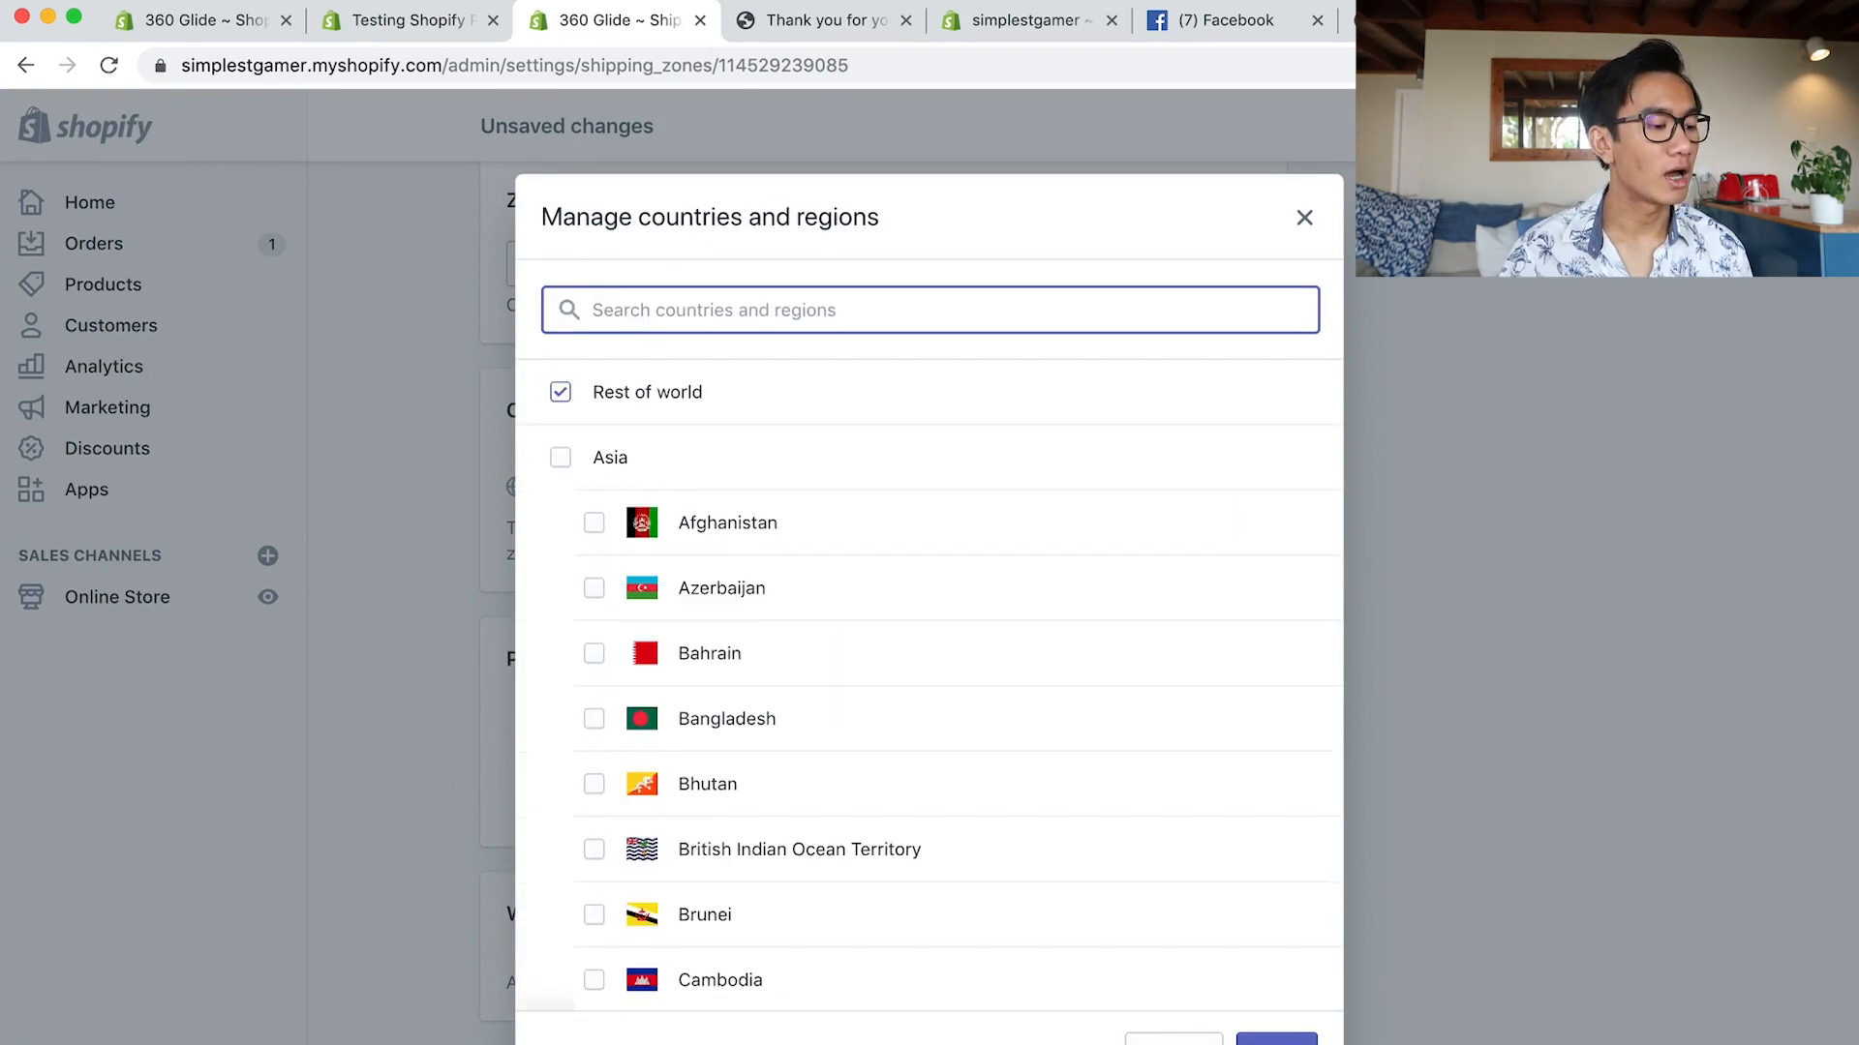
{"action": "left_click", "coordinate": [1303, 218]}
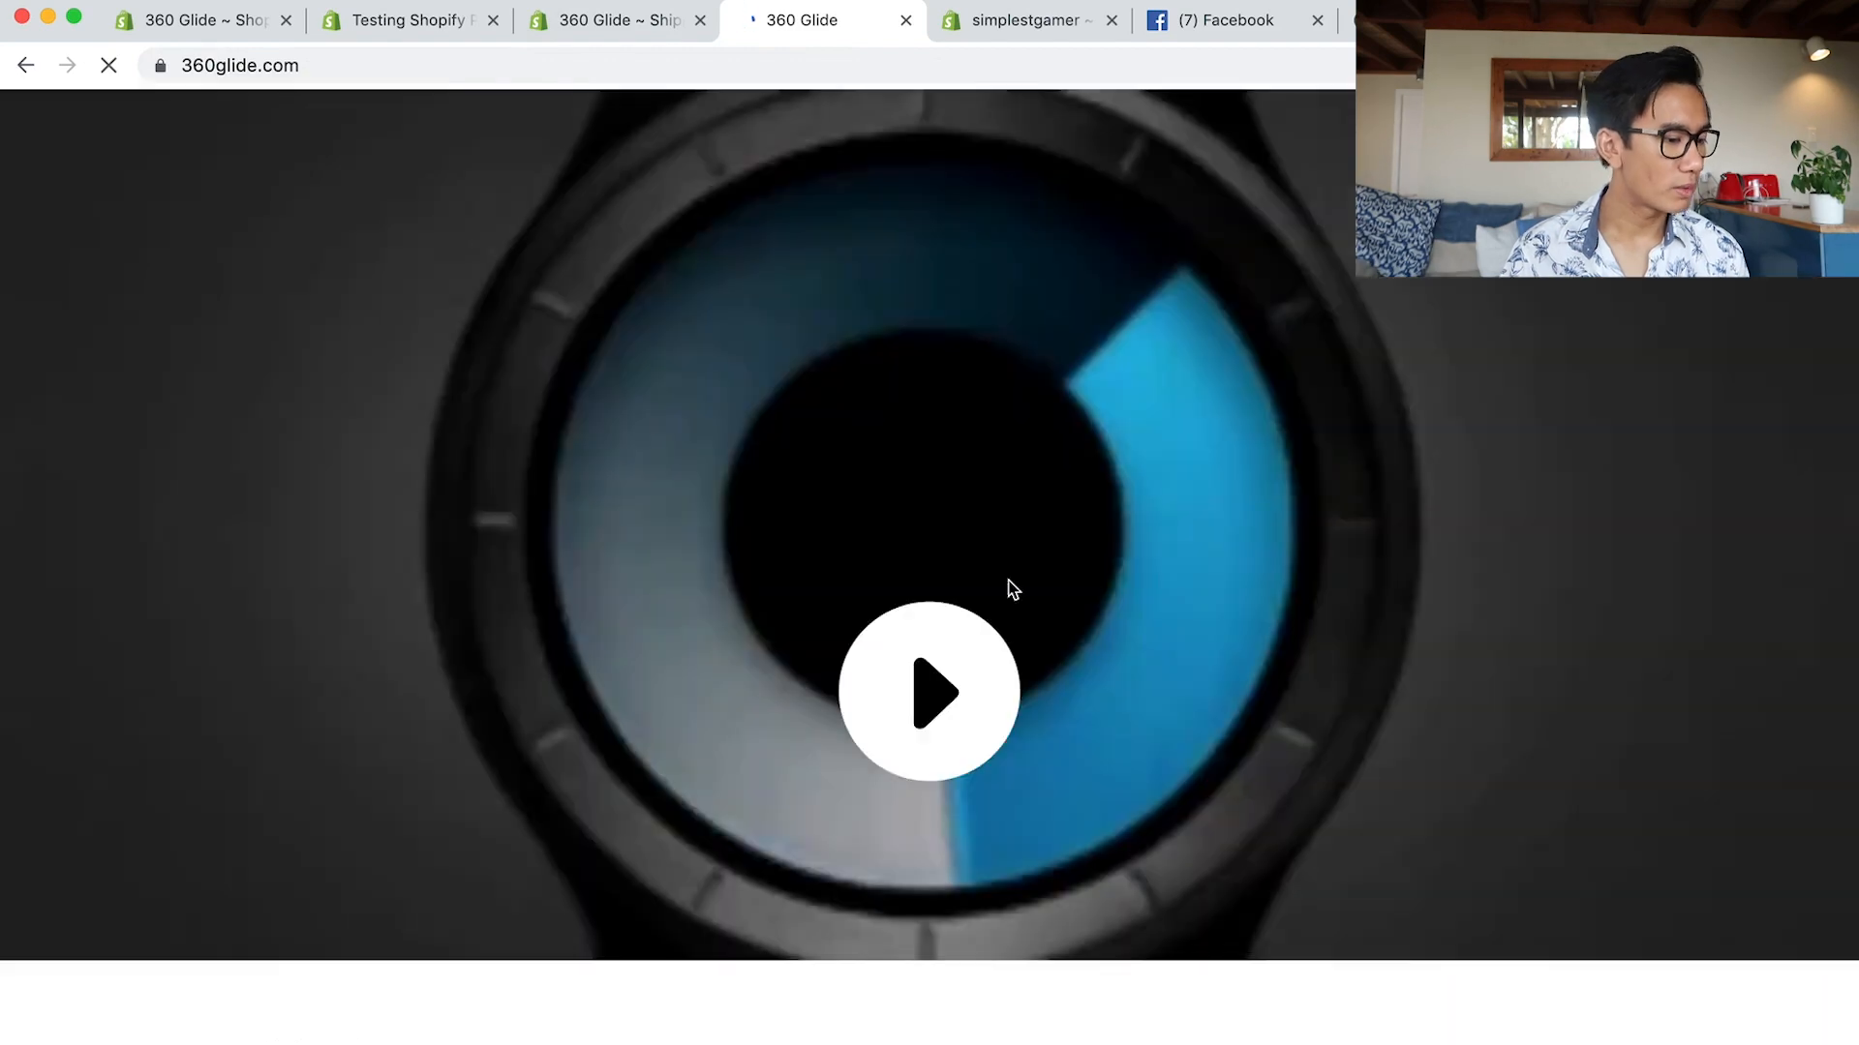
Play the hero video on the live 360glide.com store, then return to the theme editor's Video section.
{"action": "left_click", "coordinate": [929, 693]}
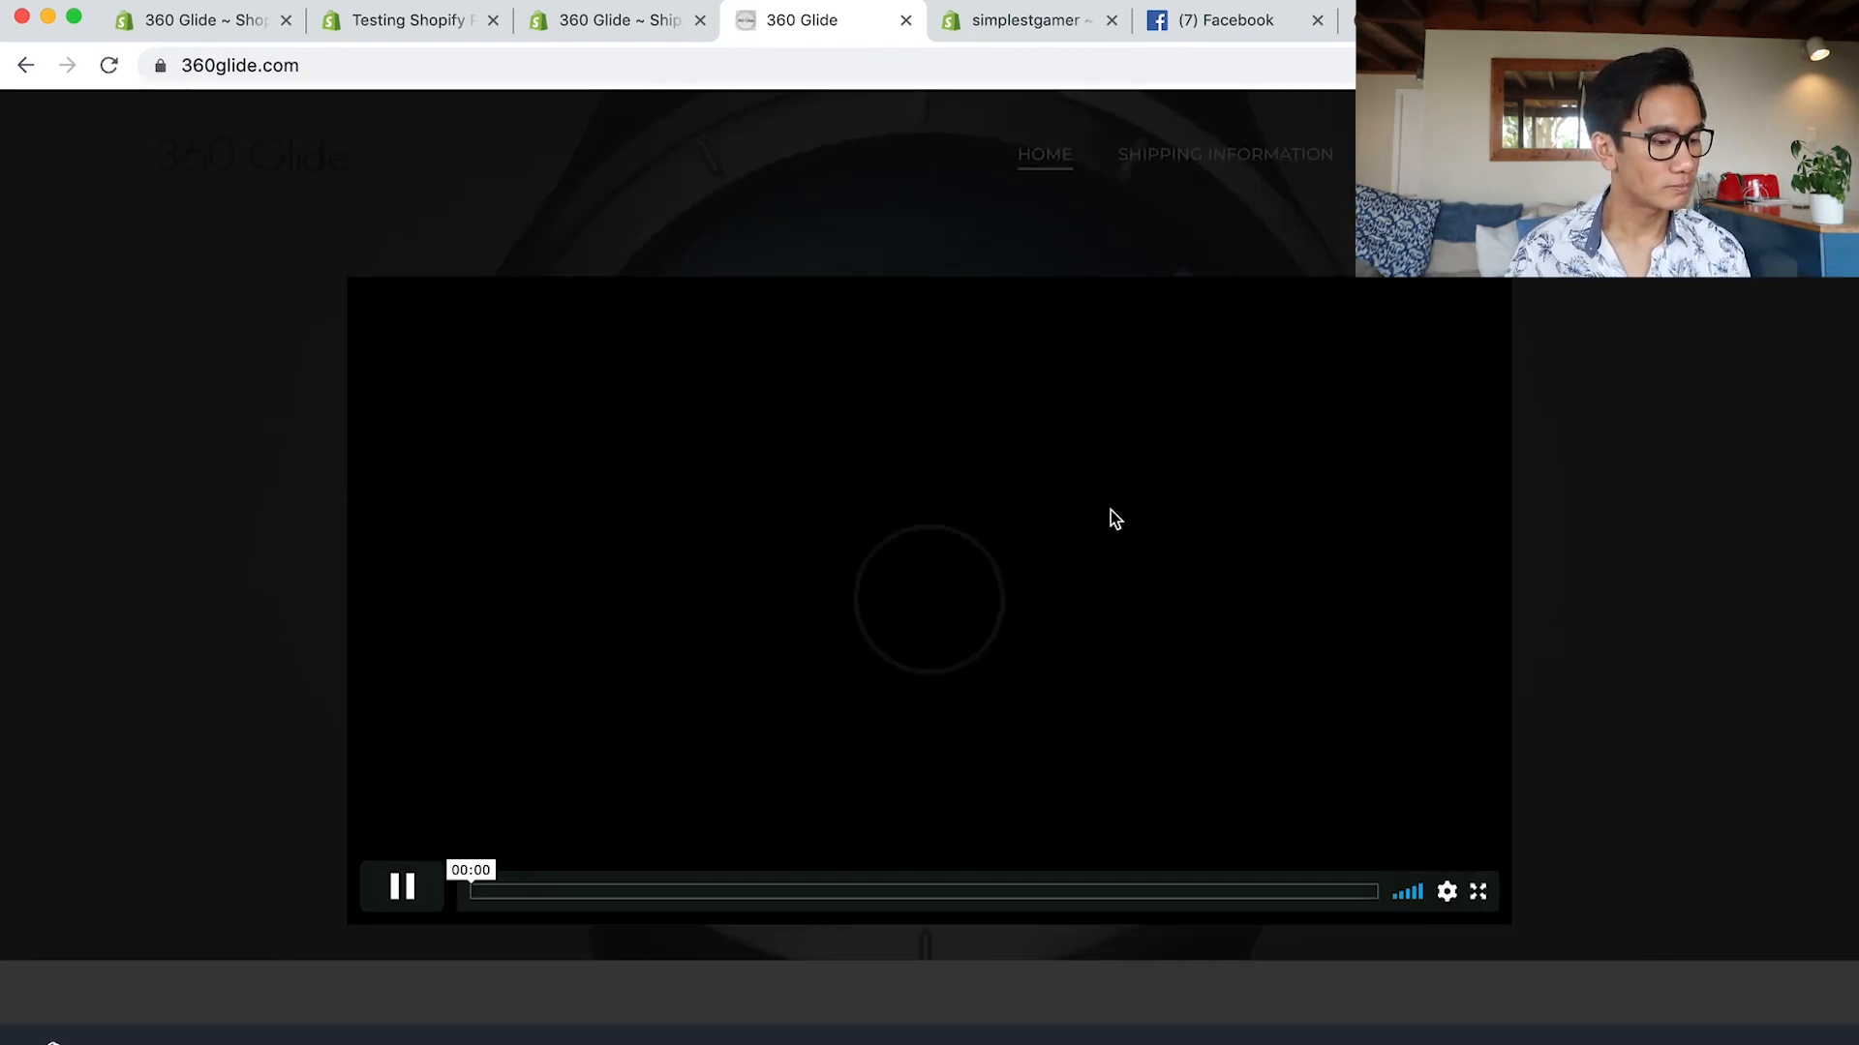
{"action": "left_click", "coordinate": [609, 19]}
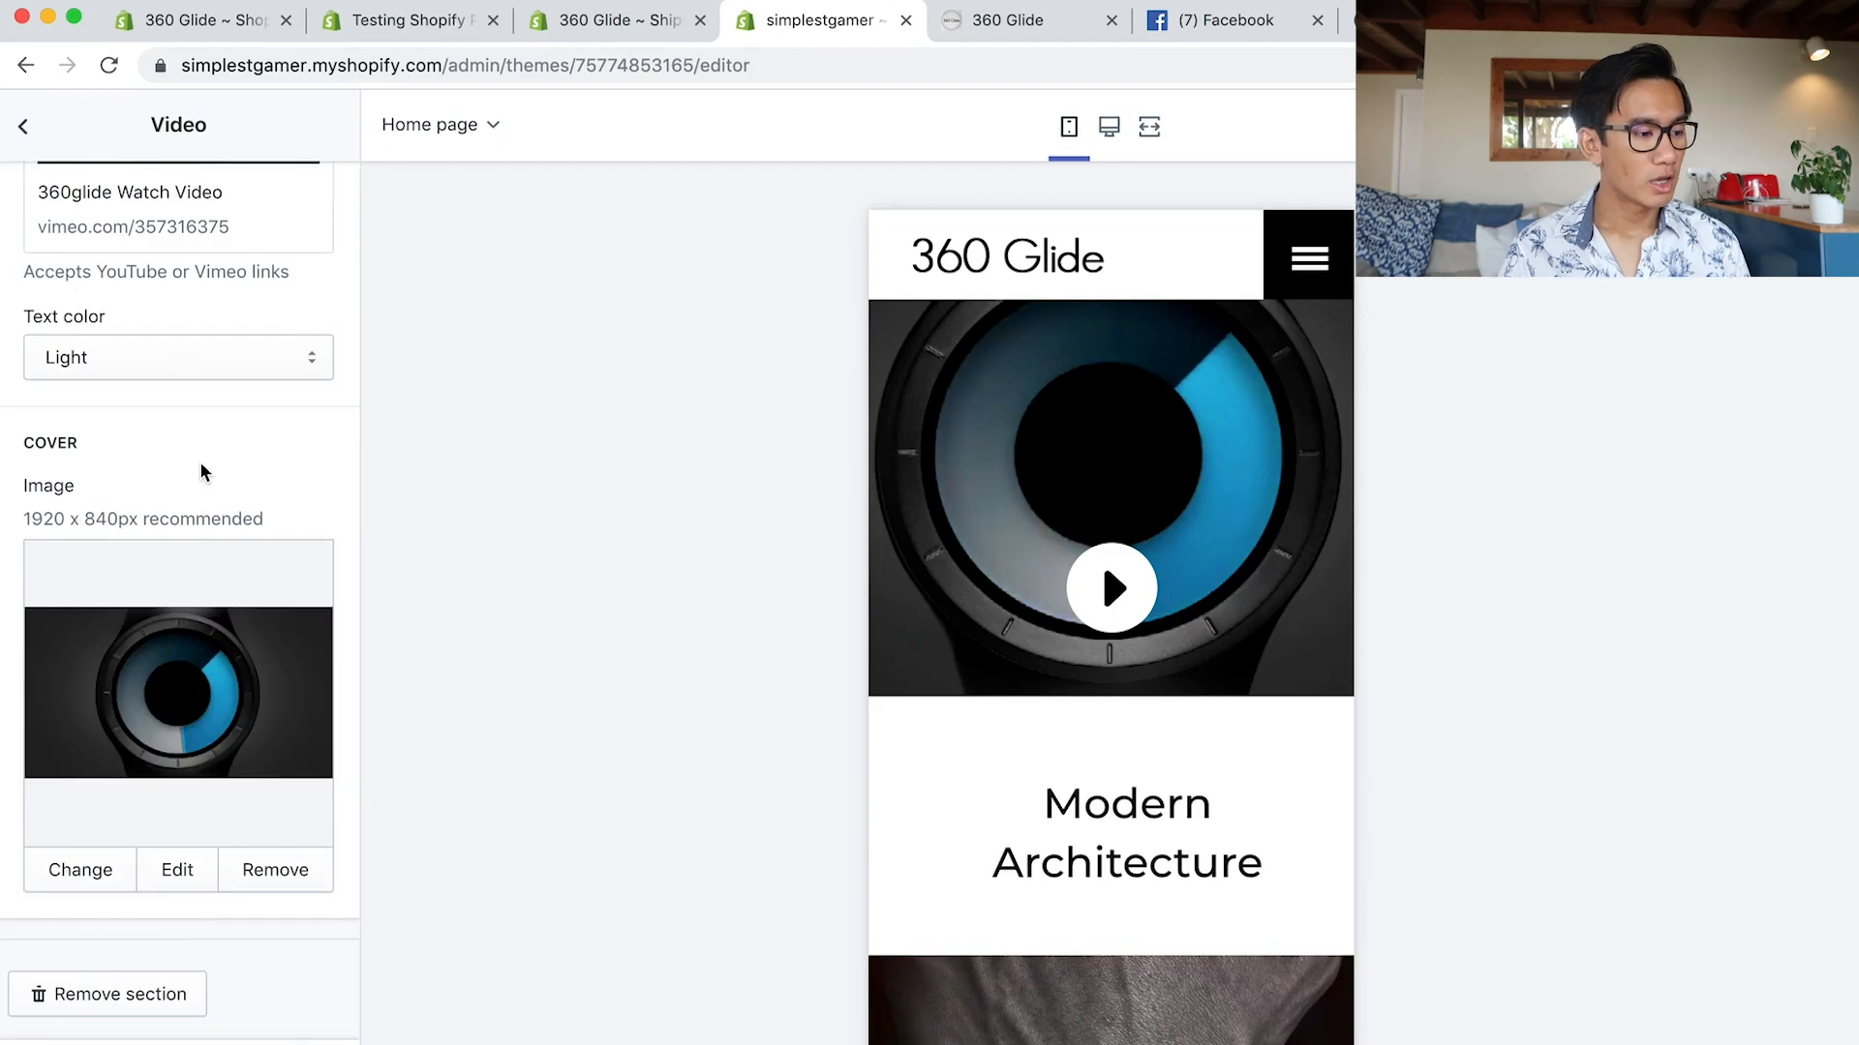
Search YouTube for 'motivational royalty free music', preview the Motivational Upbeat track, and go back to the results.
{"action": "left_click", "coordinate": [1013, 20]}
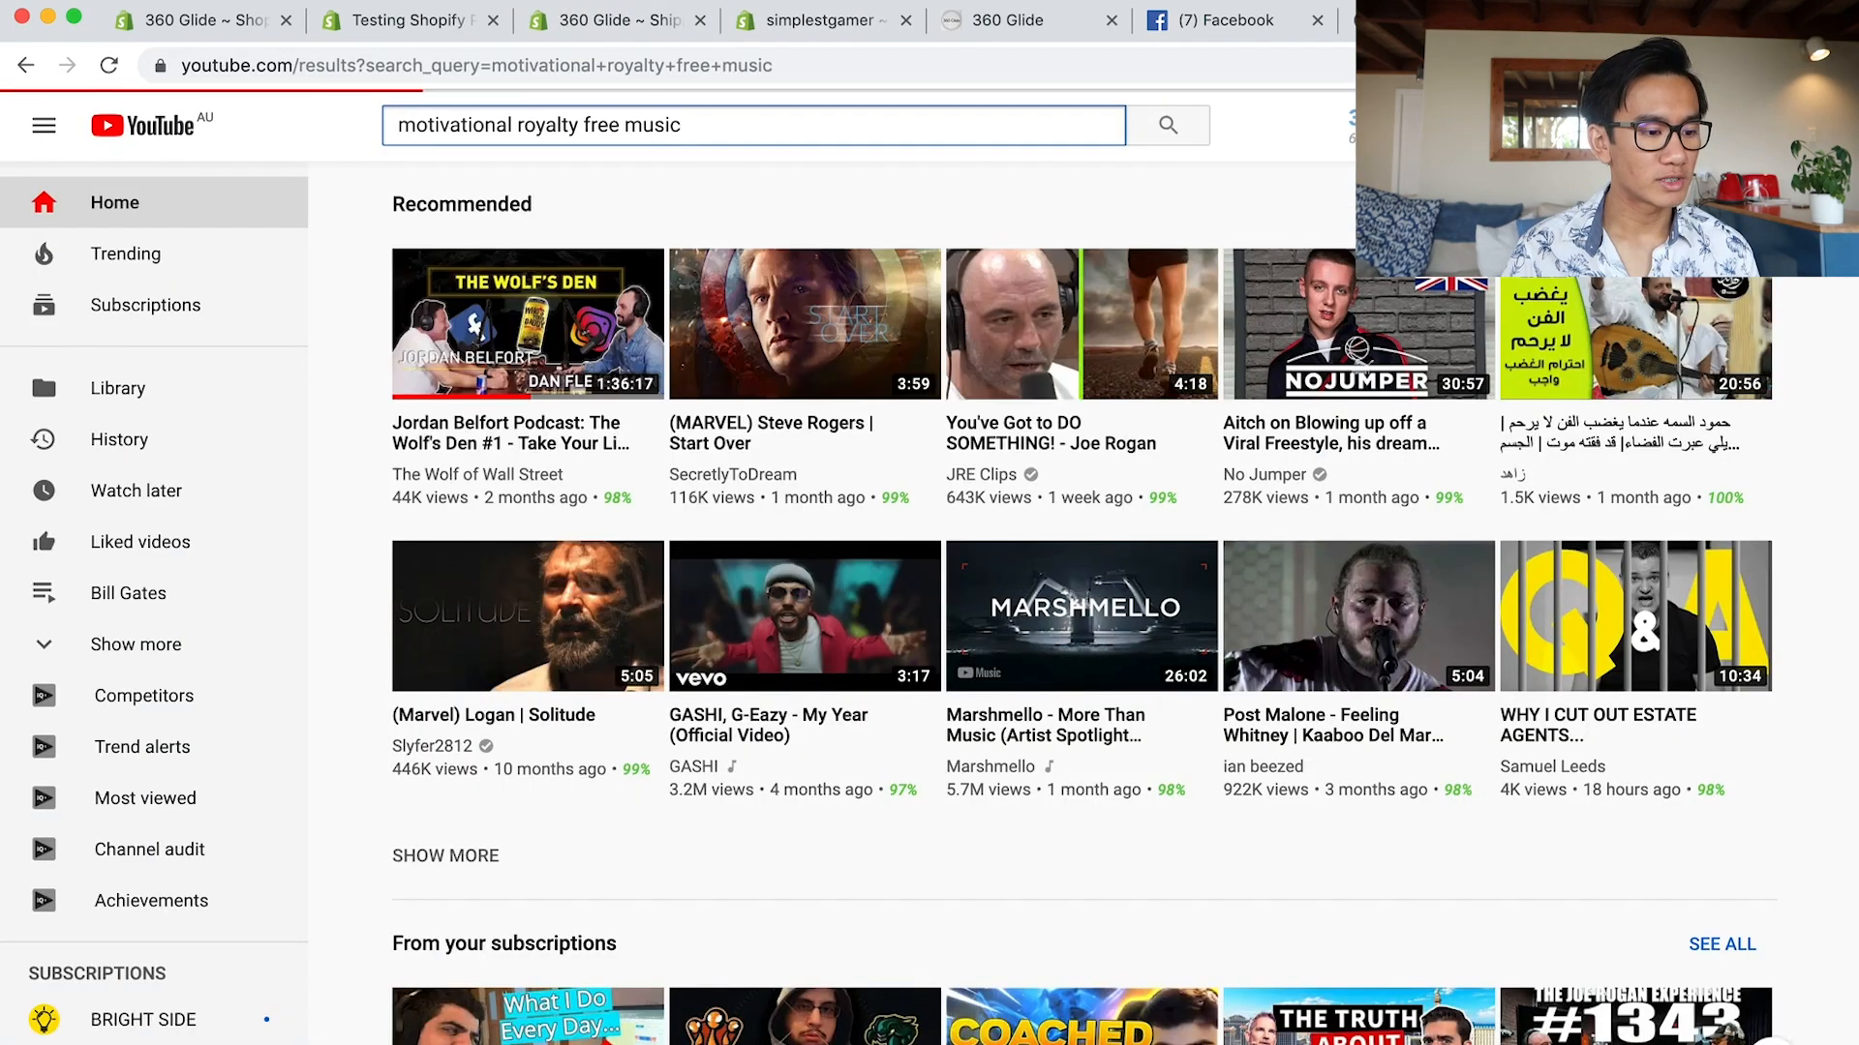
{"action": "left_click", "coordinate": [1166, 124]}
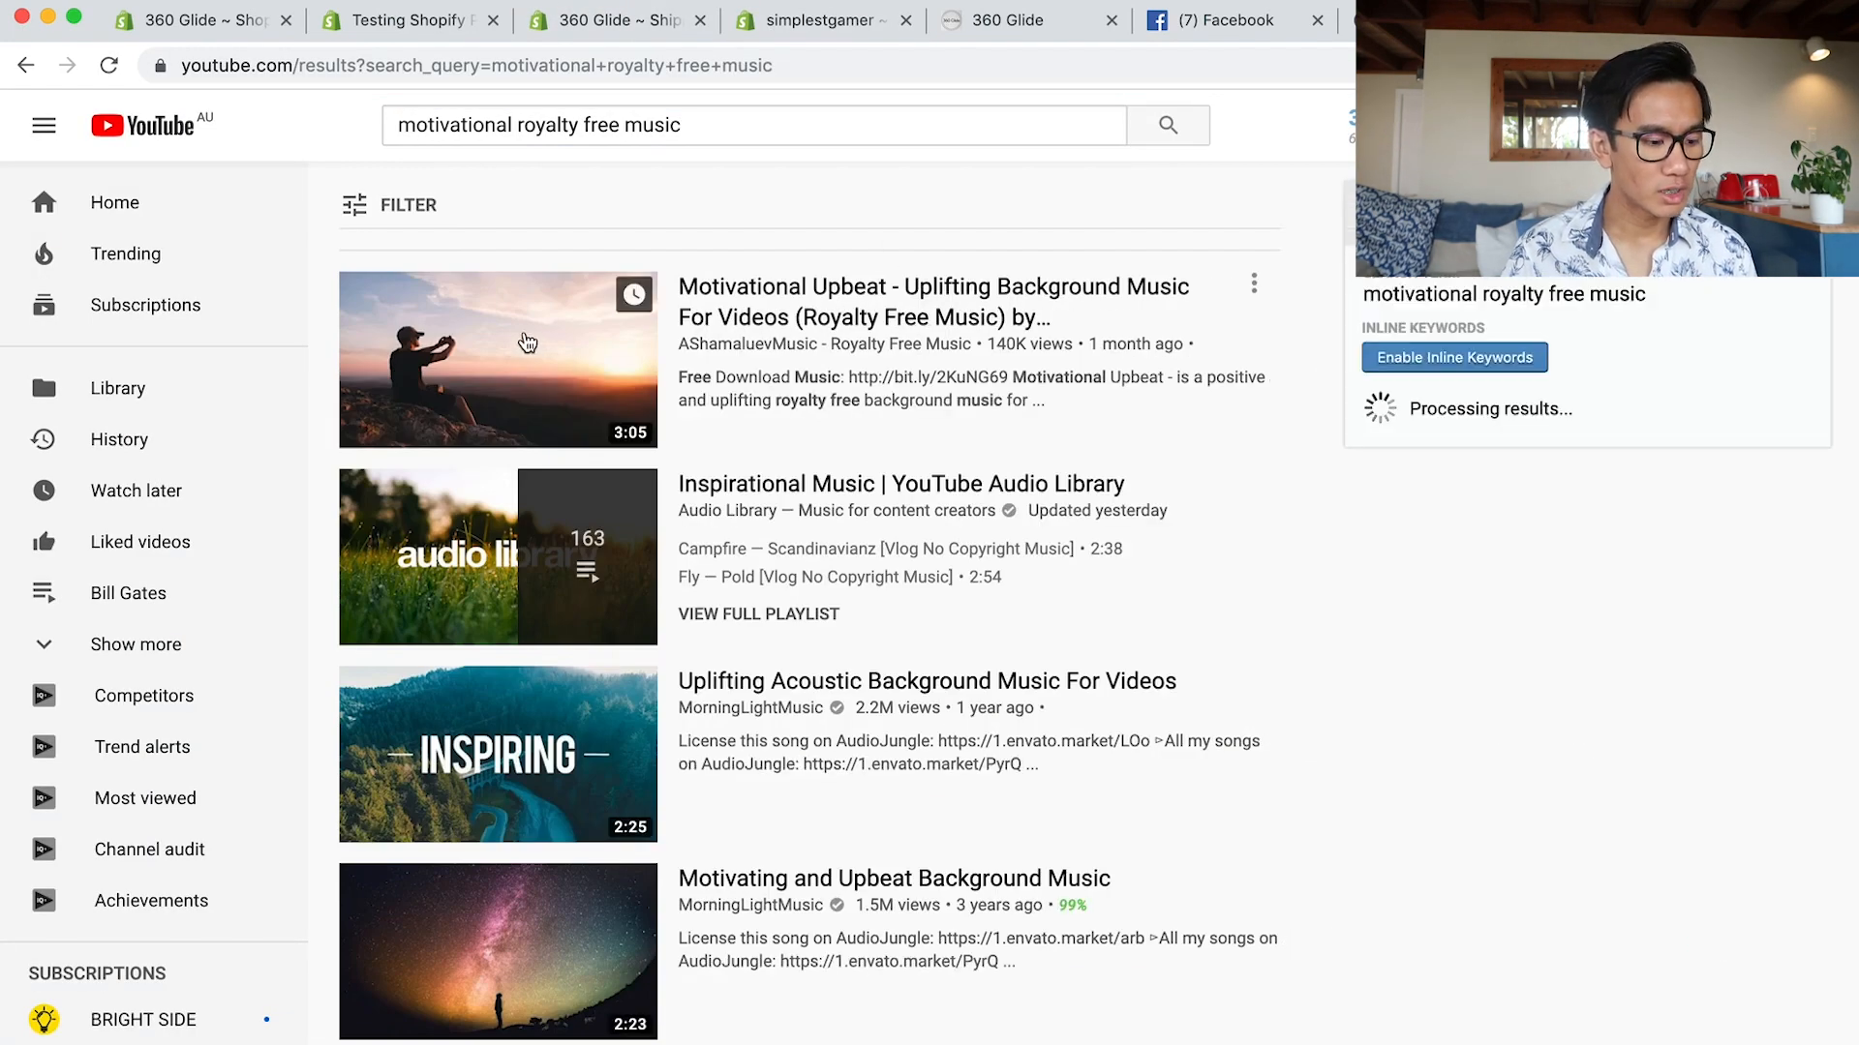
{"action": "left_click", "coordinate": [498, 360]}
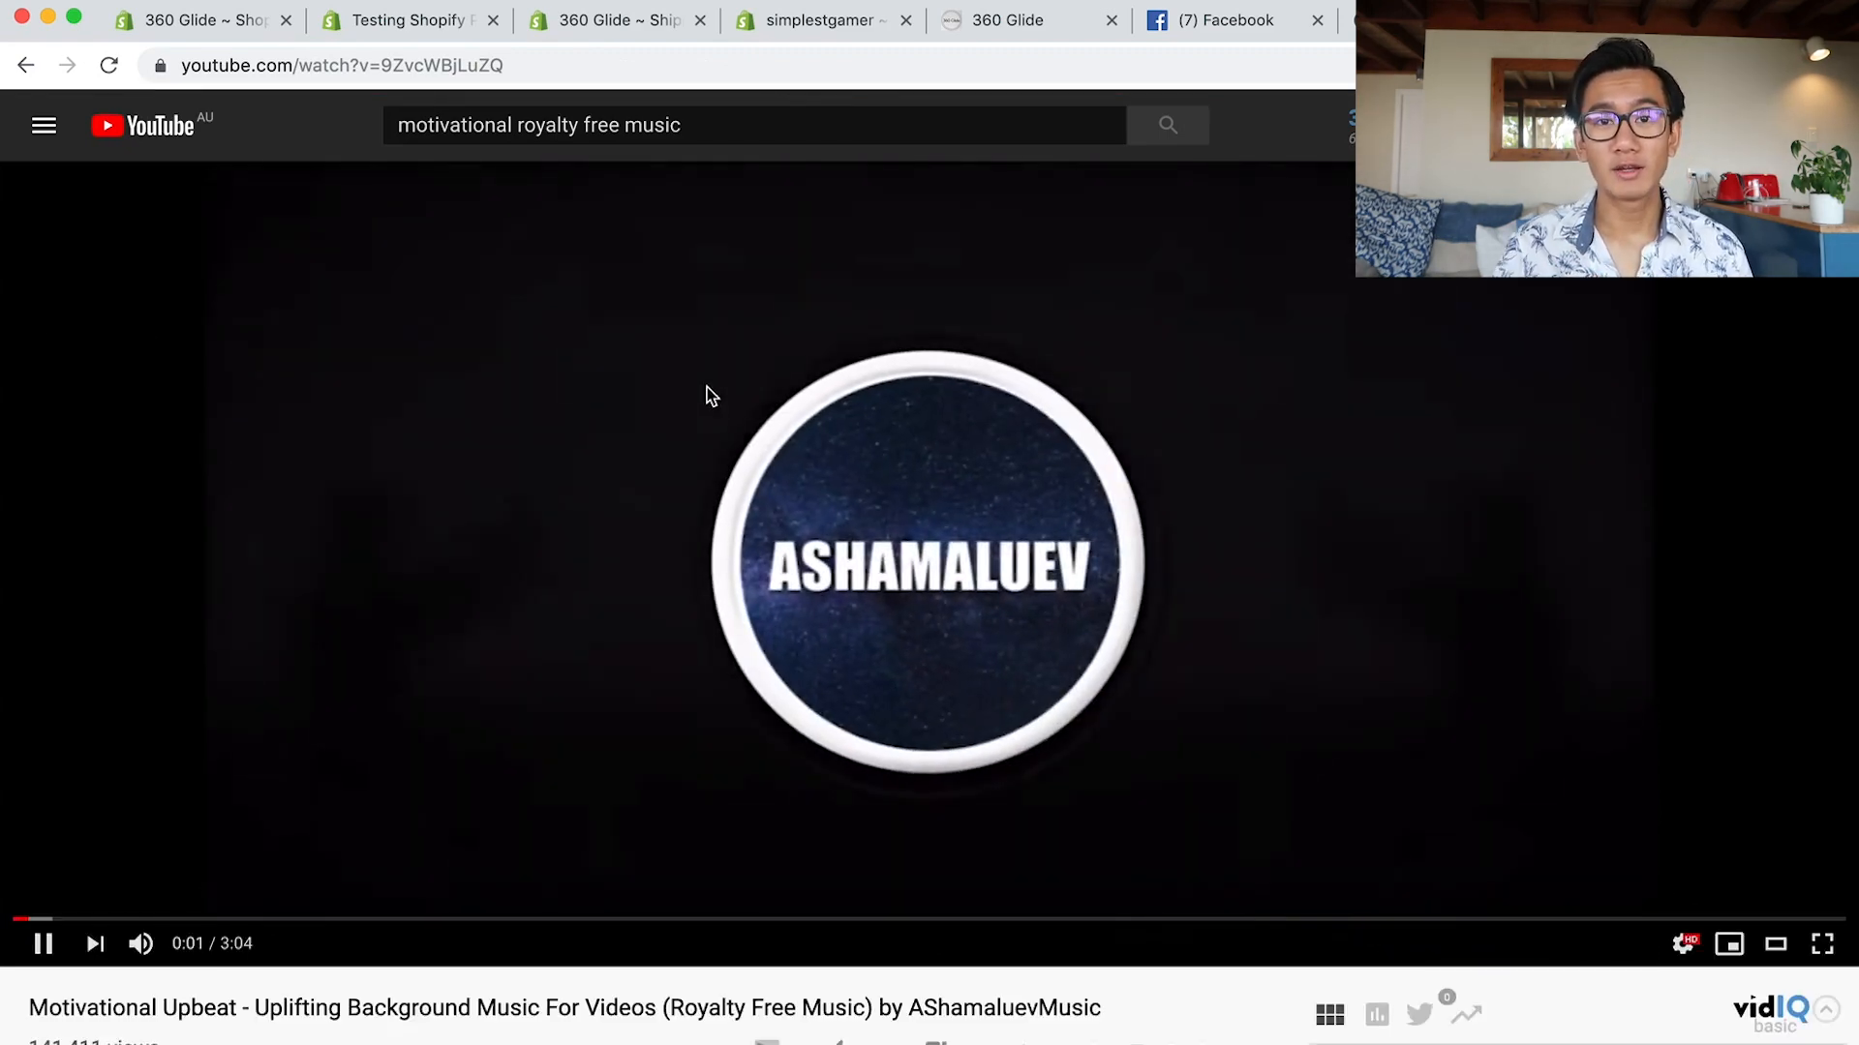
{"action": "left_click", "coordinate": [1166, 124]}
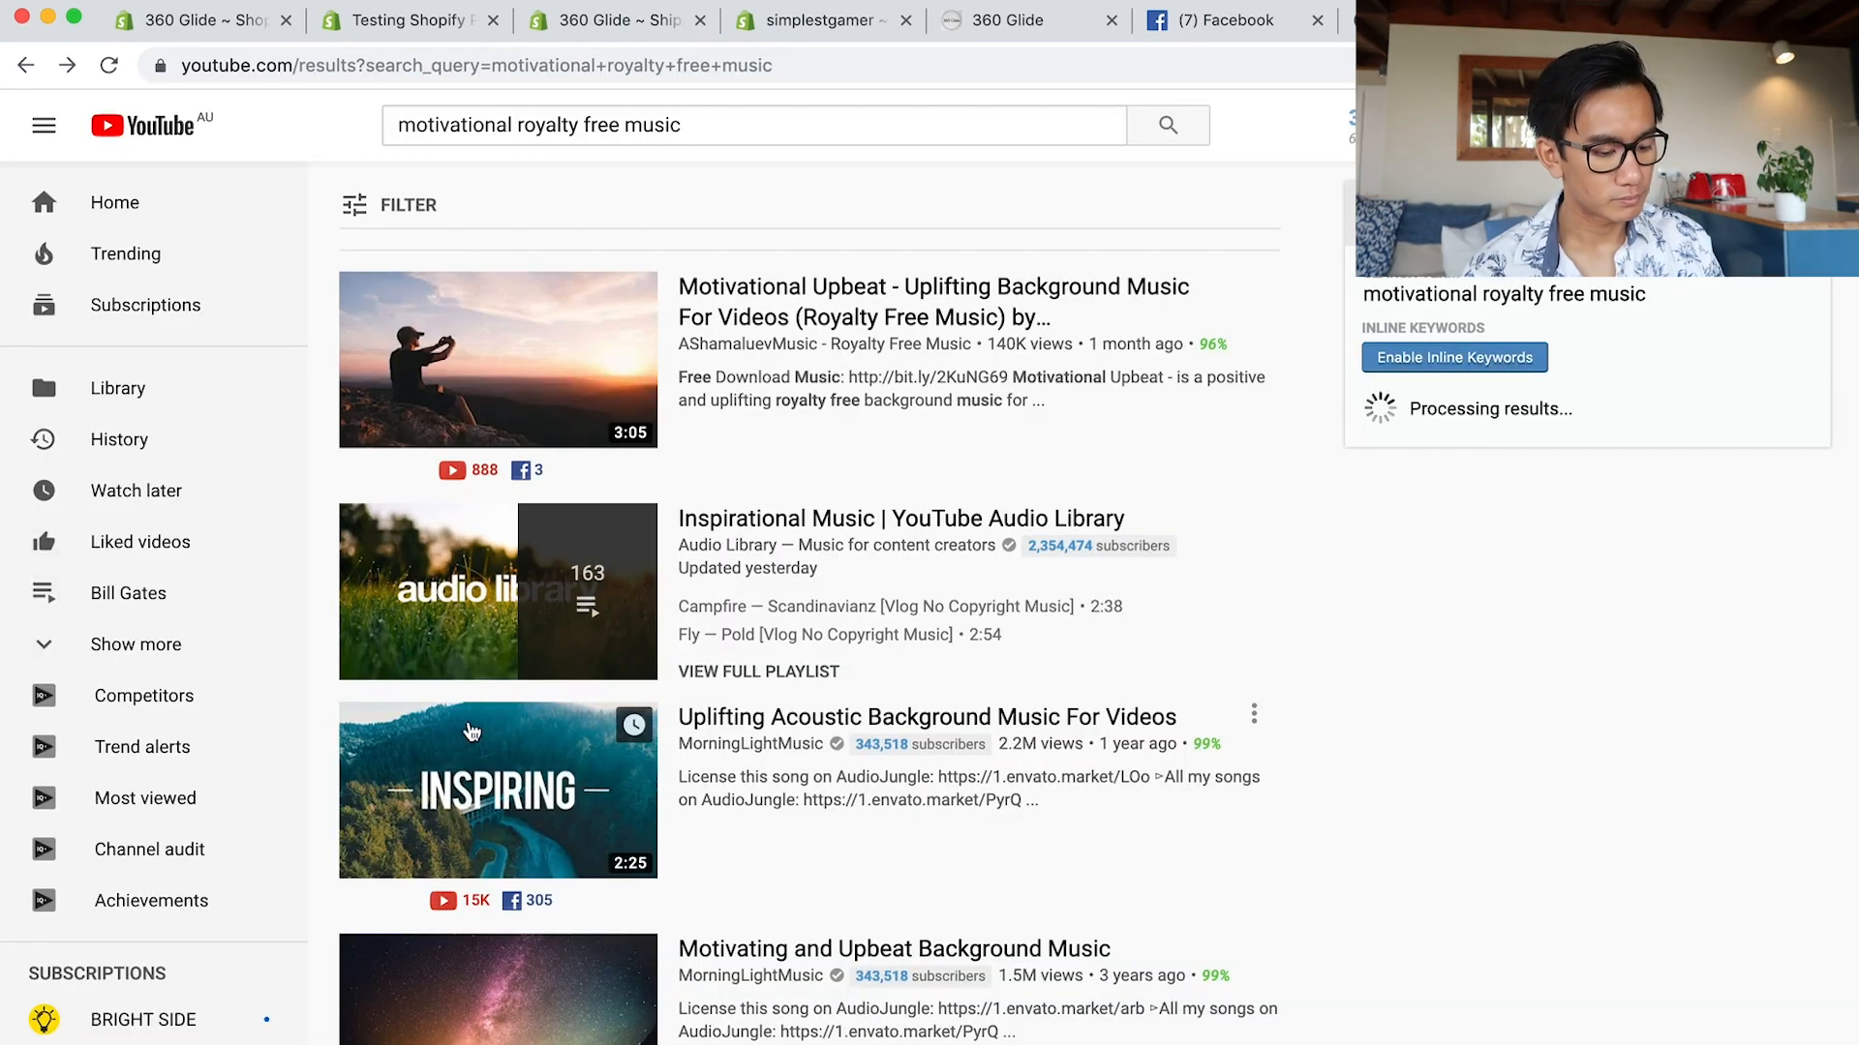
{"action": "left_click", "coordinate": [498, 788]}
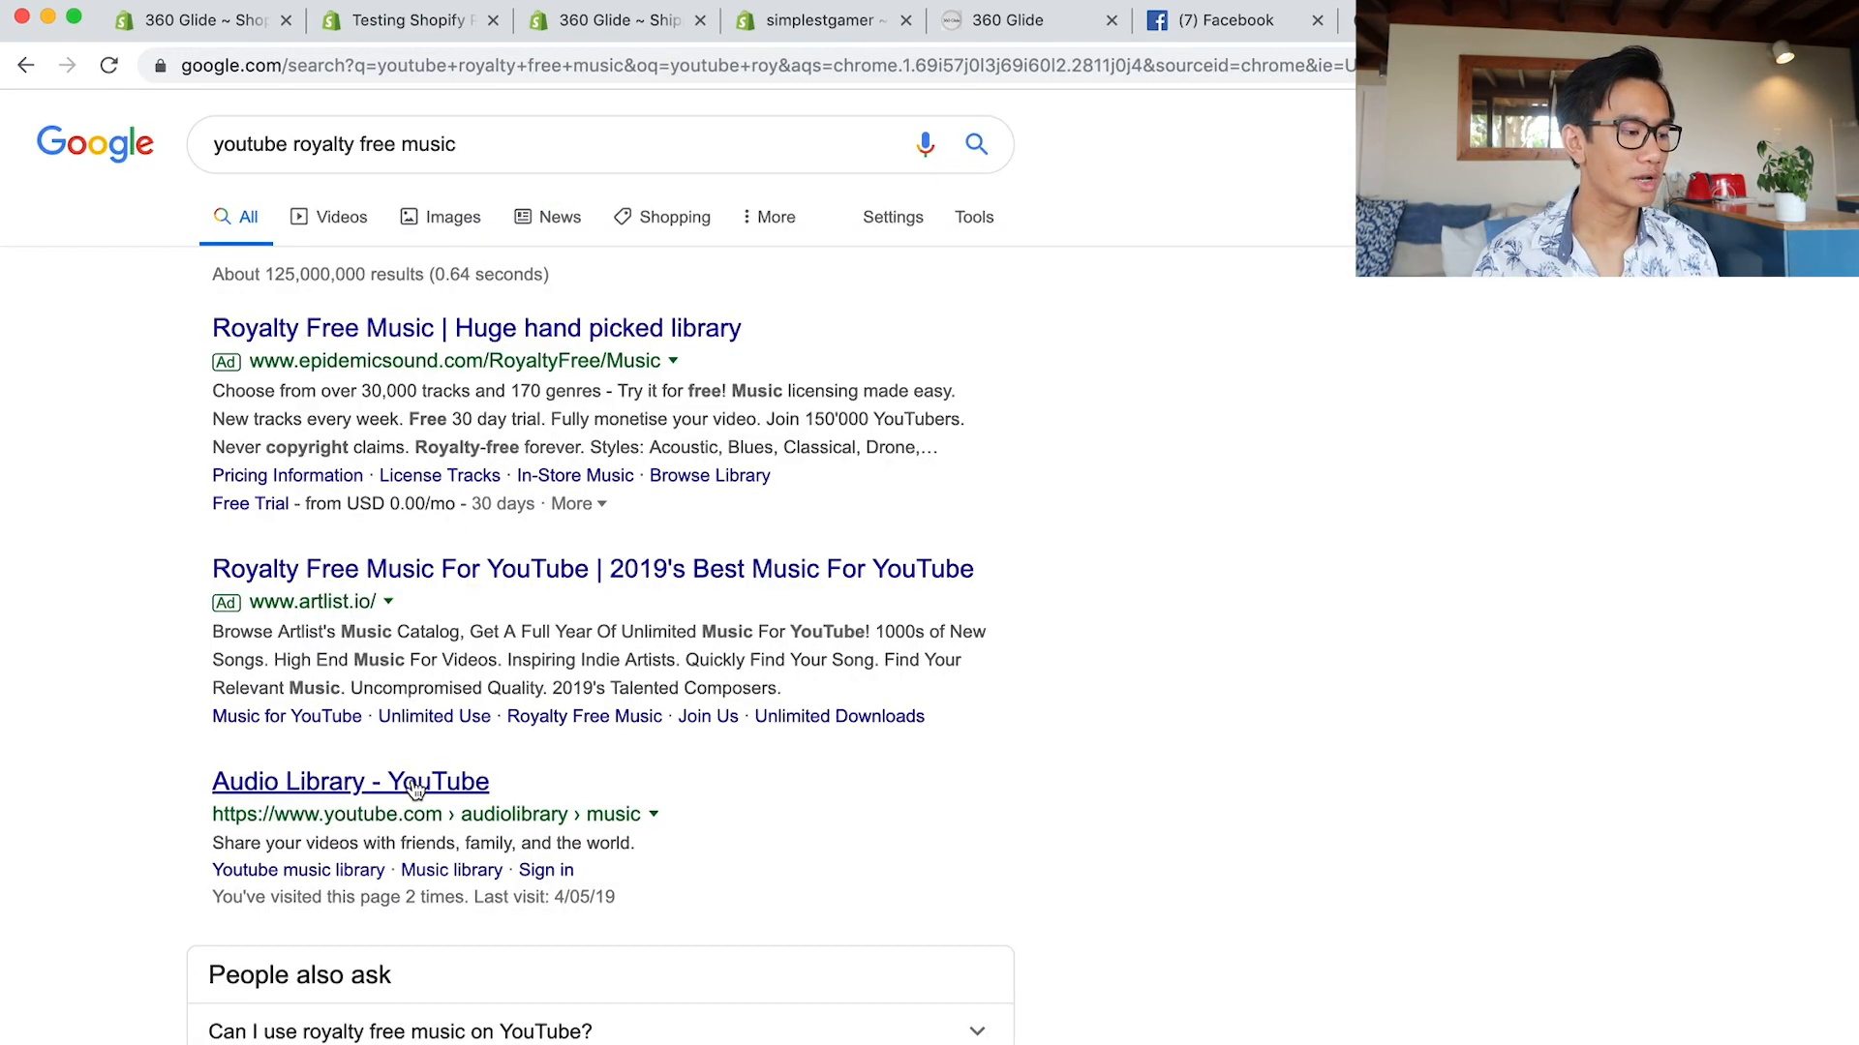
Open the YouTube Audio Library and filter its free music by the Inspirational mood.
{"action": "left_click", "coordinate": [351, 781]}
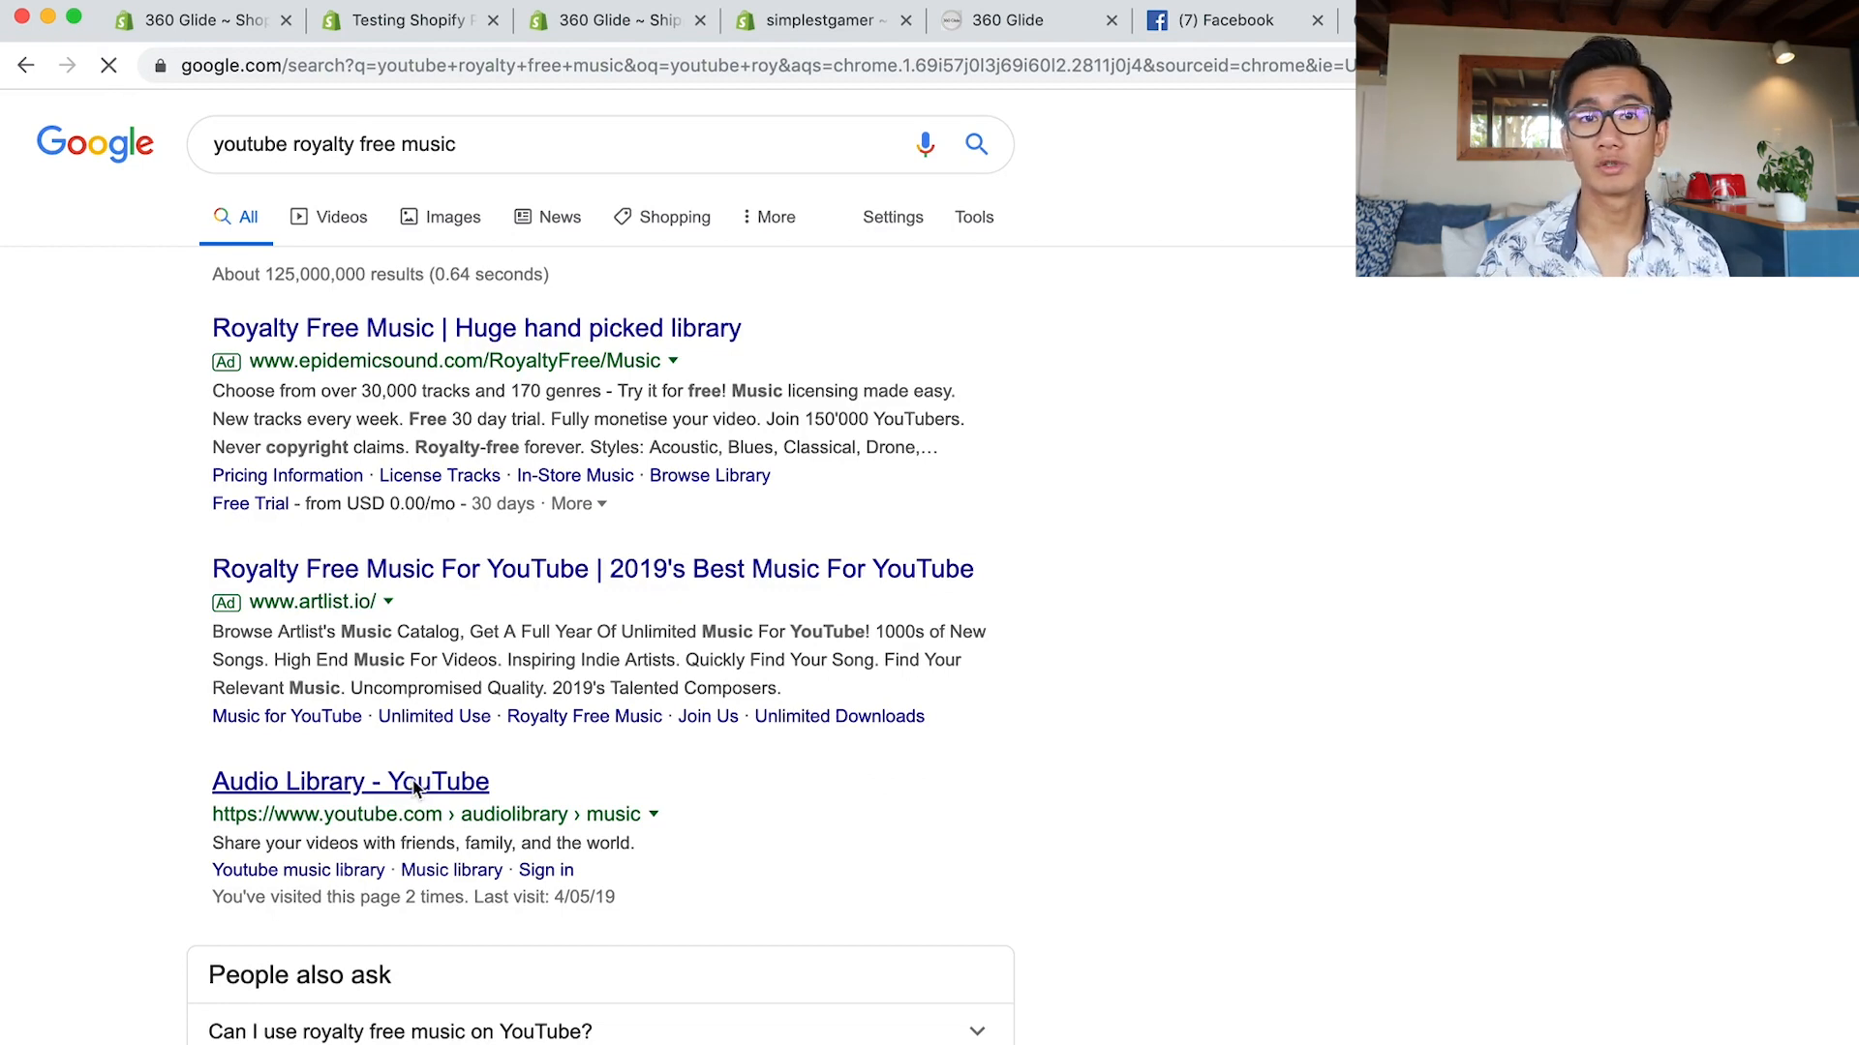
{"action": "left_click", "coordinate": [351, 780]}
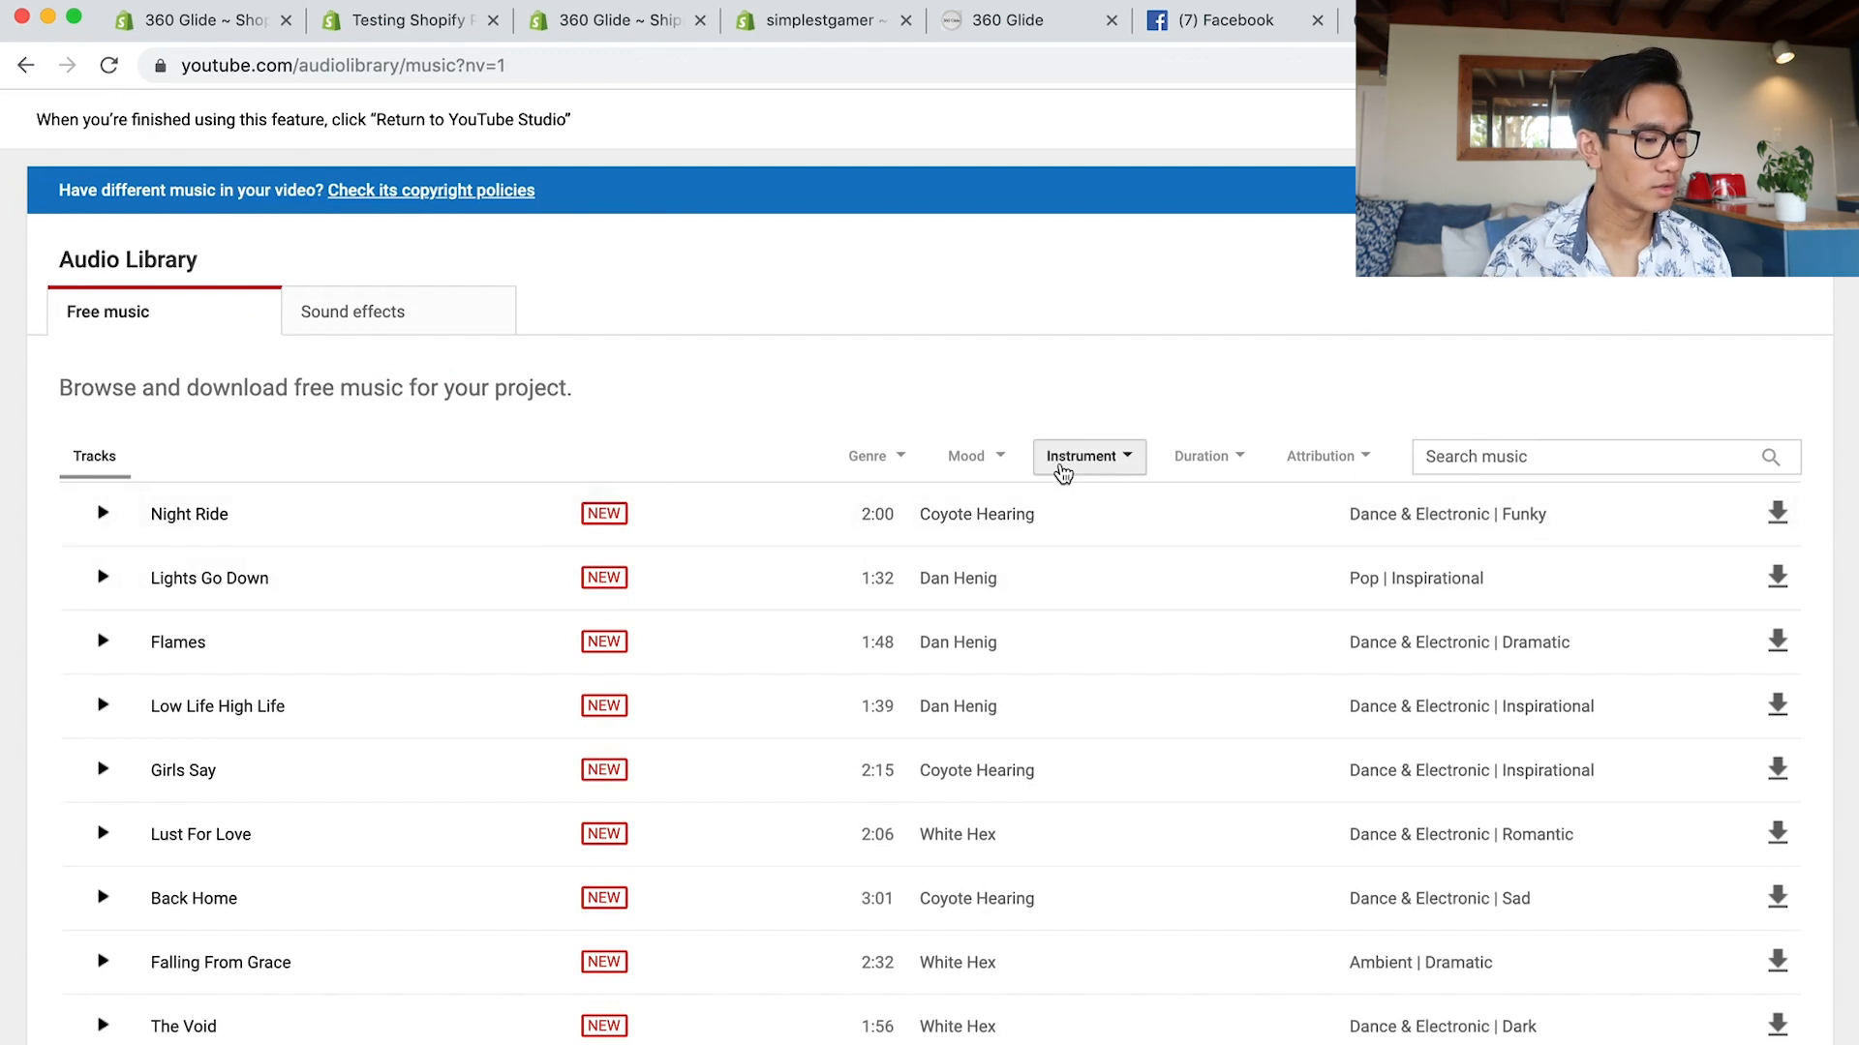
{"action": "left_click", "coordinate": [970, 455]}
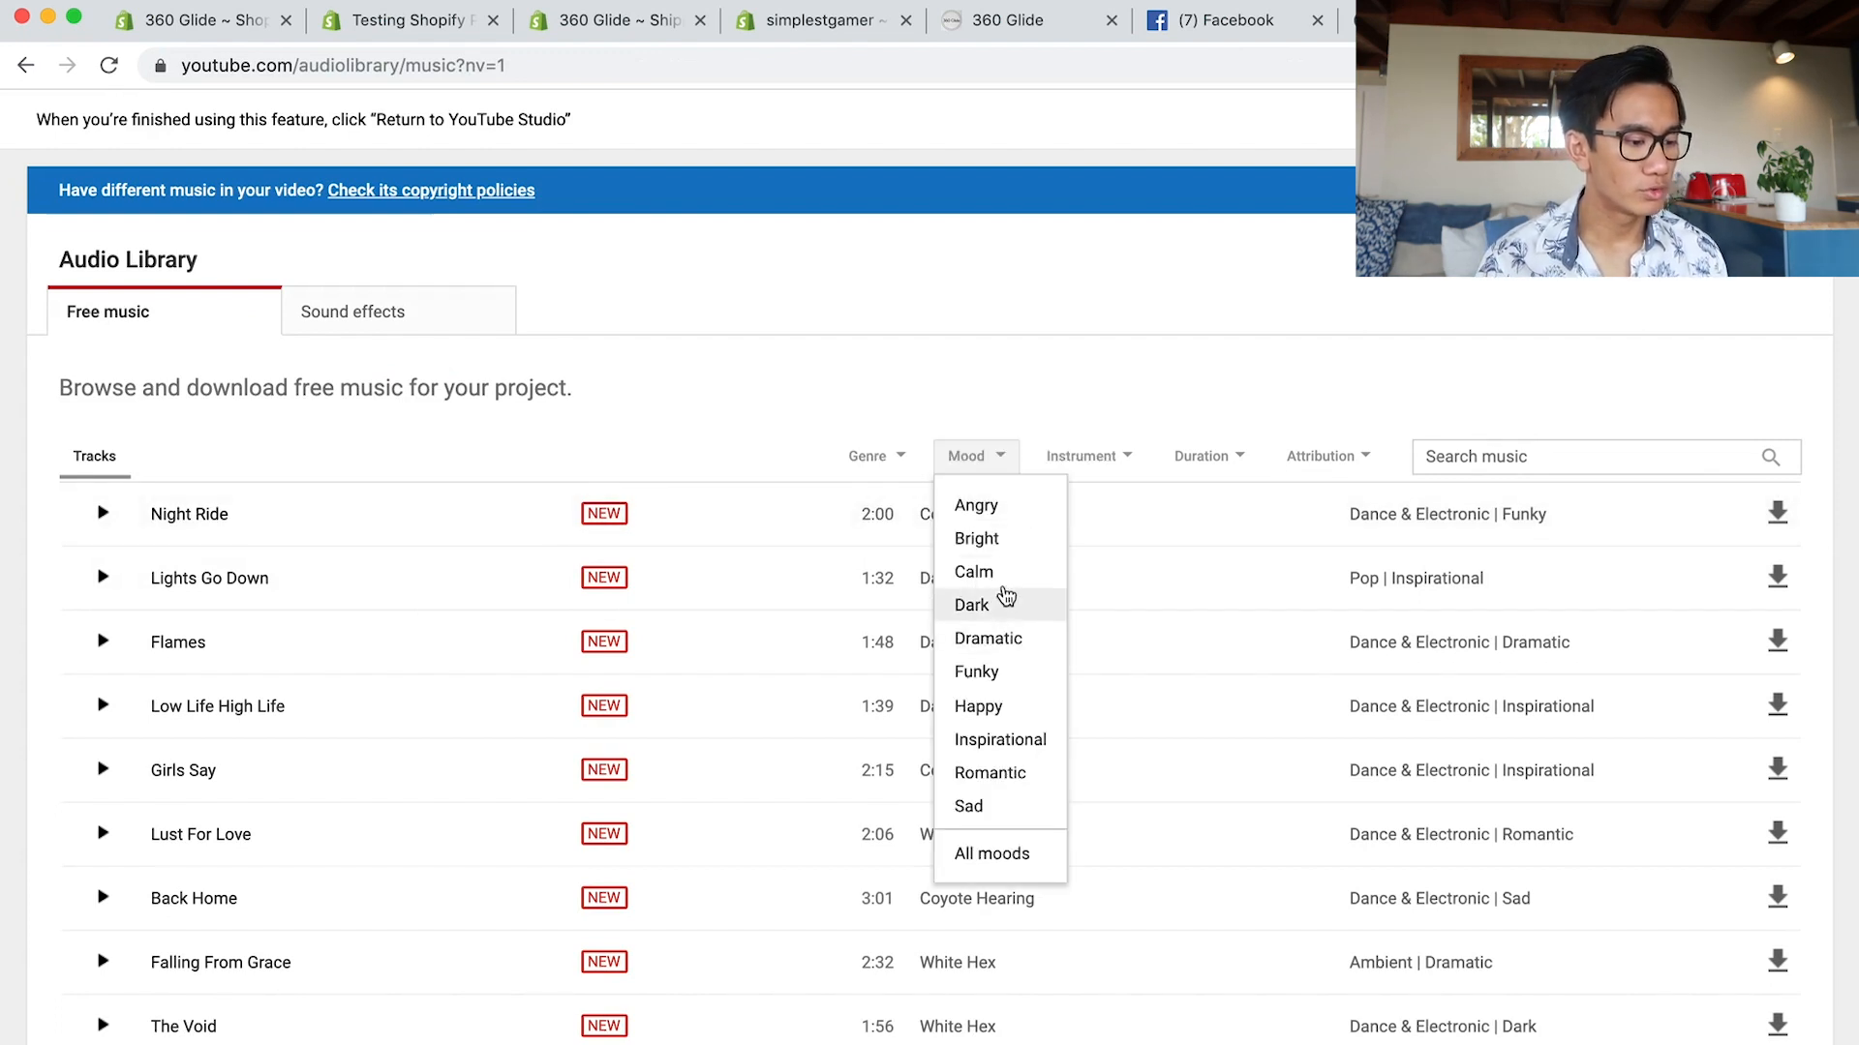
{"action": "mouse_move", "coordinate": [1005, 747]}
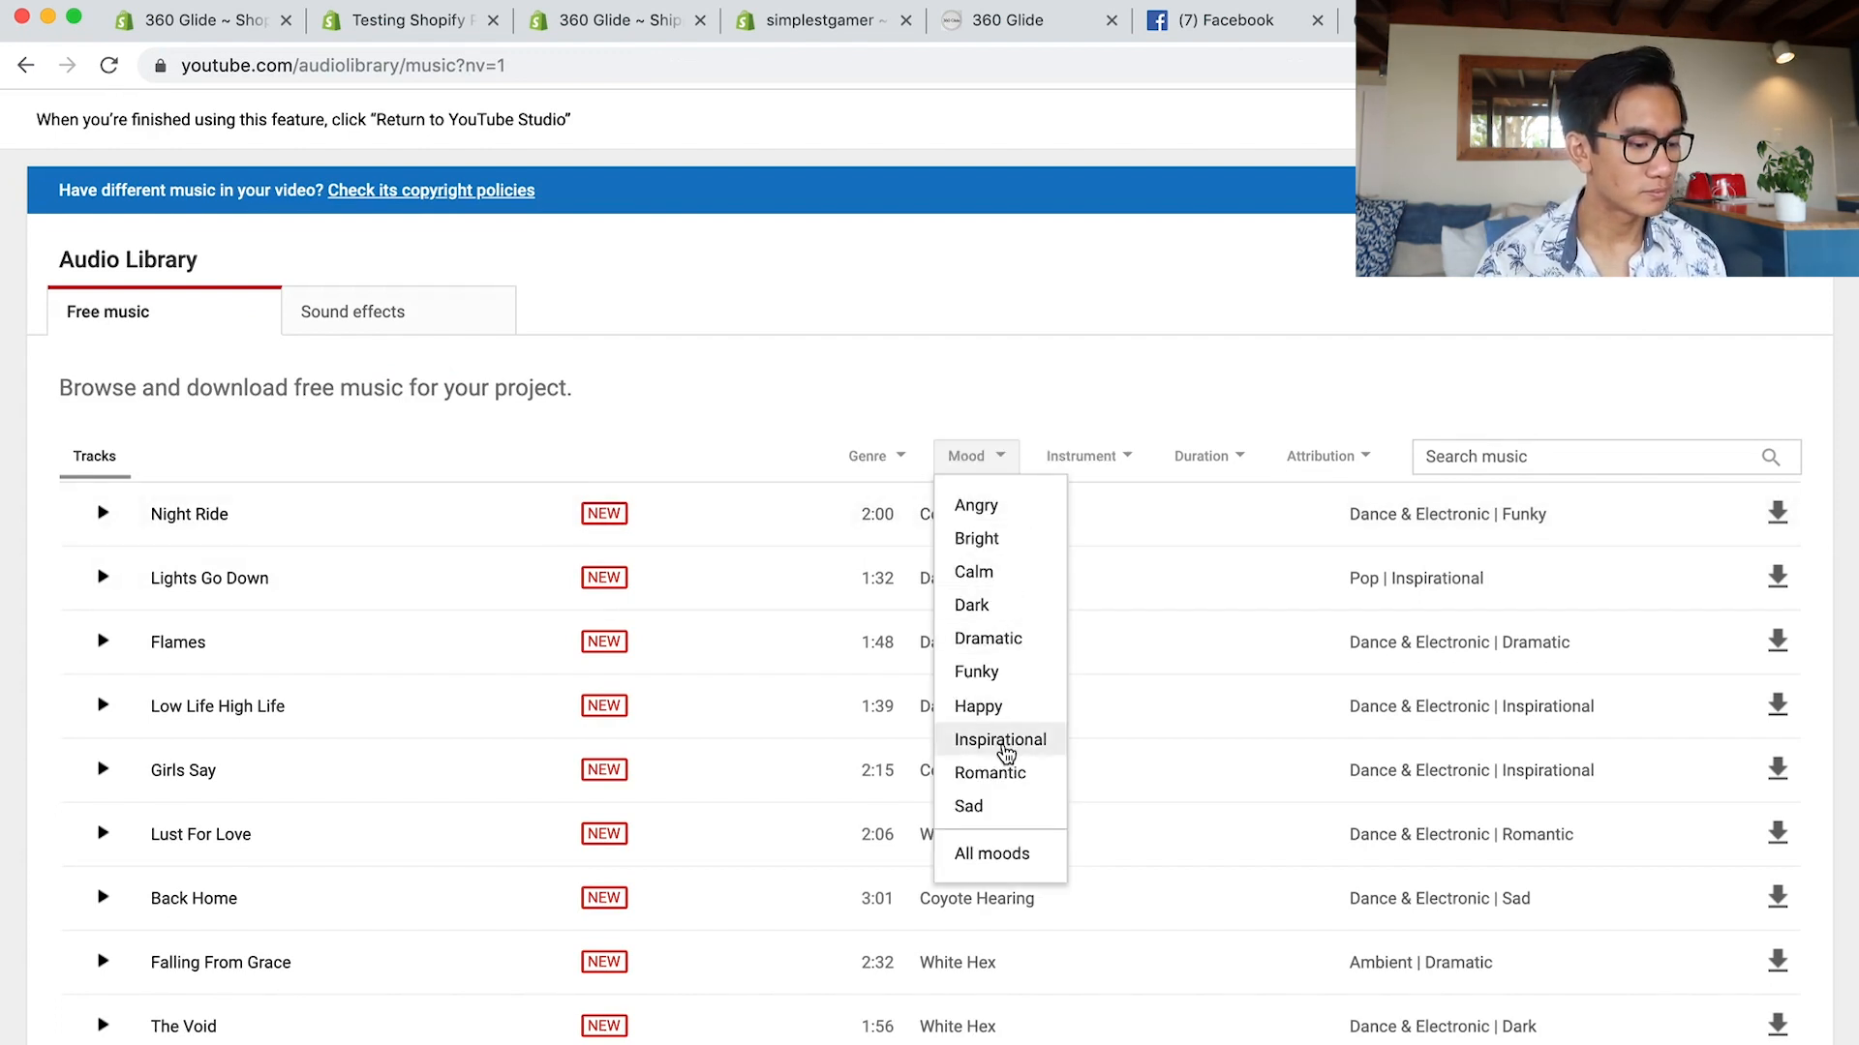
{"action": "left_click", "coordinate": [999, 738]}
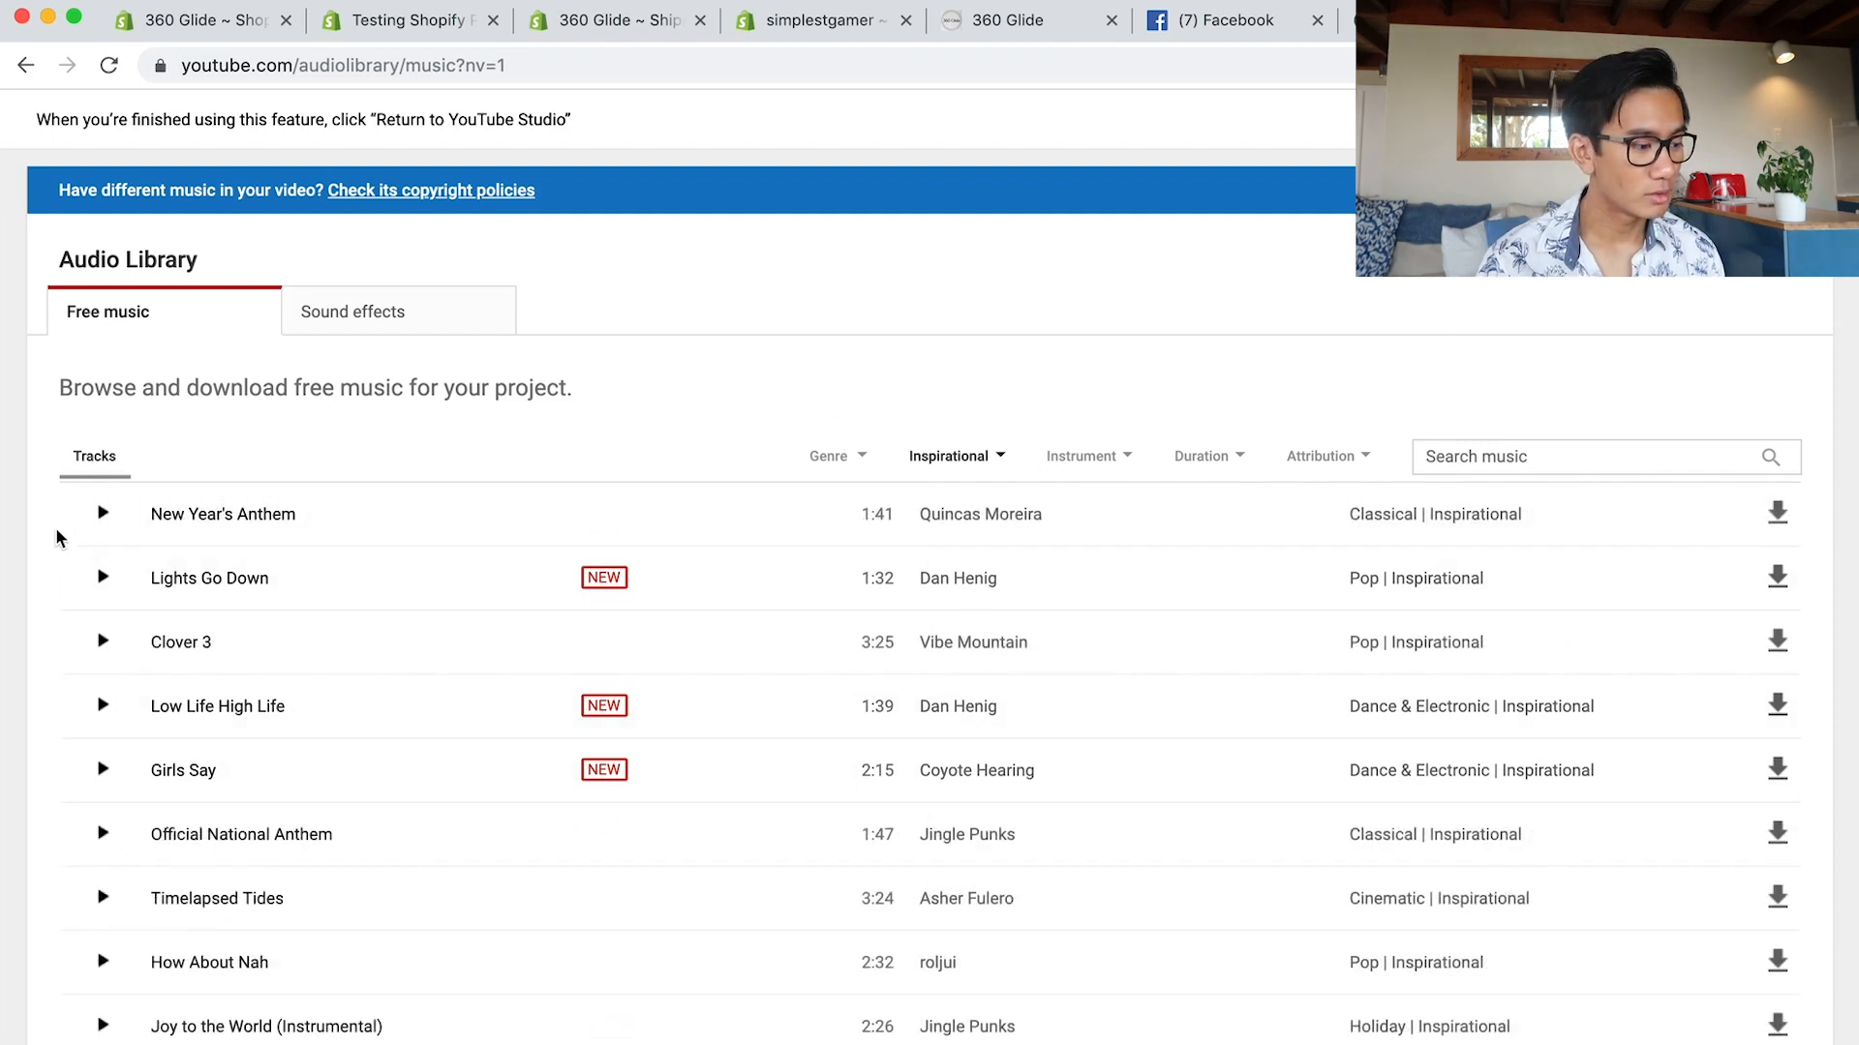
Preview New Year's Anthem, Lights Go Down, Clover 3 and Low Life High Life.
{"action": "left_click", "coordinate": [103, 513]}
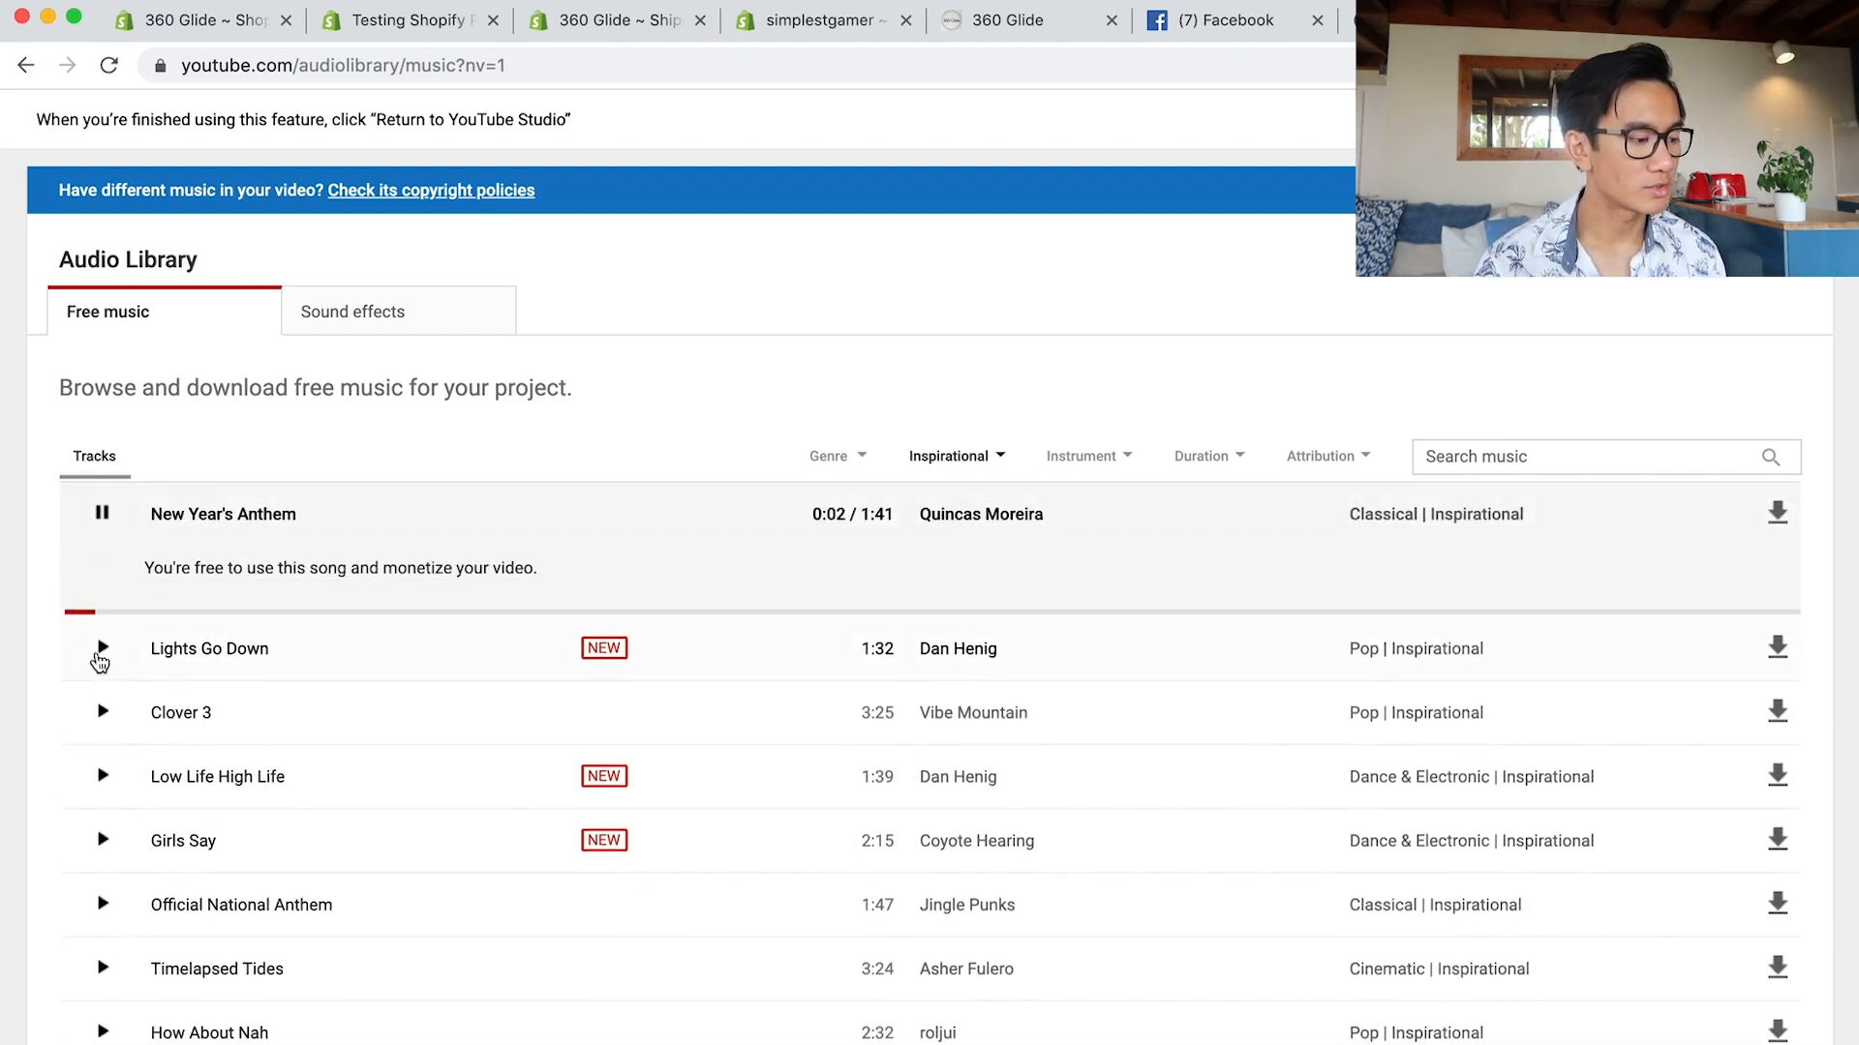
{"action": "left_click", "coordinate": [100, 649]}
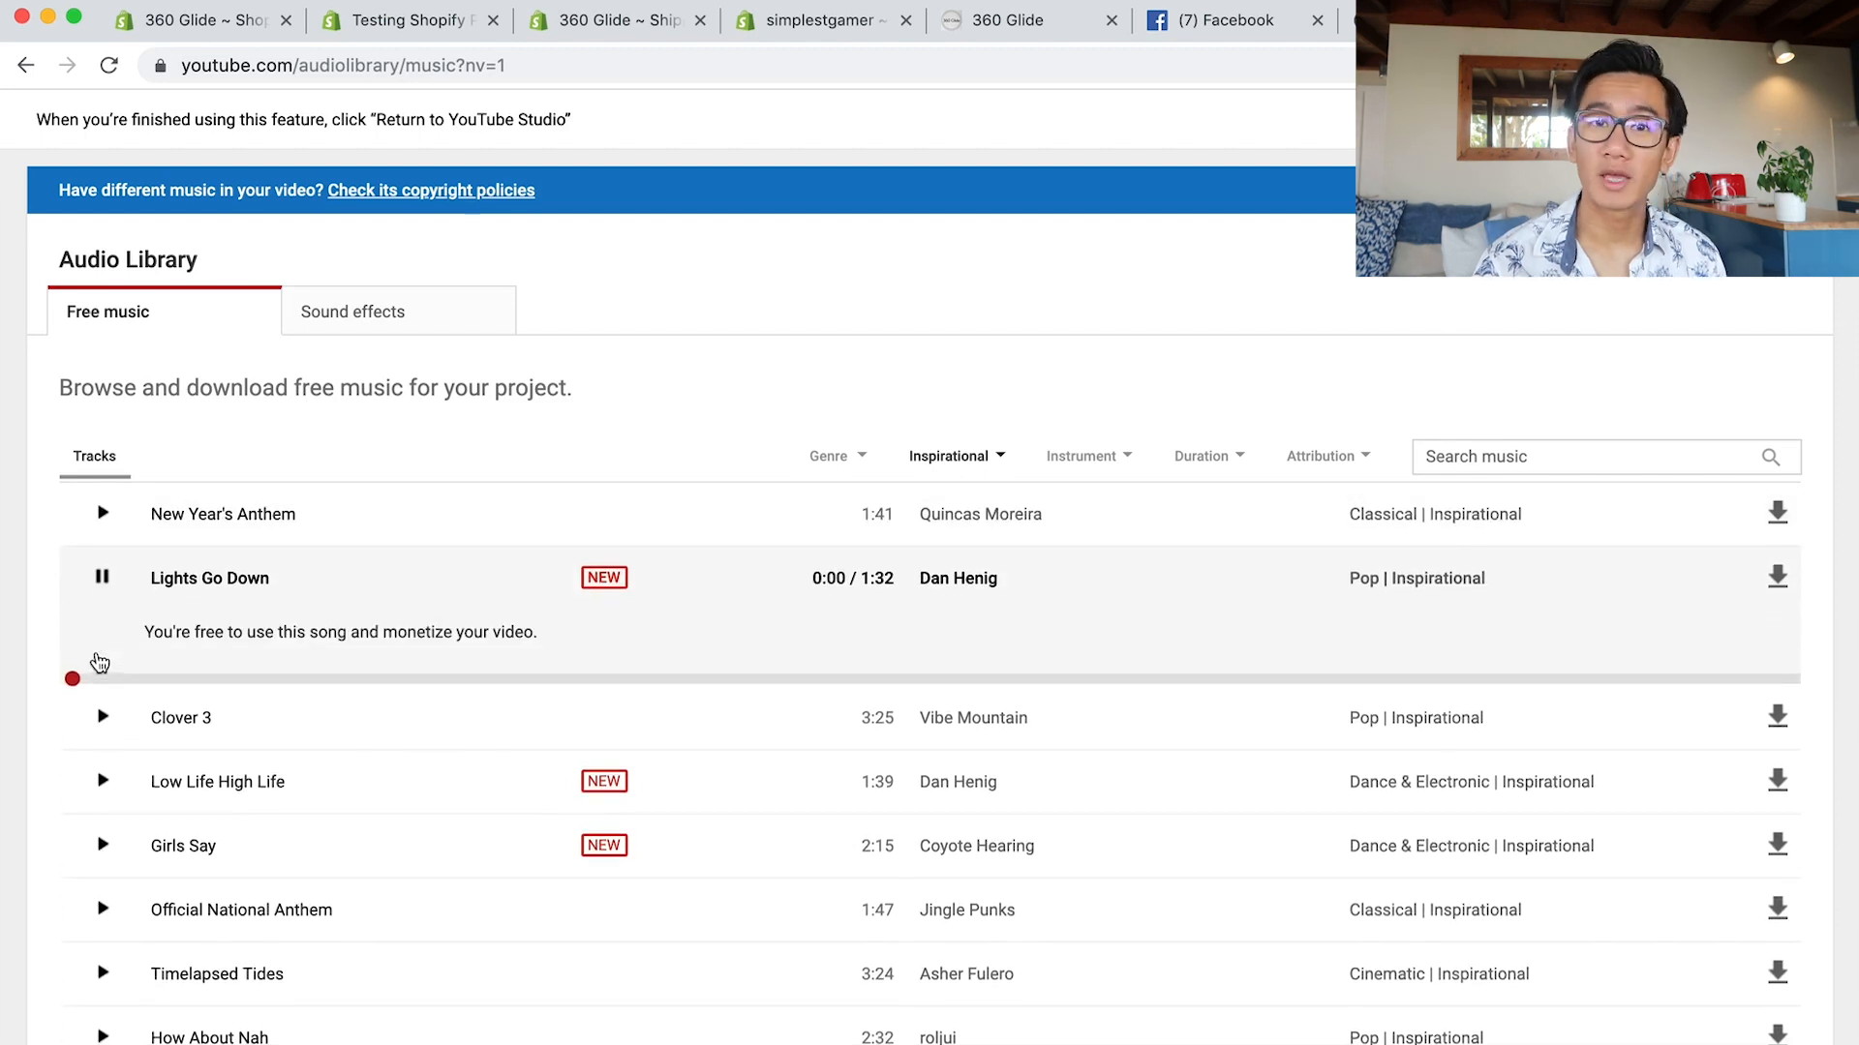
{"action": "left_click", "coordinate": [102, 716]}
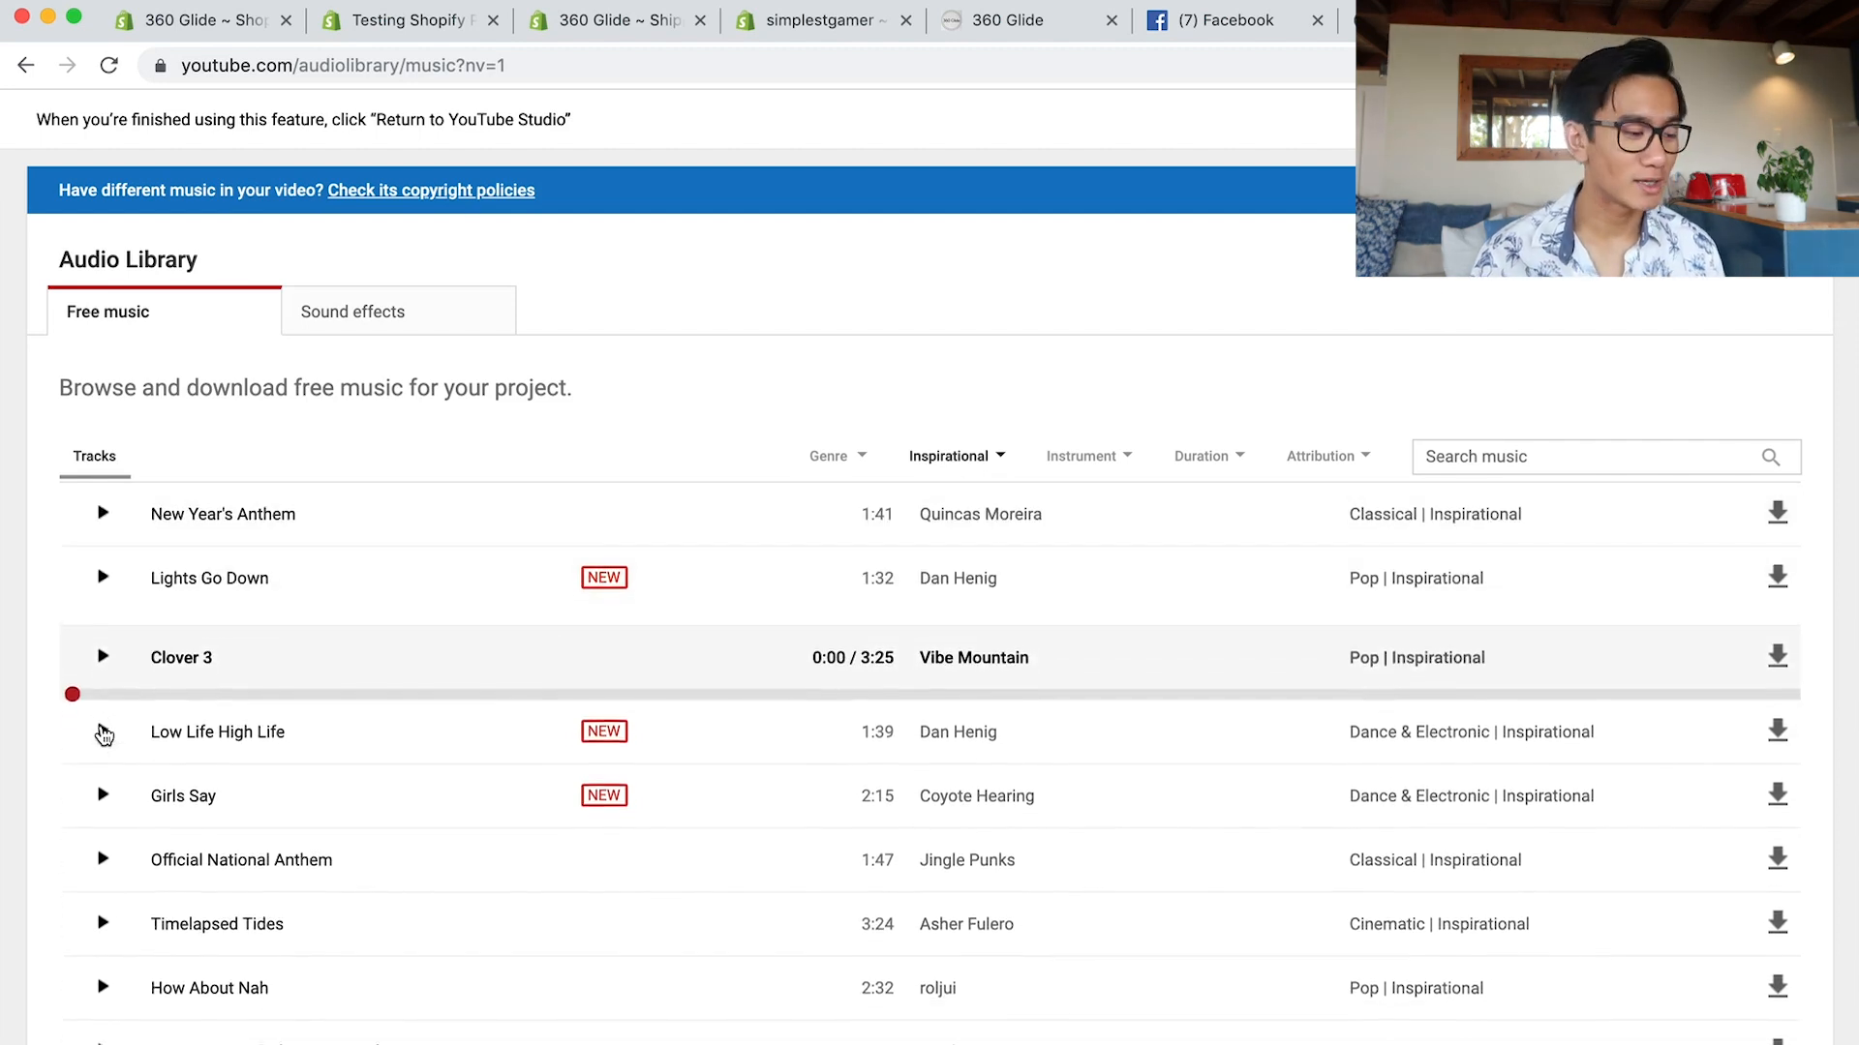
{"action": "left_click", "coordinate": [103, 656]}
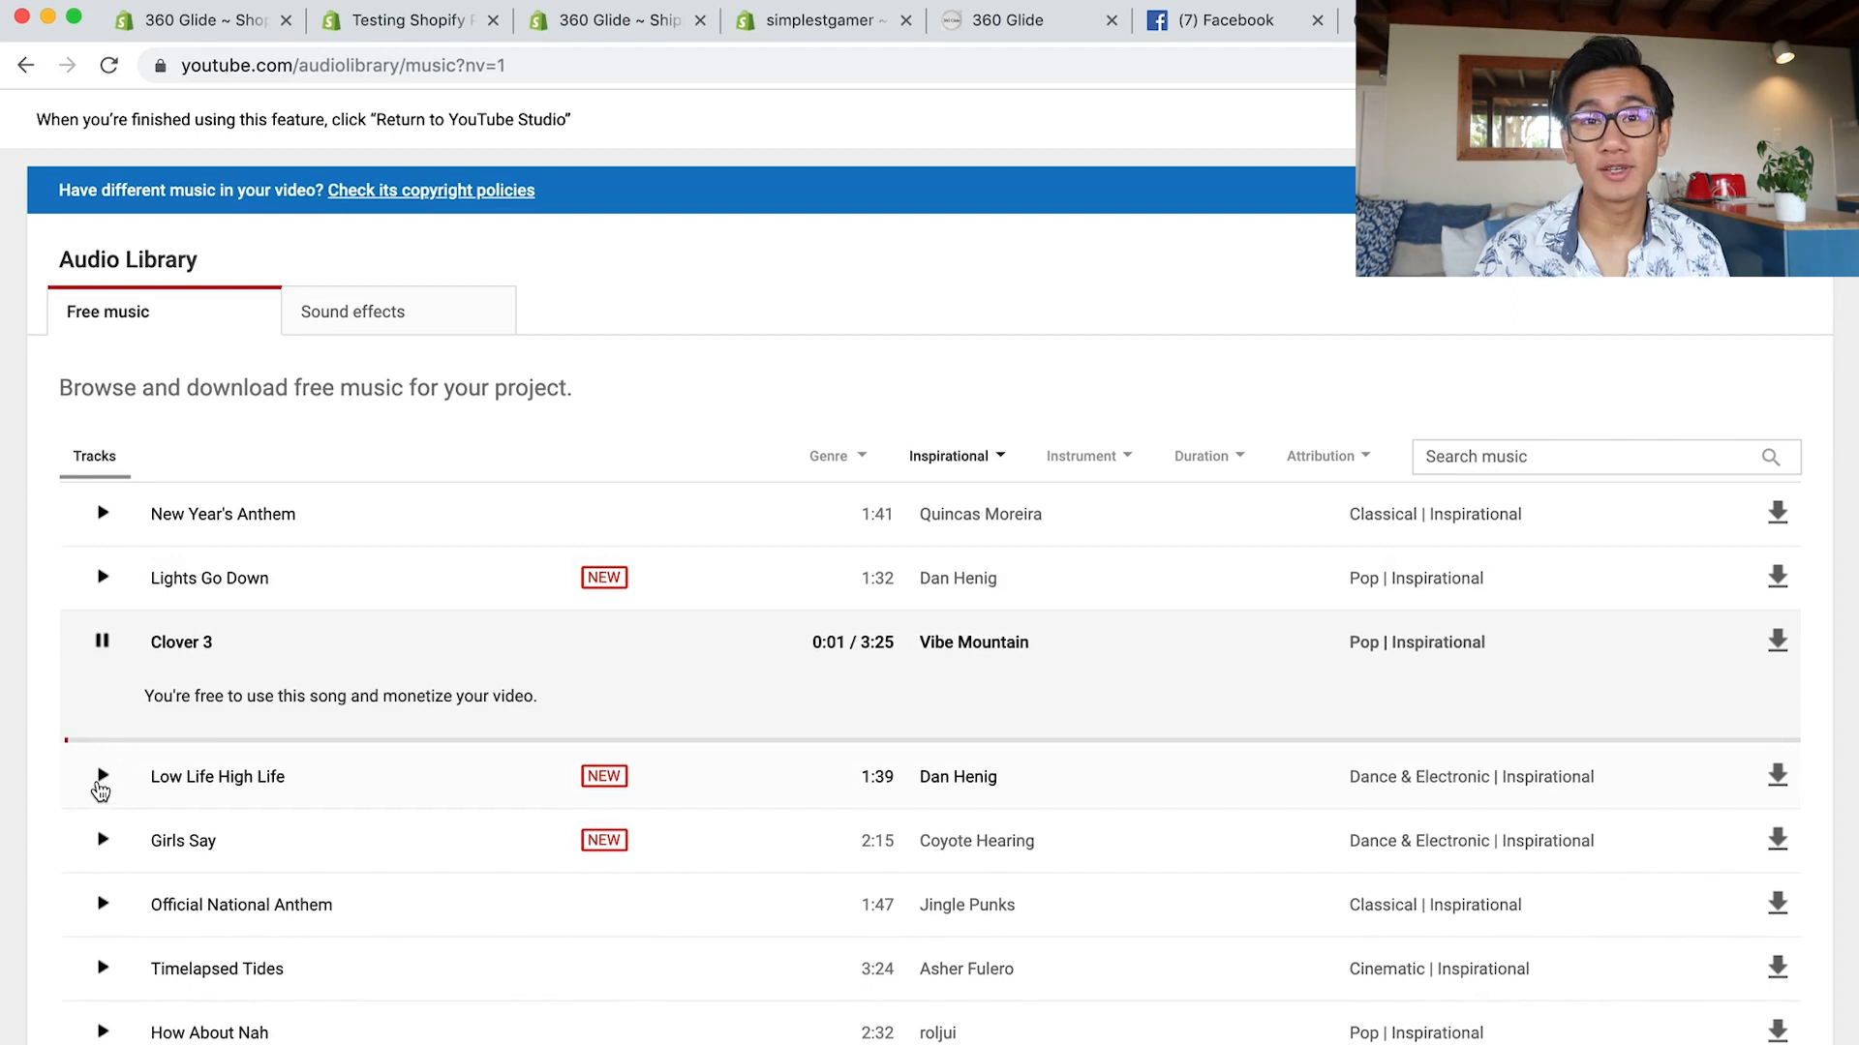
{"action": "left_click", "coordinate": [101, 776]}
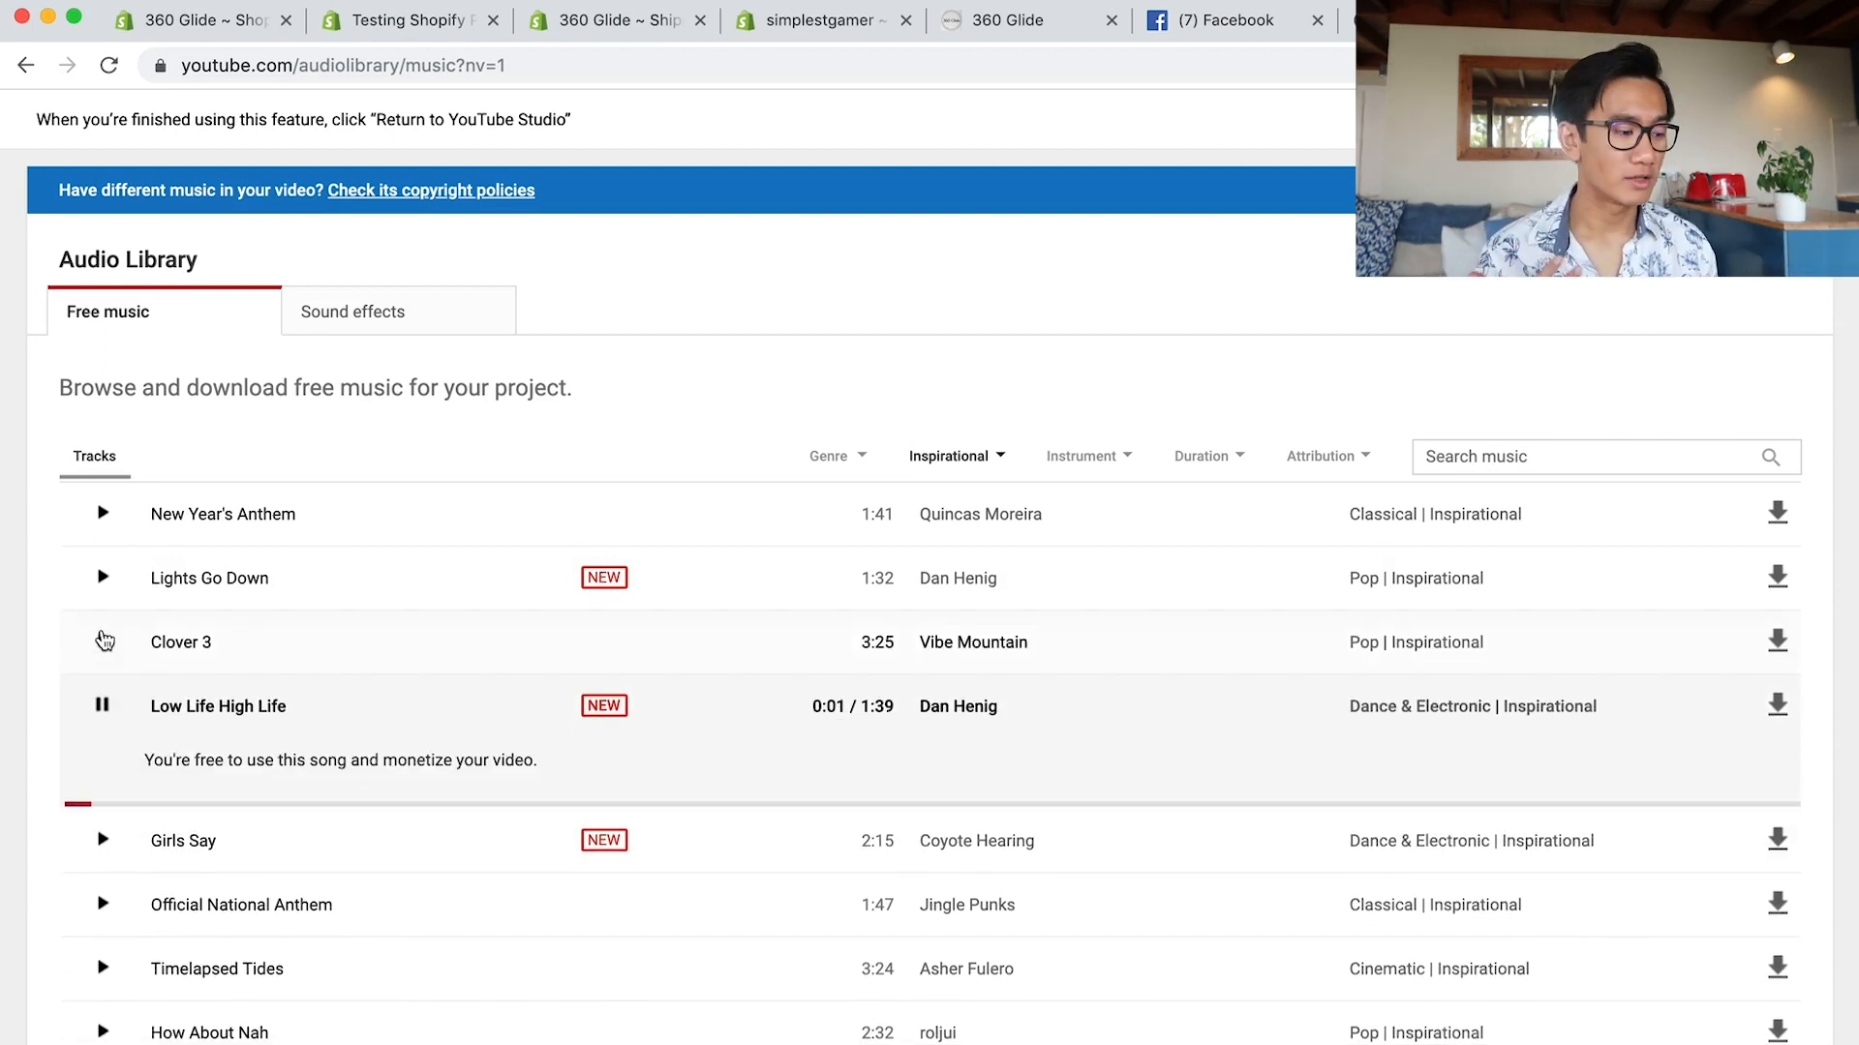
{"action": "left_click", "coordinate": [103, 641]}
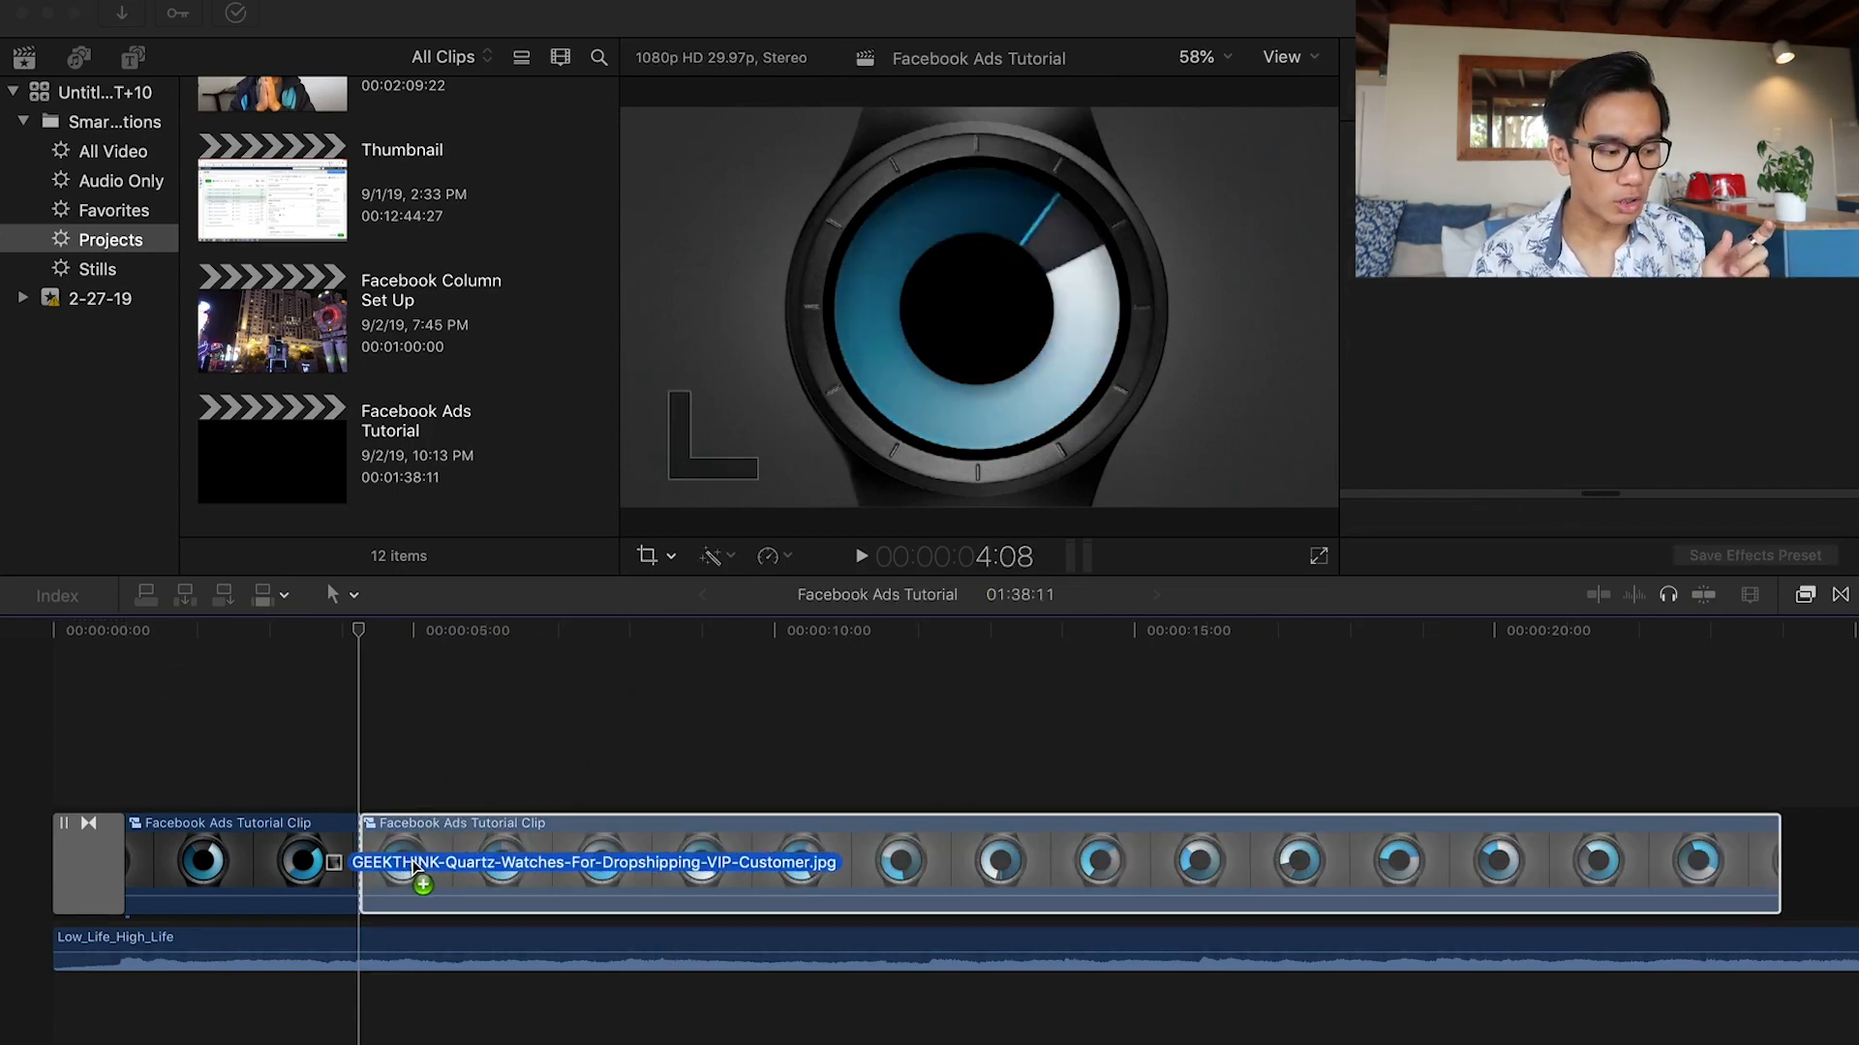
Place the wrist watch photo after the first clip and nudge it toward the frame centre with Transform.
{"action": "left_click", "coordinate": [497, 861]}
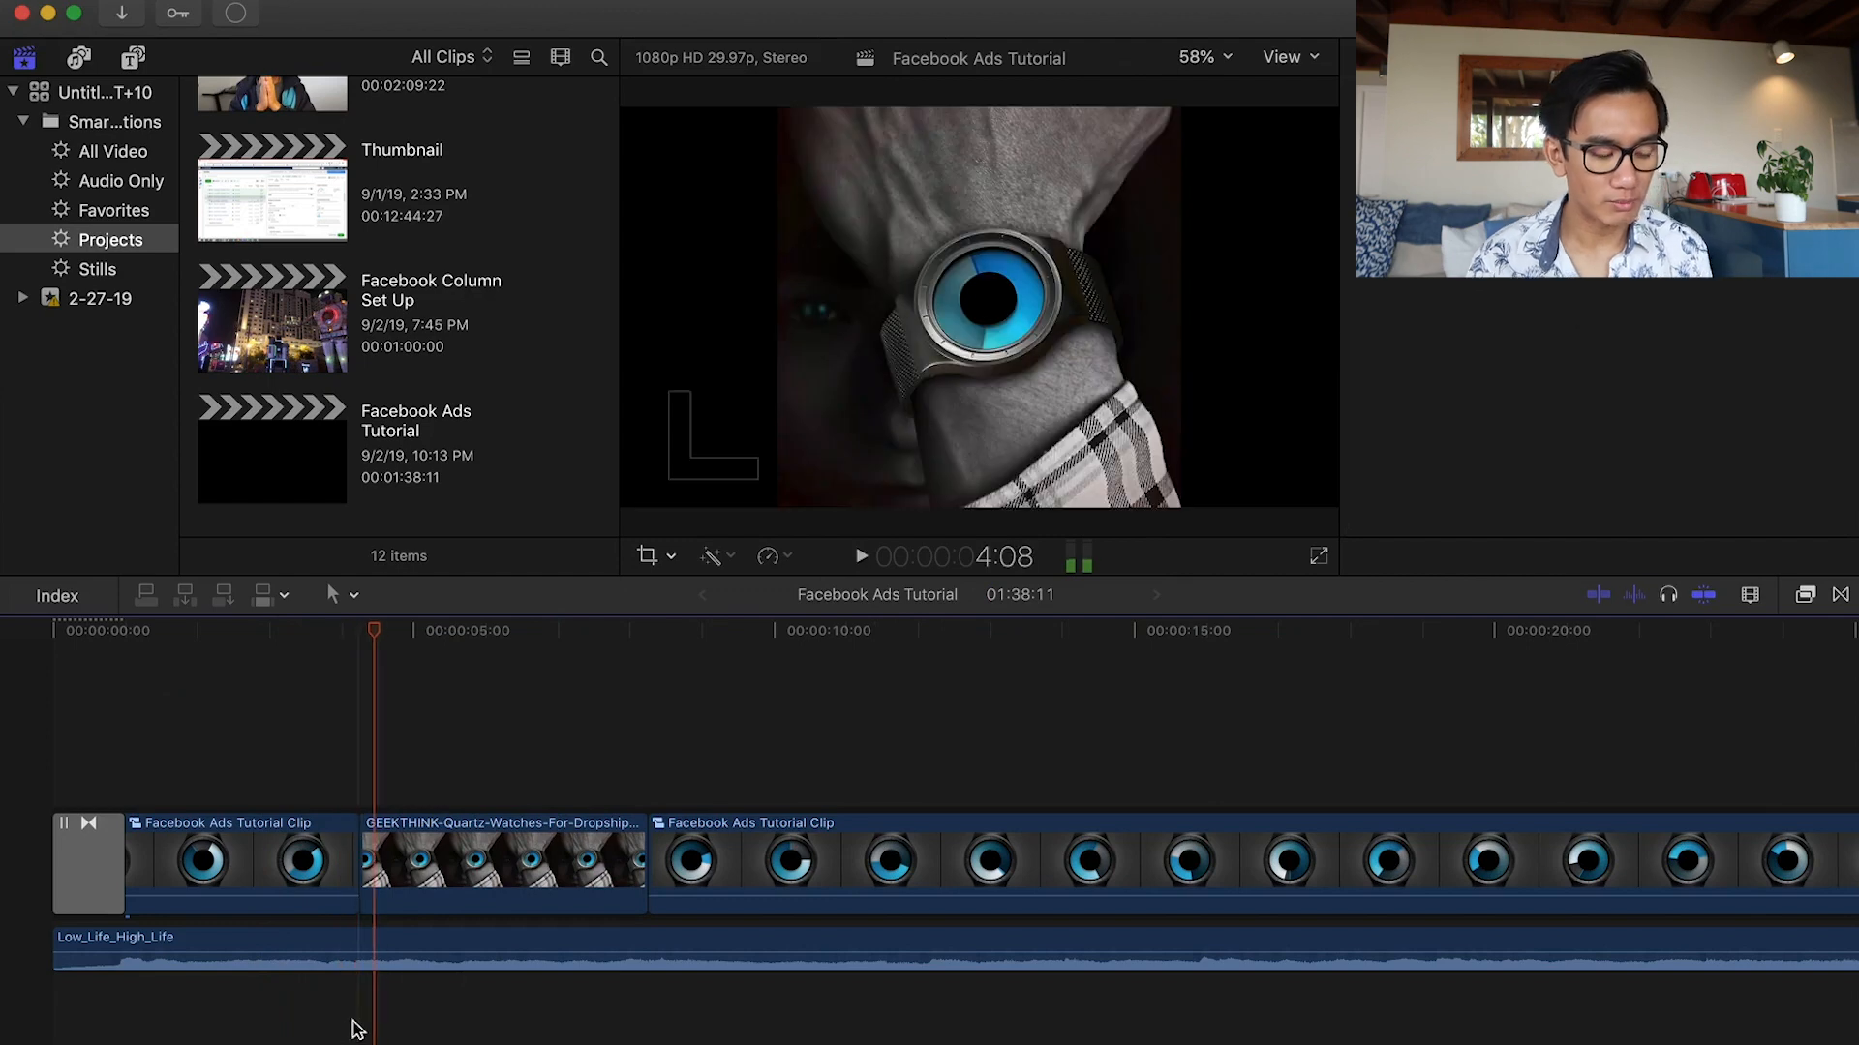
{"action": "left_click", "coordinate": [649, 556]}
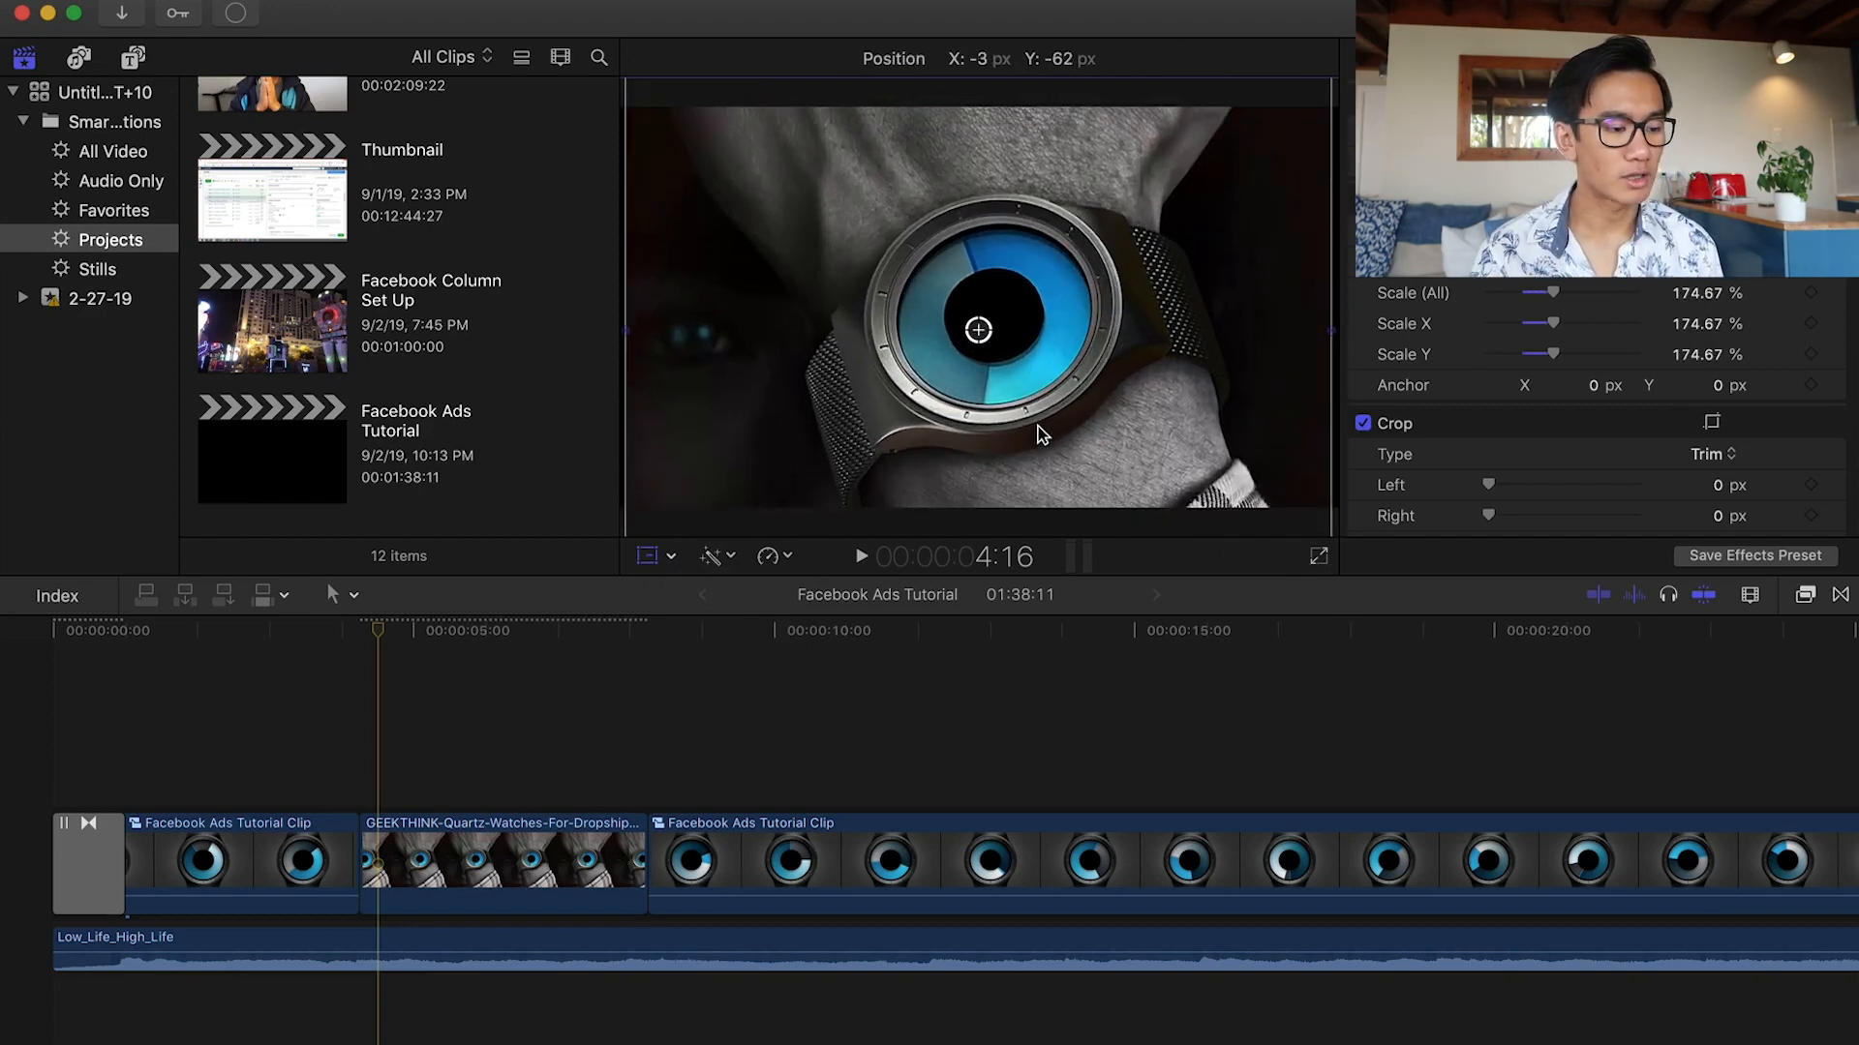
{"action": "left_click_drag", "start_coordinate": [976, 329], "coordinate": [989, 326]}
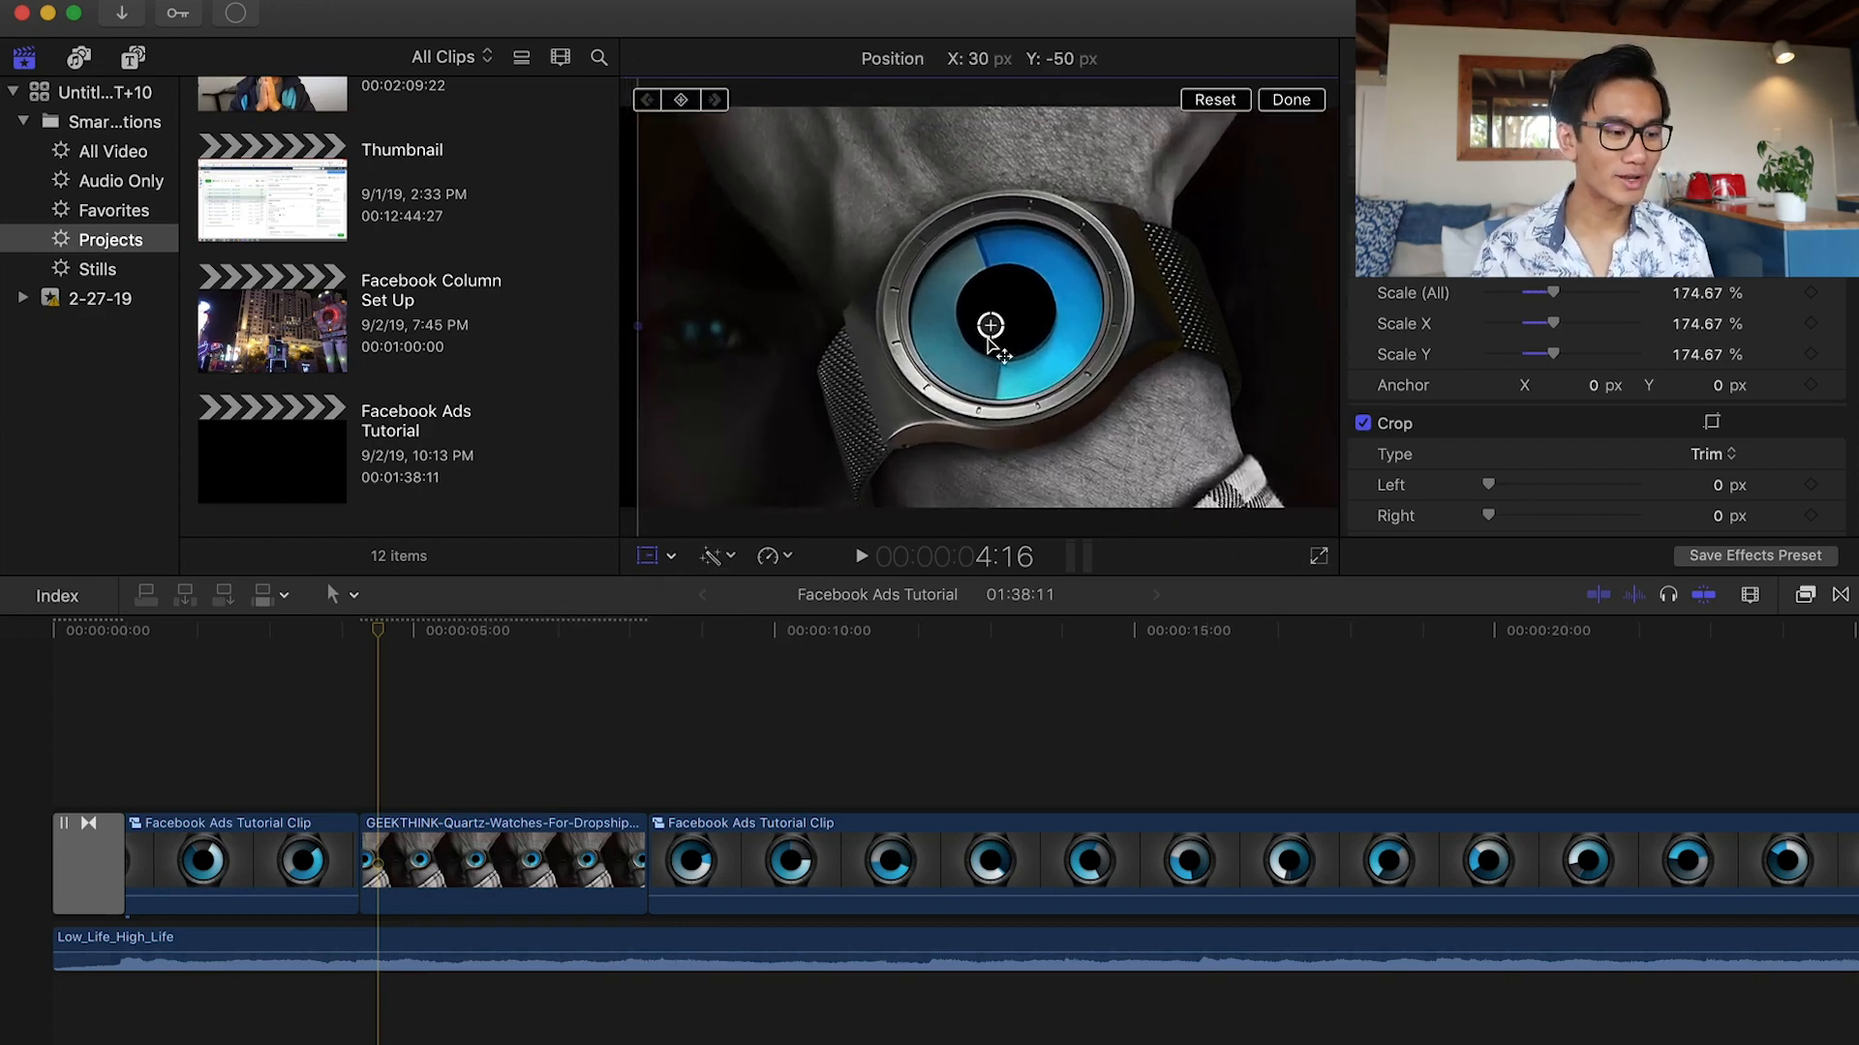
{"action": "left_click_drag", "start_coordinate": [989, 326], "coordinate": [978, 314]}
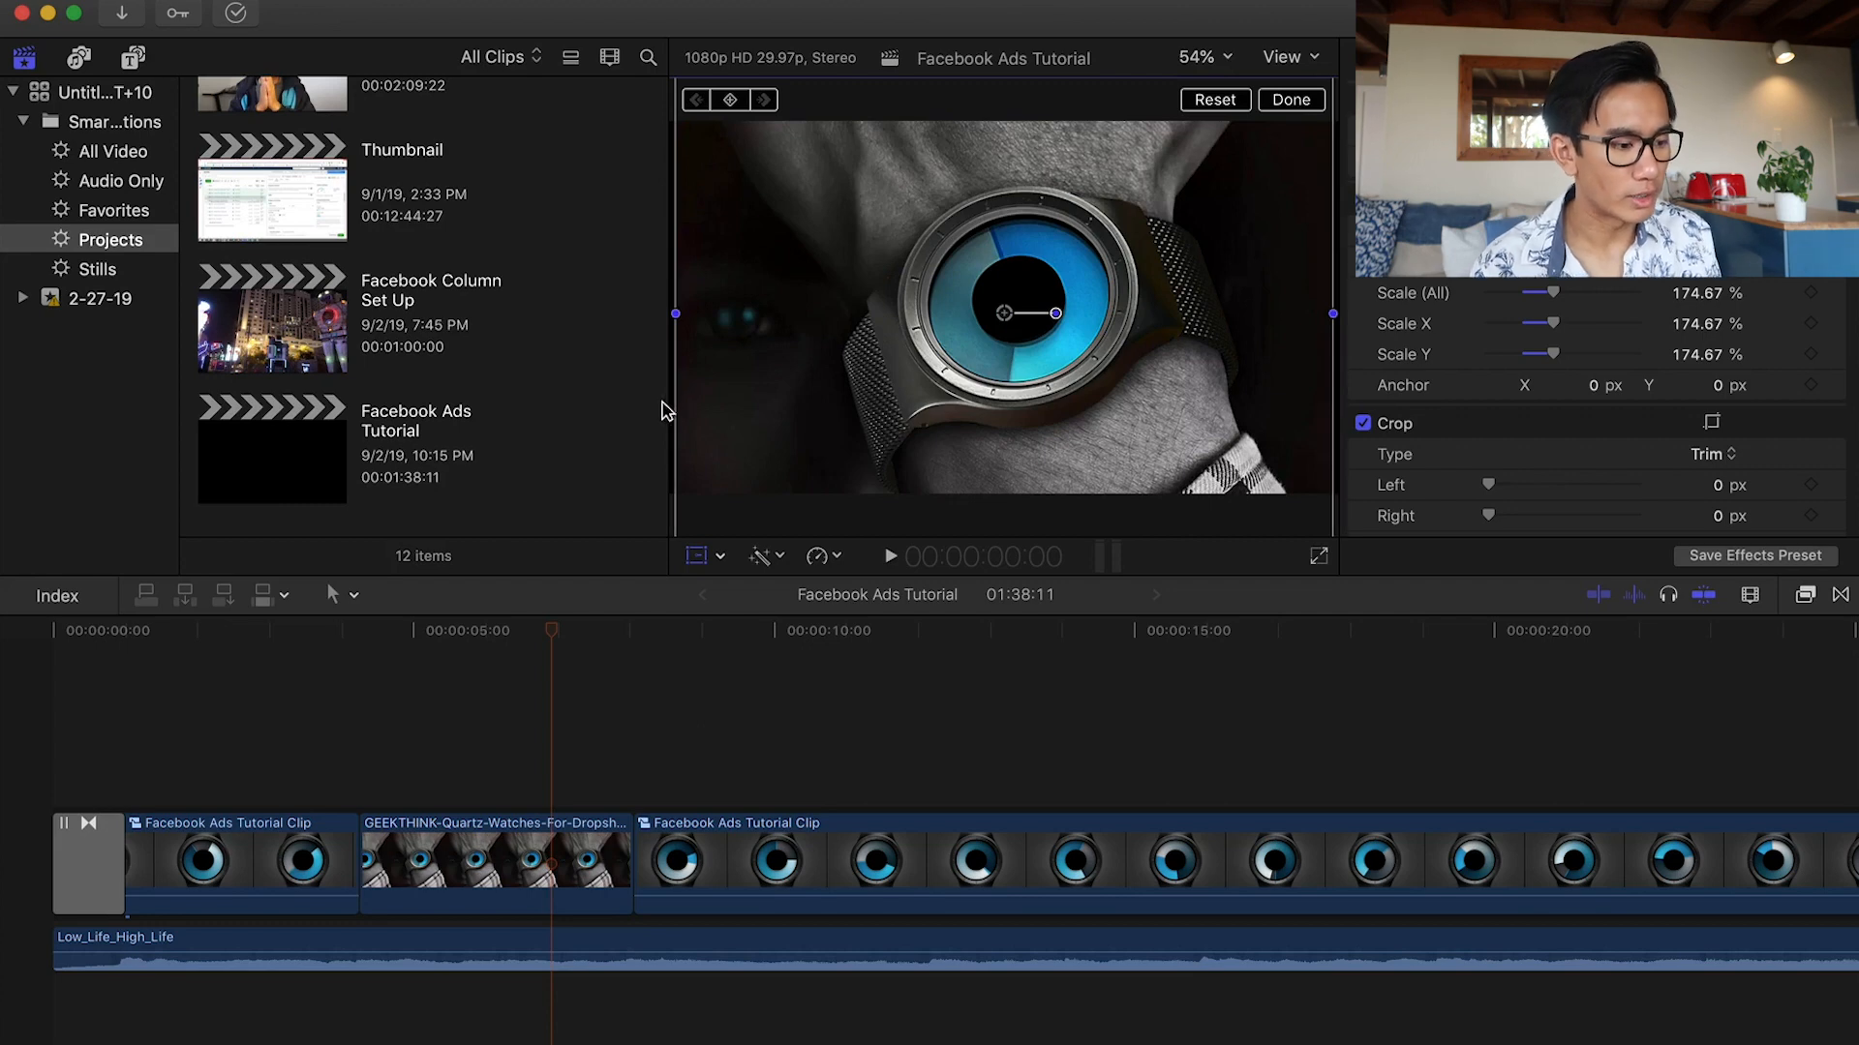
{"action": "left_click", "coordinate": [1195, 56]}
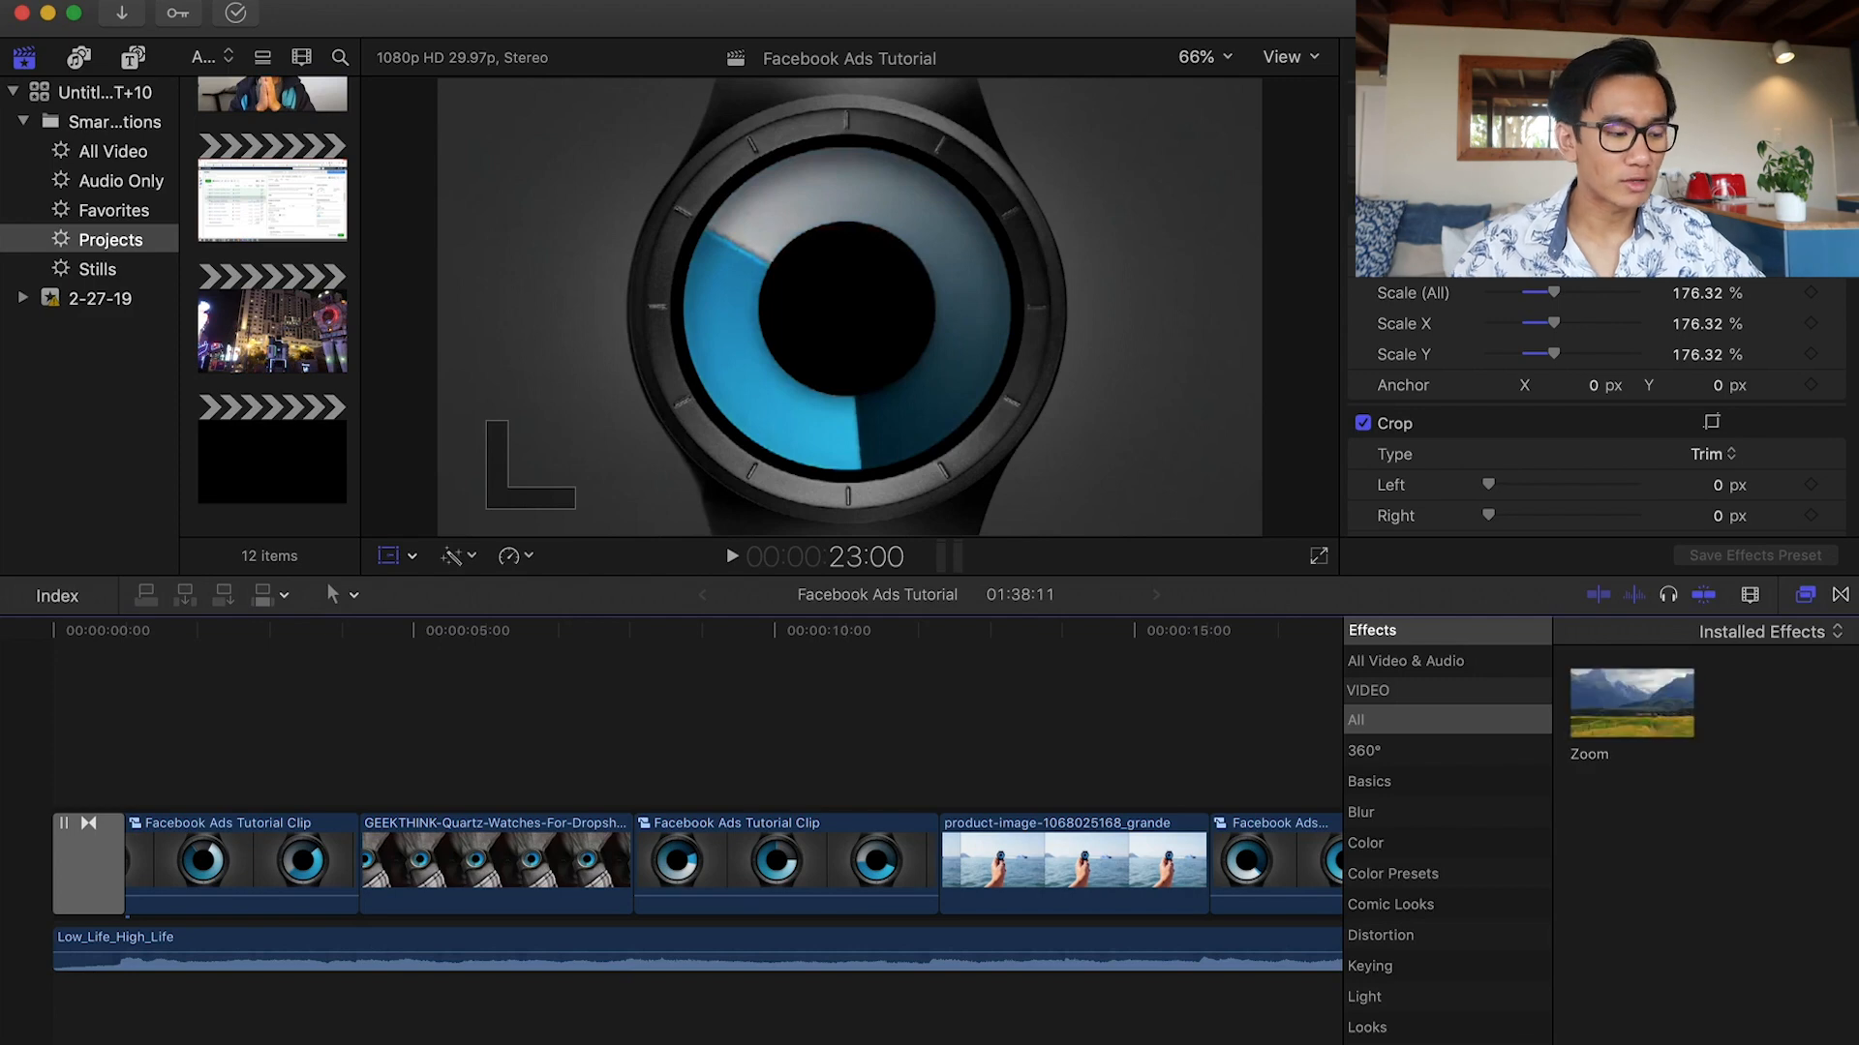
Apply the Zoom effect from the Effects browser to the watch photo clip.
{"action": "left_click_drag", "start_coordinate": [1630, 703], "coordinate": [838, 857]}
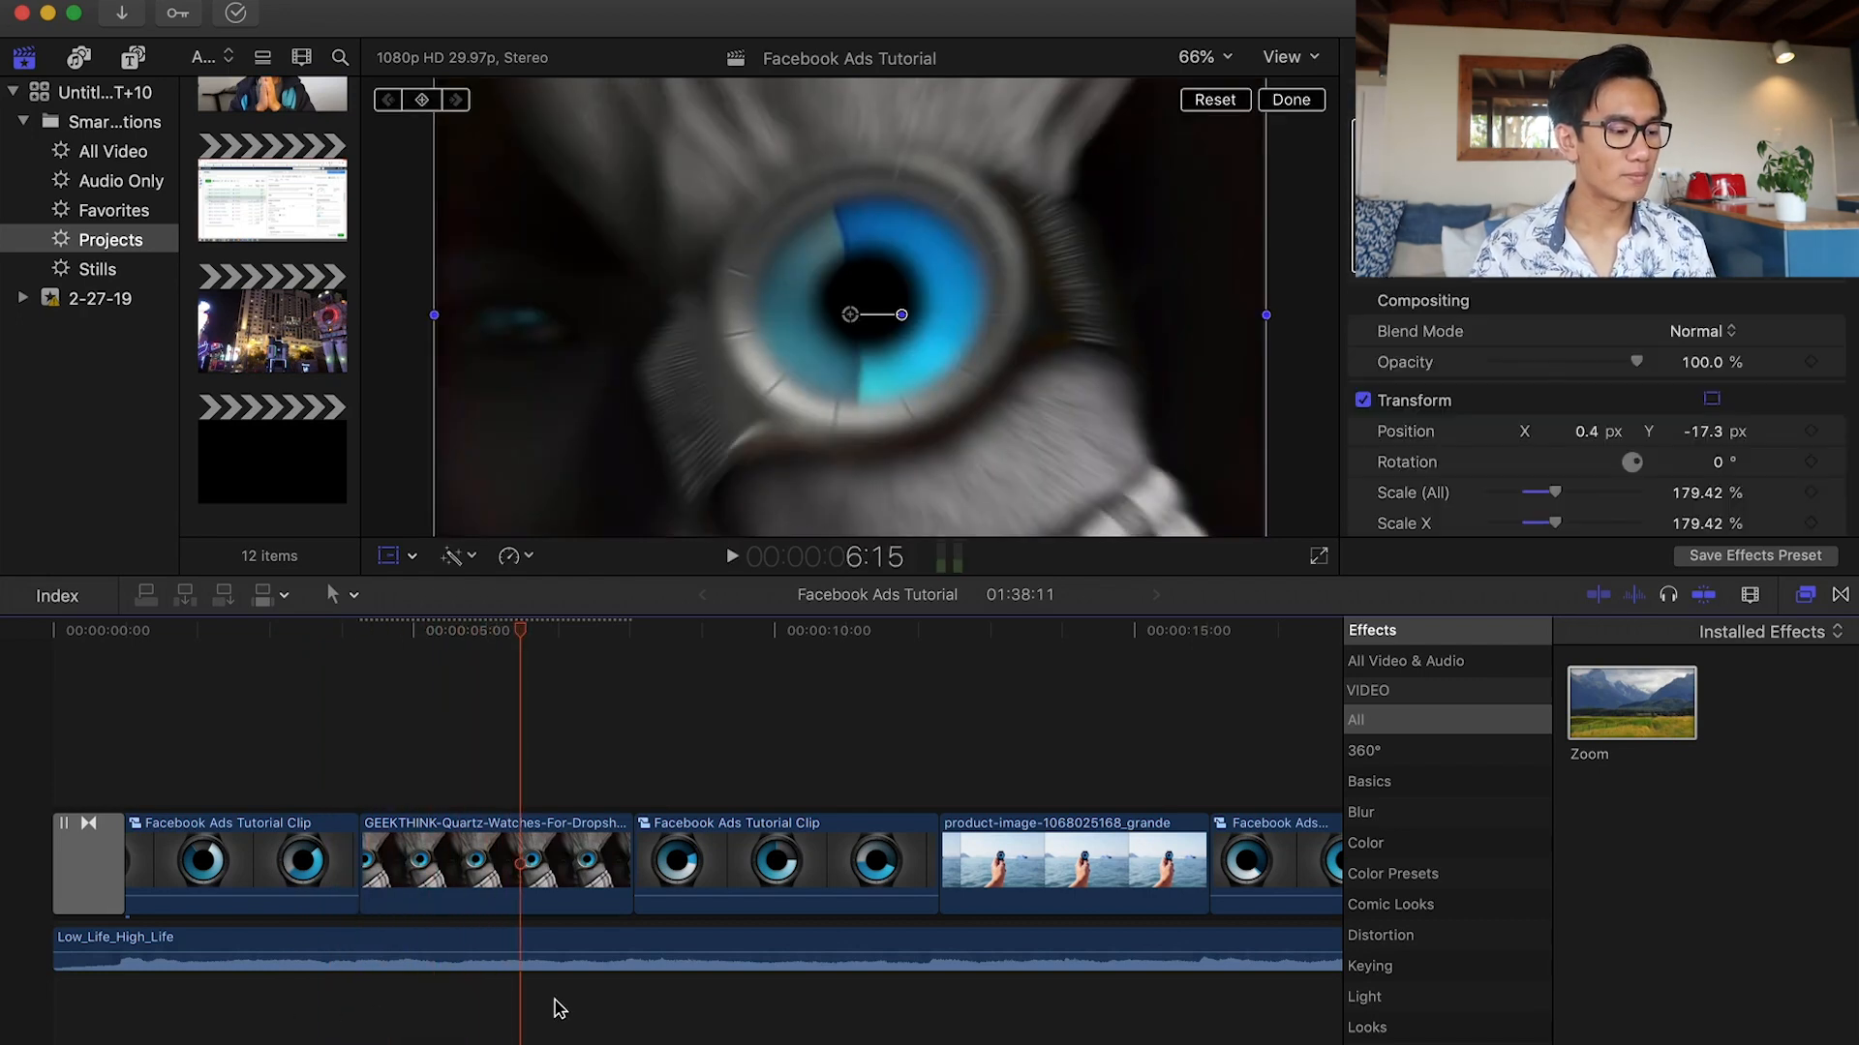
{"action": "left_click", "coordinate": [1804, 595]}
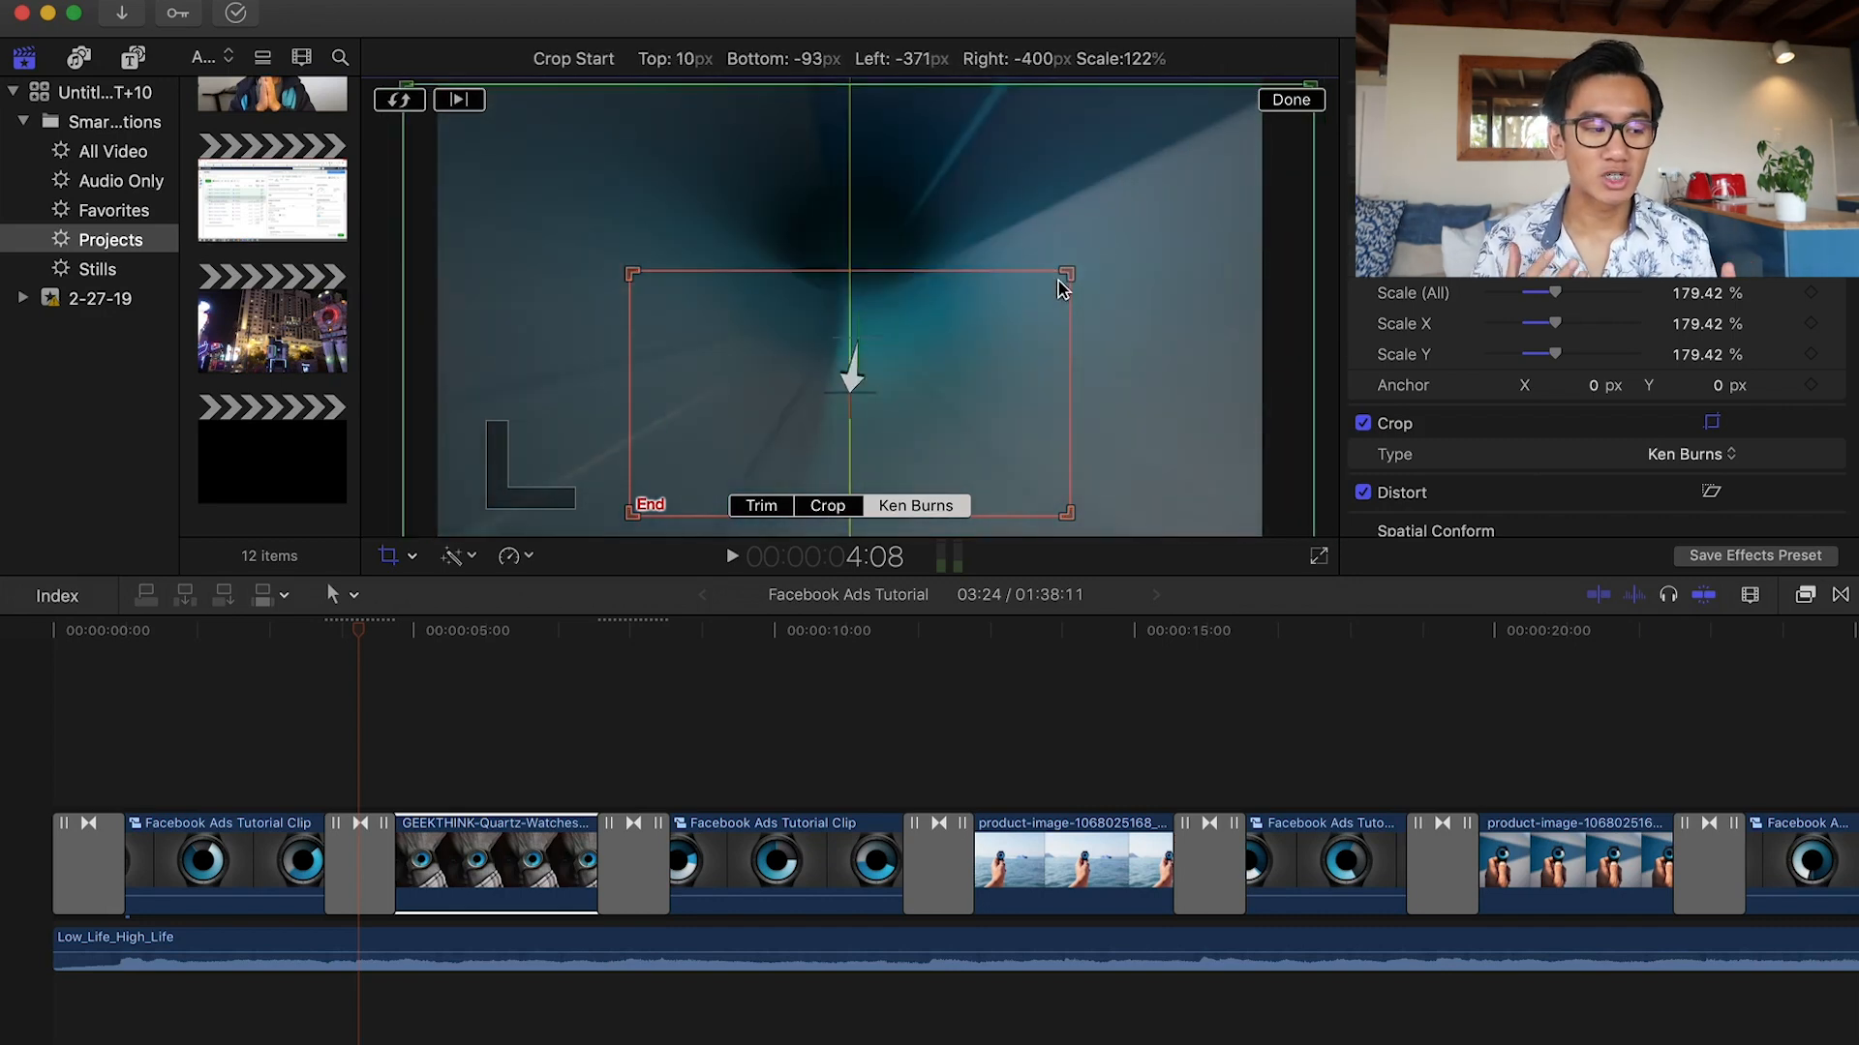
Enlarge and fine-tune the end framing of the watch photo's Ken Burns pan.
{"action": "left_click_drag", "start_coordinate": [1066, 275], "coordinate": [1067, 283]}
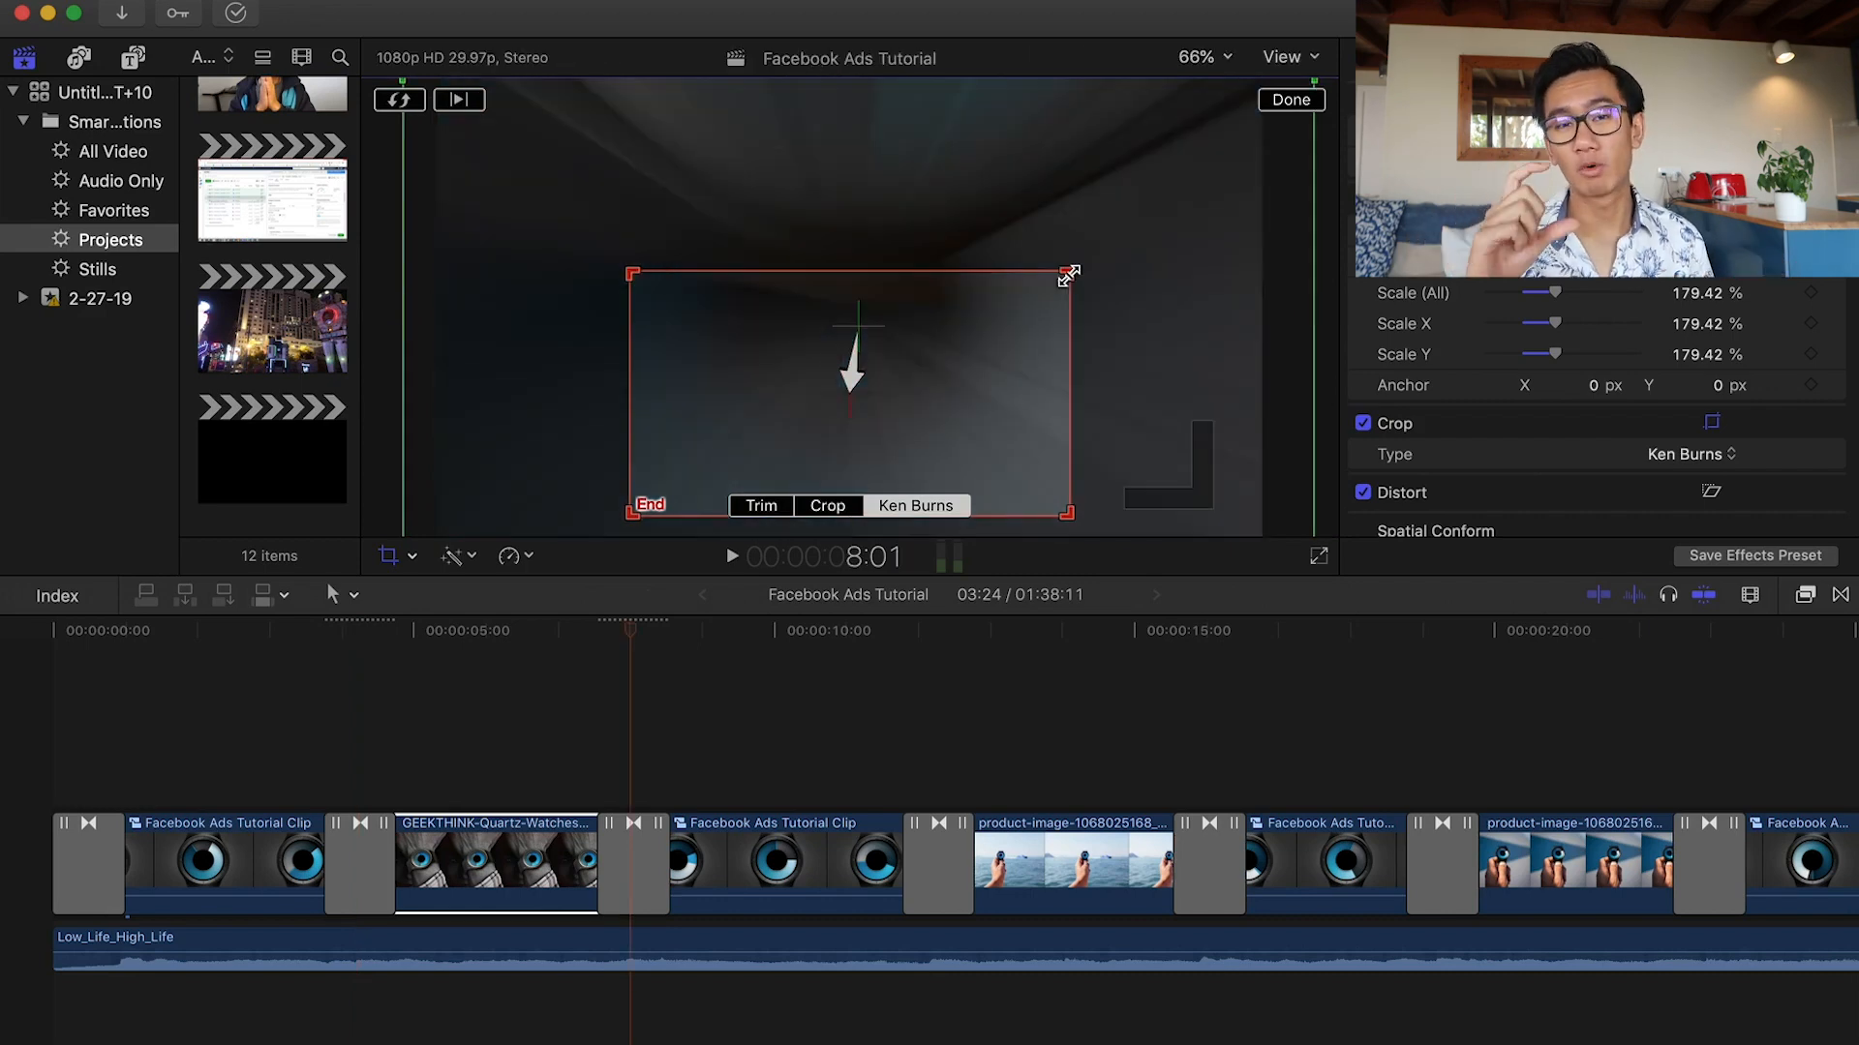
{"action": "left_click_drag", "start_coordinate": [1067, 273], "coordinate": [1241, 184]}
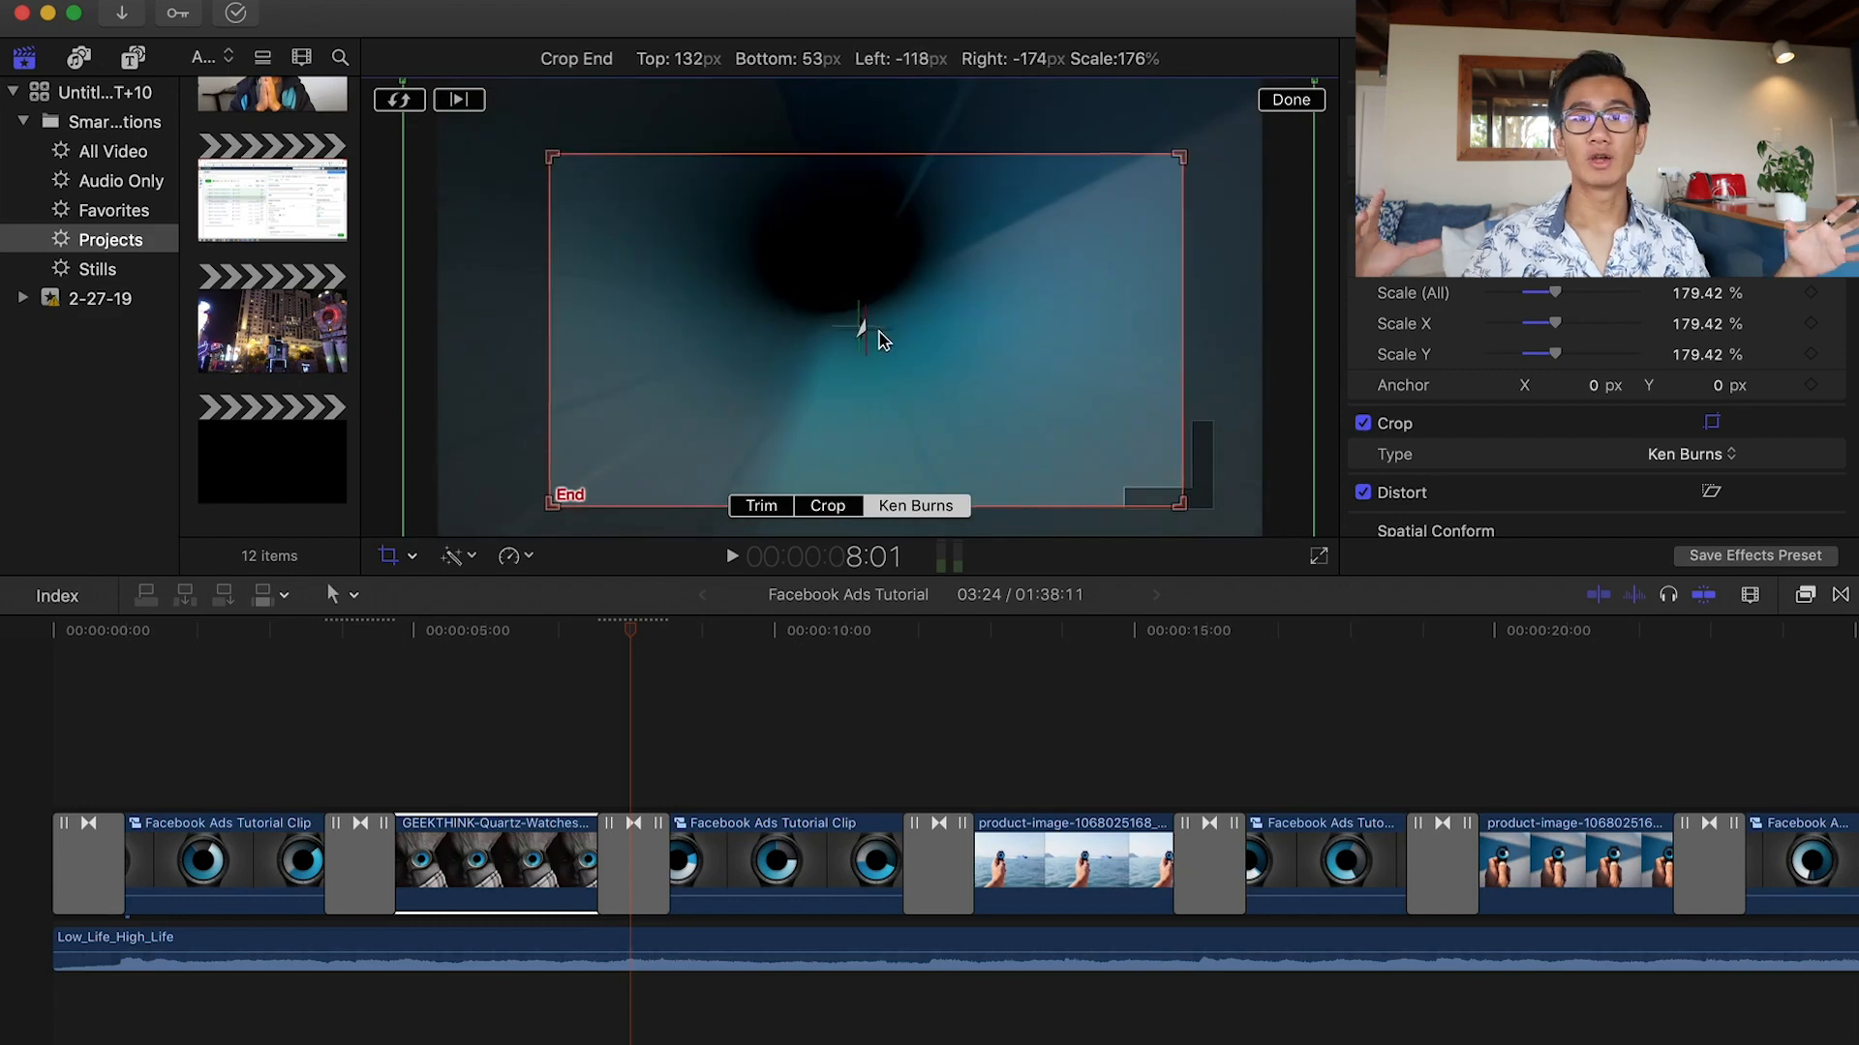
{"action": "left_click_drag", "start_coordinate": [867, 329], "coordinate": [856, 323]}
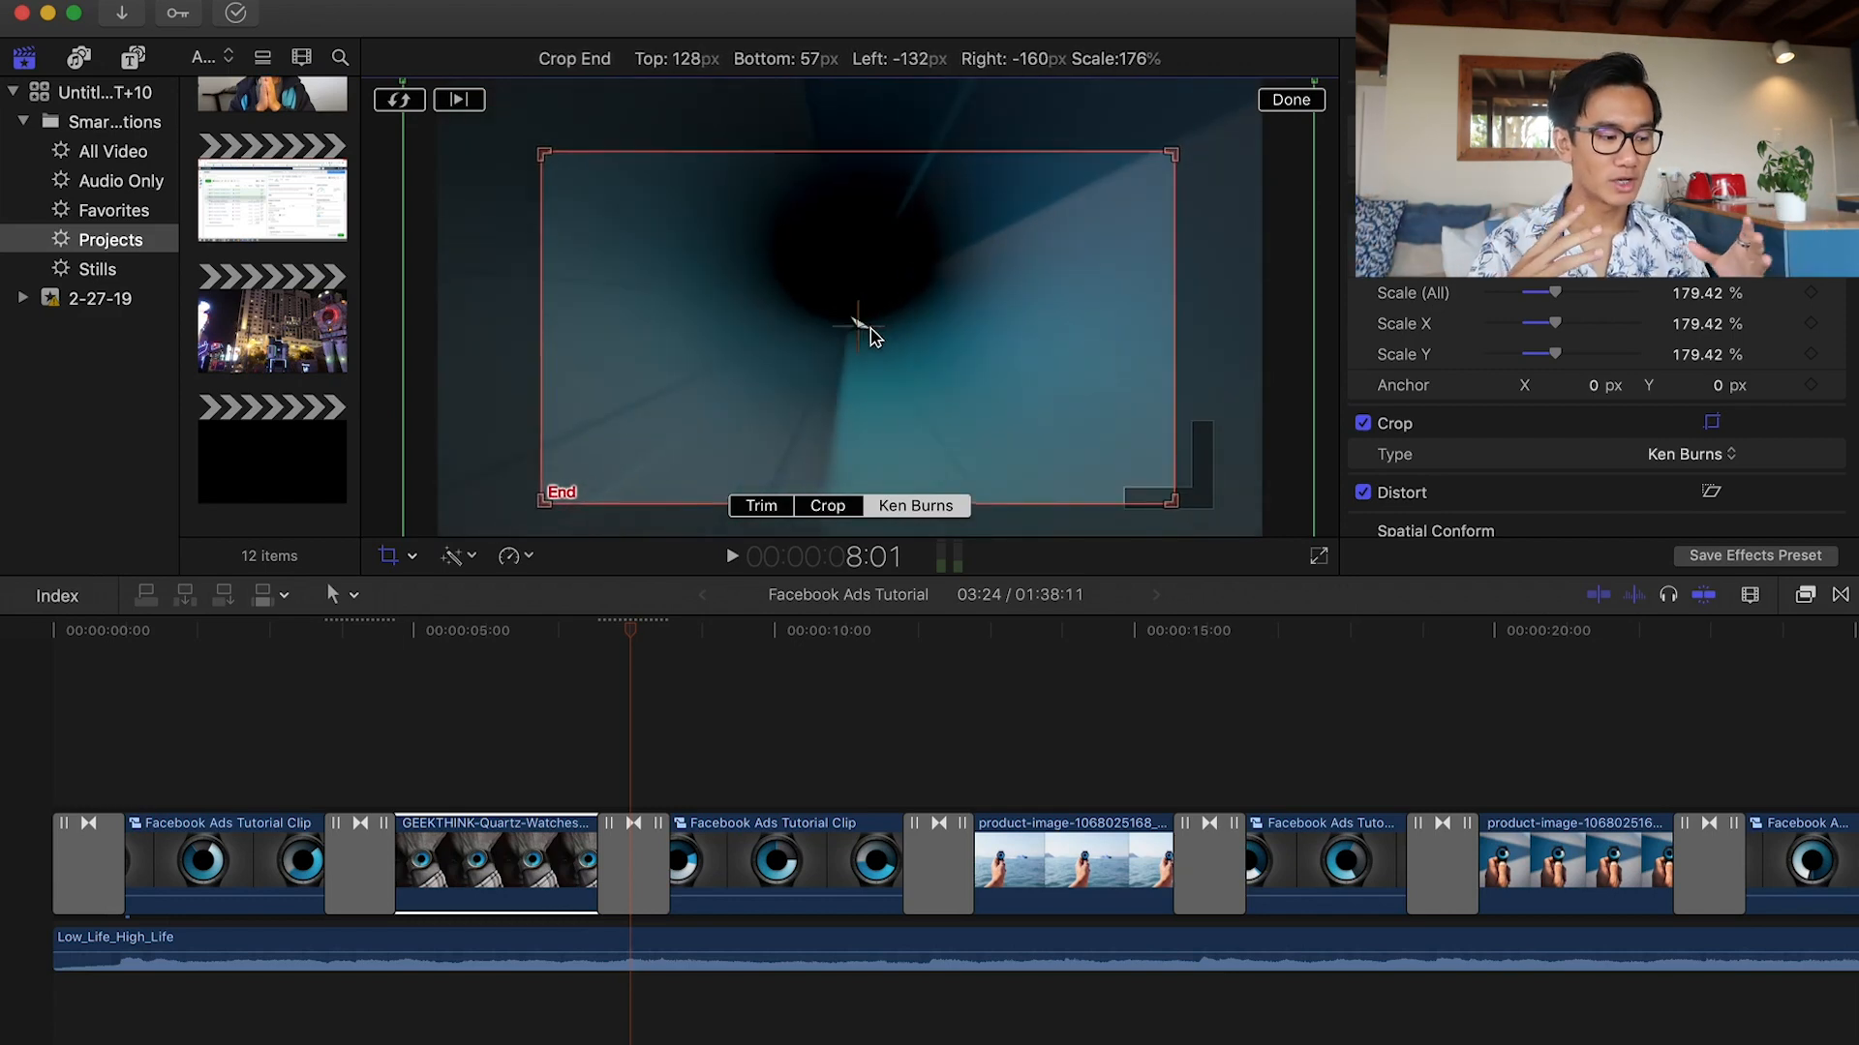
{"action": "left_click_drag", "start_coordinate": [854, 325], "coordinate": [852, 324]}
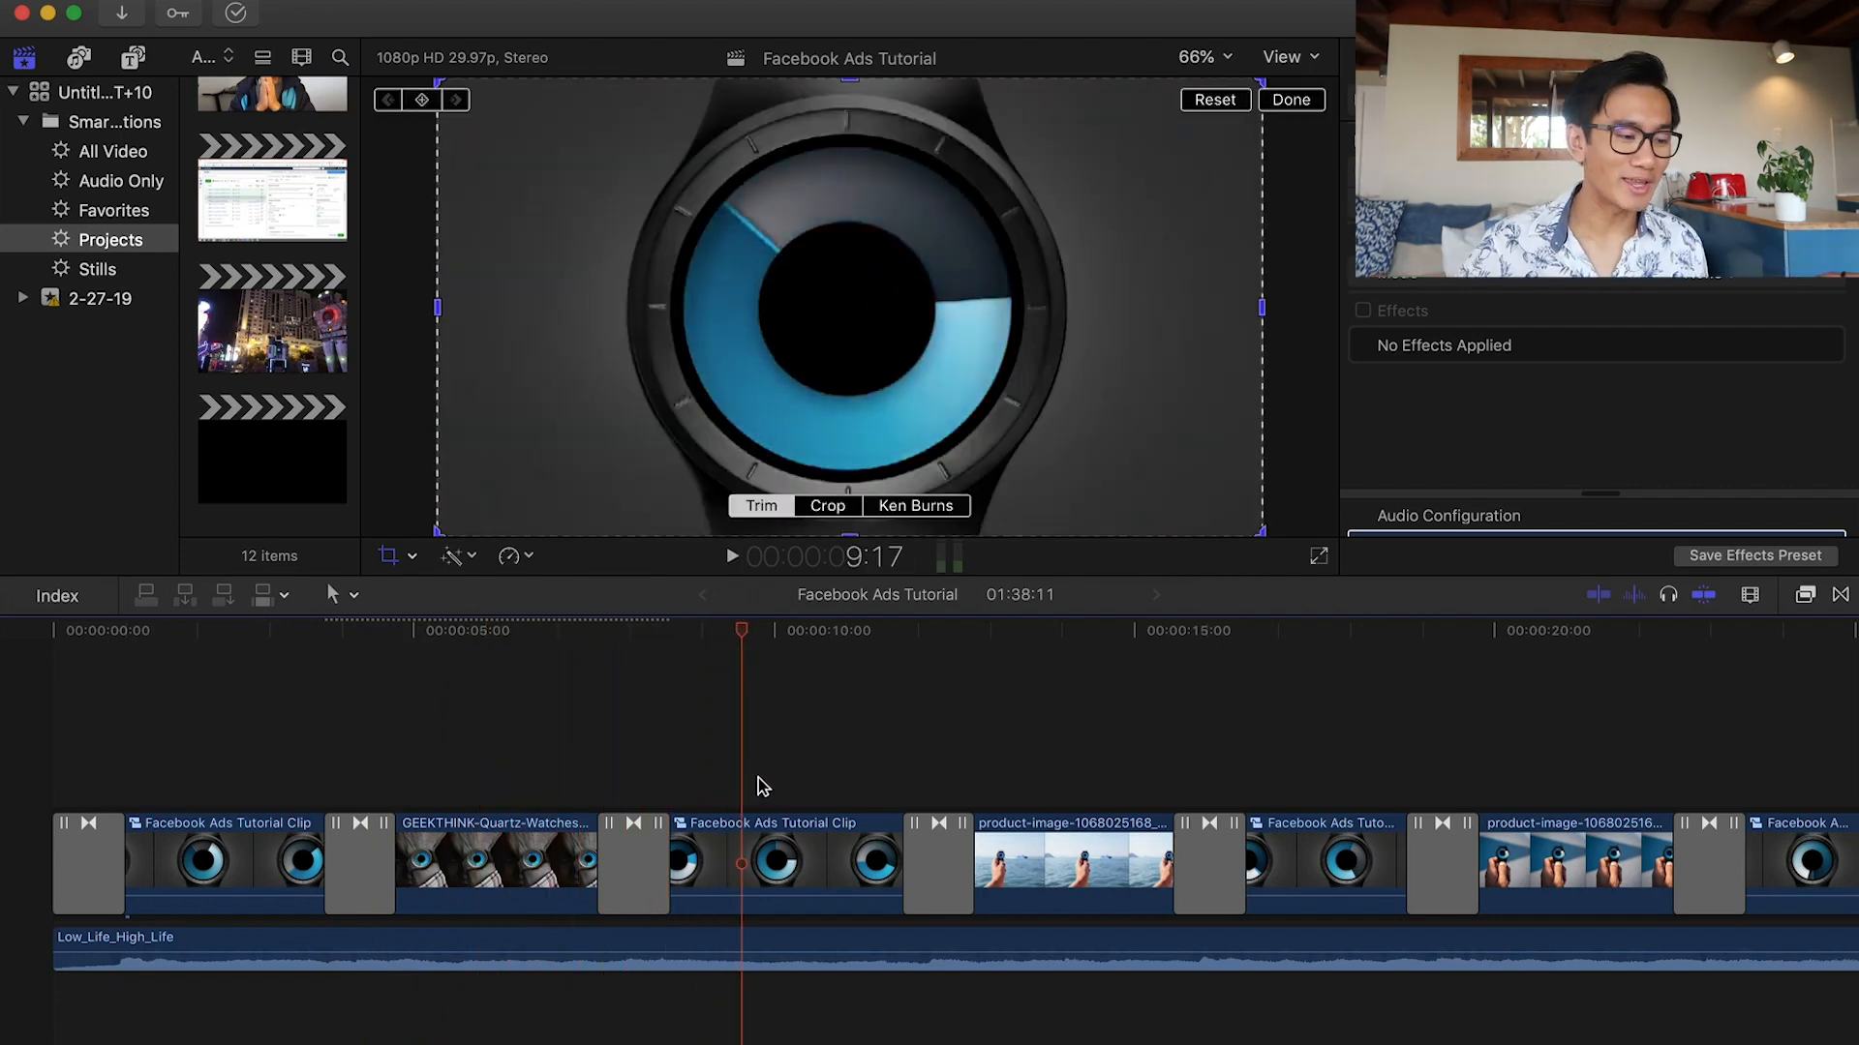
Select the beach product image and enlarge the start framing of its Ken Burns pan.
{"action": "left_click", "coordinate": [496, 864]}
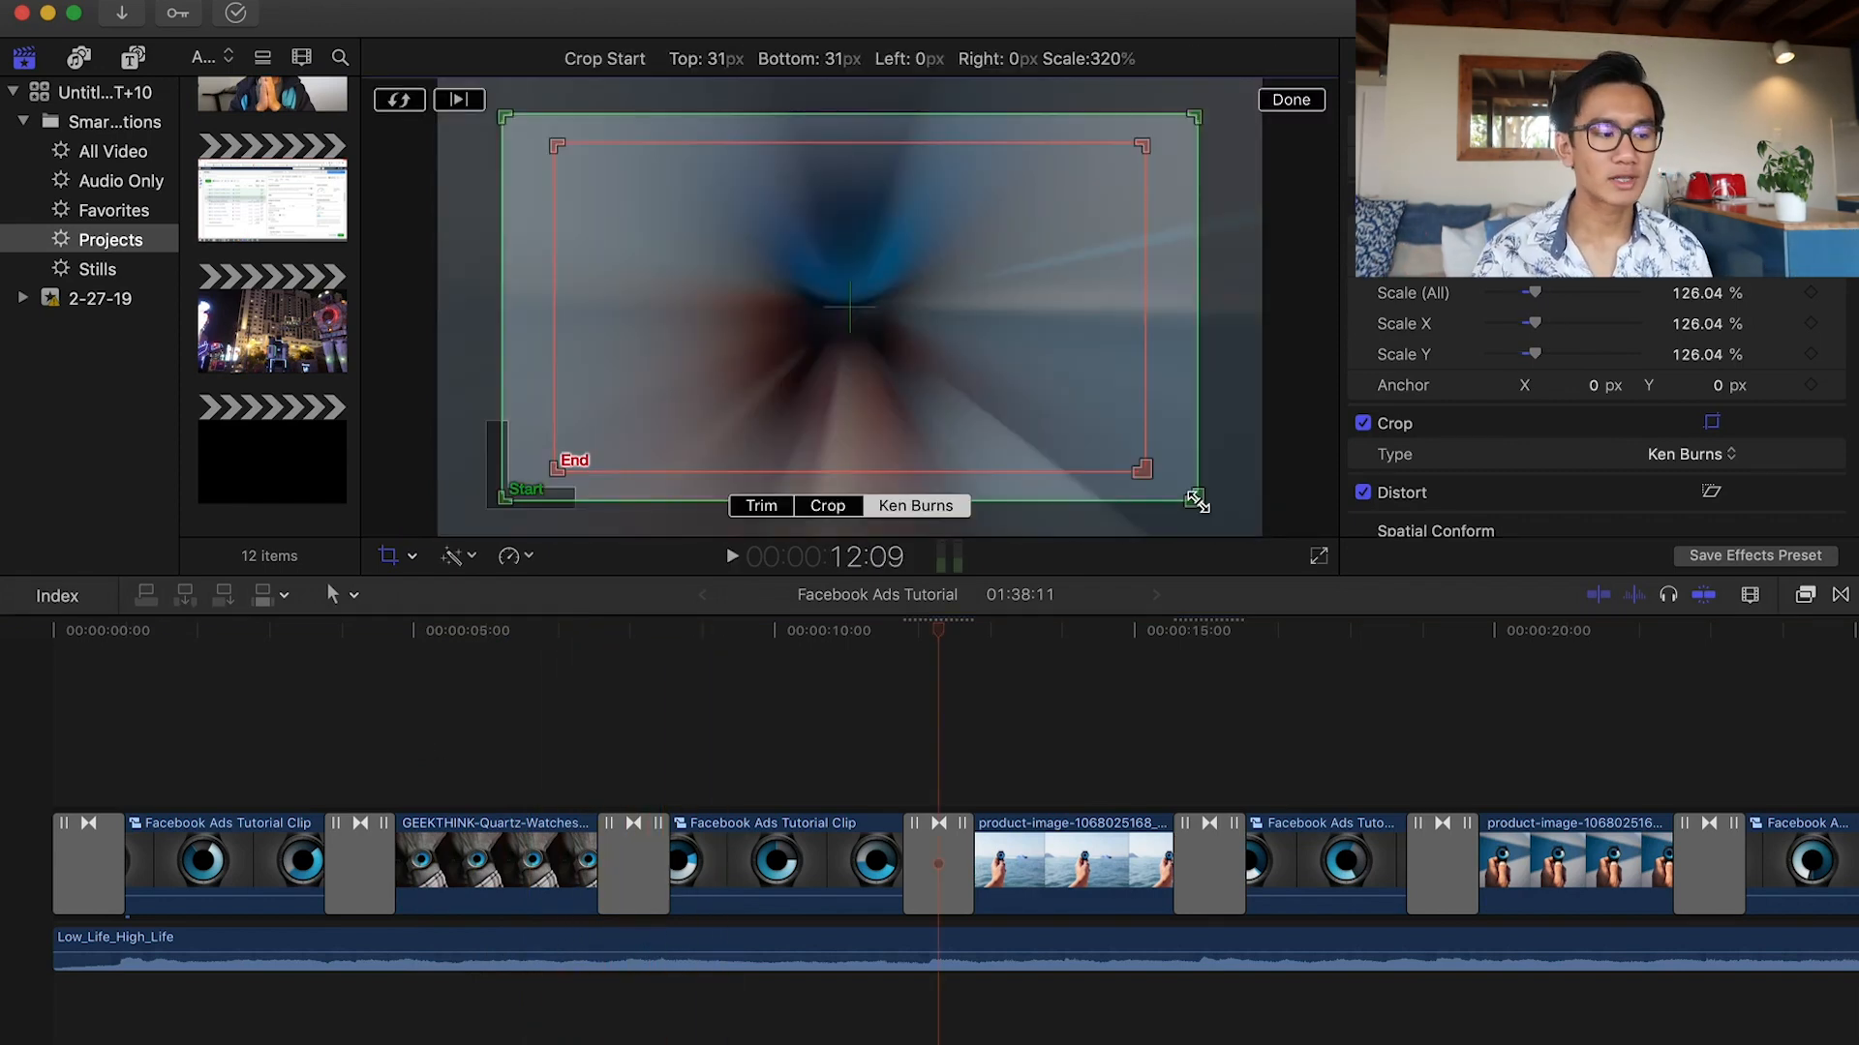
{"action": "left_click_drag", "start_coordinate": [1197, 498], "coordinate": [1256, 534]}
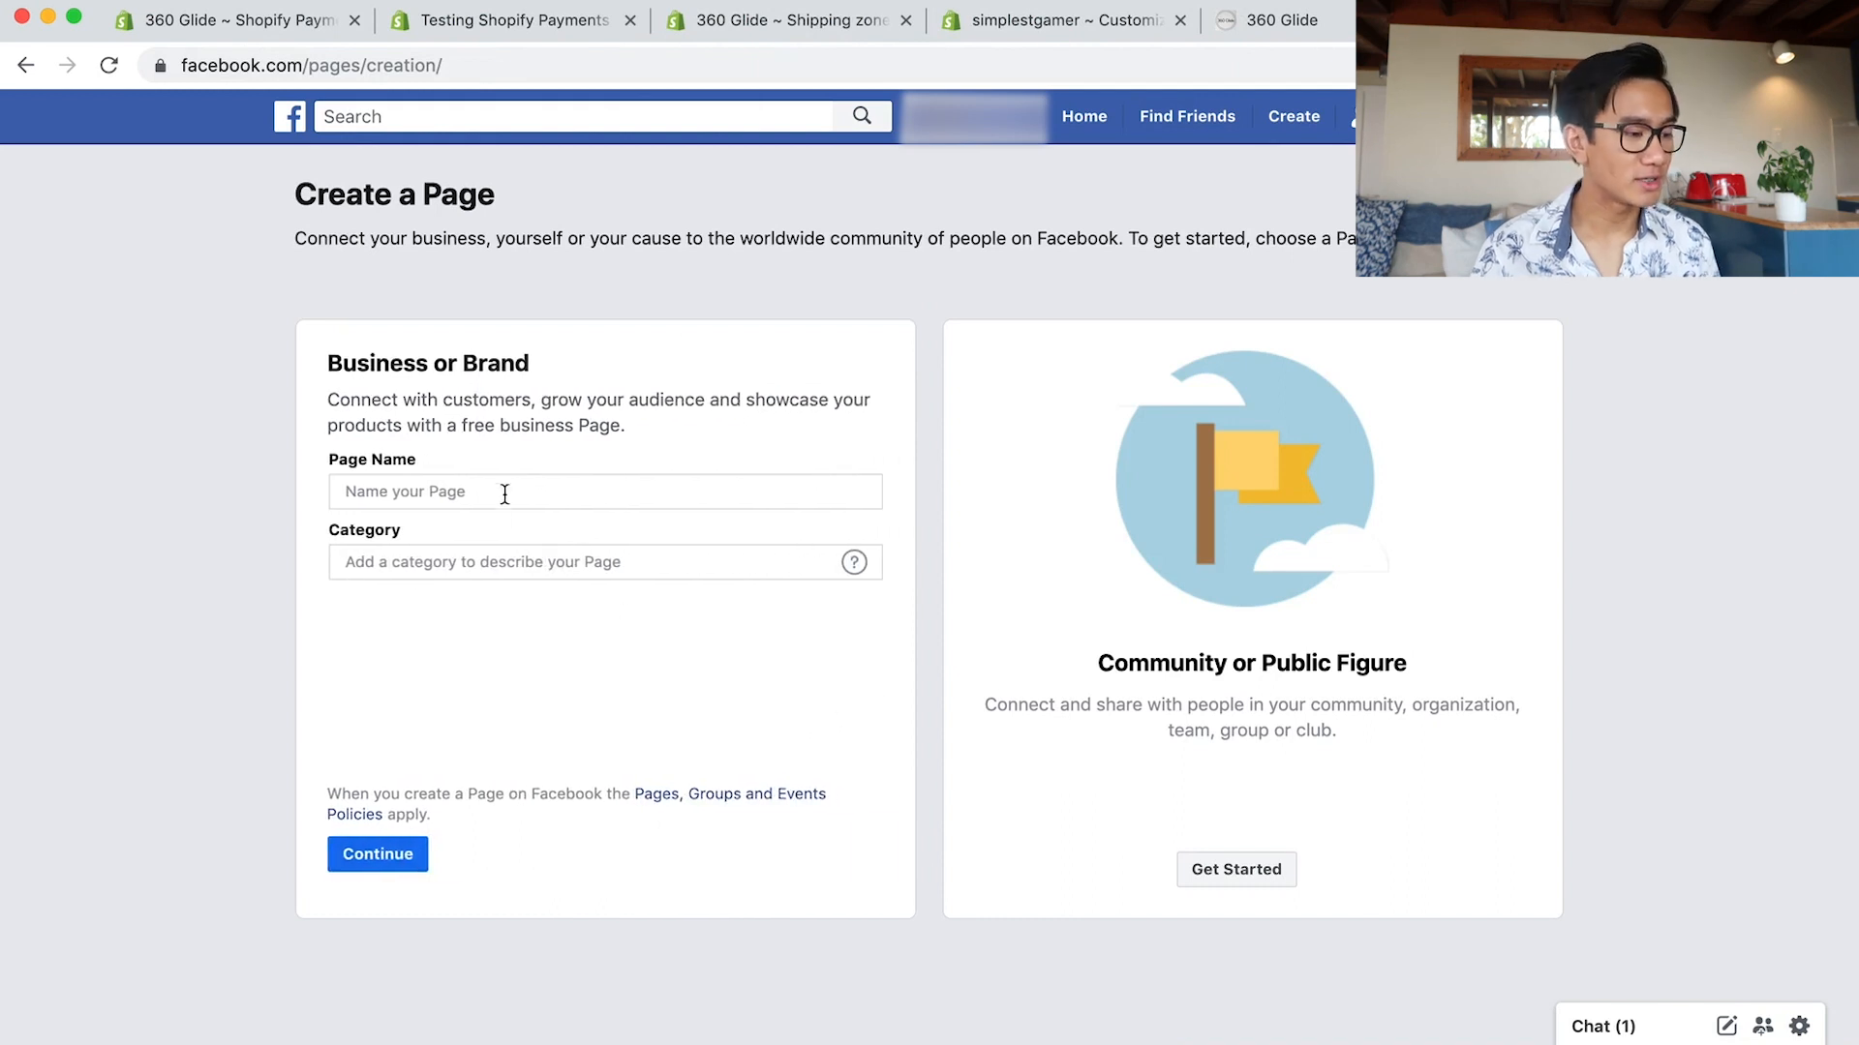
Create a Facebook Page named '360 Glide' with the Brand category and continue.
{"action": "left_click", "coordinate": [604, 490]}
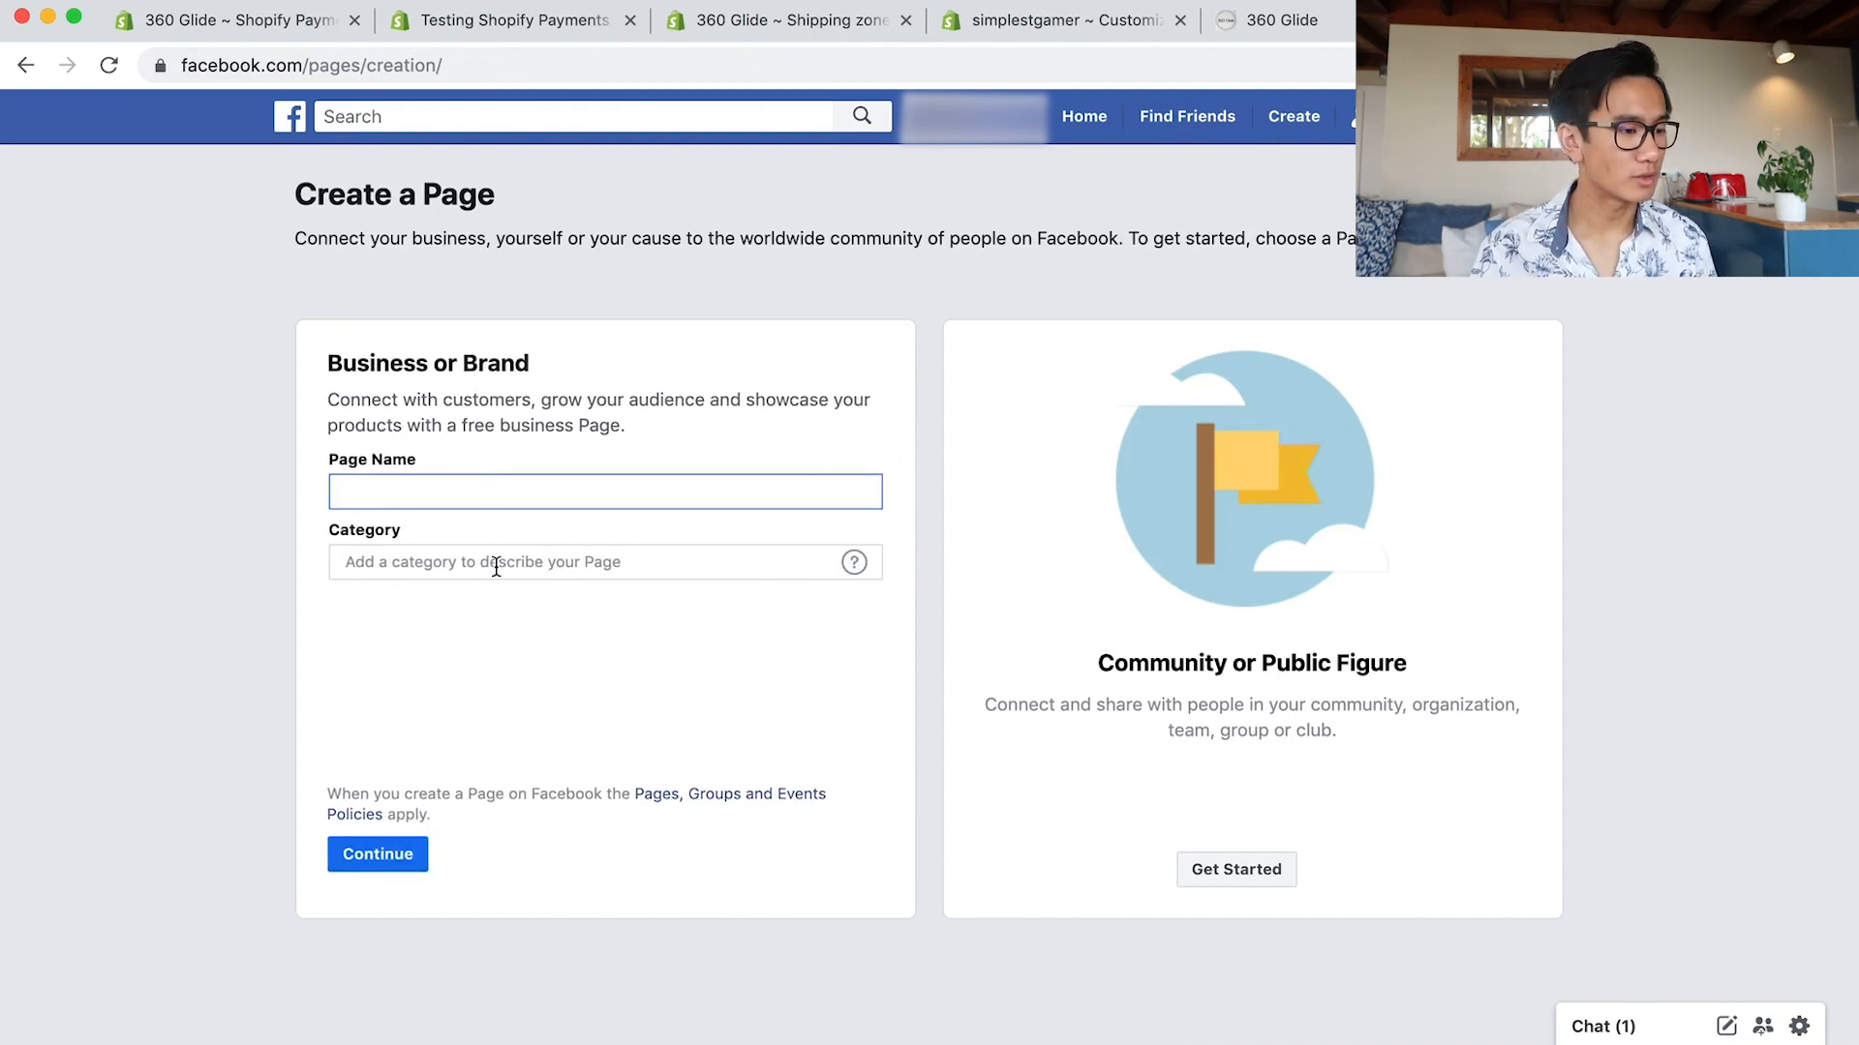
{"action": "type", "text": "Brand"}
{"action": "type", "text": "3"}
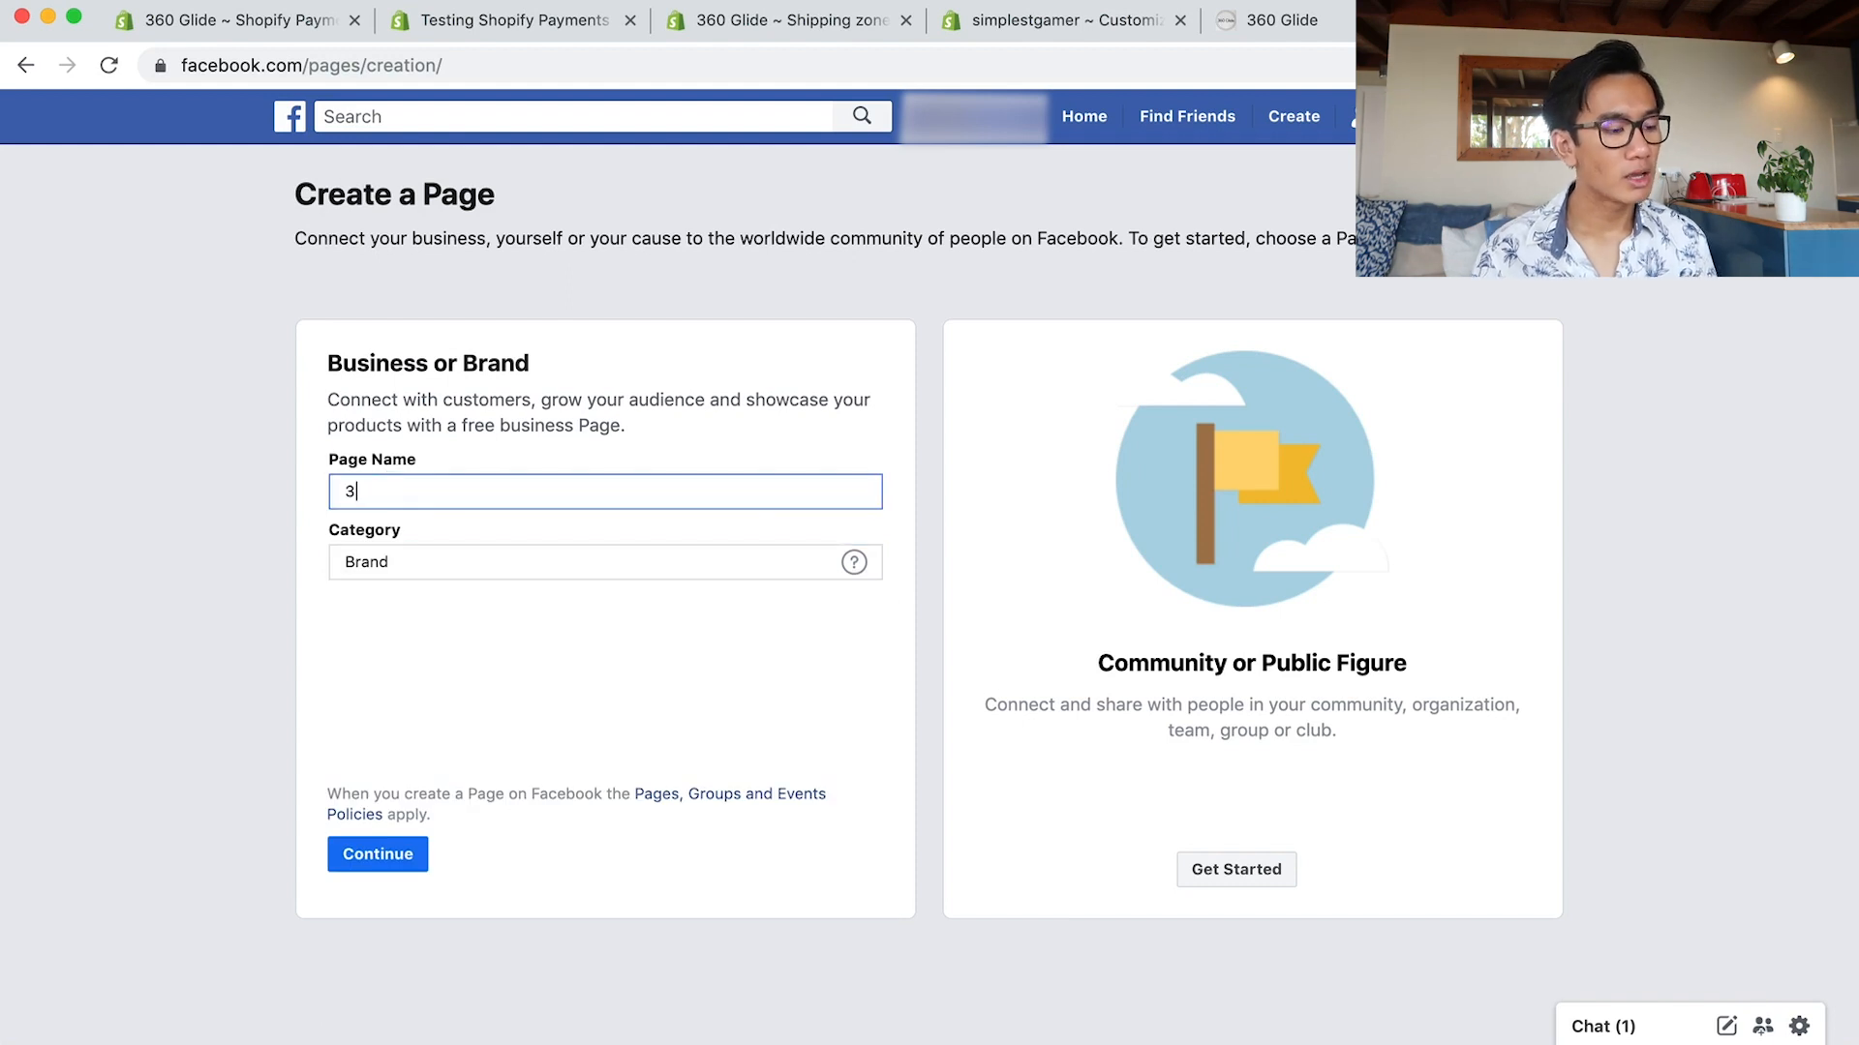
{"action": "type", "text": "60 Glide"}
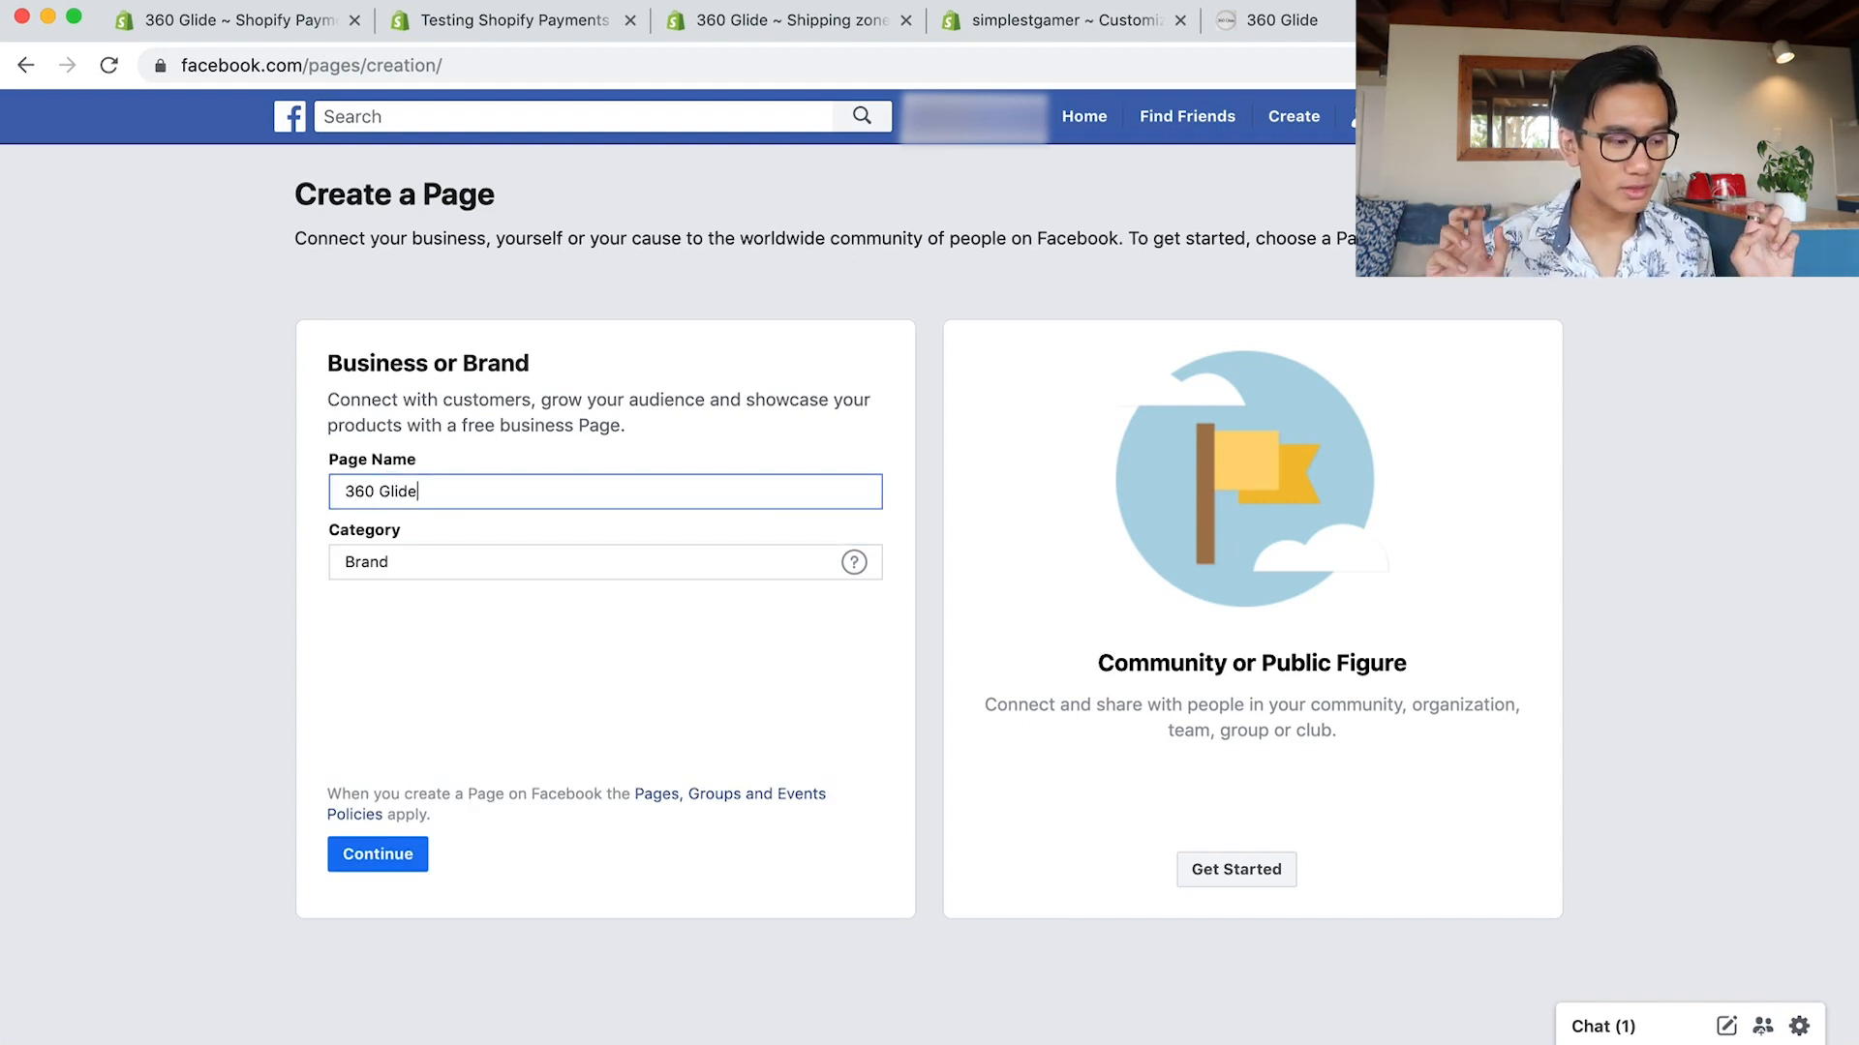
{"action": "left_click", "coordinate": [378, 854]}
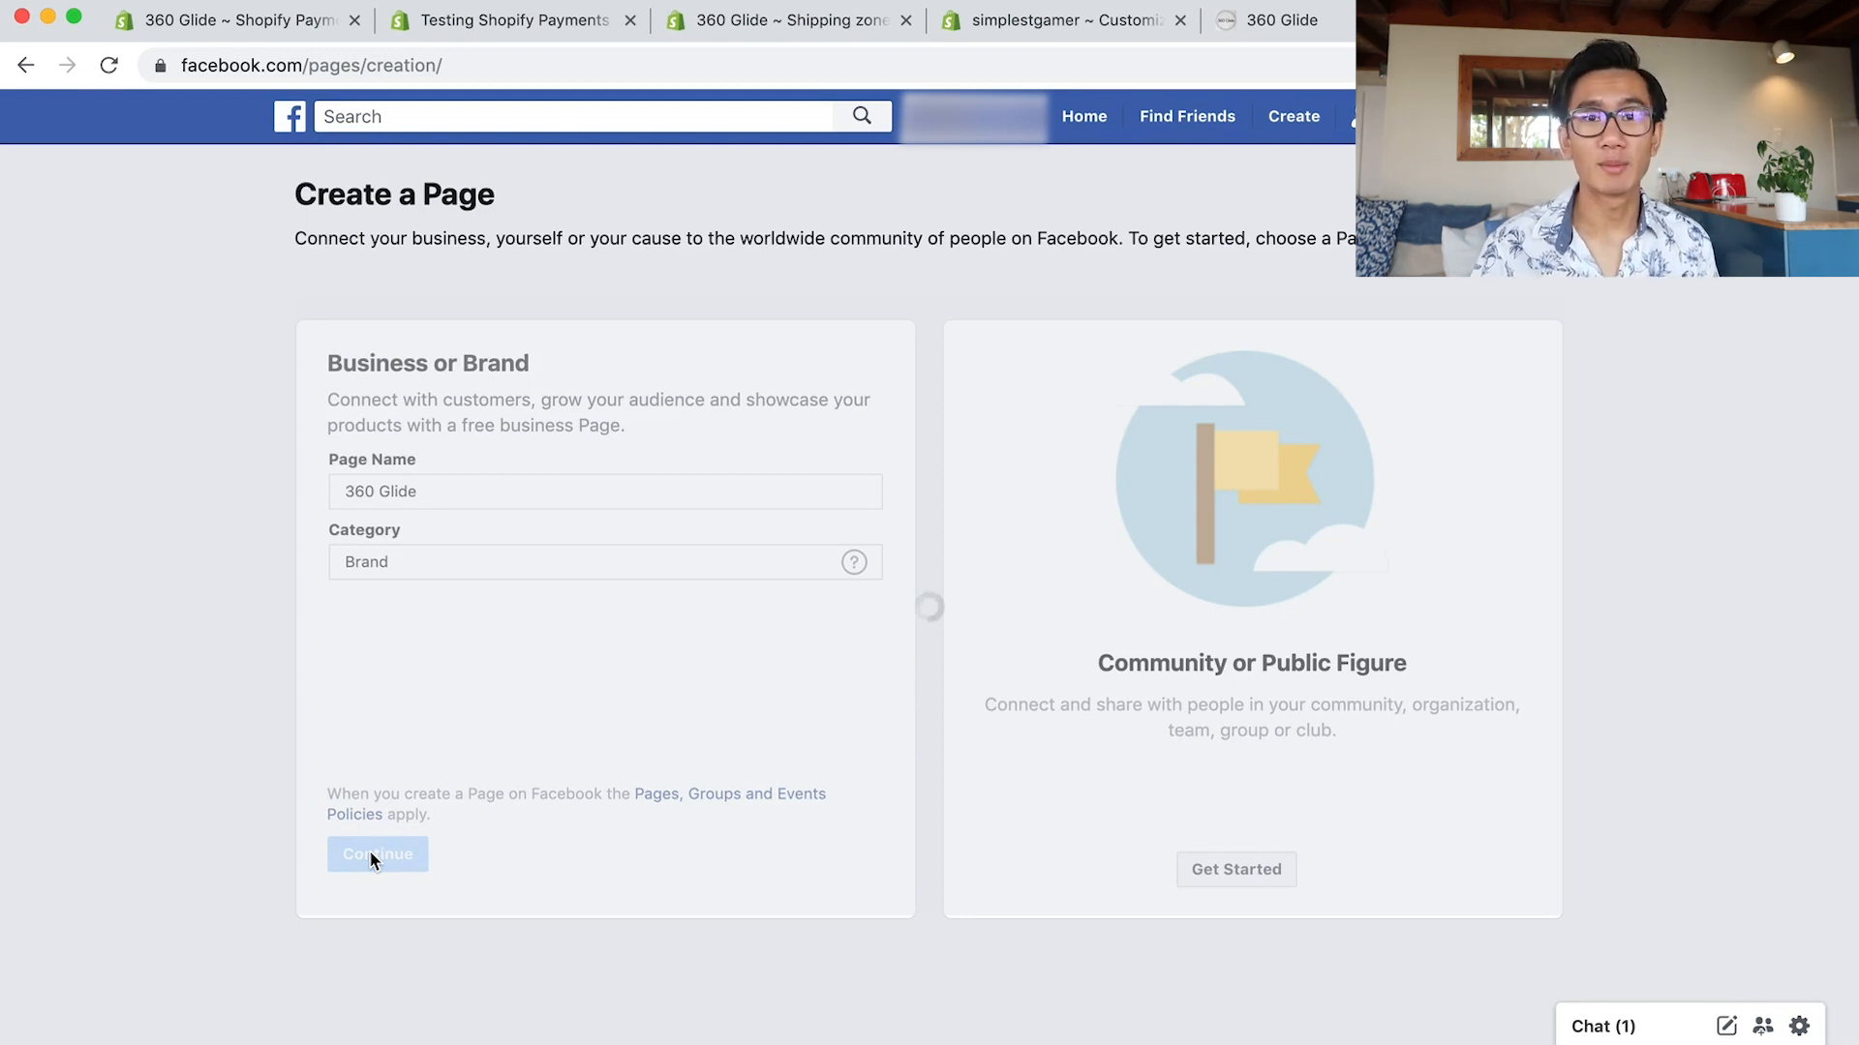
{"action": "left_click", "coordinate": [378, 854]}
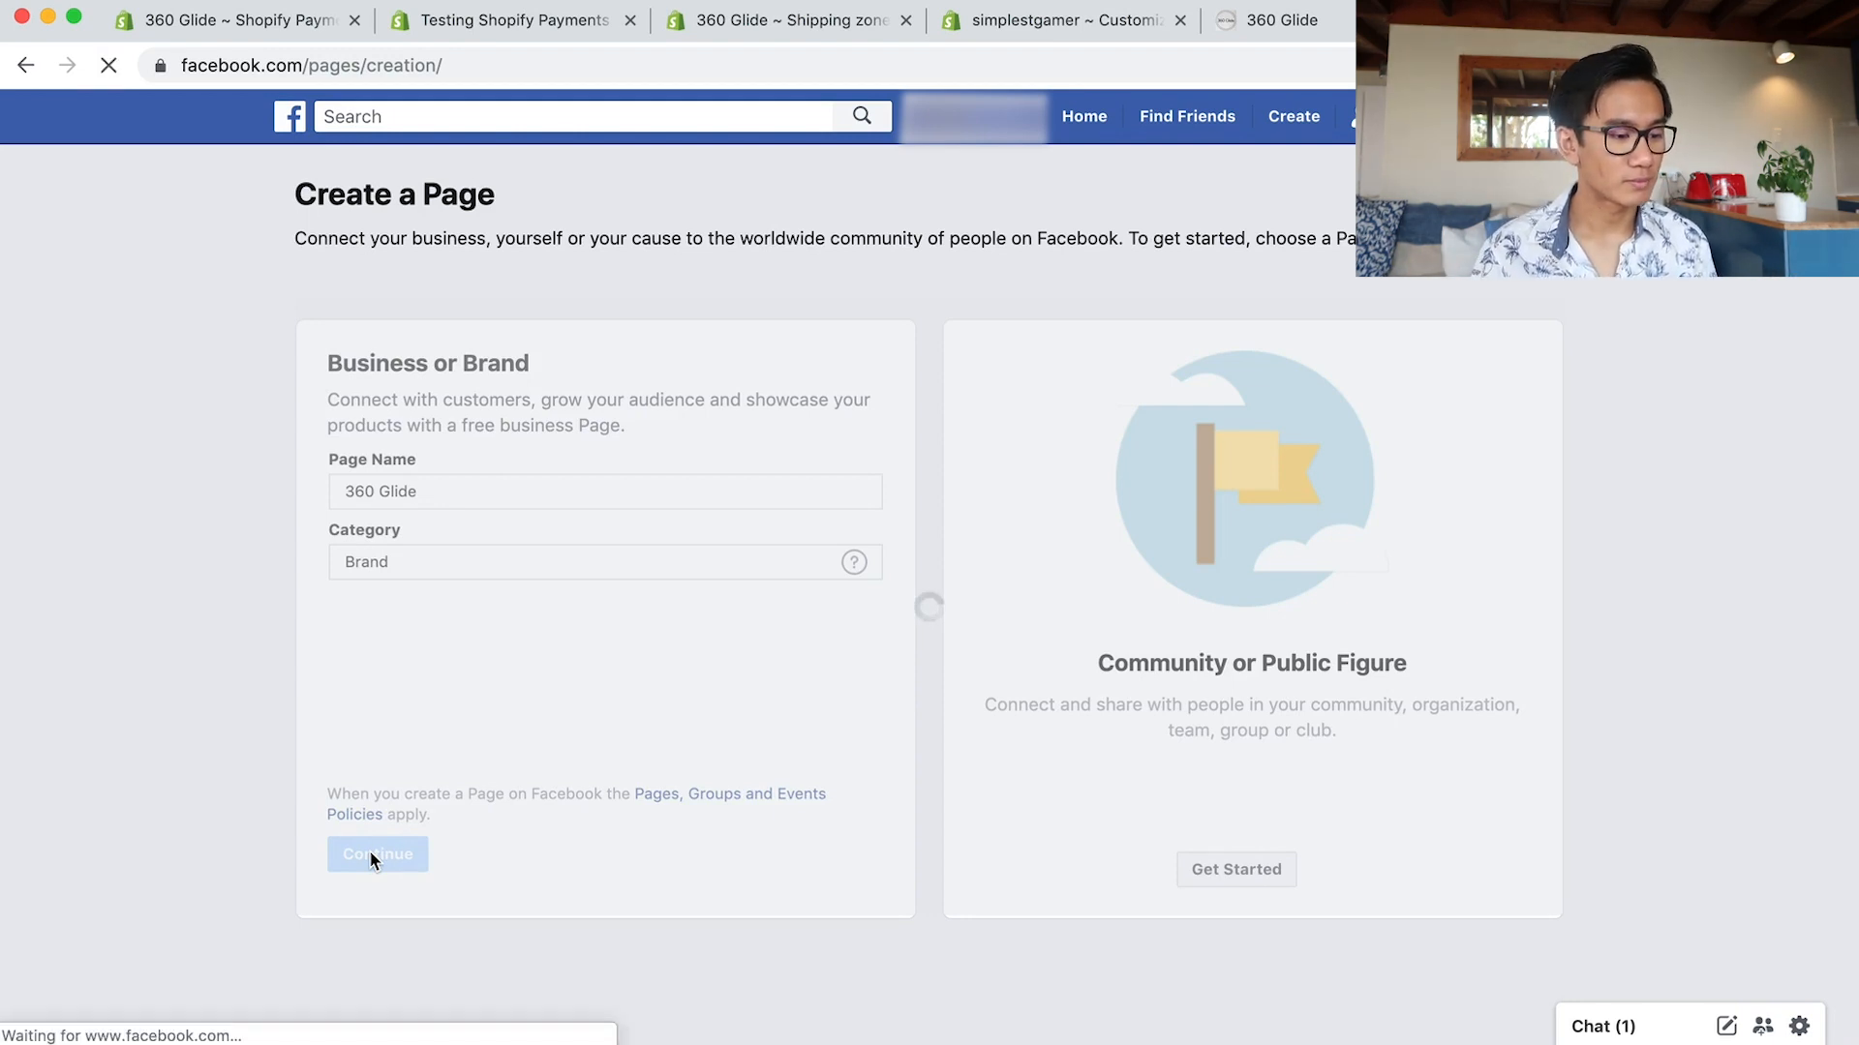
{"action": "left_click", "coordinate": [377, 853]}
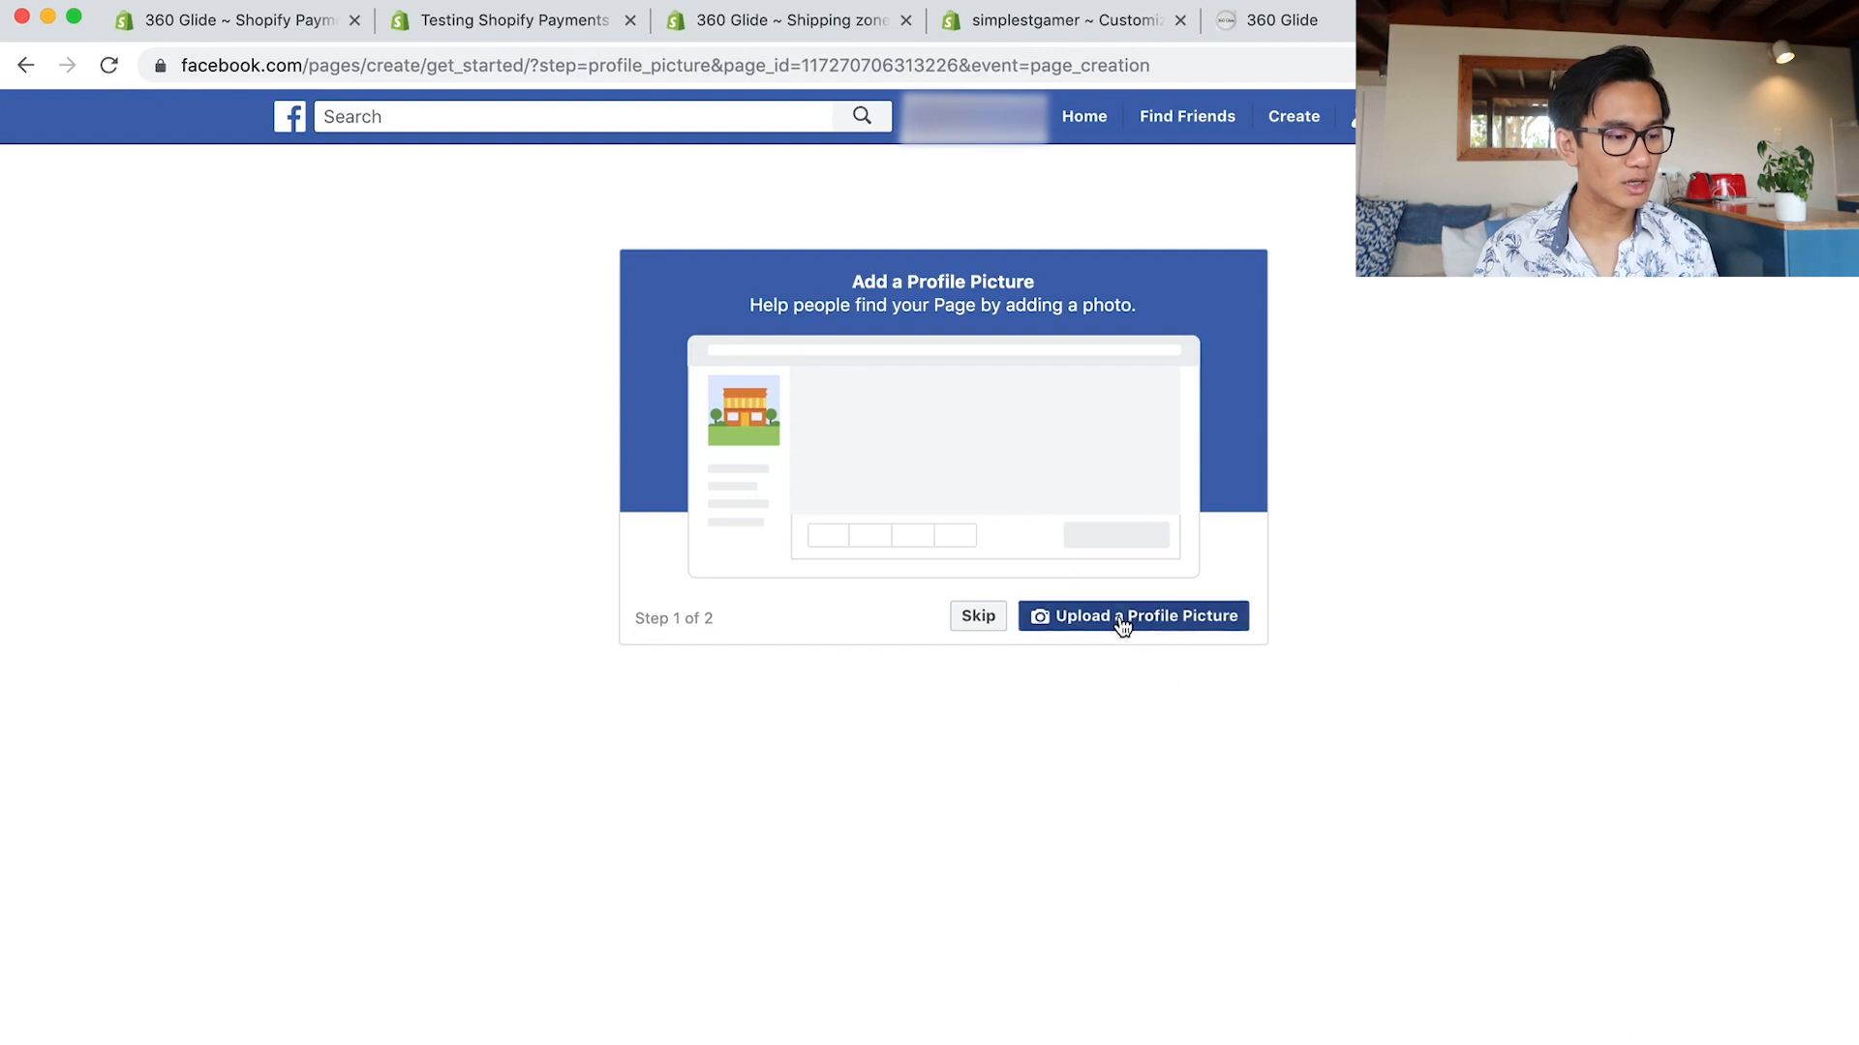
Upload the round logo from the Logos folder as the page's profile picture.
{"action": "left_click", "coordinate": [1132, 616]}
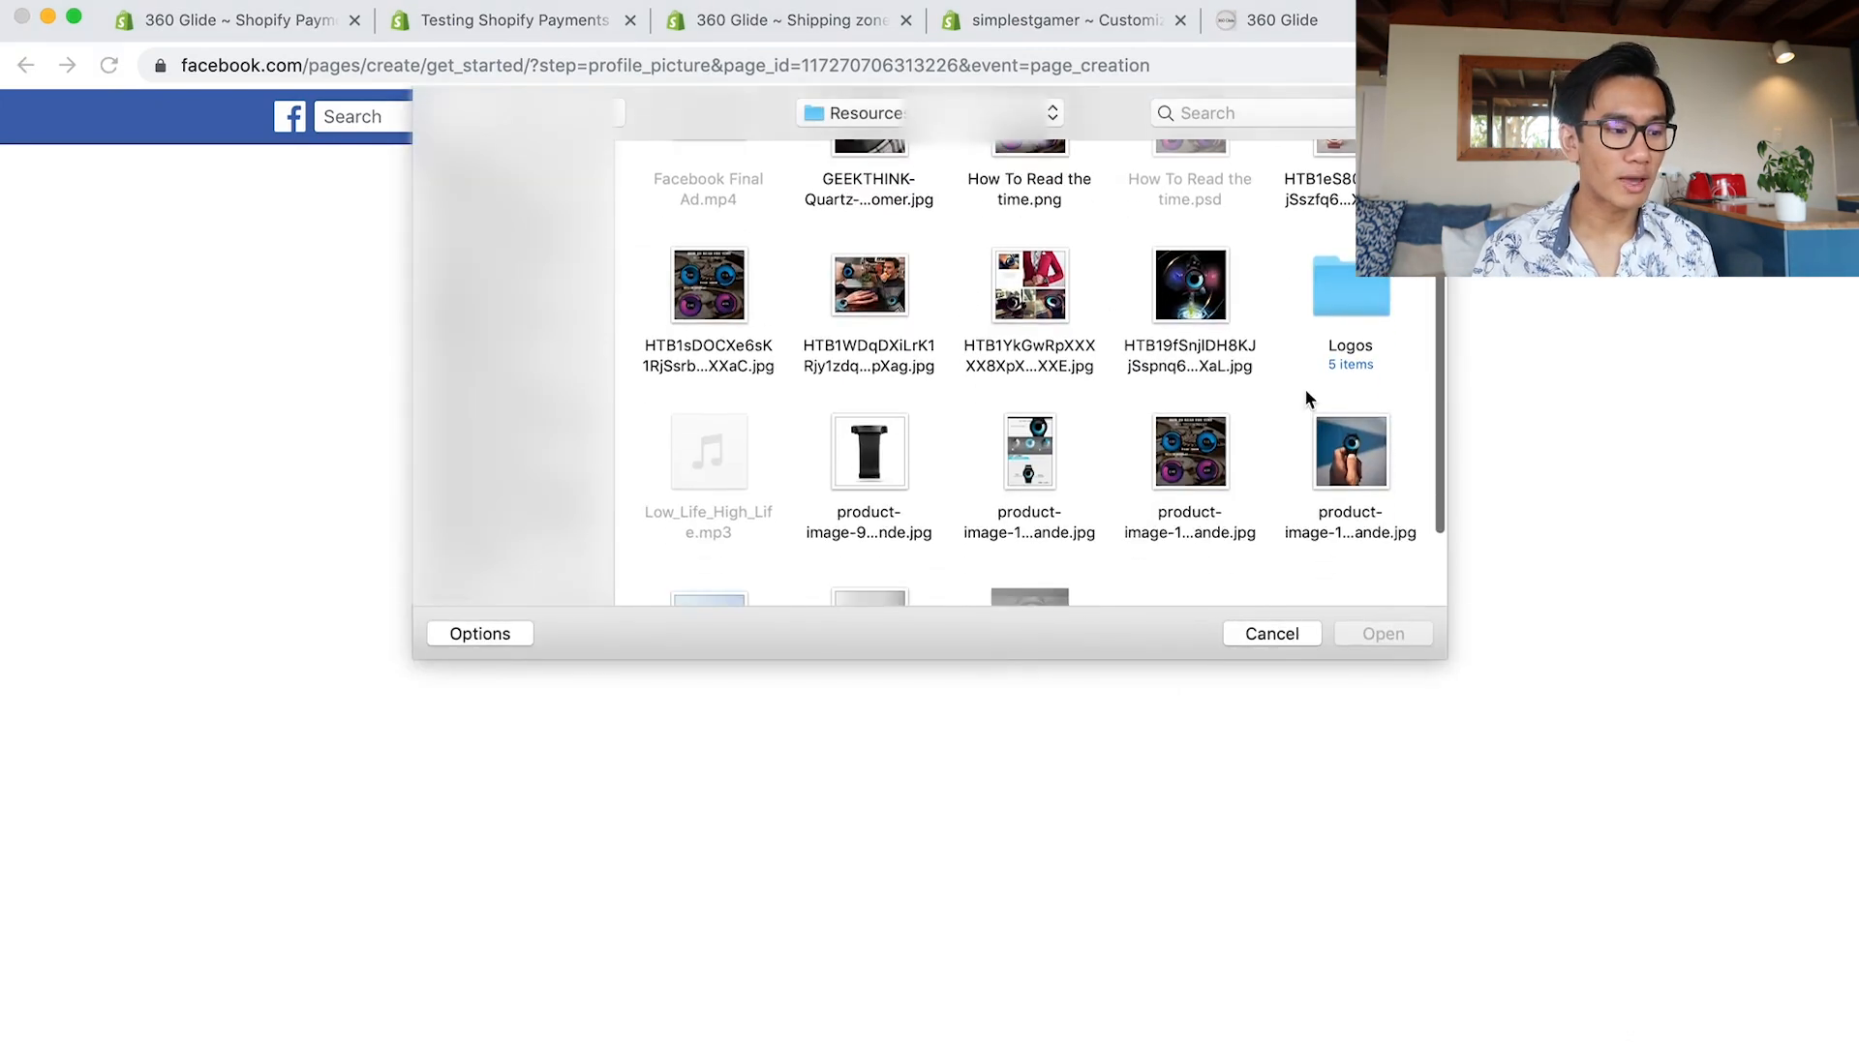
{"action": "double_click", "coordinate": [1349, 284]}
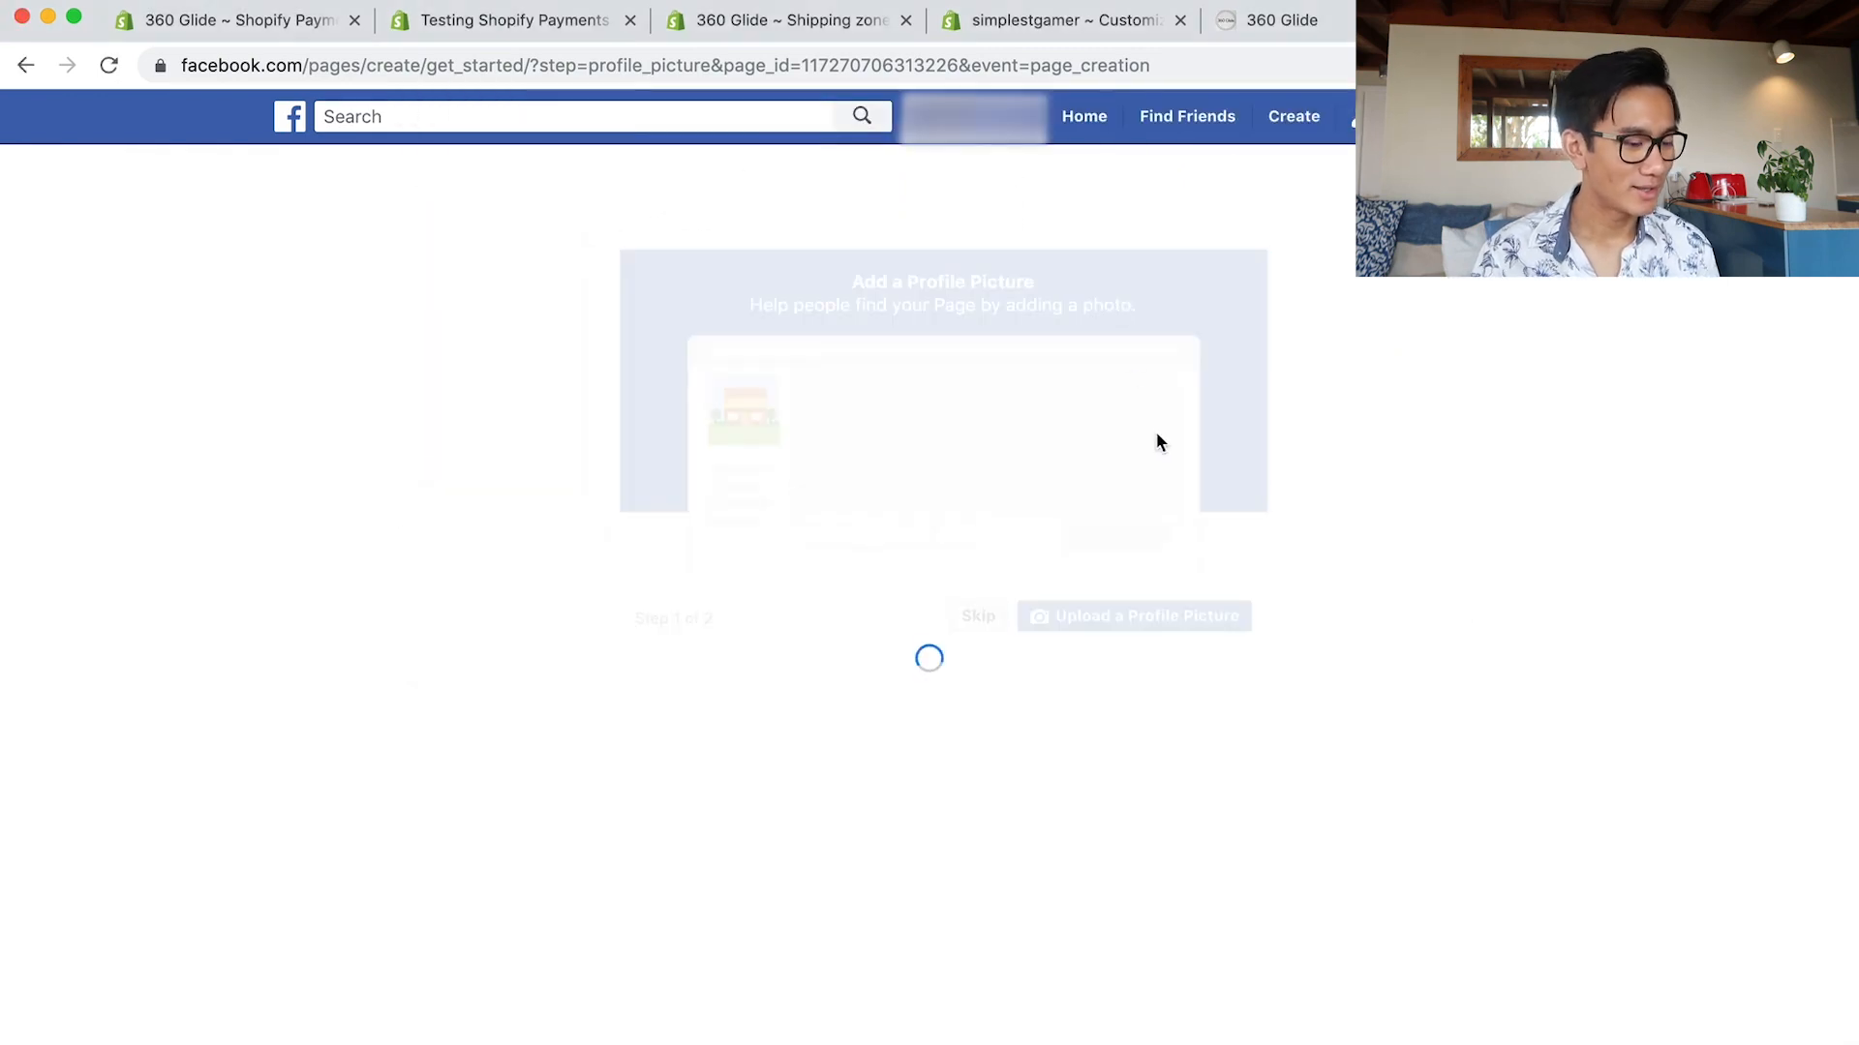
{"action": "left_click", "coordinate": [1132, 615]}
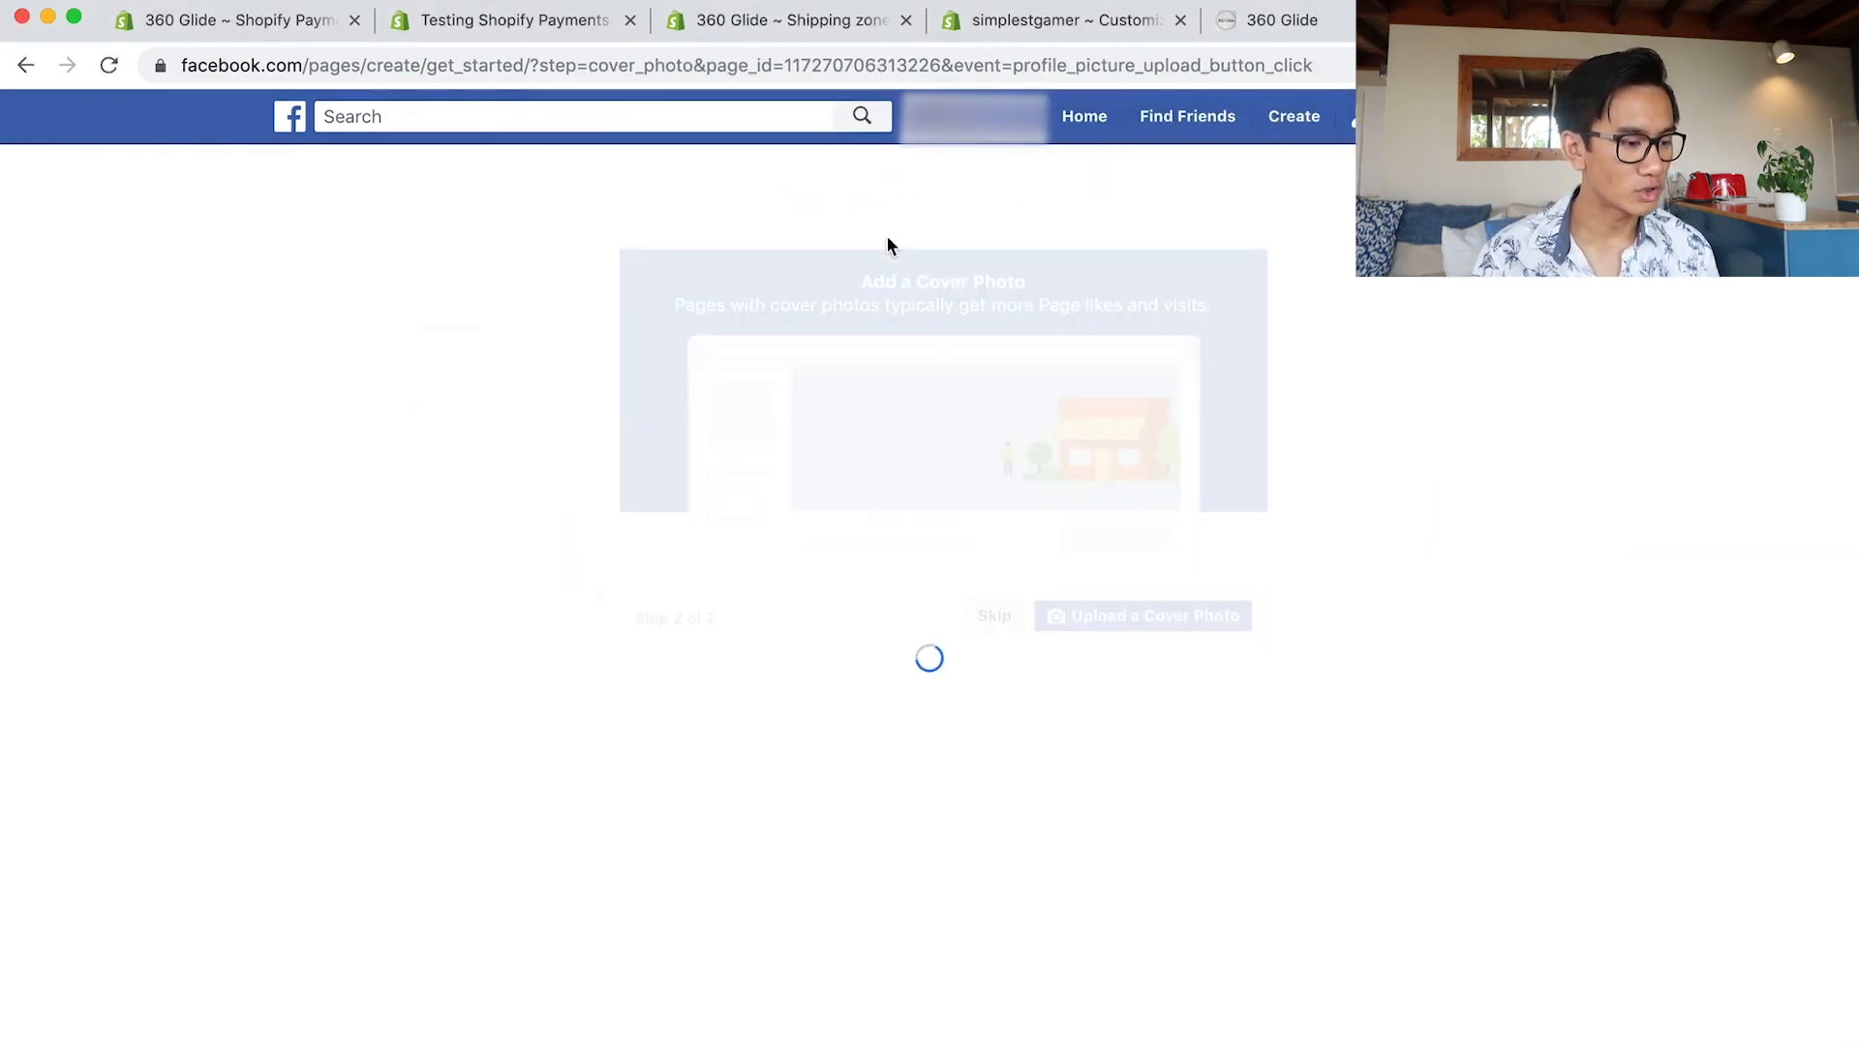
{"action": "left_click", "coordinate": [1142, 615]}
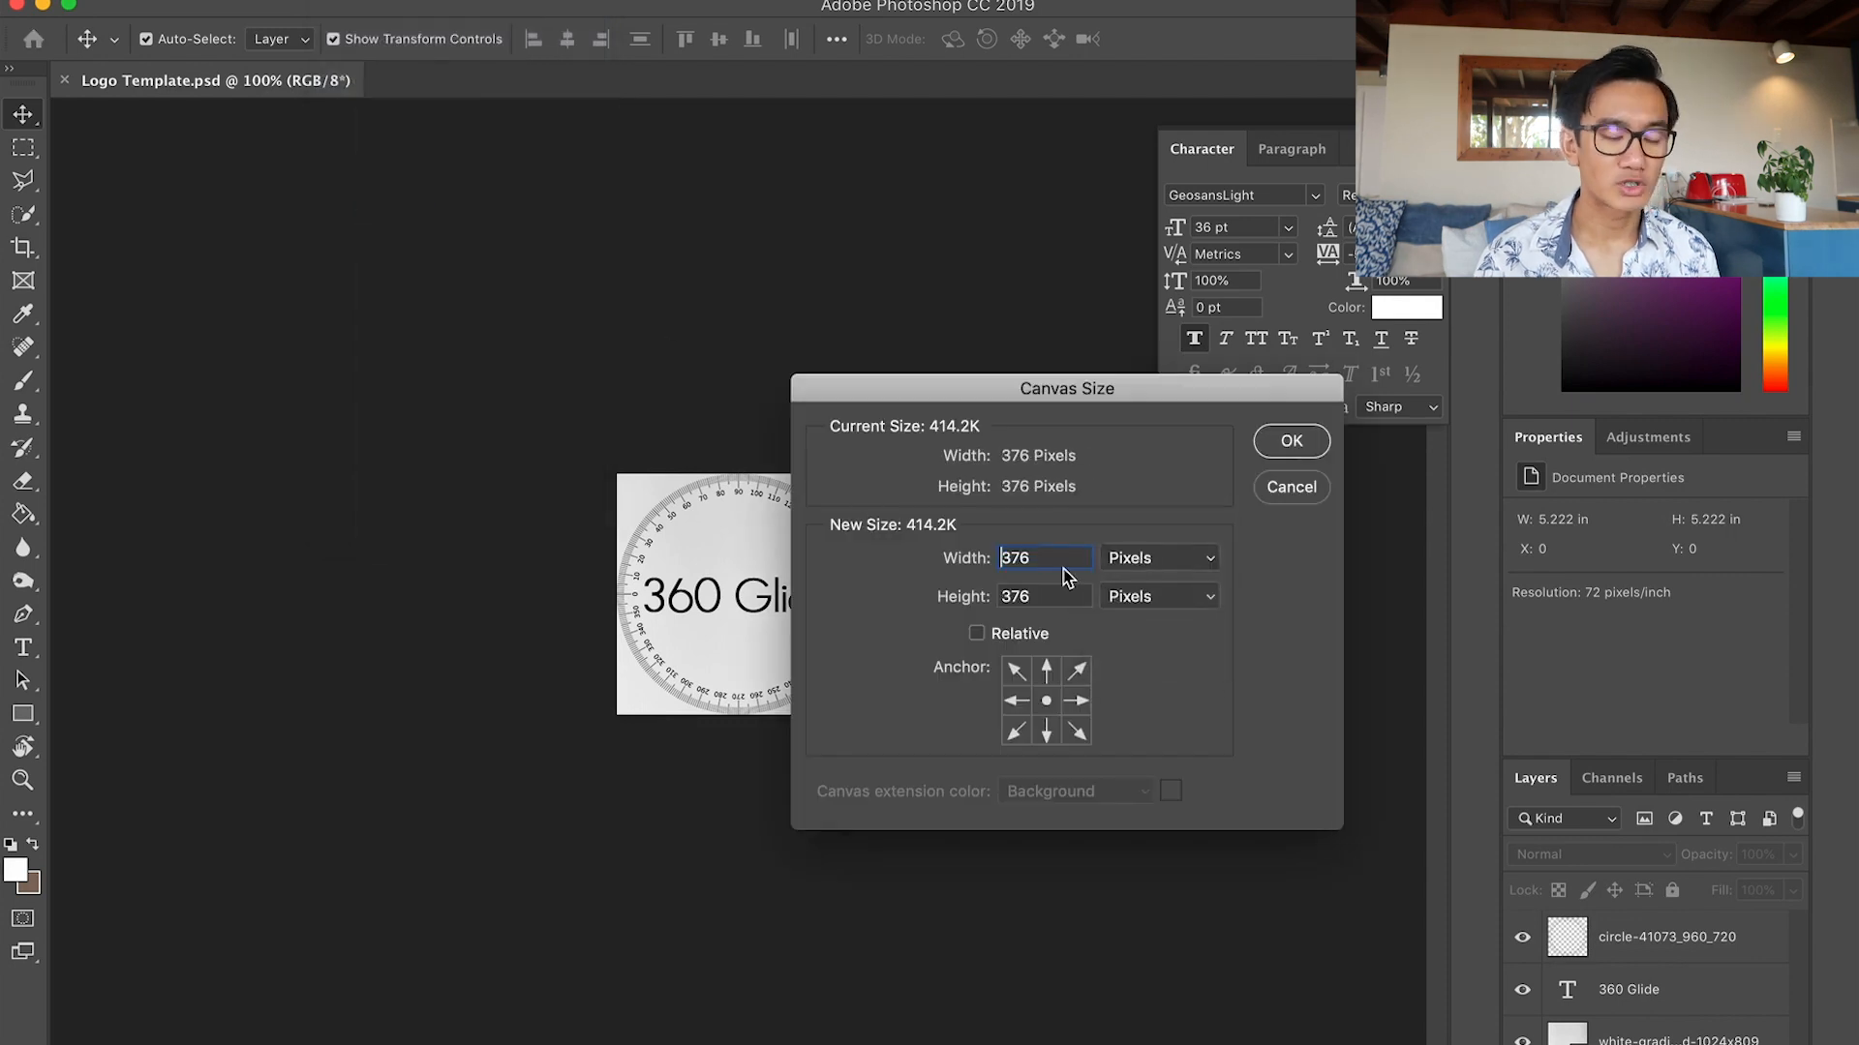
Resize the logo template canvas to 1000 pixels wide and start stripping it down to the 360 Glide text.
{"action": "type", "text": "100"}
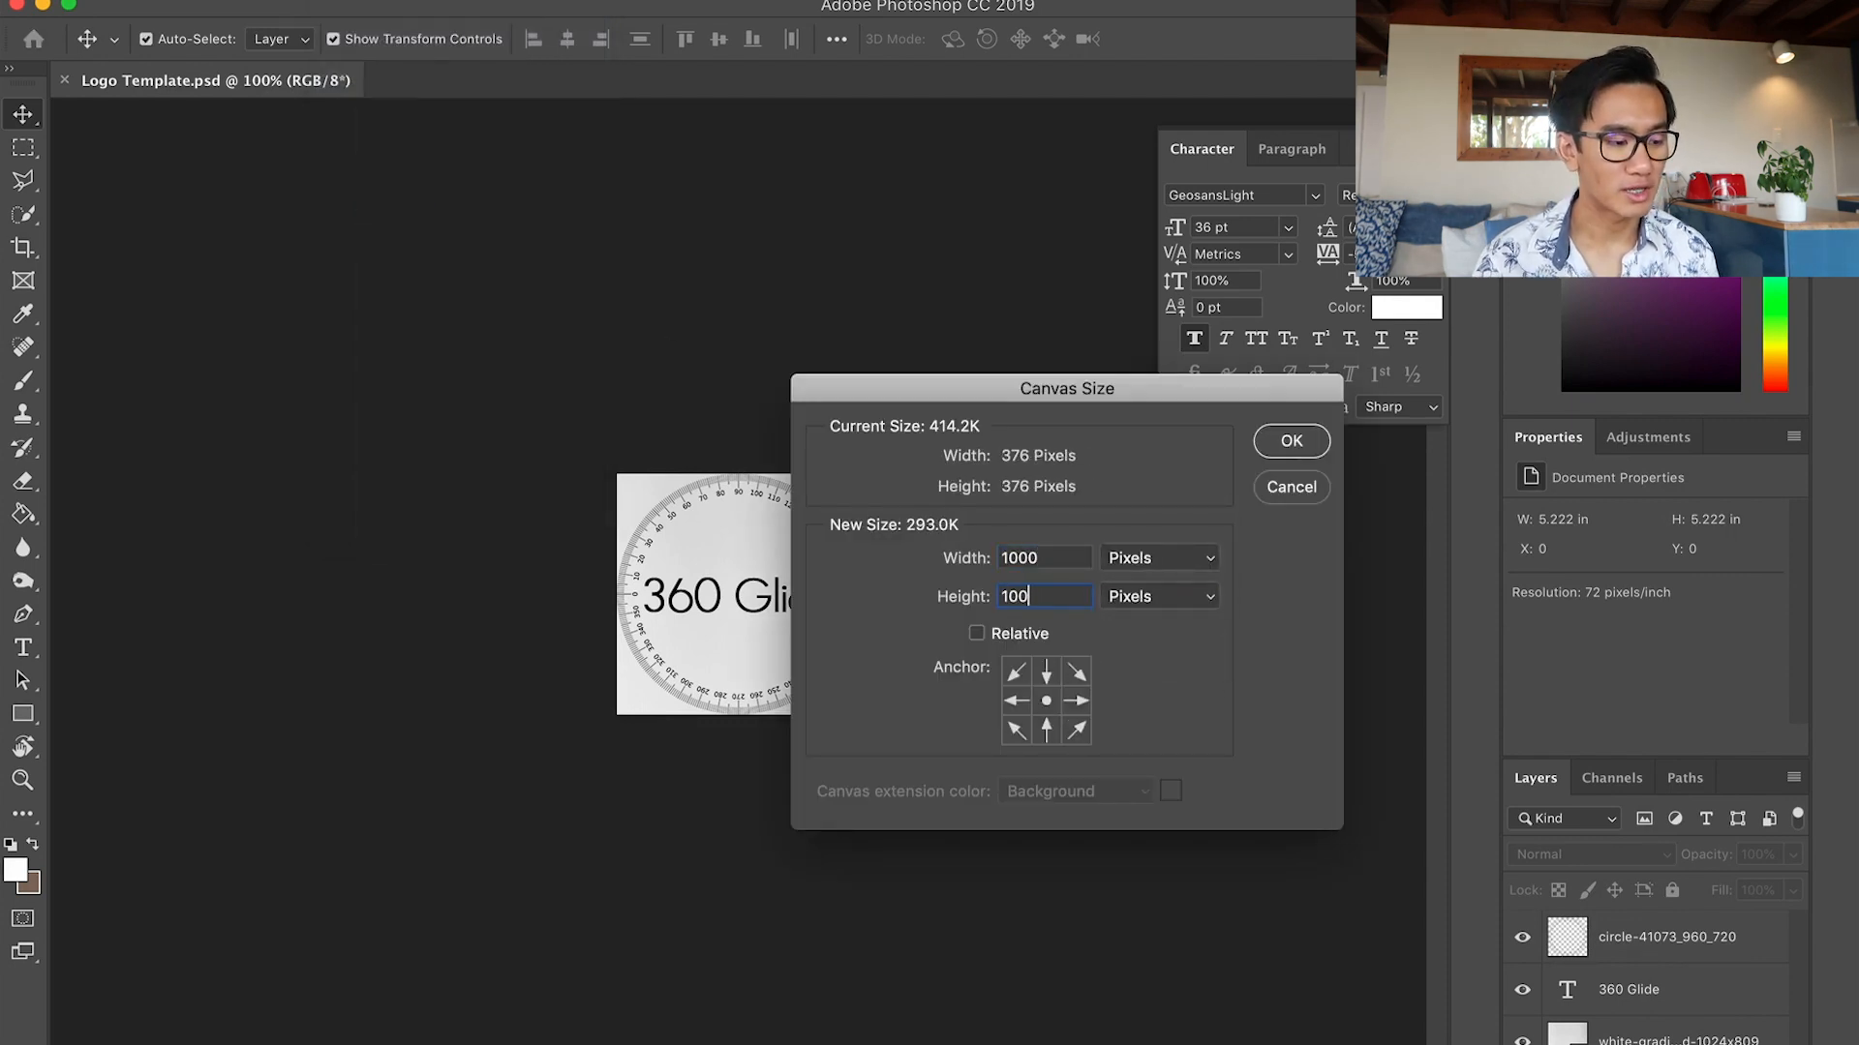
{"action": "left_click", "coordinate": [1291, 442]}
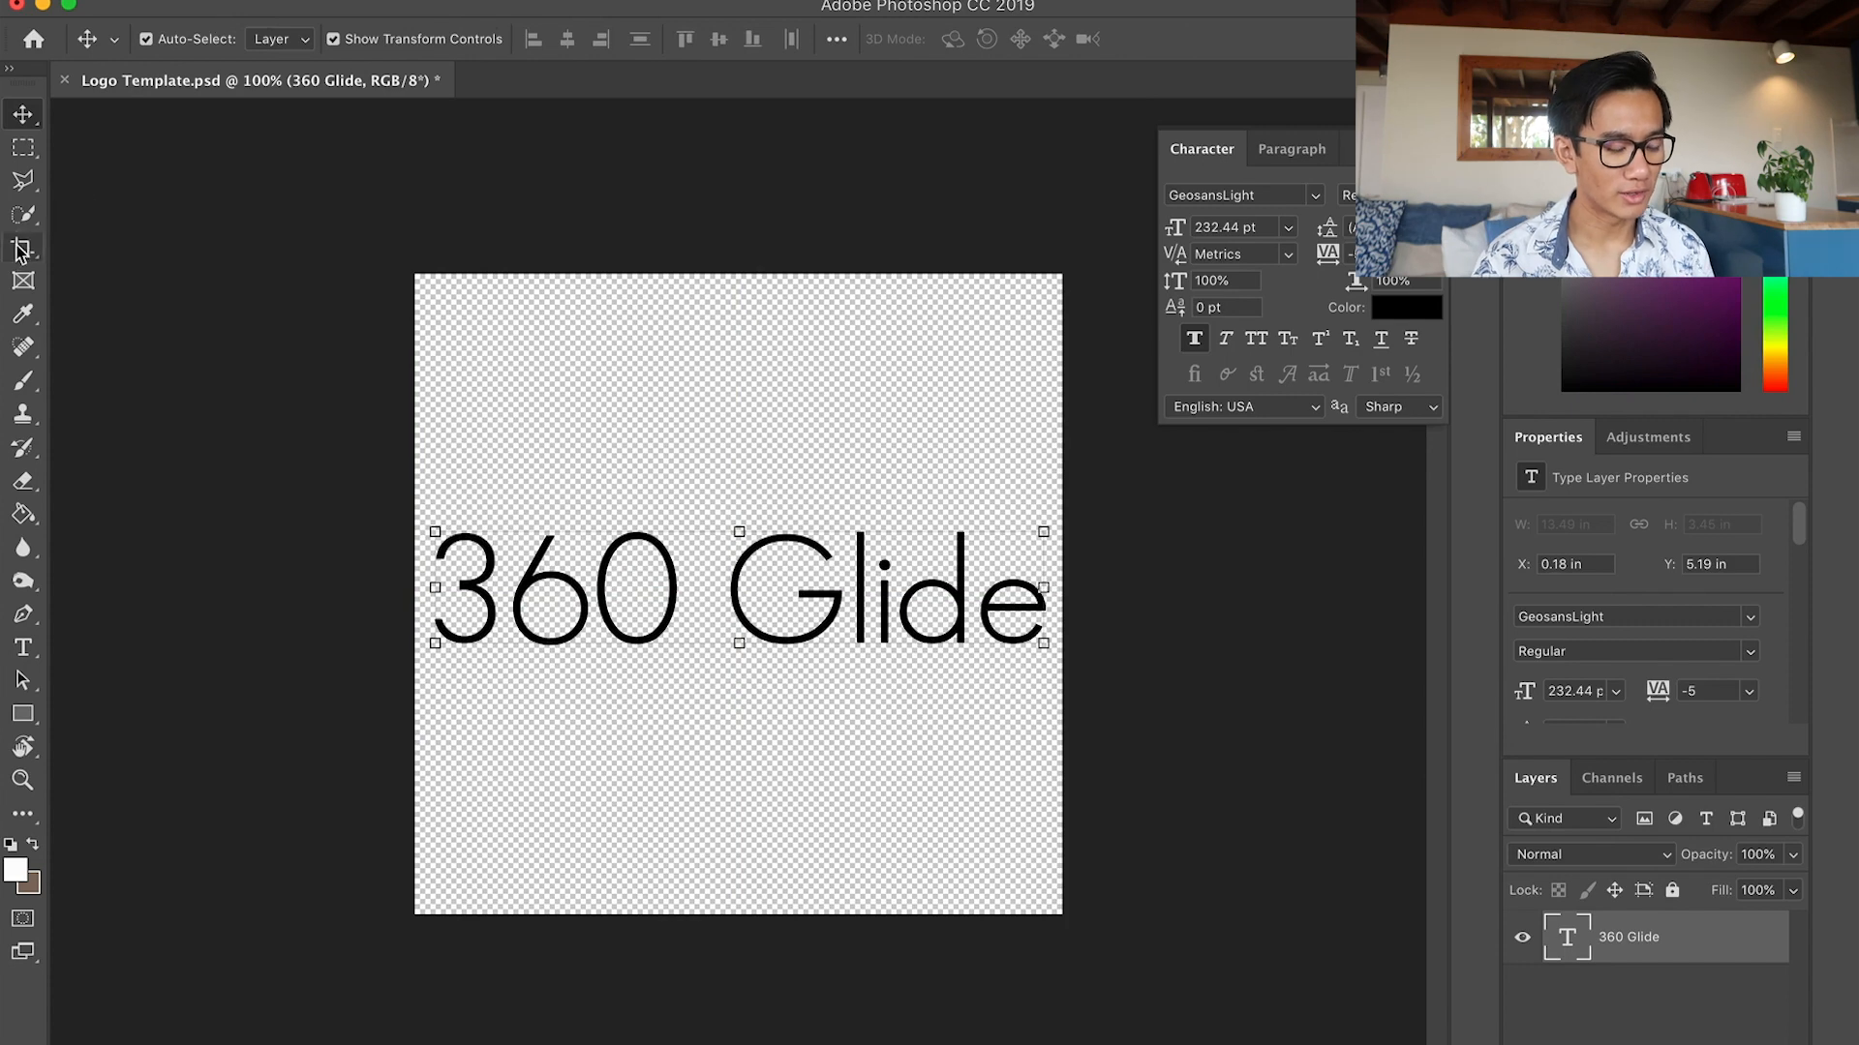
{"action": "left_click", "coordinate": [22, 250]}
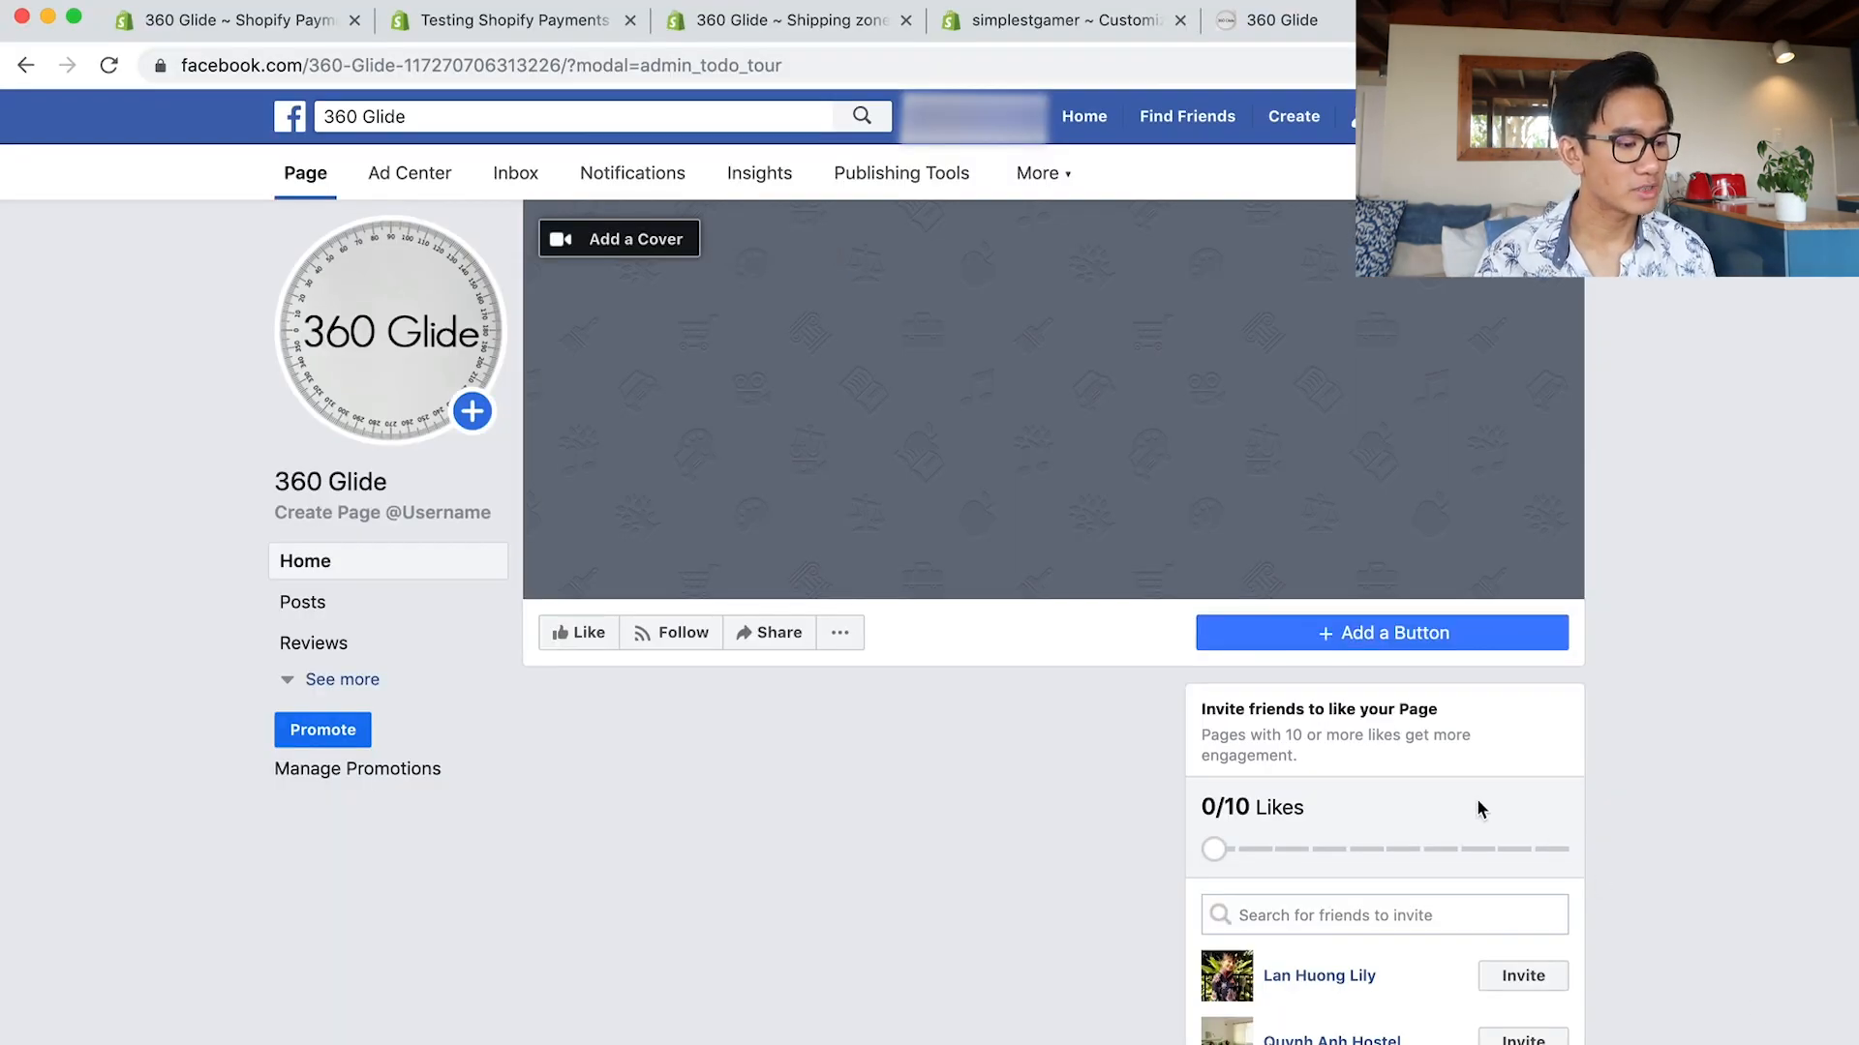
Upload the large 360 Glide text image as the page's cover photo.
{"action": "left_click", "coordinate": [618, 238]}
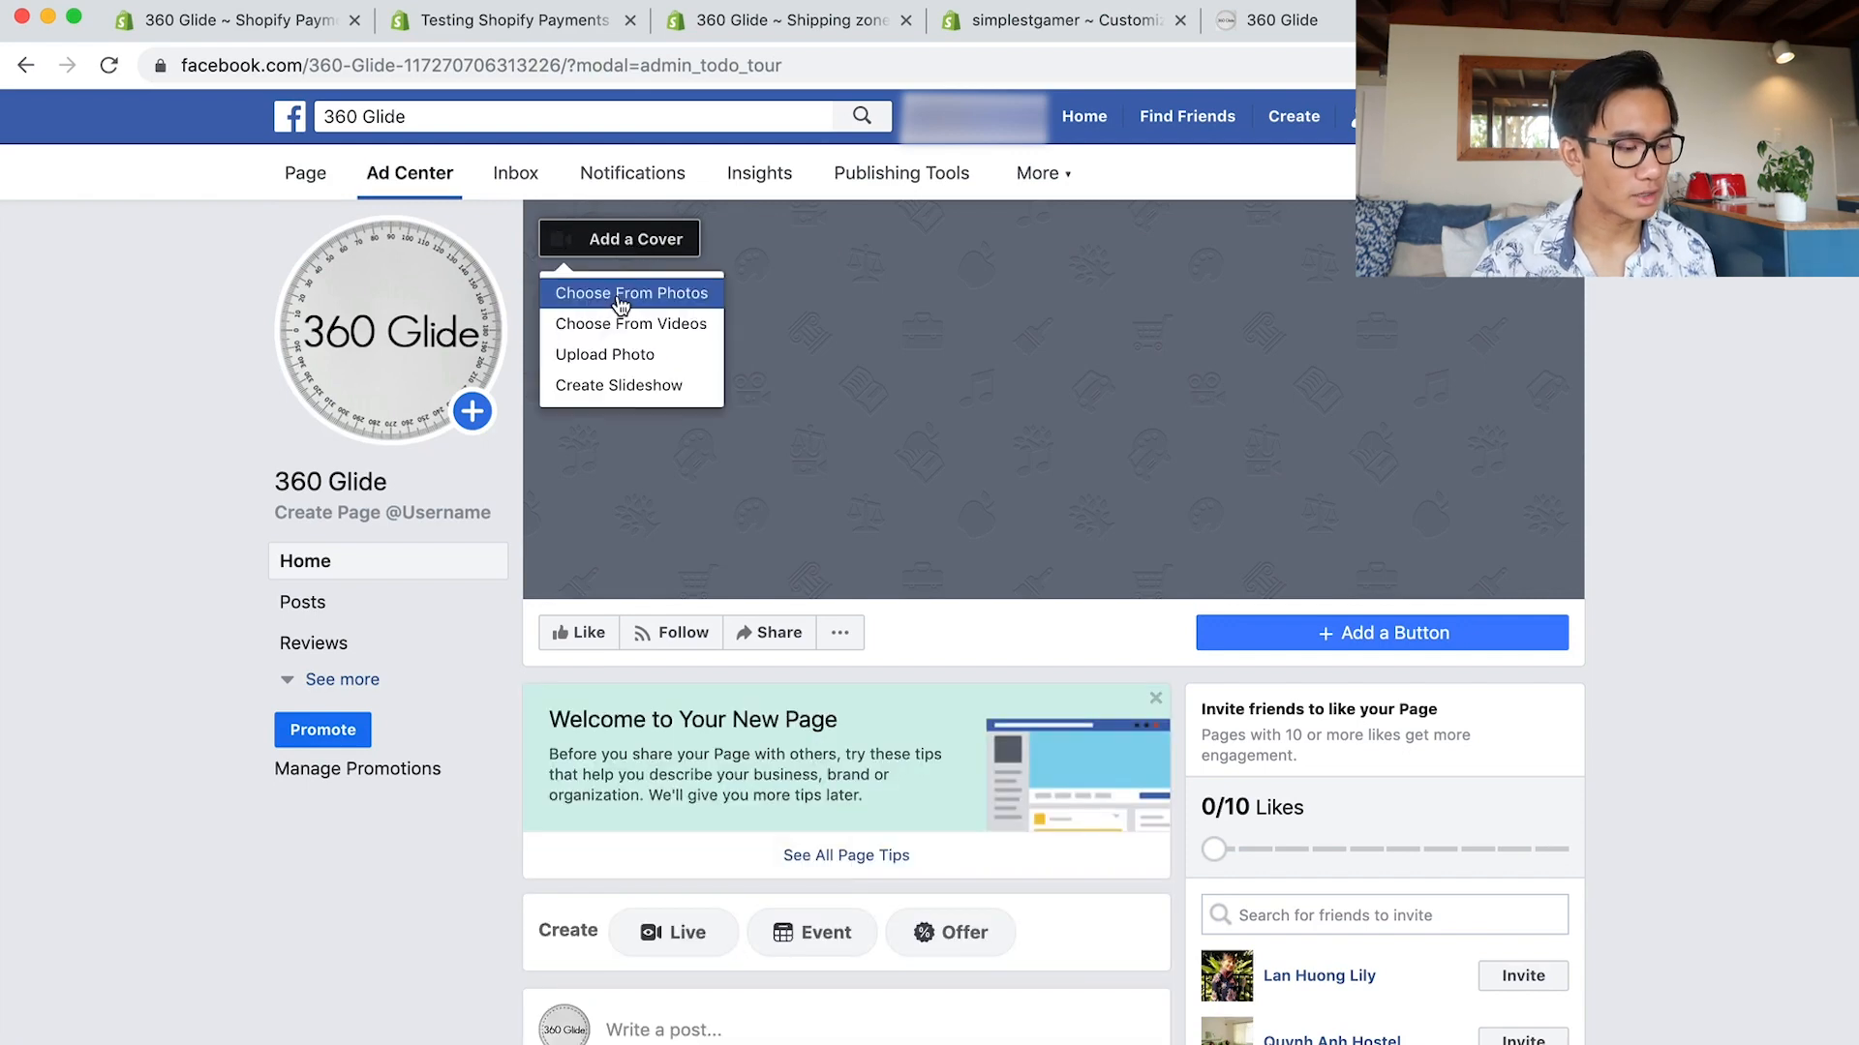
{"action": "left_click", "coordinate": [631, 293]}
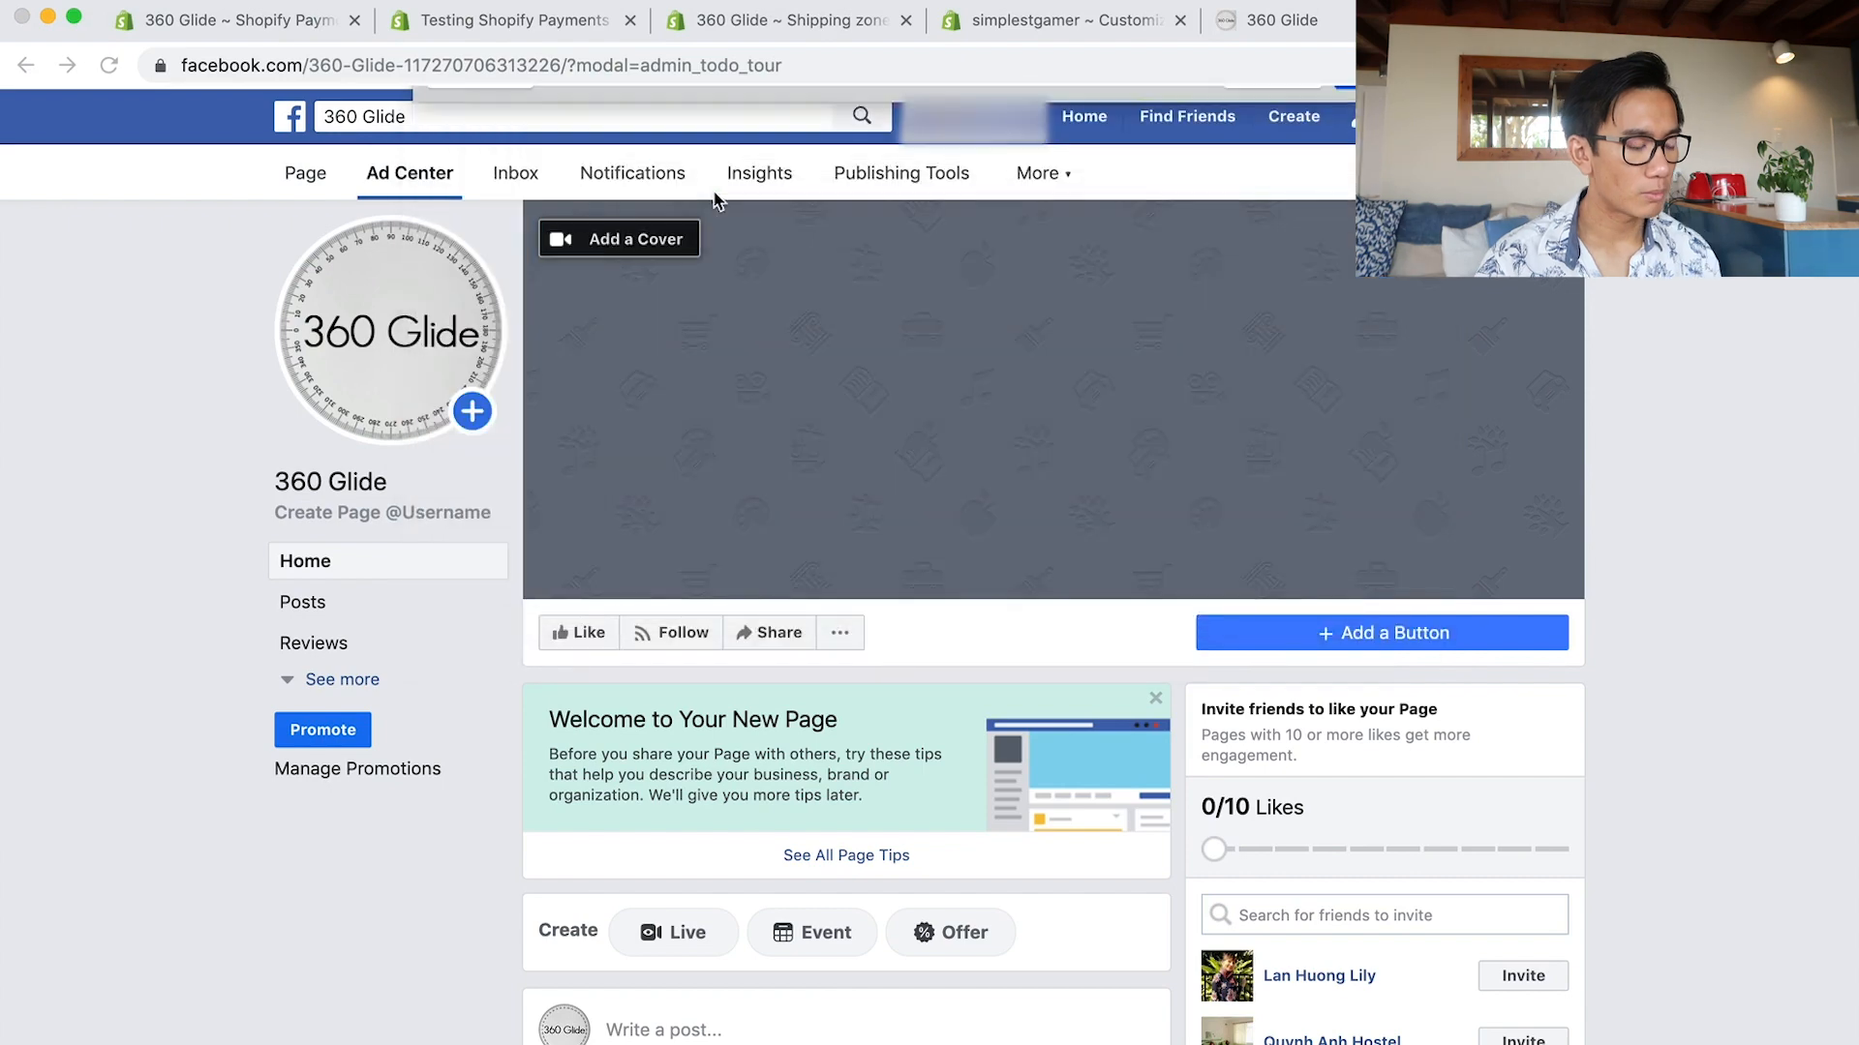
{"action": "left_click", "coordinate": [618, 238]}
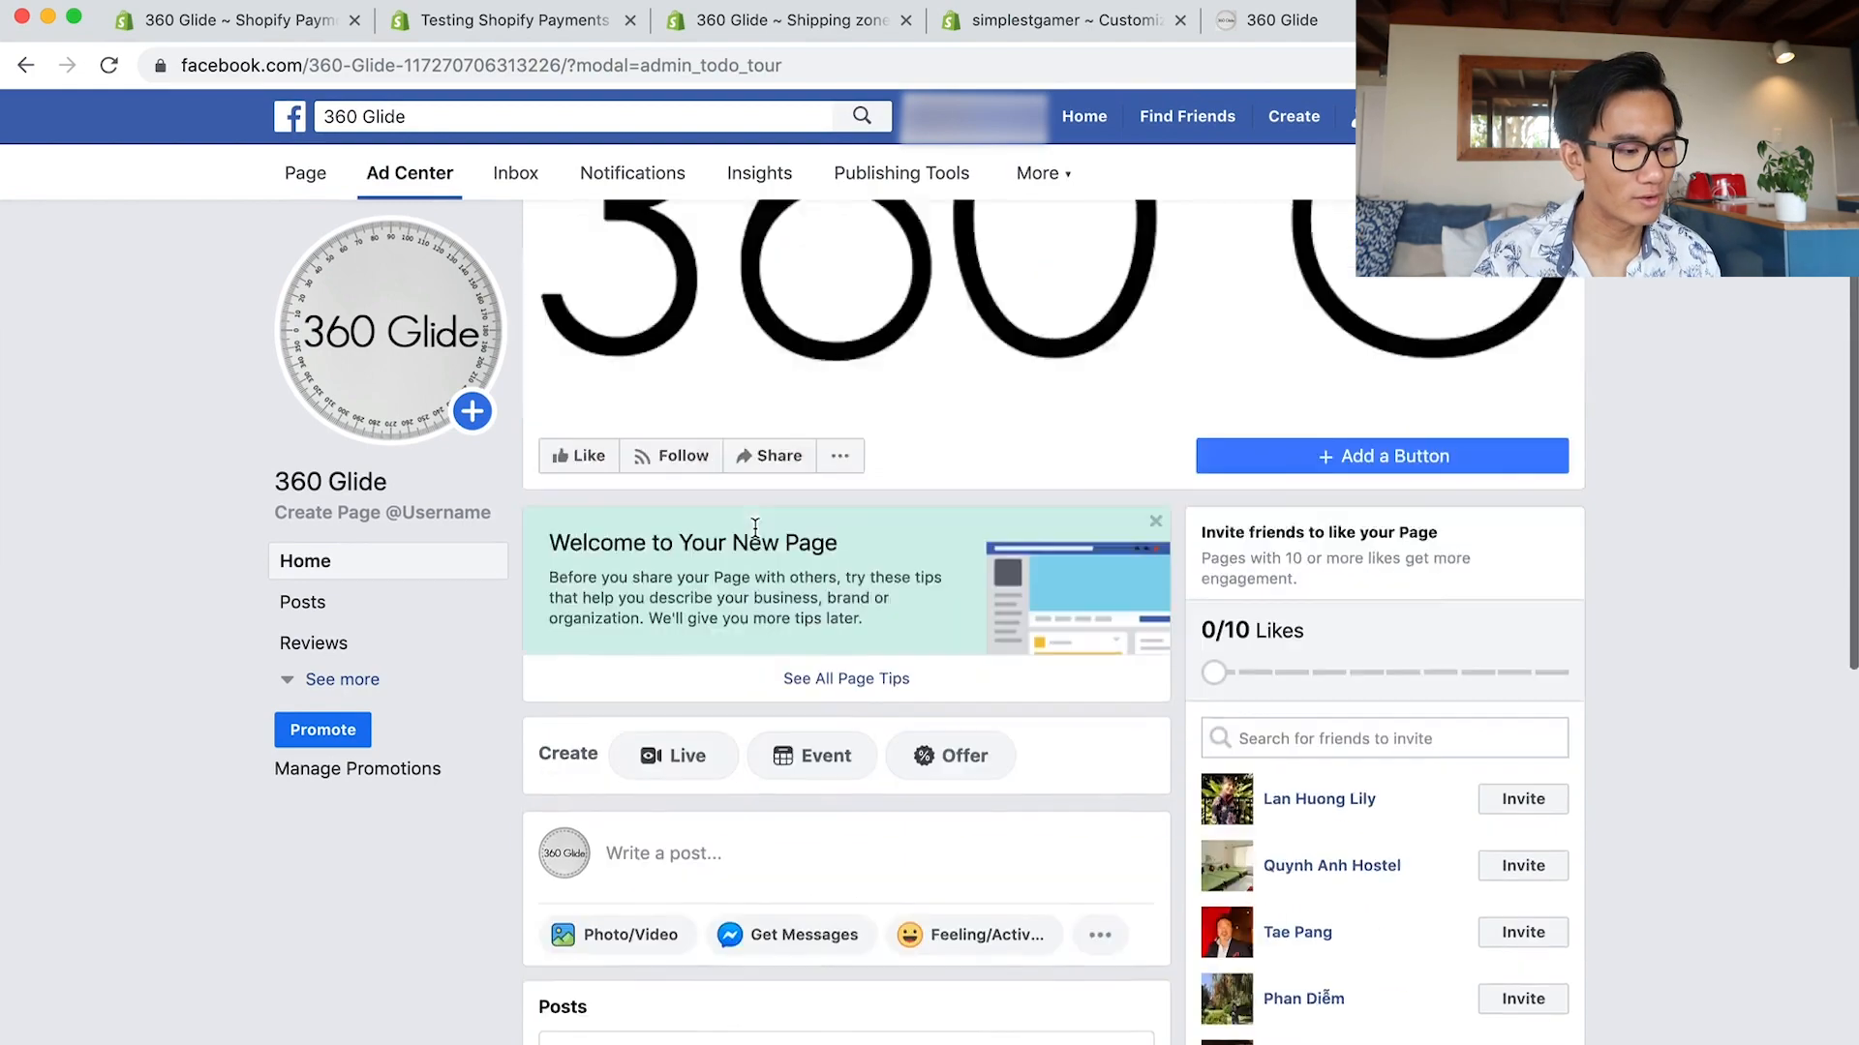
{"action": "left_click", "coordinate": [382, 511]}
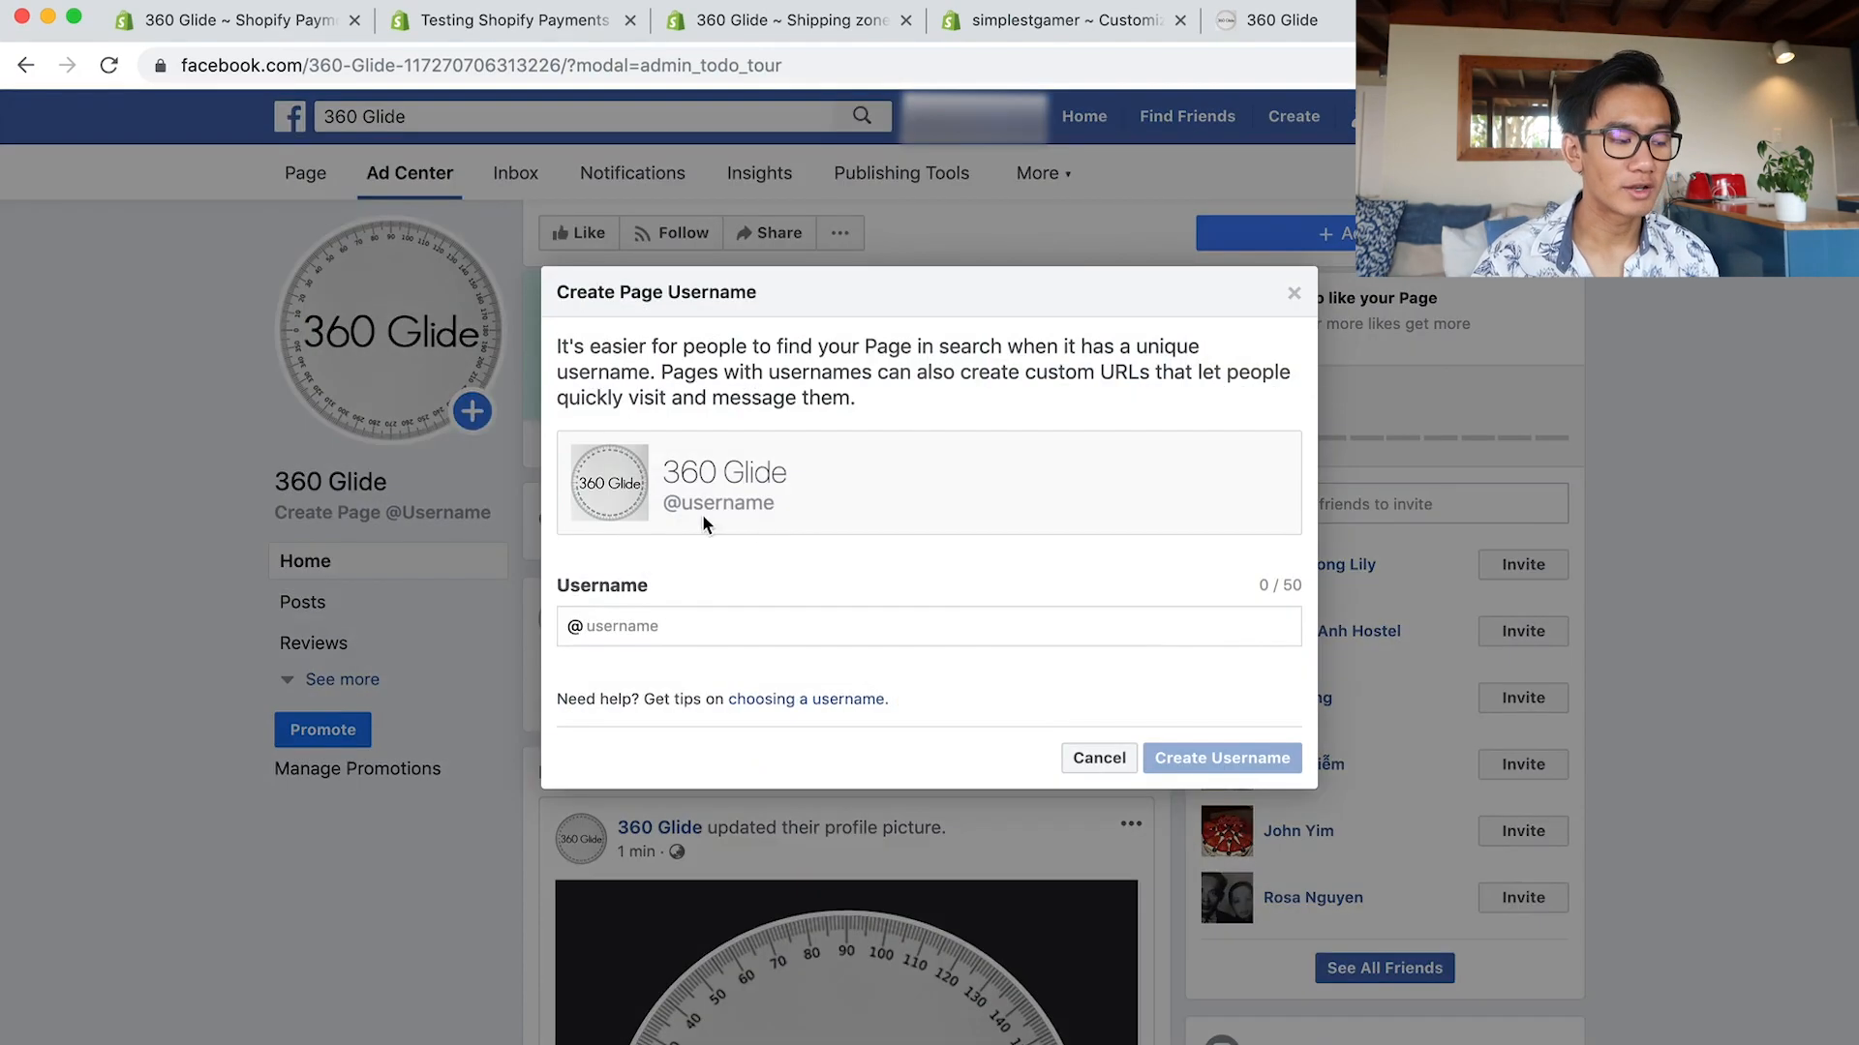
{"action": "type", "text": "360gl"}
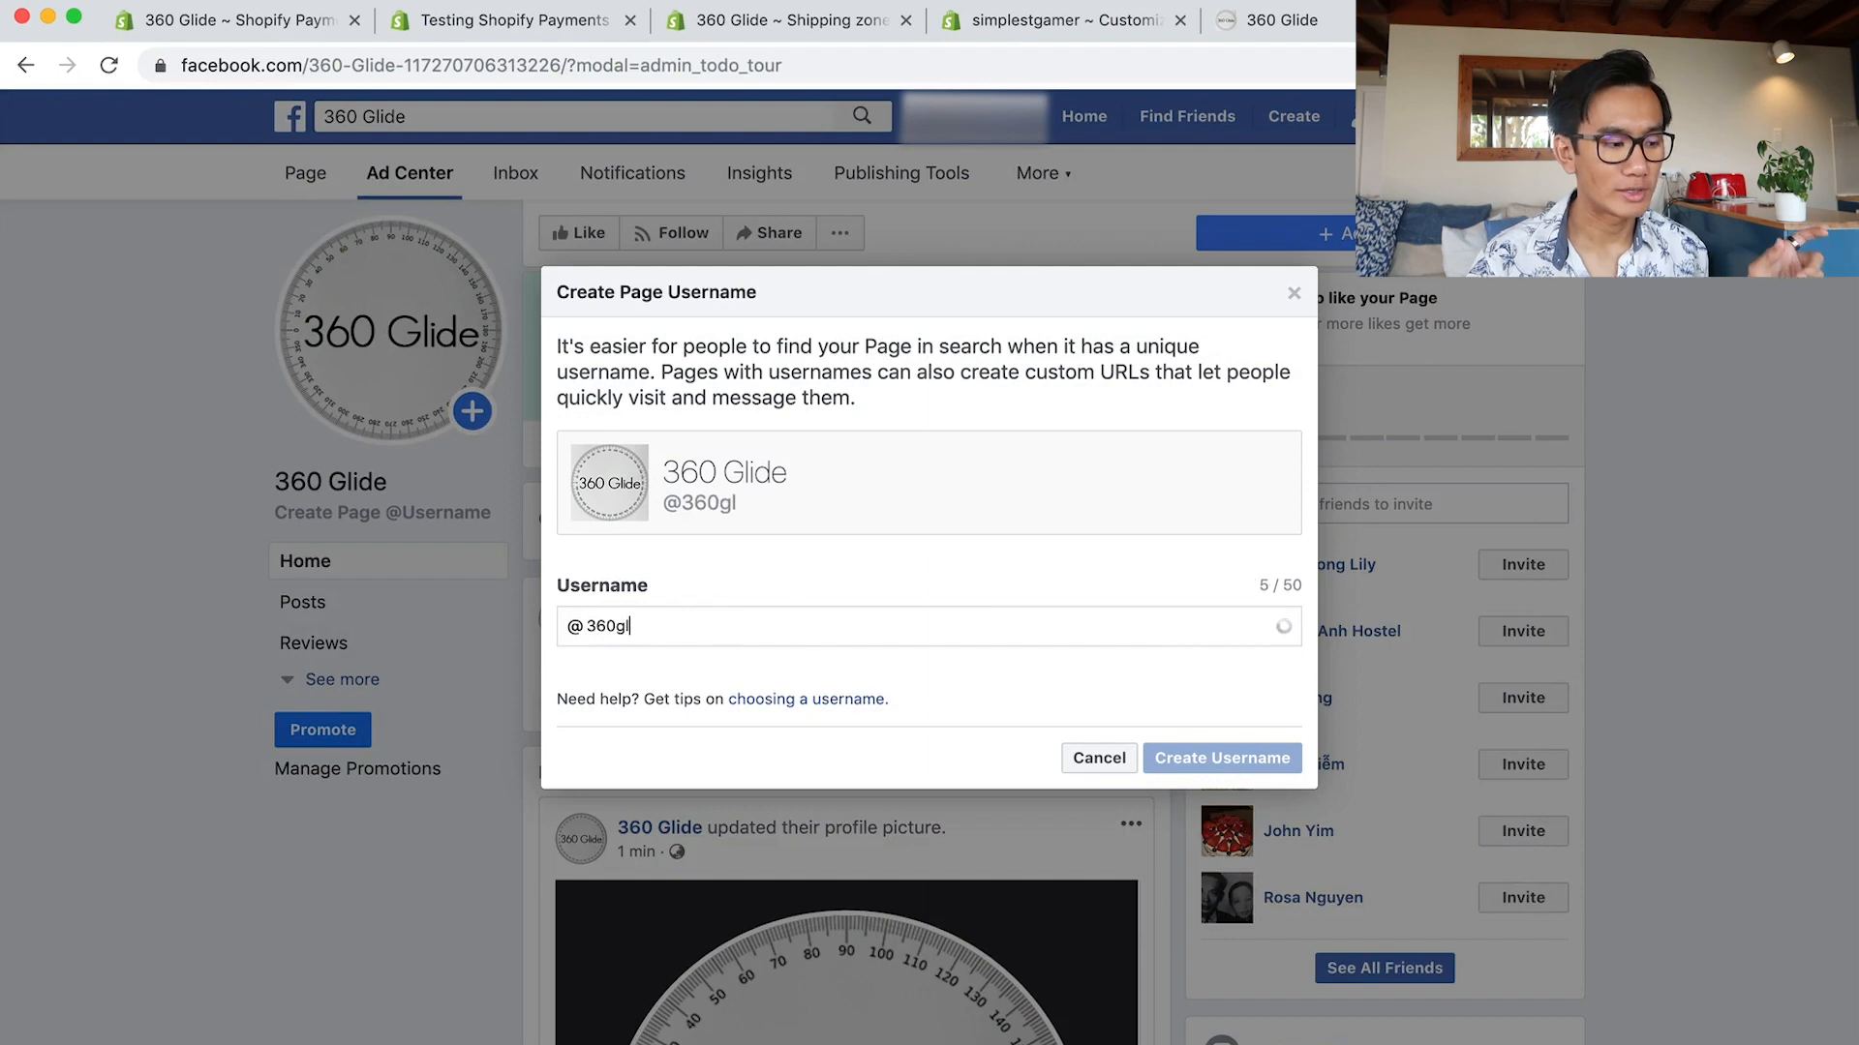
{"action": "type", "text": "ide"}
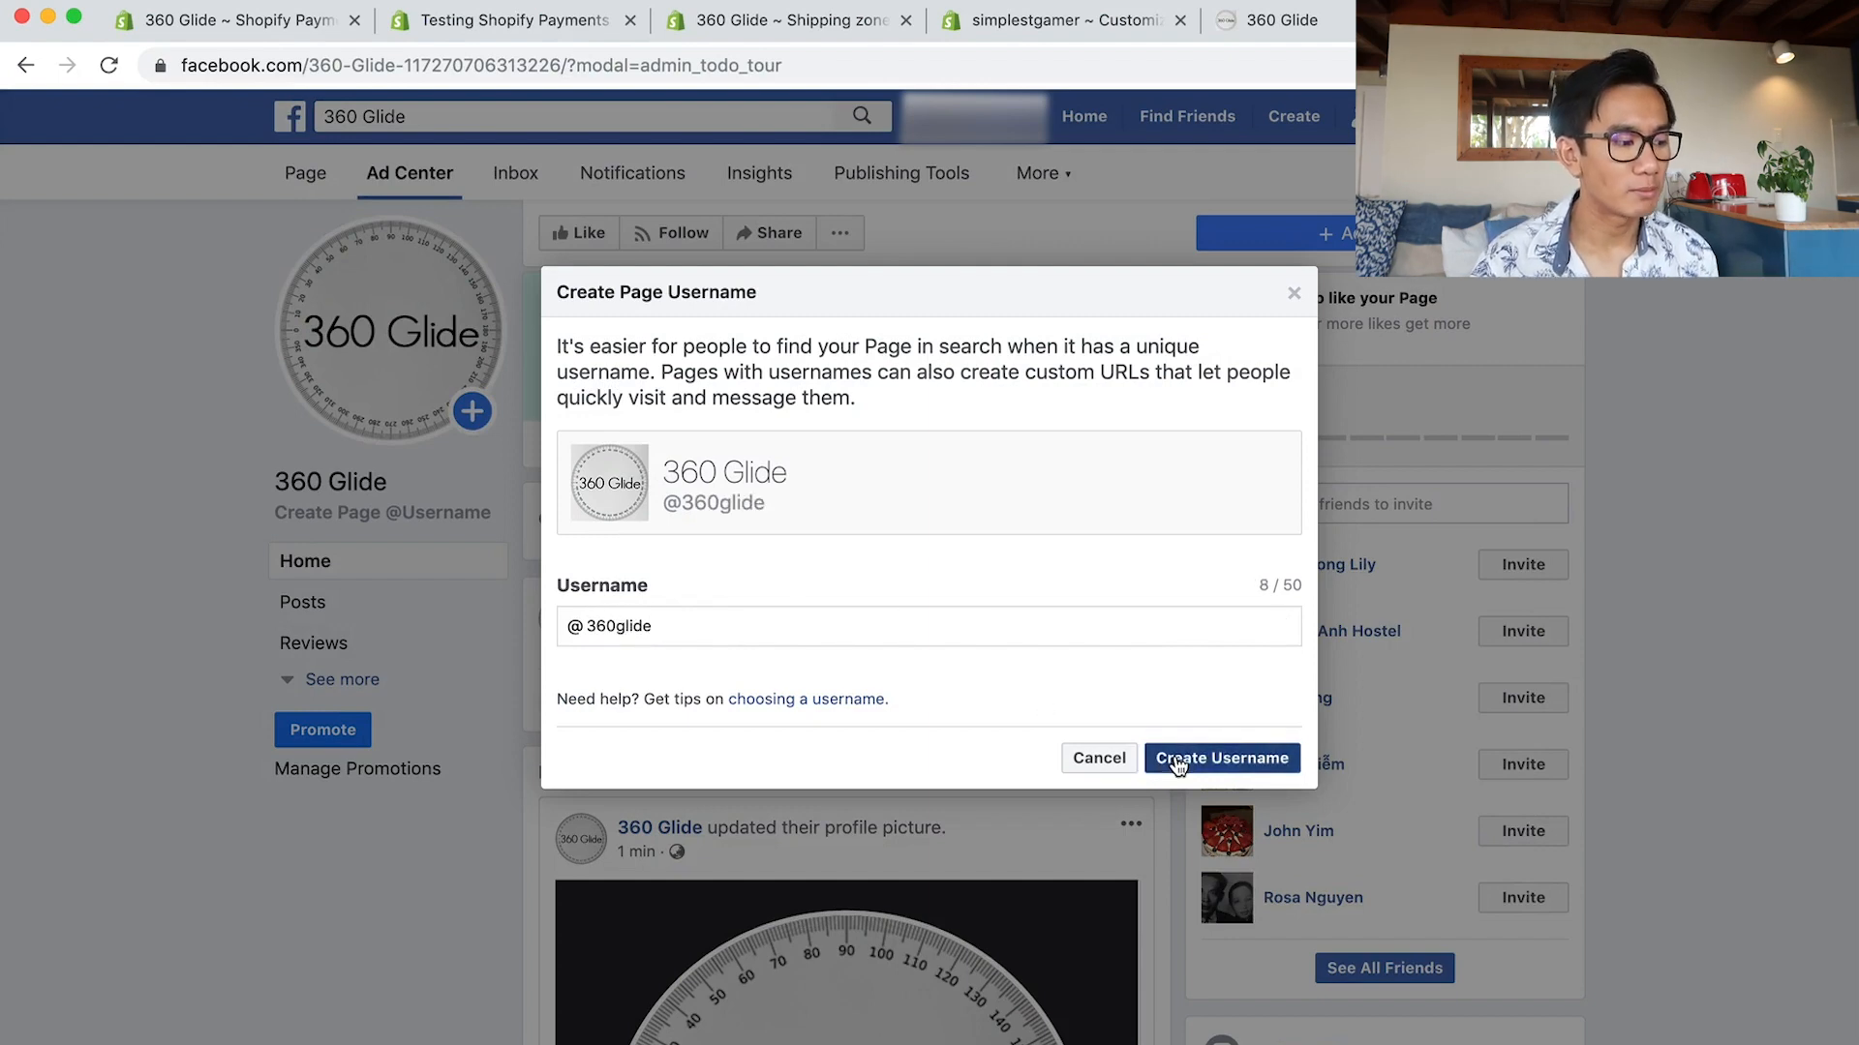
{"action": "left_click", "coordinate": [1222, 757]}
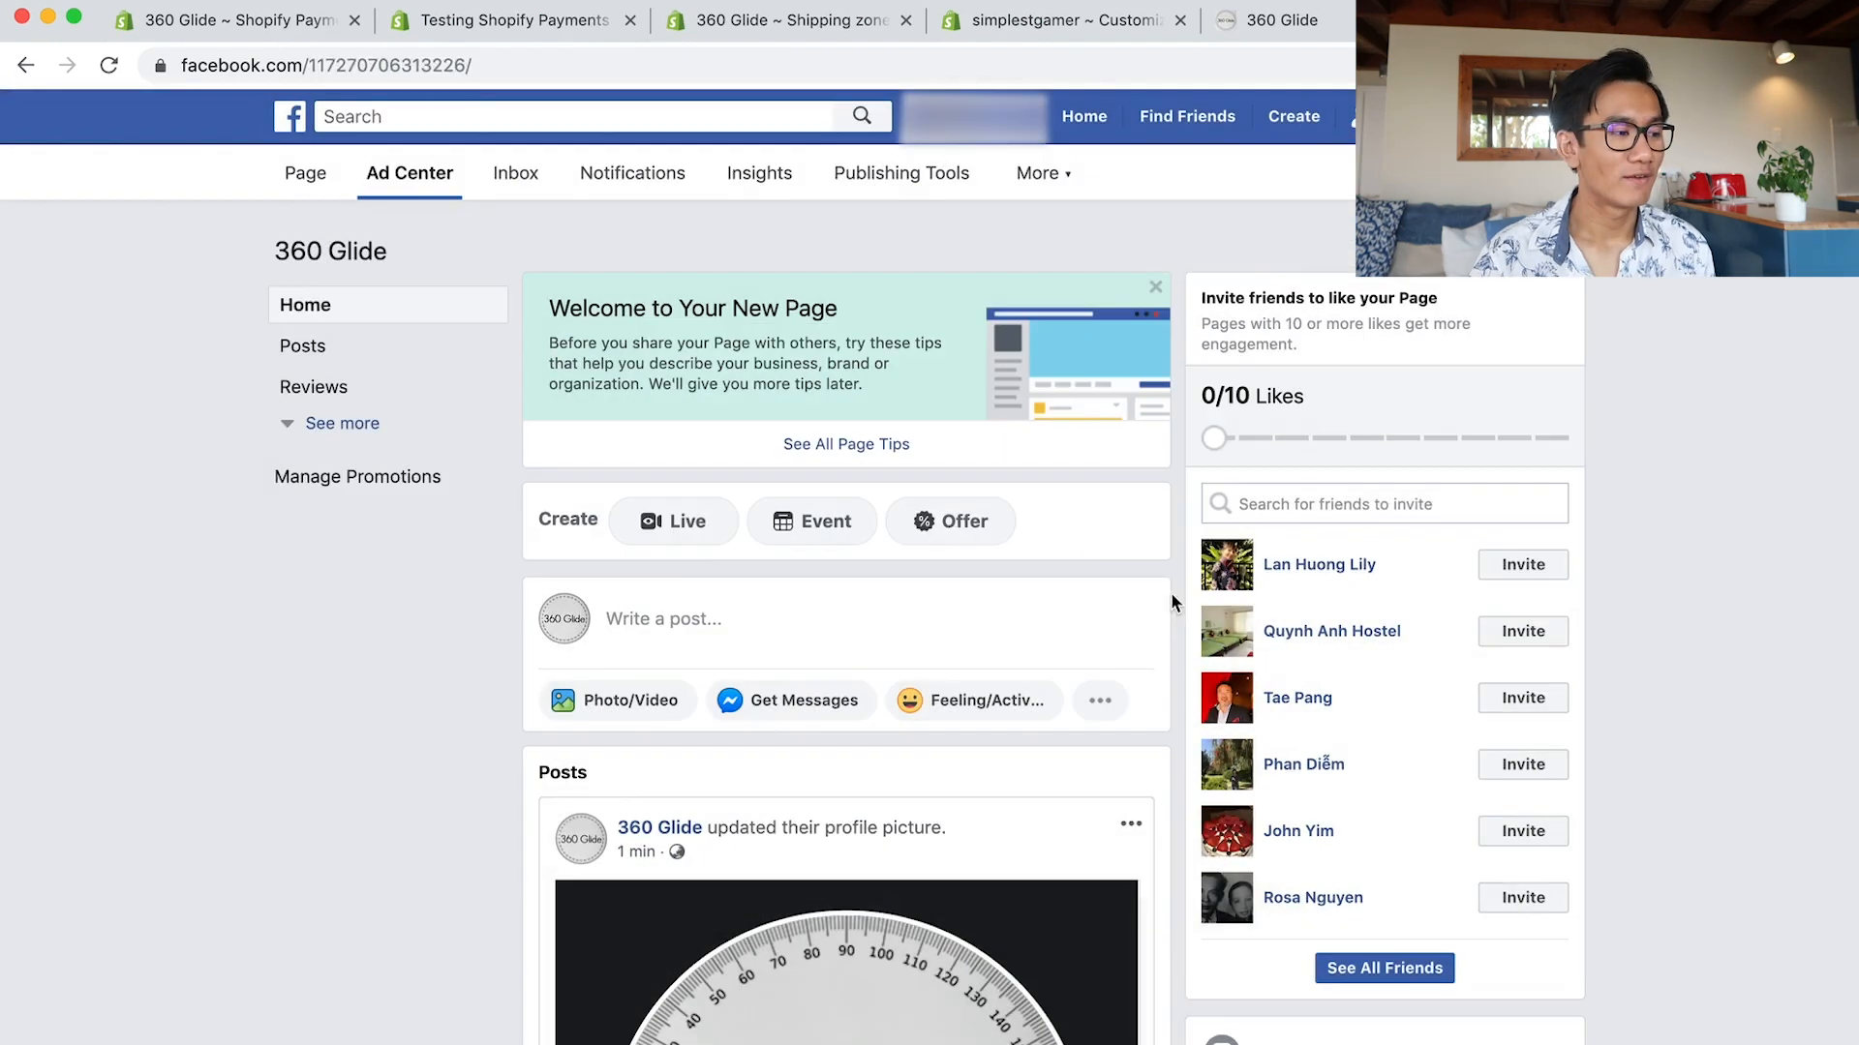
Save the cover photo and begin a new photo/video post on the page.
{"action": "left_click", "coordinate": [304, 172]}
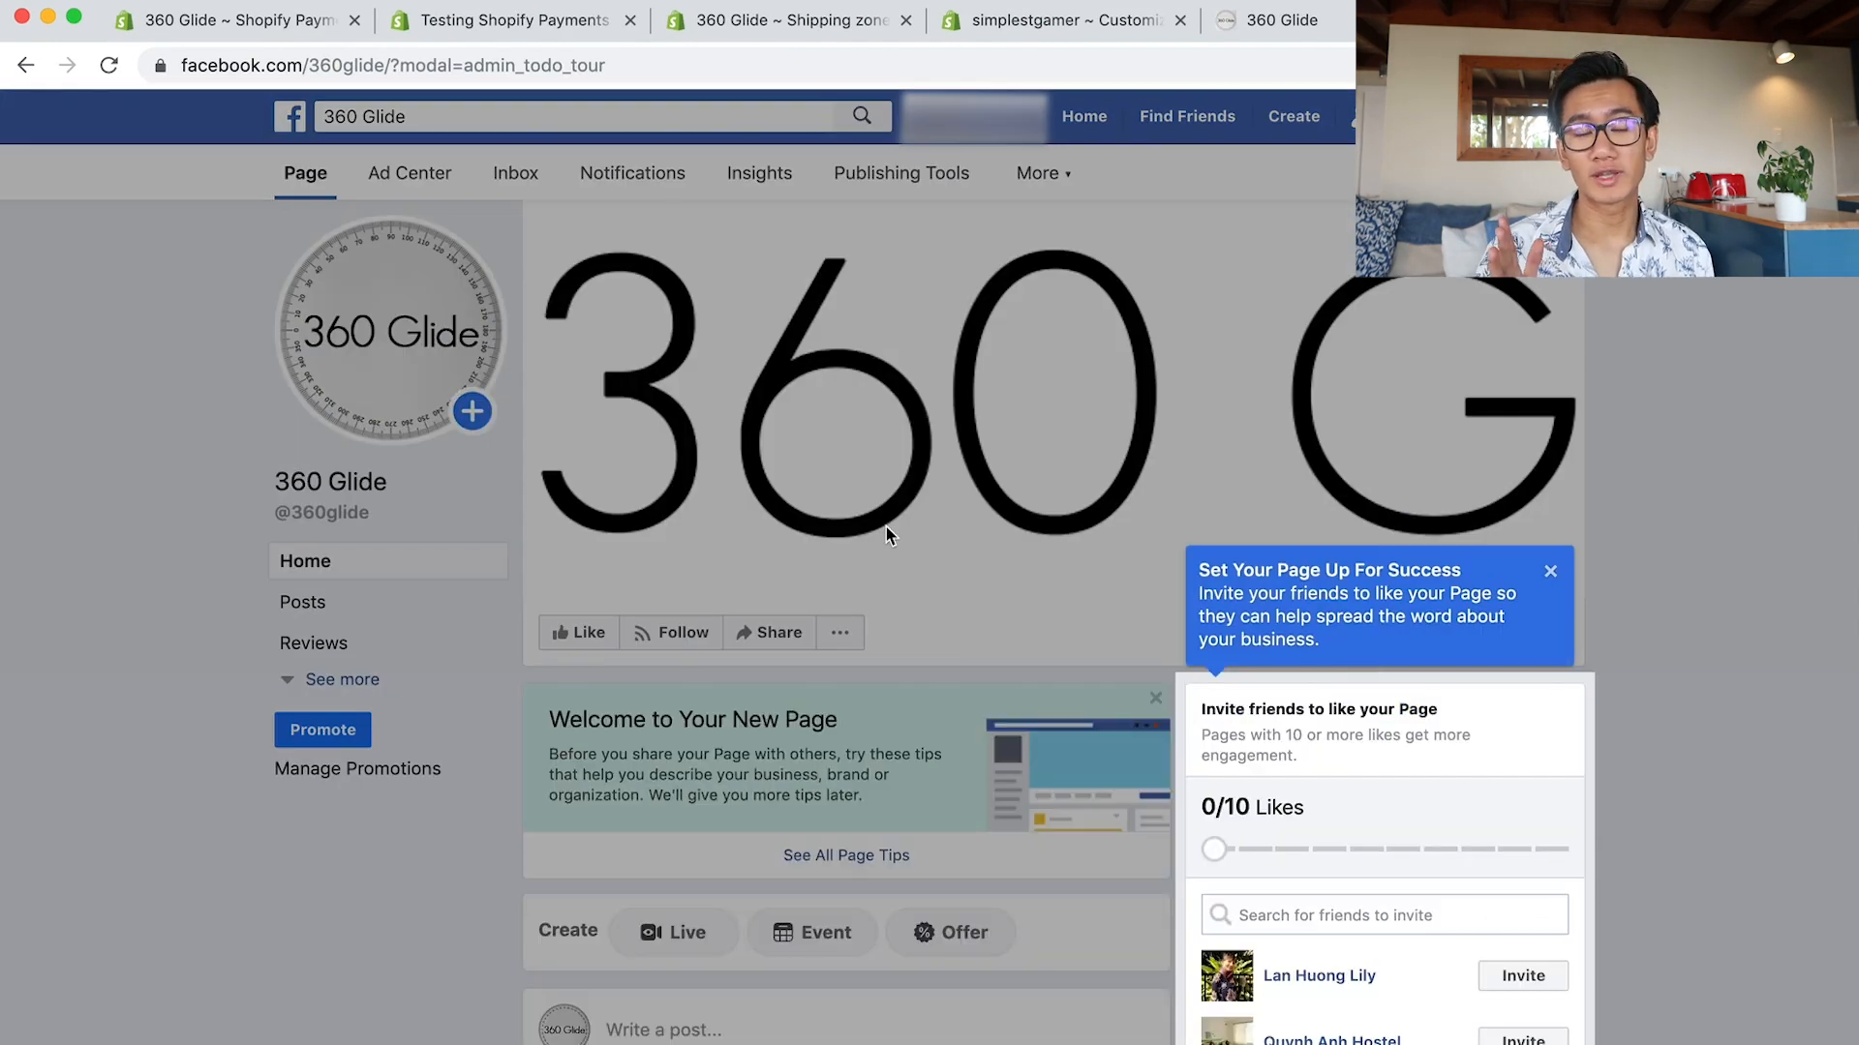
{"action": "scroll", "scroll_direction": "down", "scroll_amount": 3}
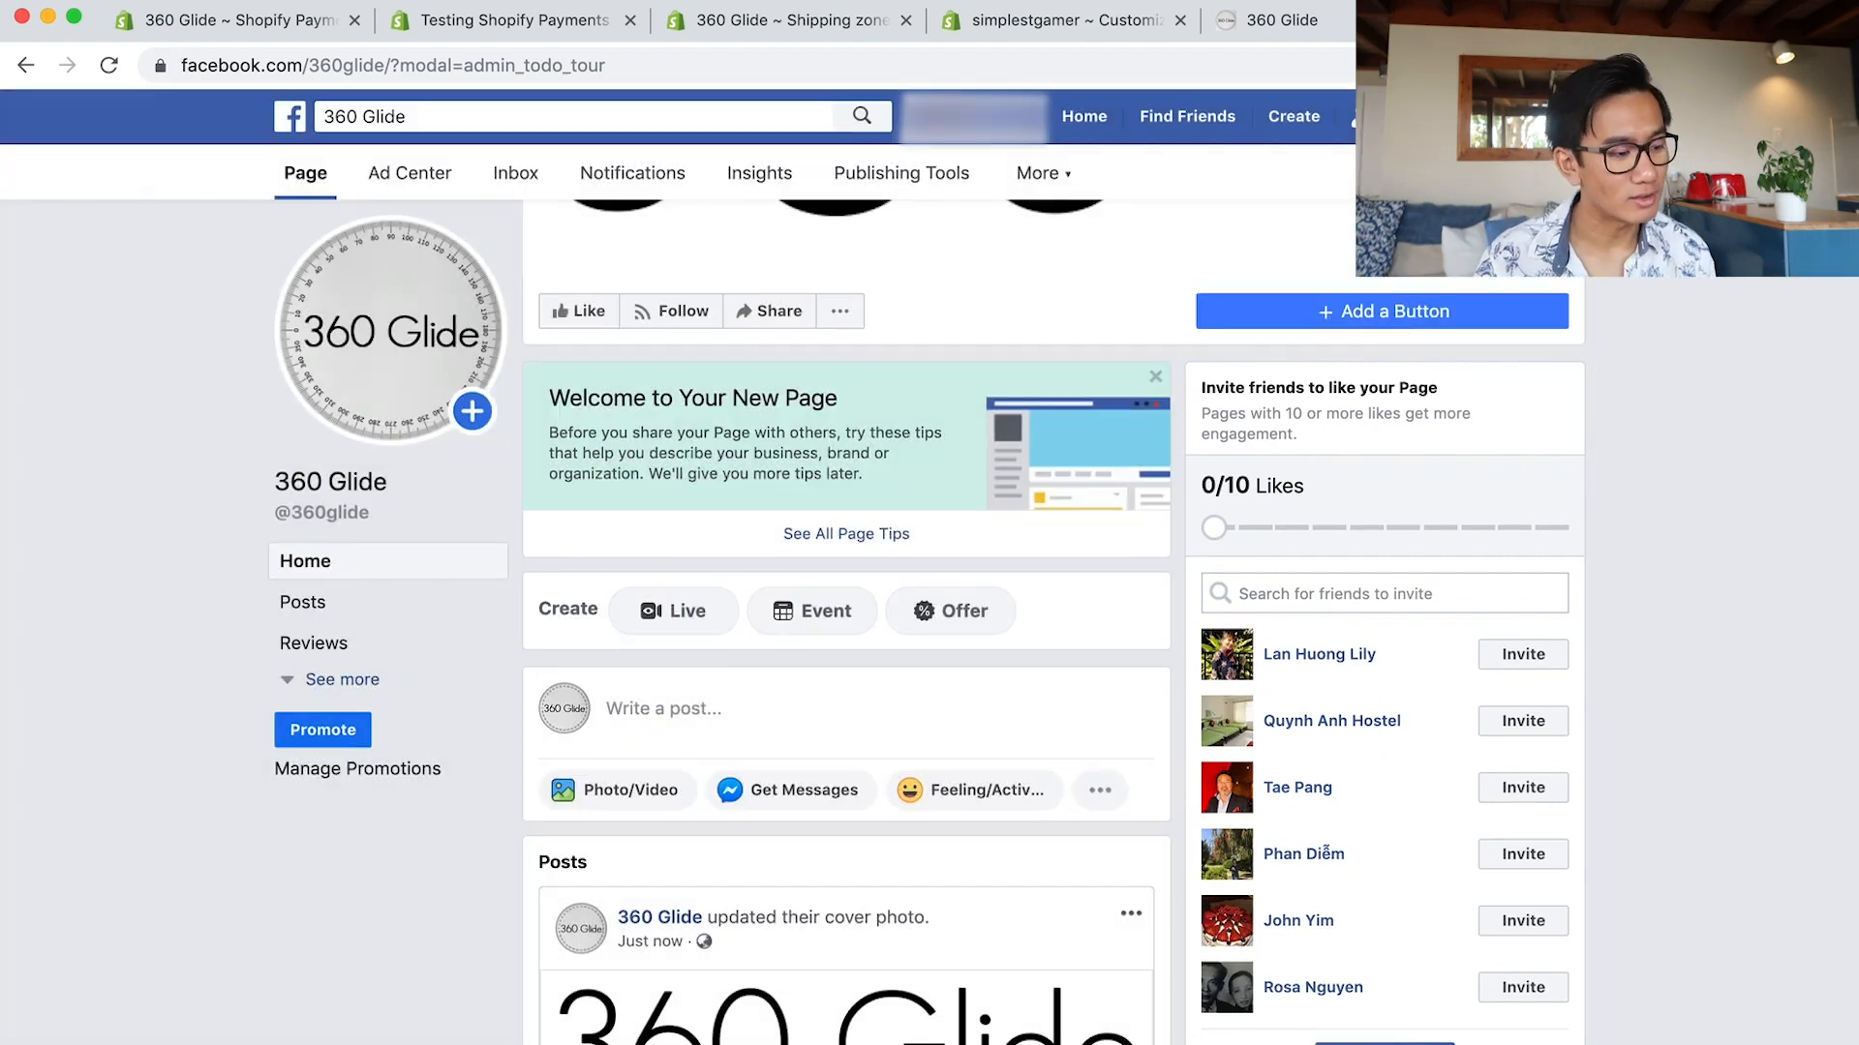
{"action": "left_click", "coordinate": [662, 709]}
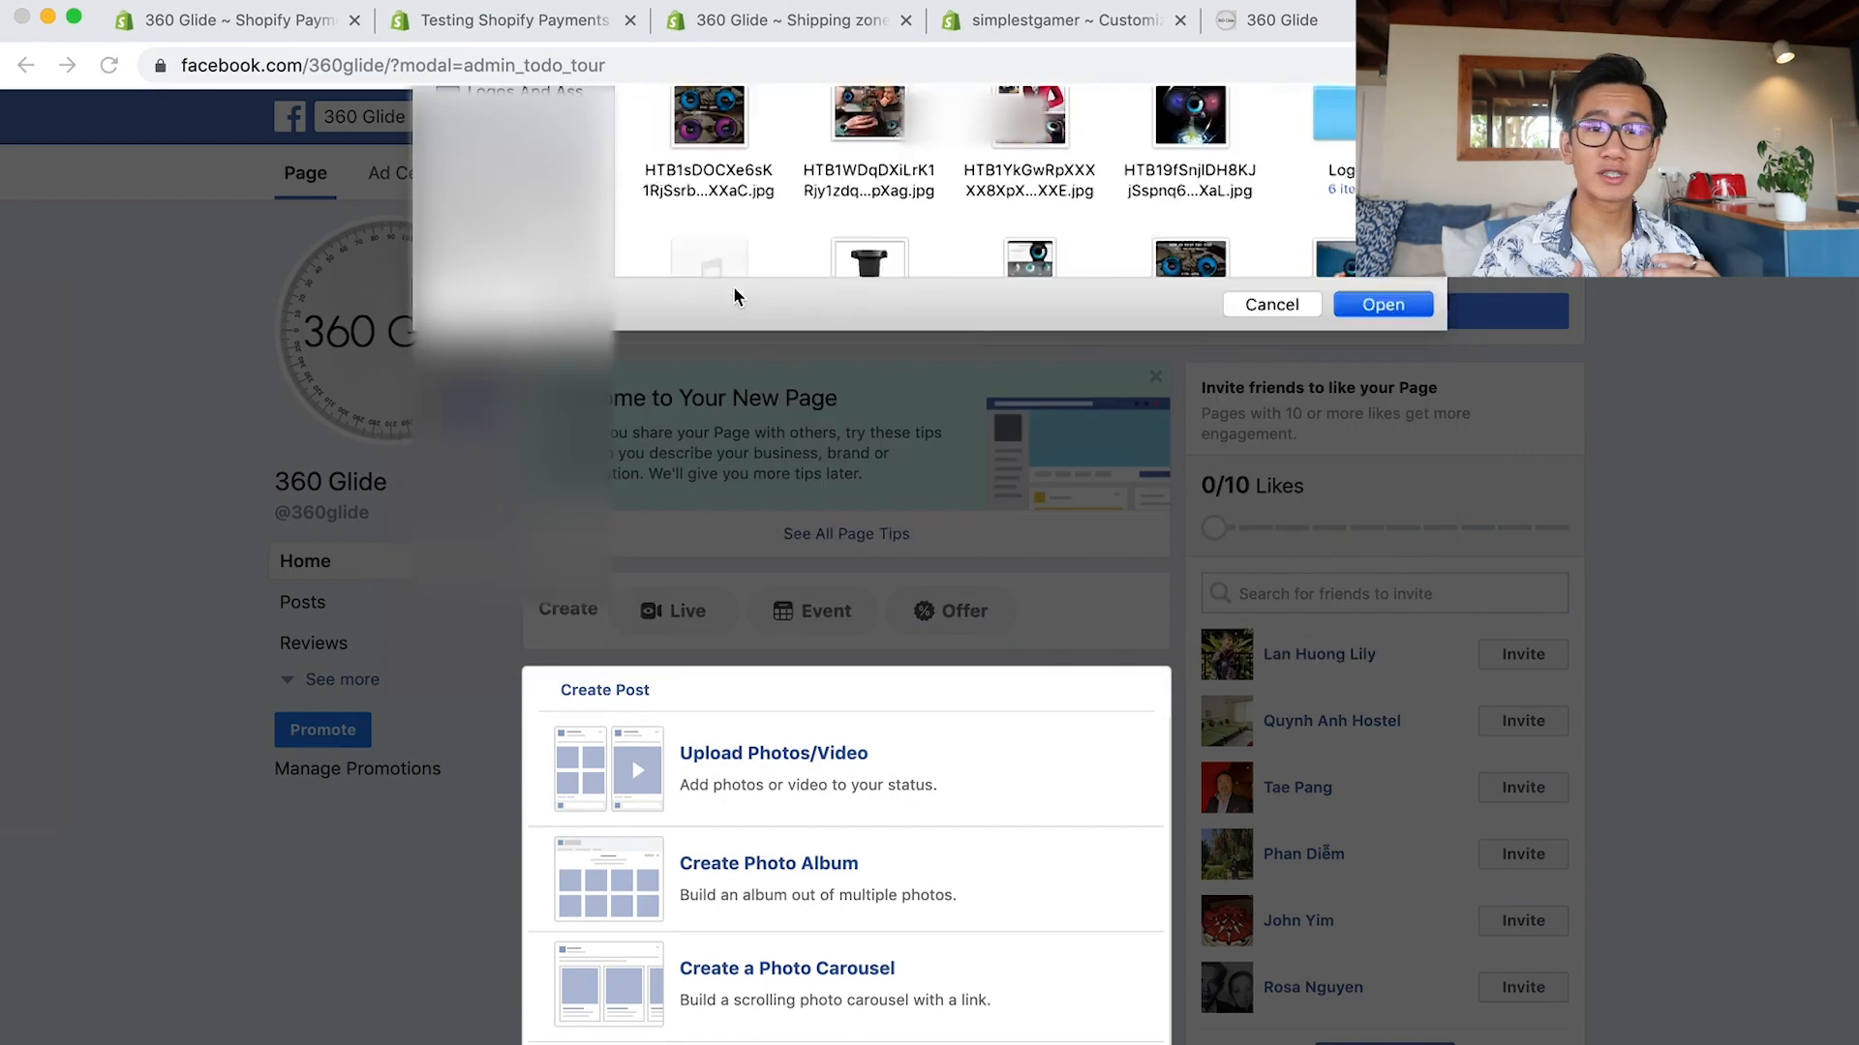
Select the final 360 Glide watch ad video file and start uploading it to the post.
{"action": "left_click", "coordinate": [1380, 304]}
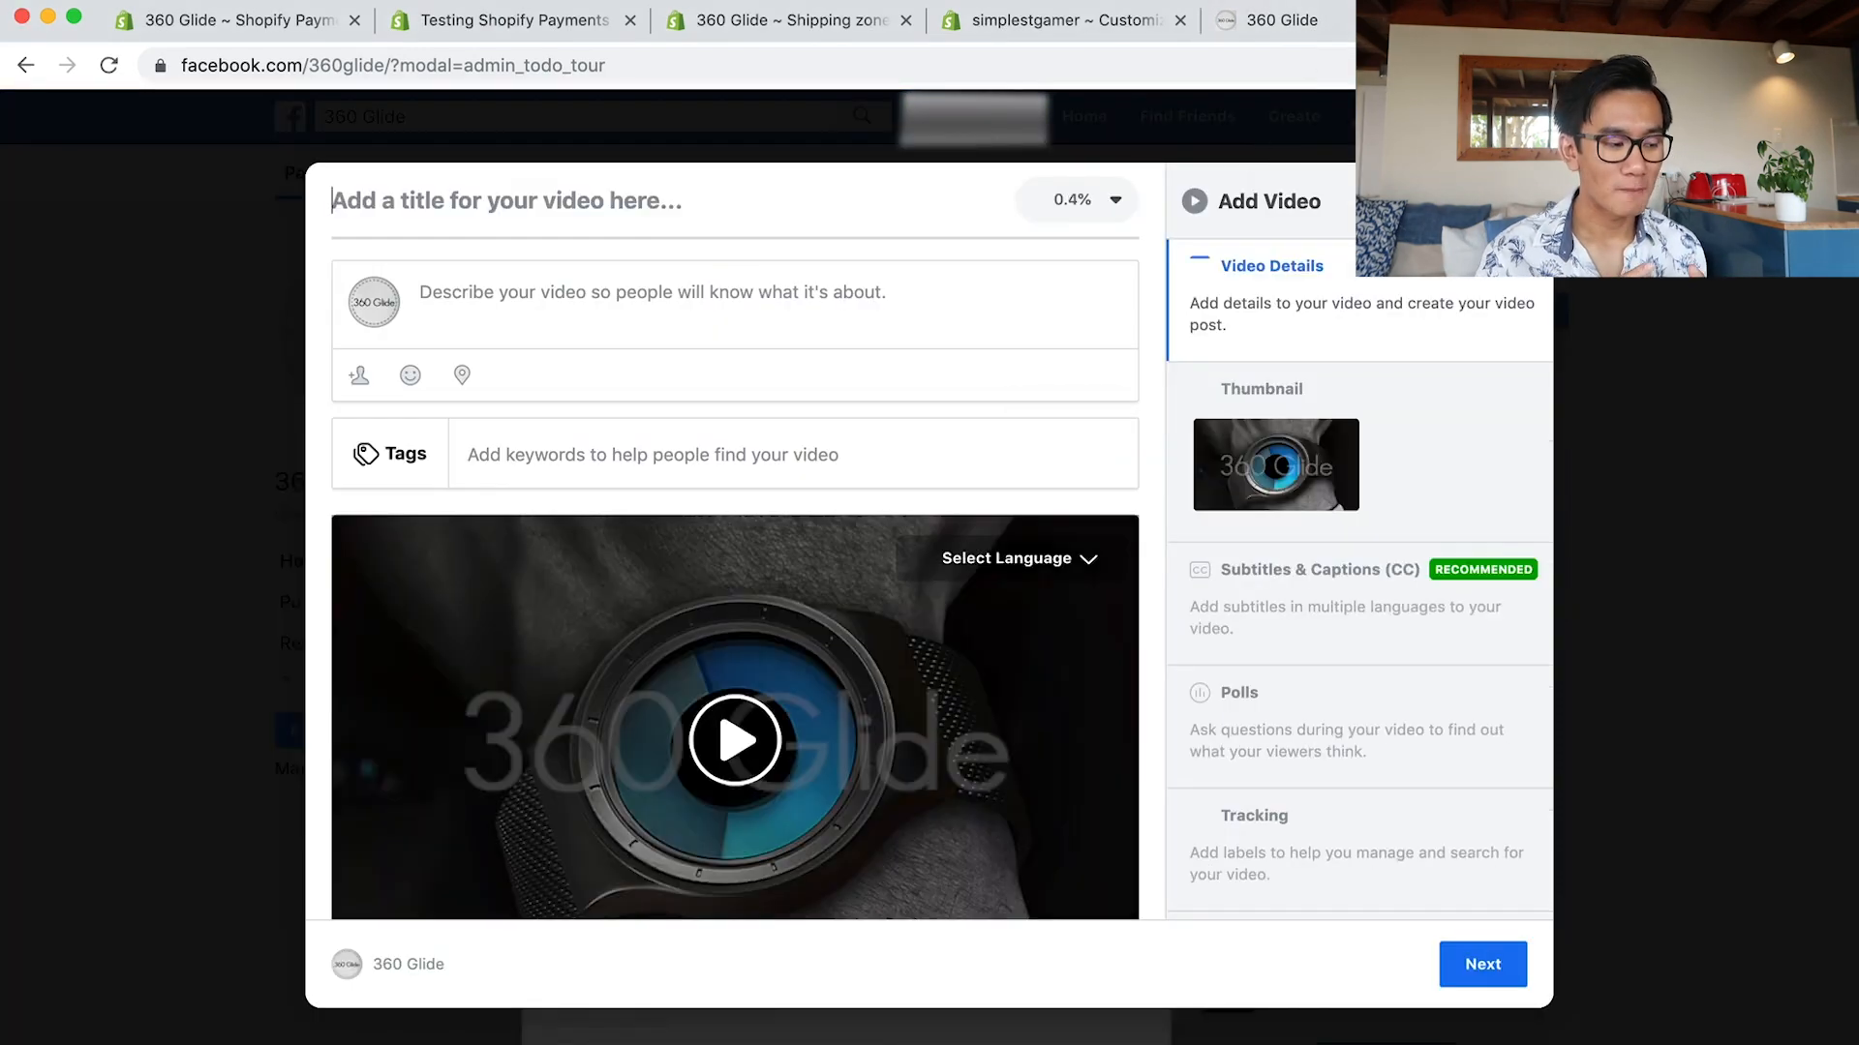